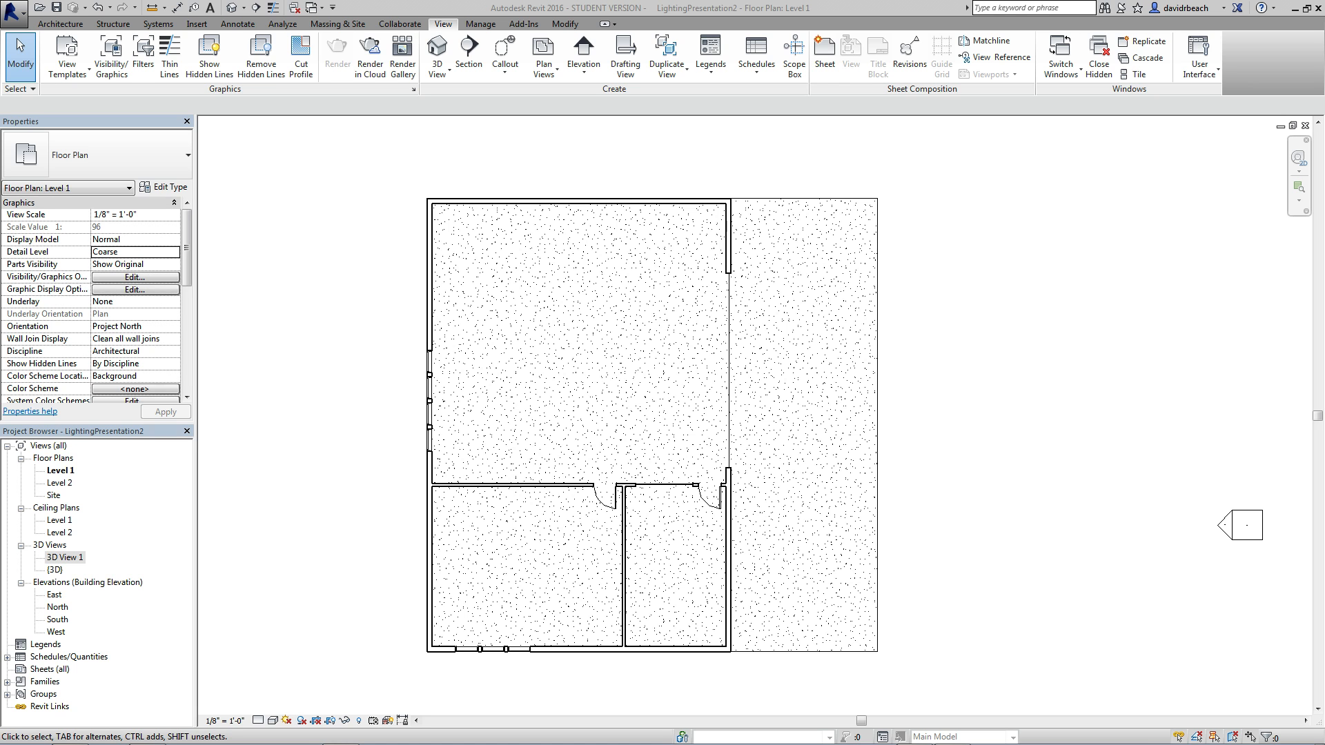
mouse_move(967, 443)
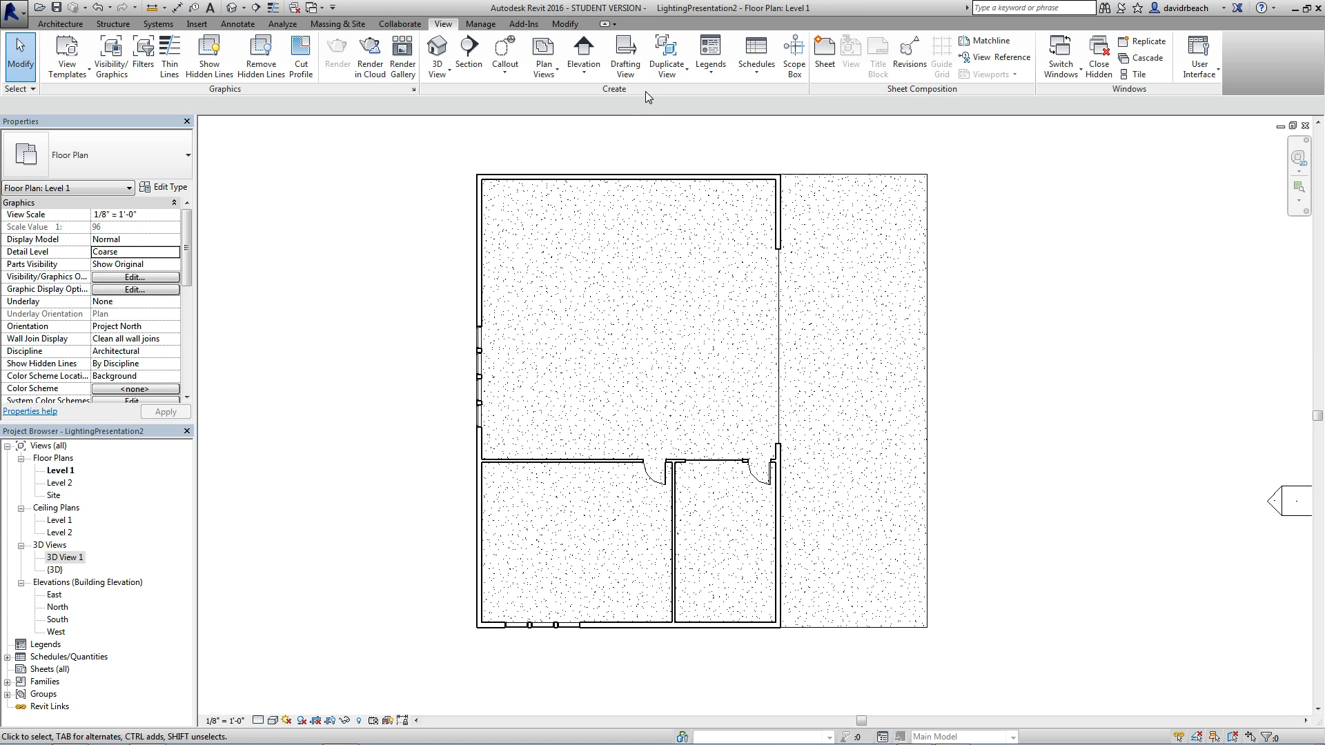
mouse_move(371, 152)
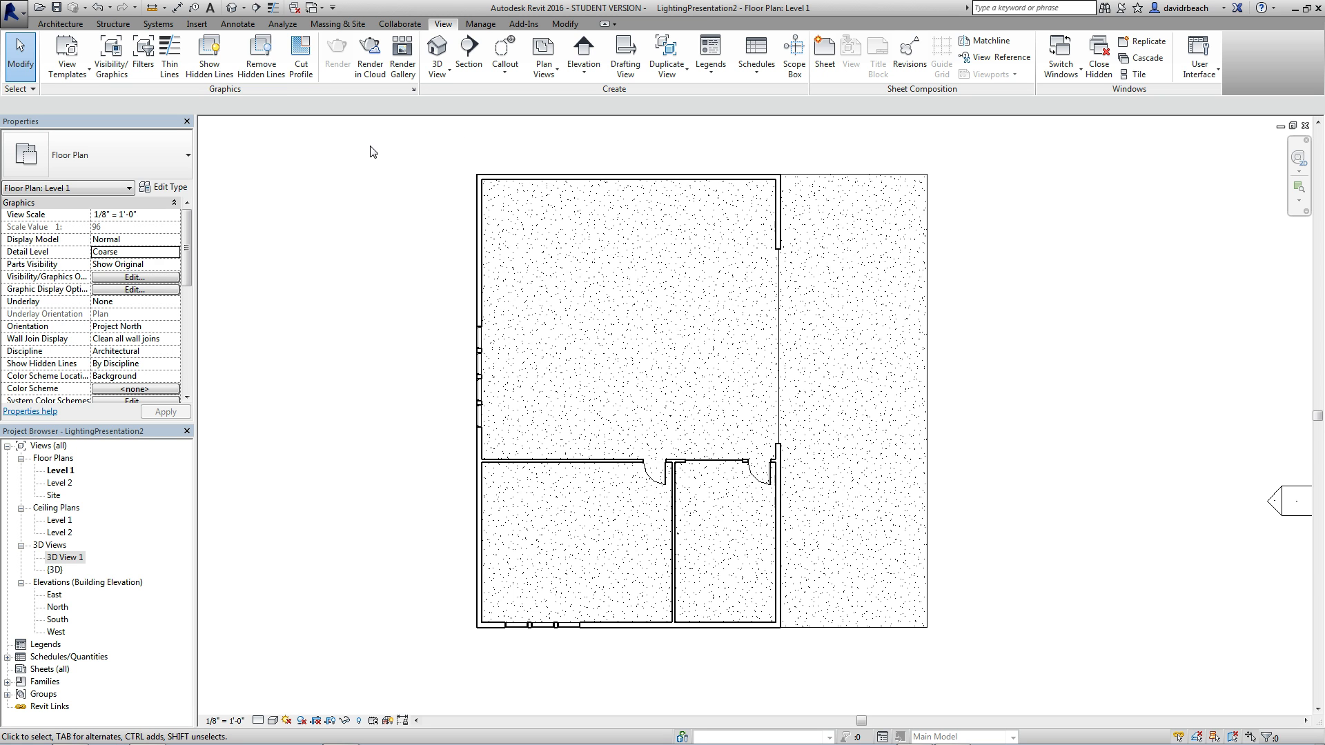
mouse_move(439, 390)
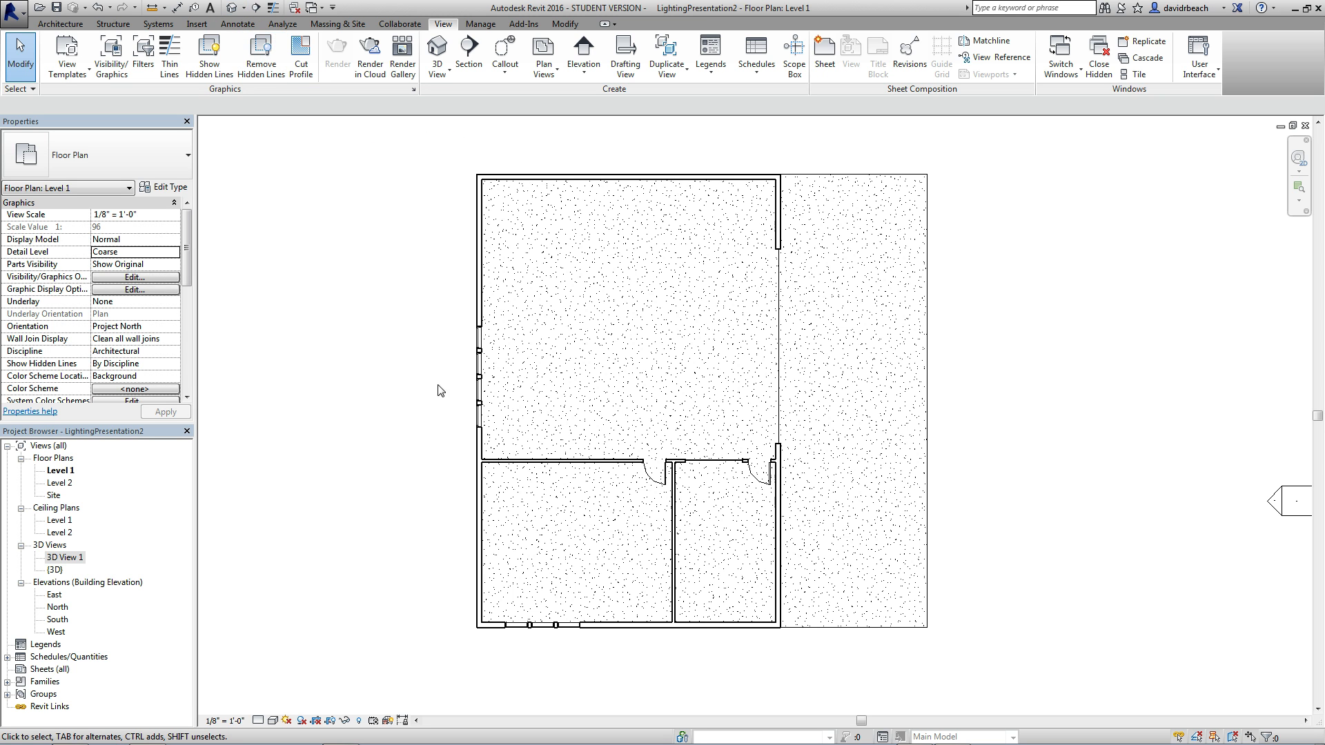
mouse_move(857, 206)
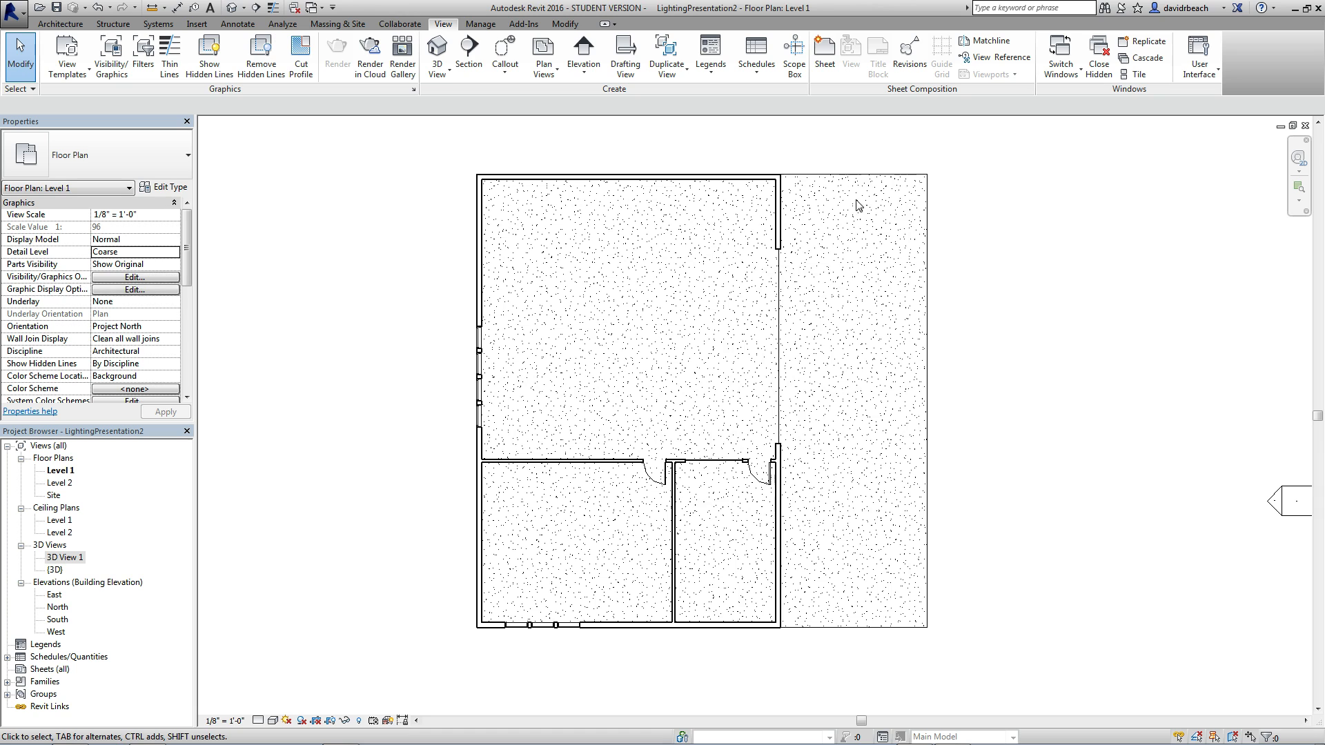
Inspect the building in the default 3D view, then return to the Level 1 floor plan.
double_click(58, 570)
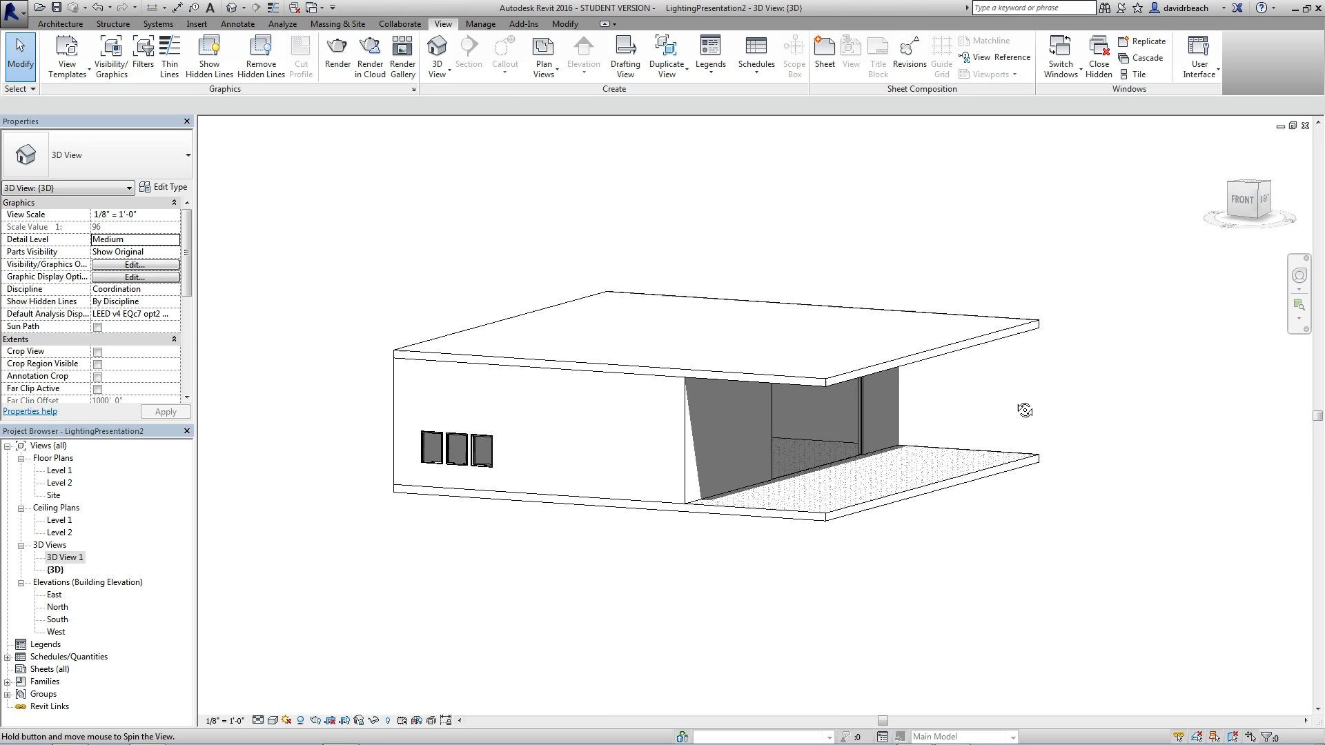
drag(1026, 410, 960, 576)
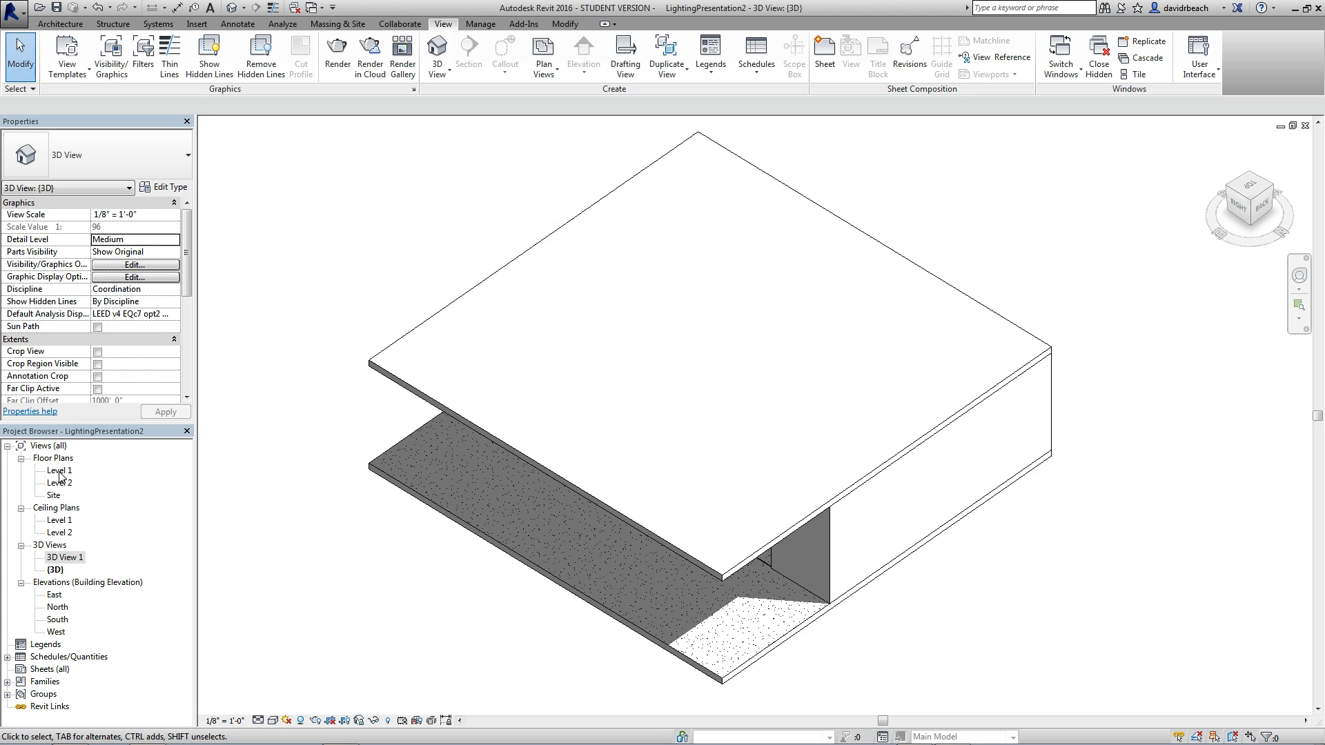
double_click(60, 469)
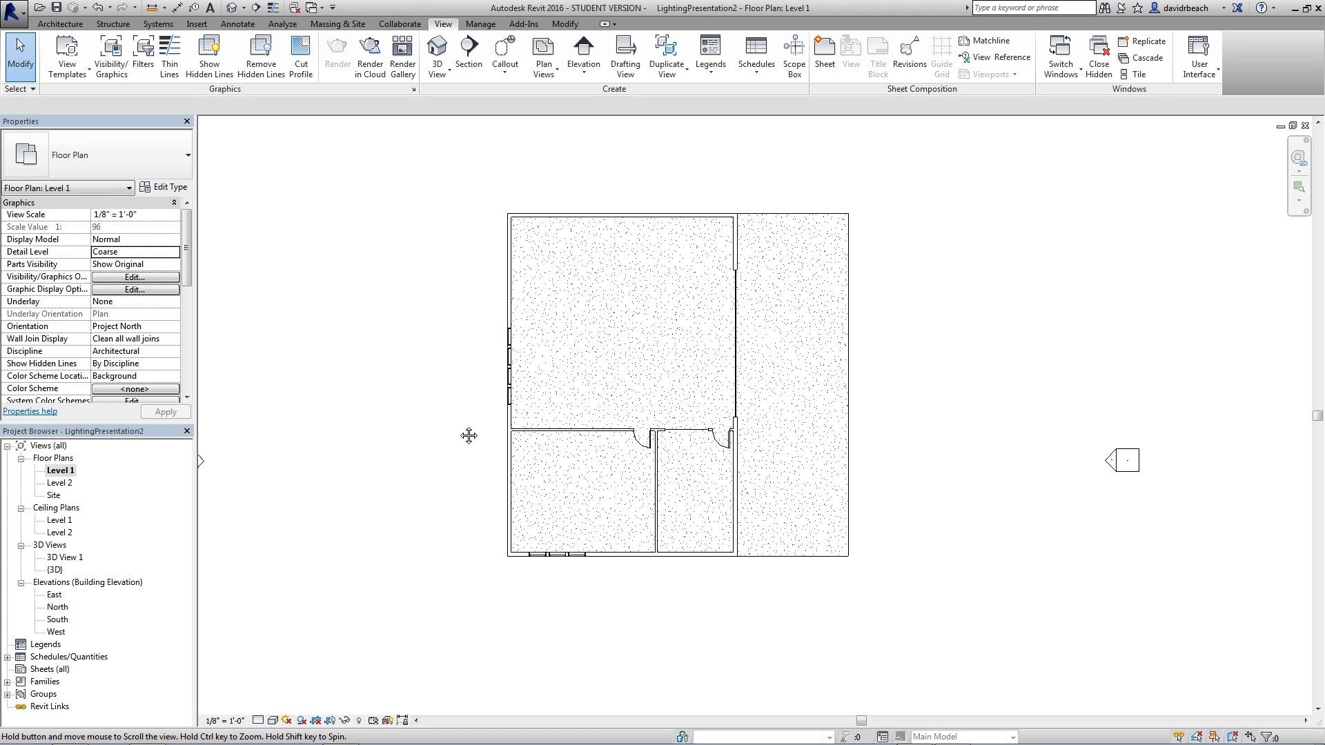
Place a perspective camera aimed into the large room and widen its crop to include the windows.
click(437, 51)
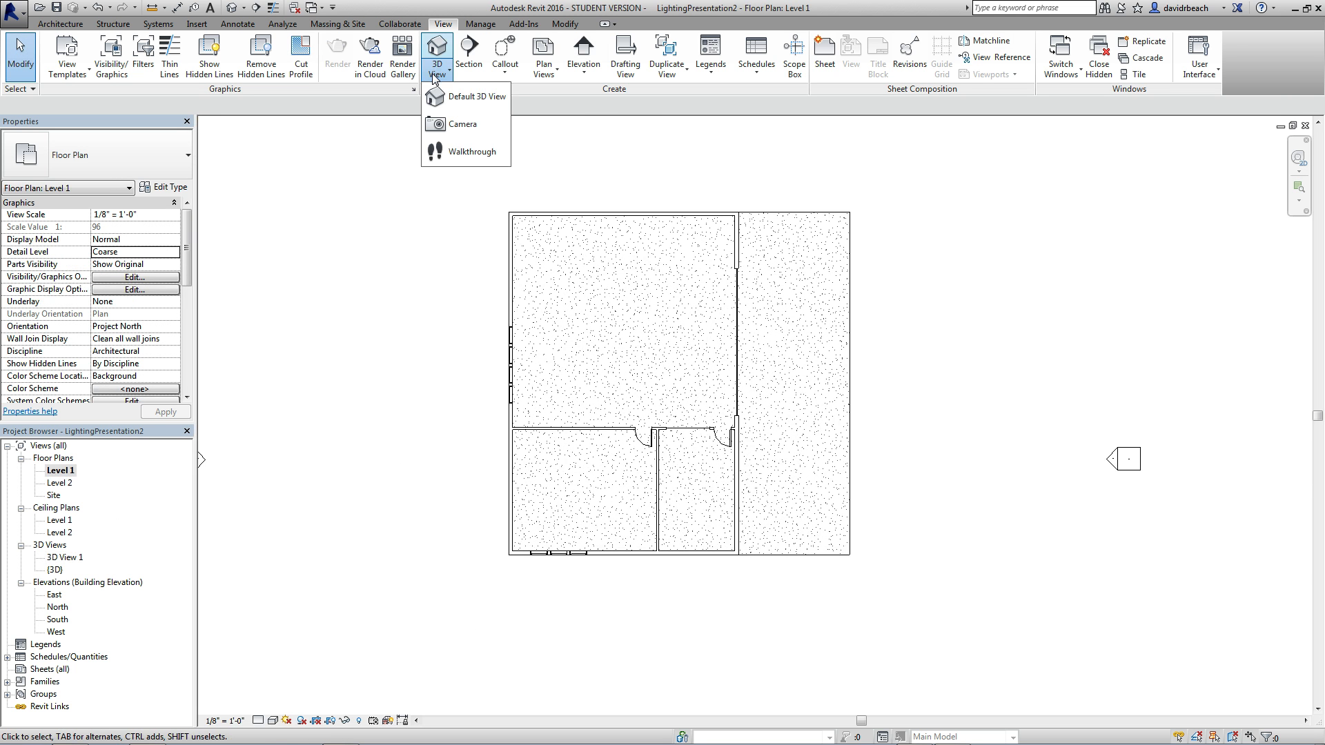
click(462, 124)
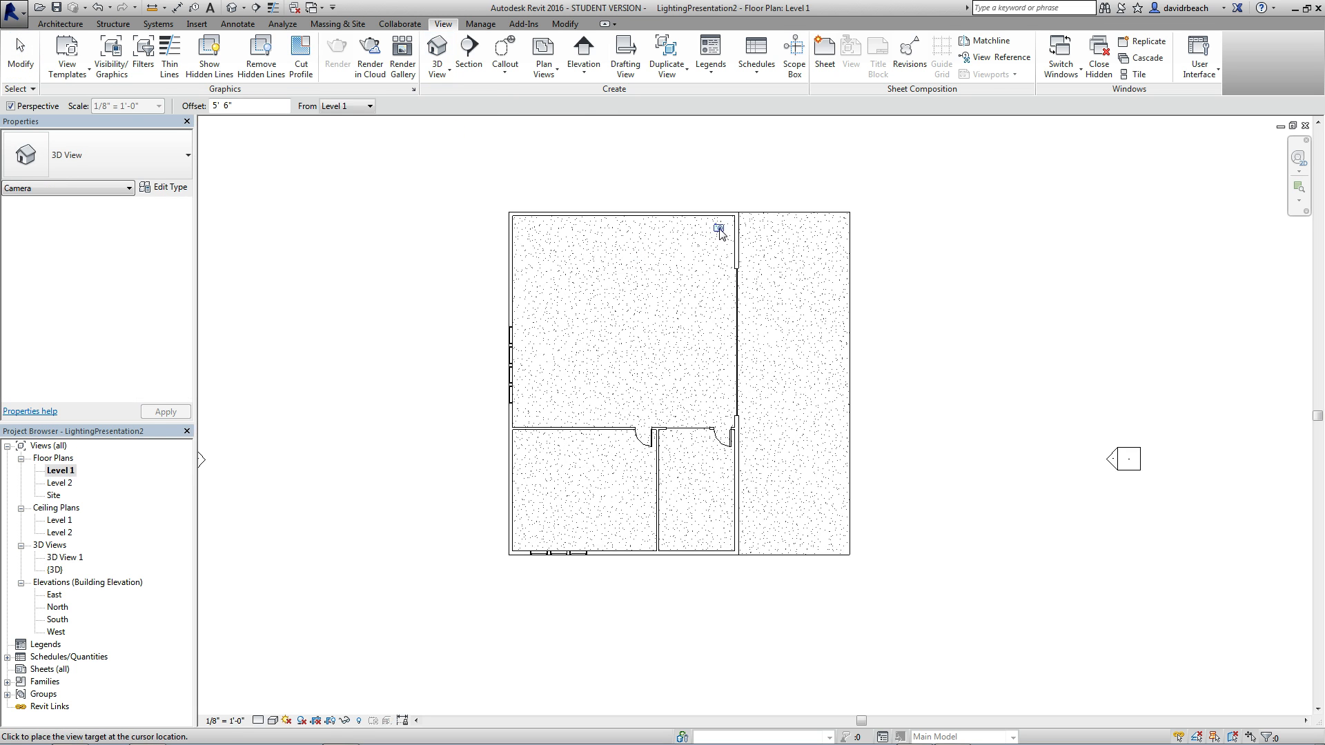
click(719, 229)
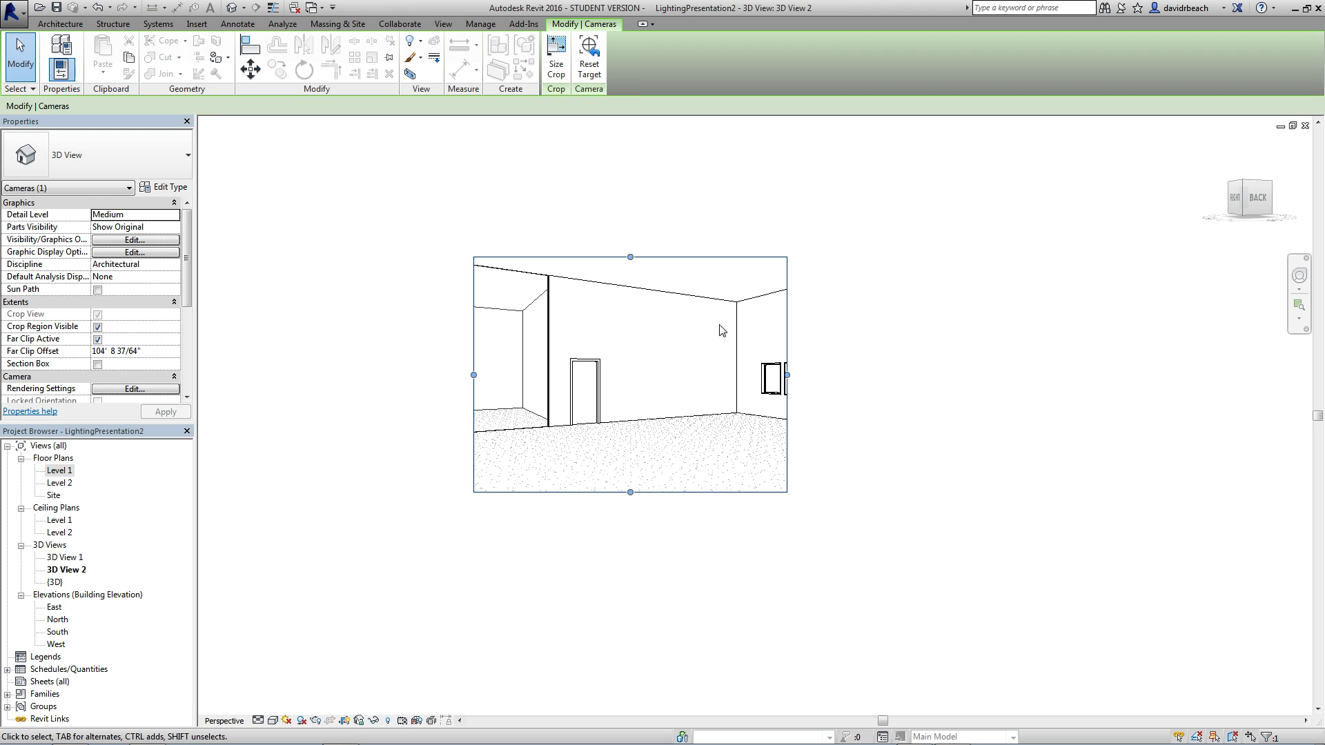
drag(784, 375, 962, 375)
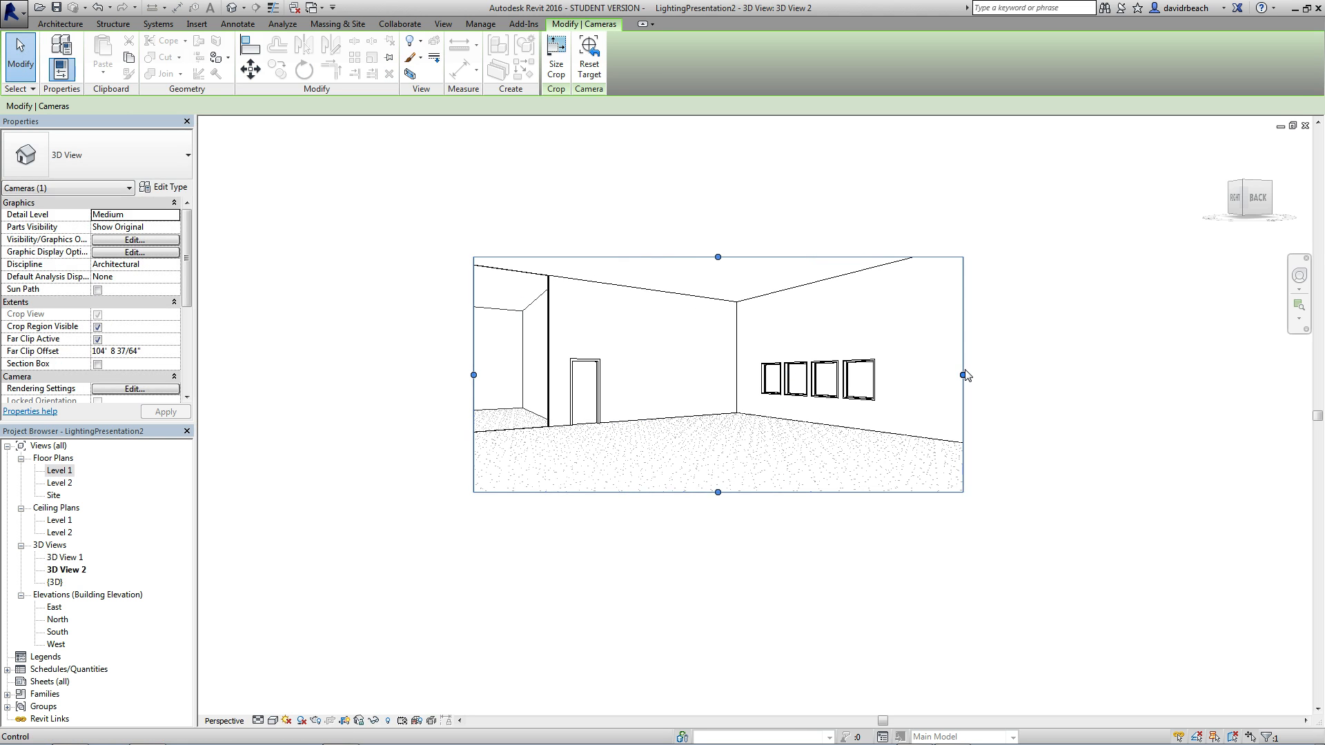
drag(474, 375, 340, 378)
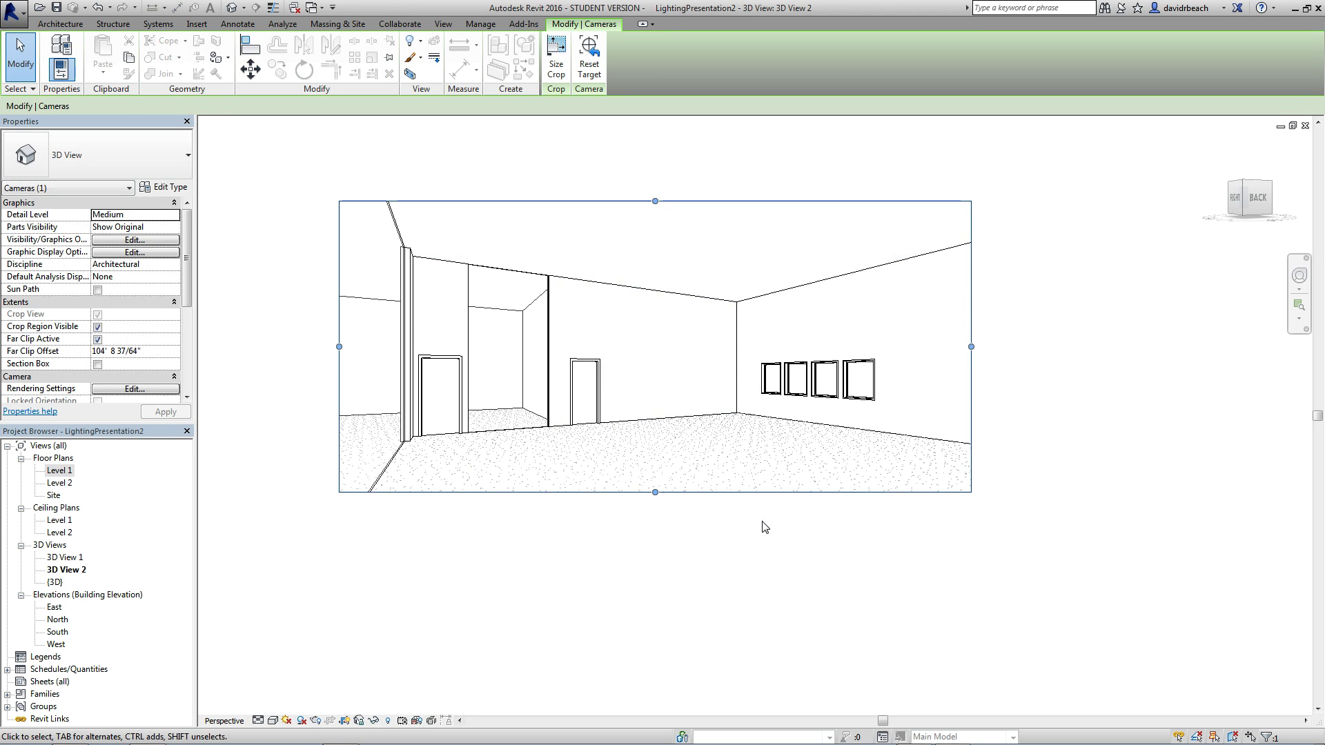
mouse_move(794, 532)
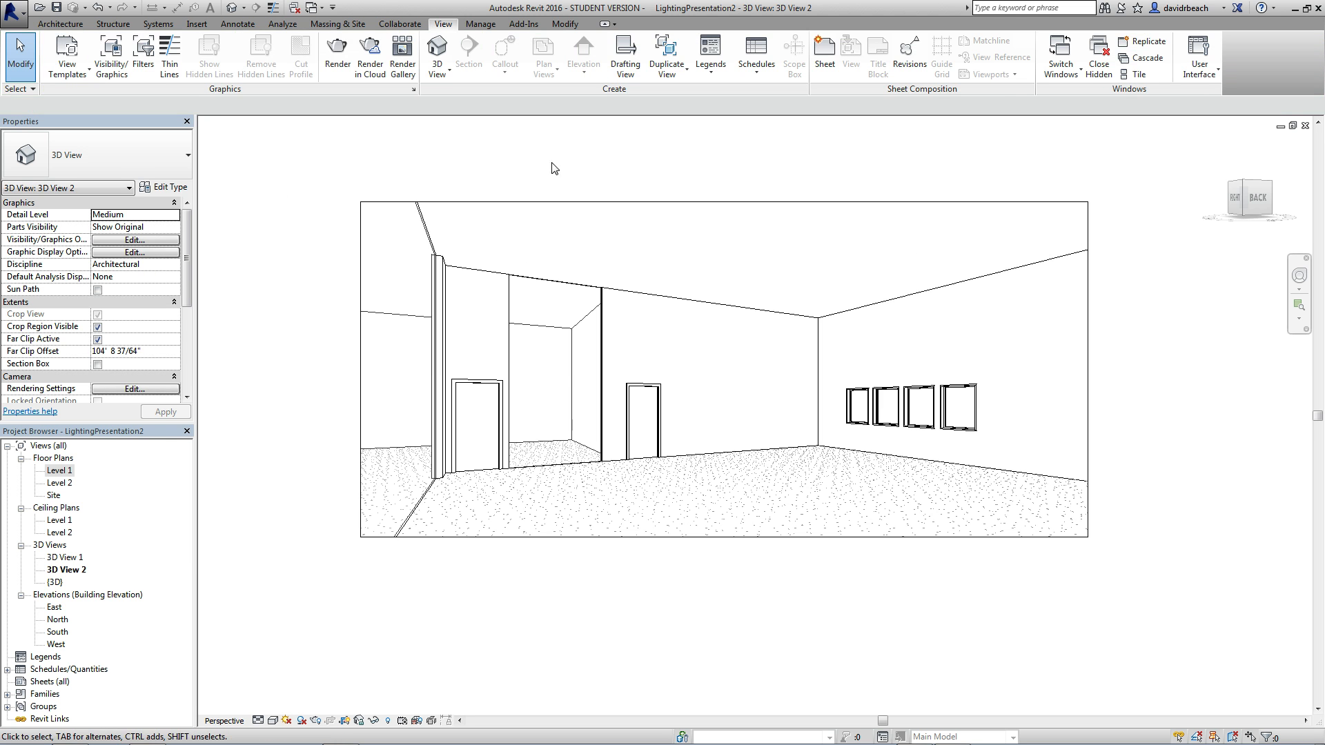
mouse_move(853, 278)
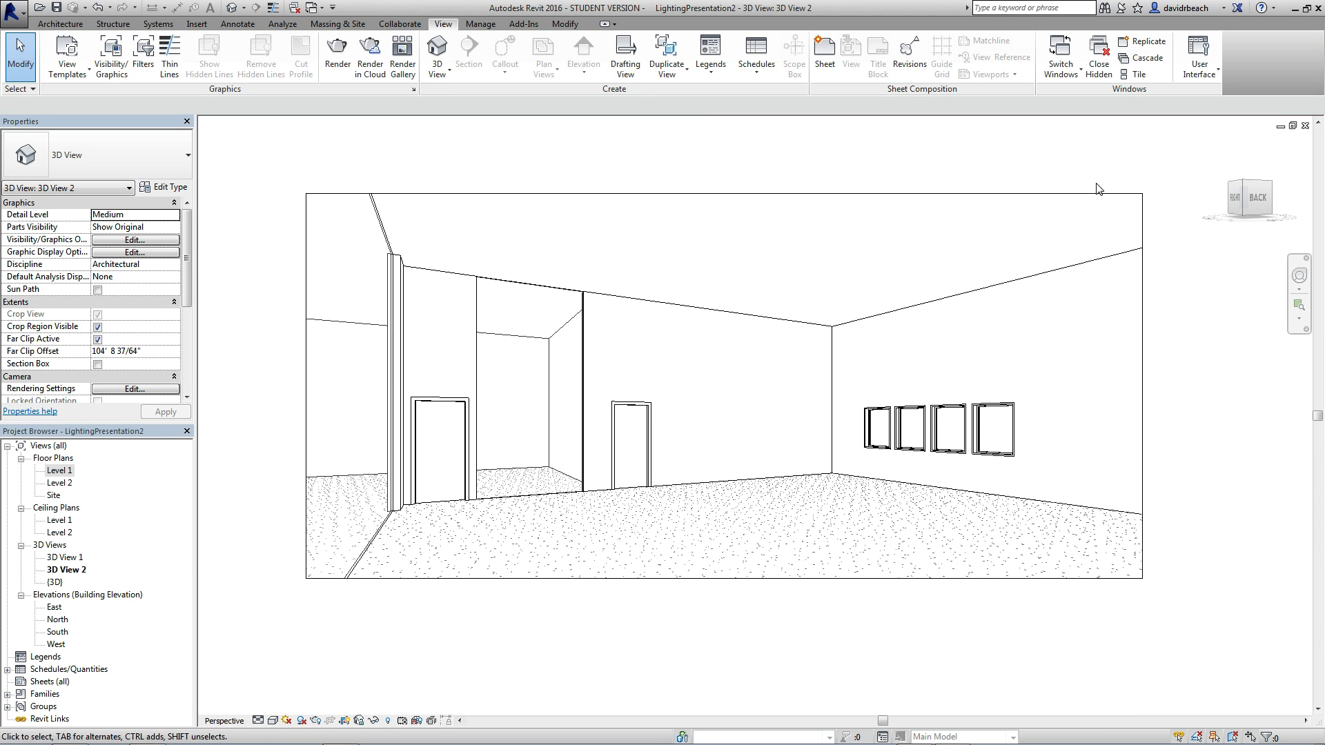
mouse_move(1056, 158)
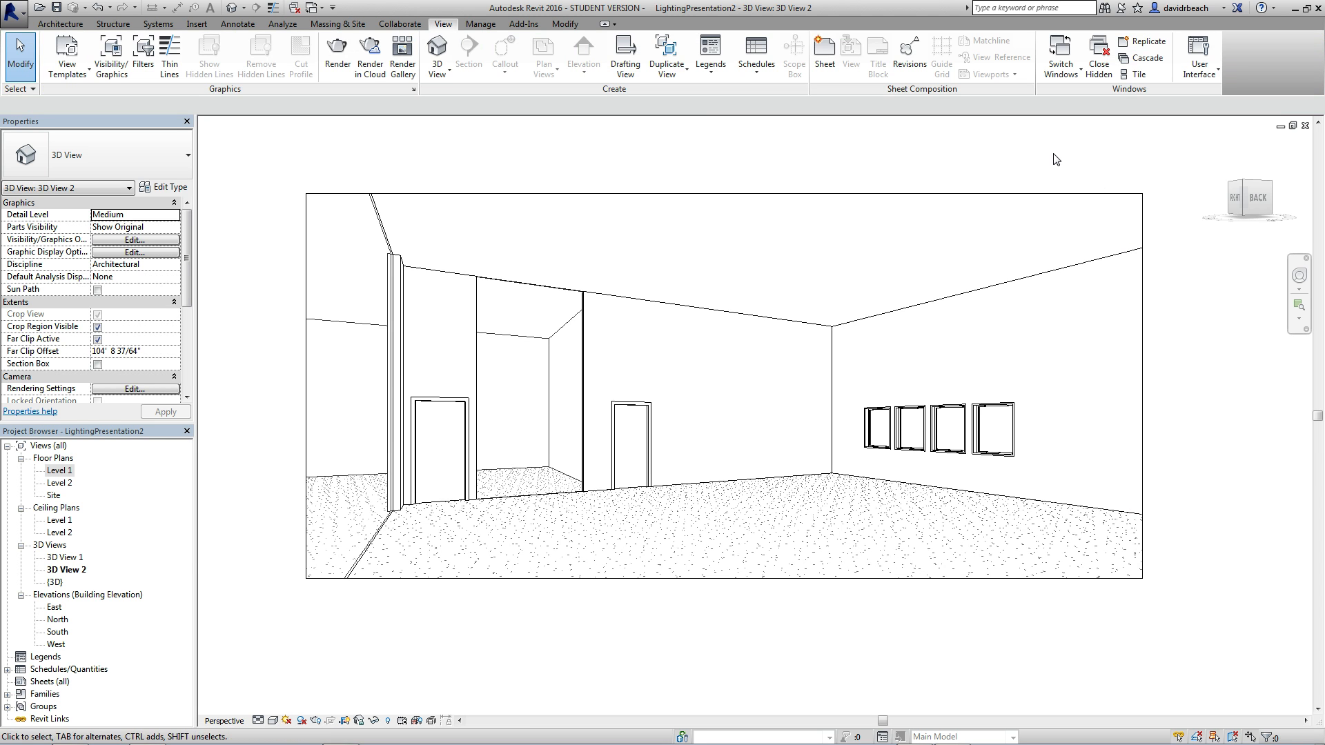
mouse_move(795, 169)
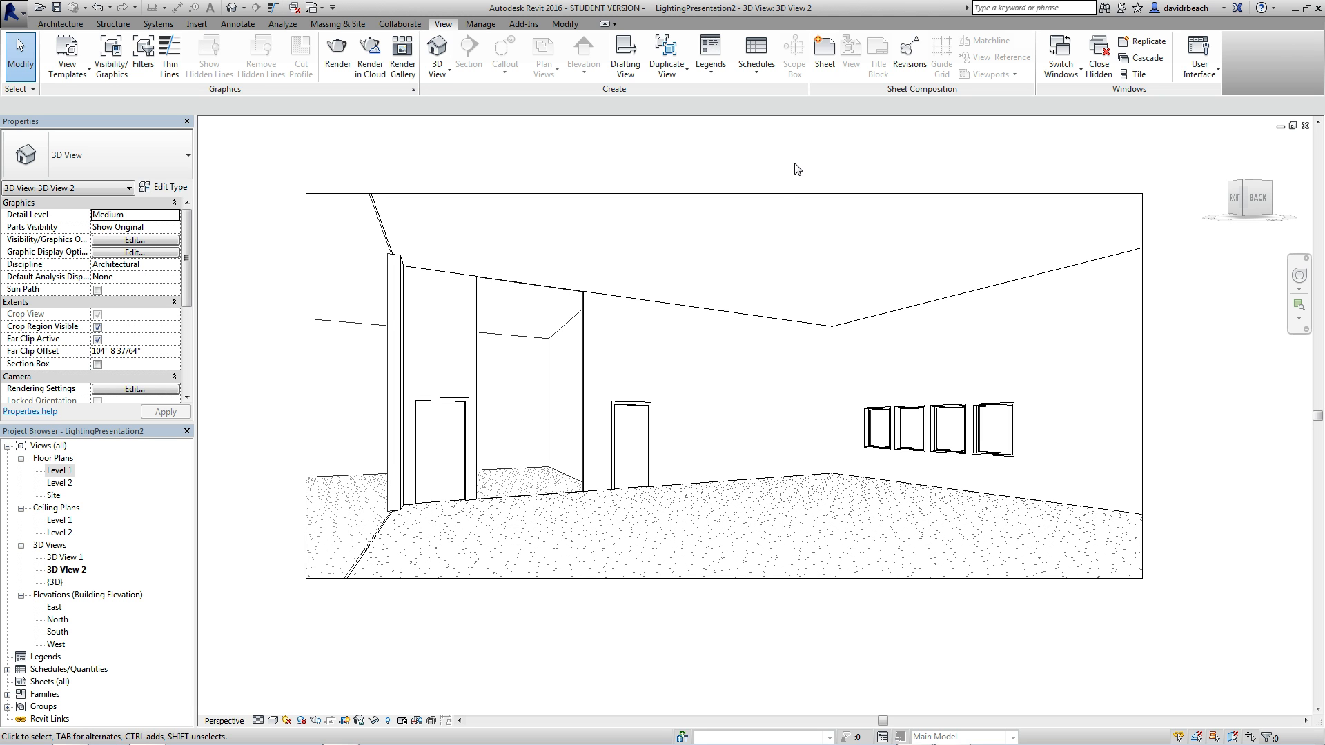
mouse_move(486, 39)
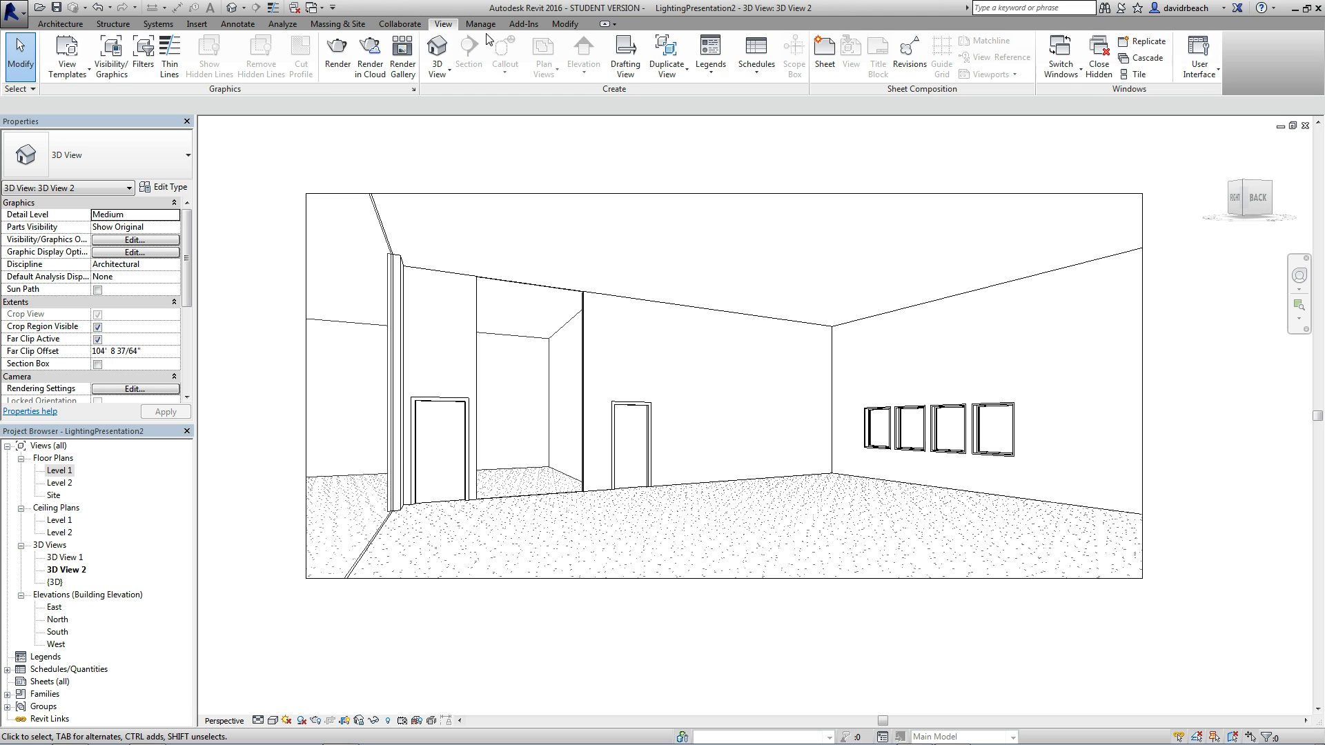
Set the project location to Springfield, MO via Manage > Location and confirm it.
click(479, 23)
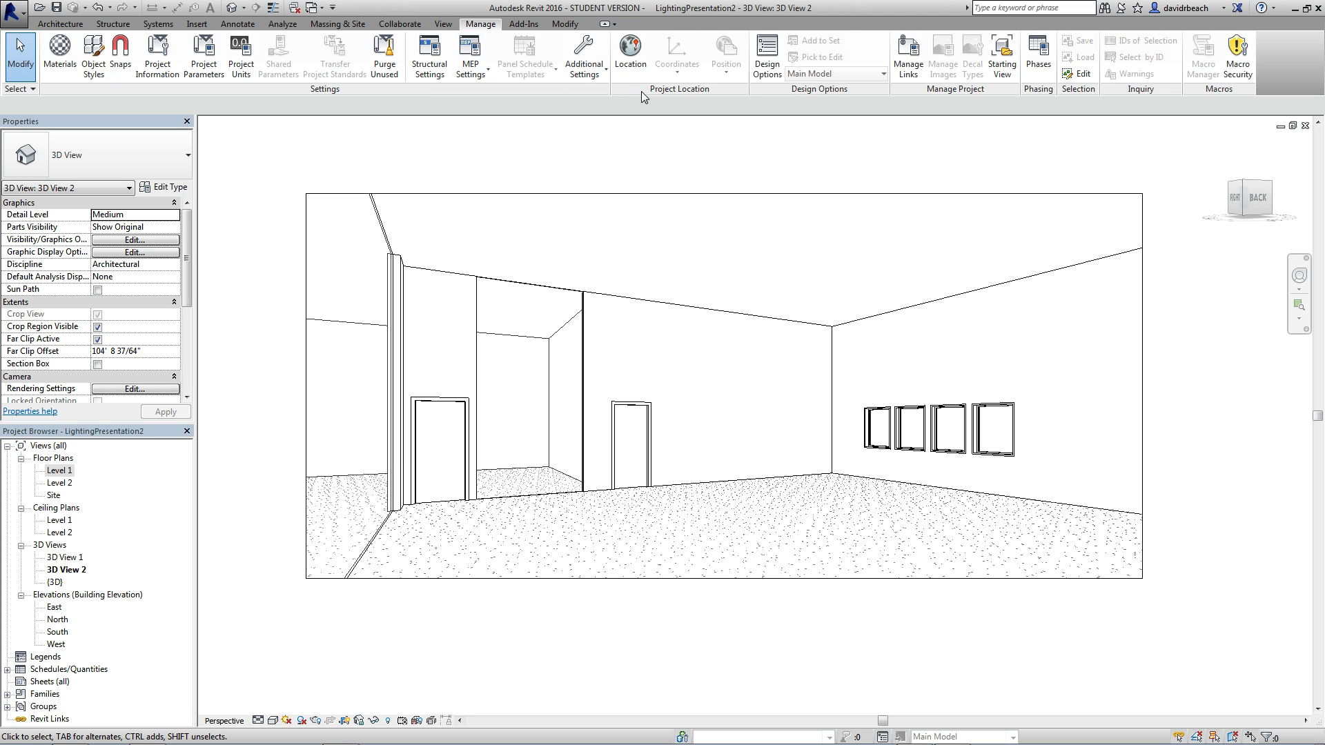
click(629, 54)
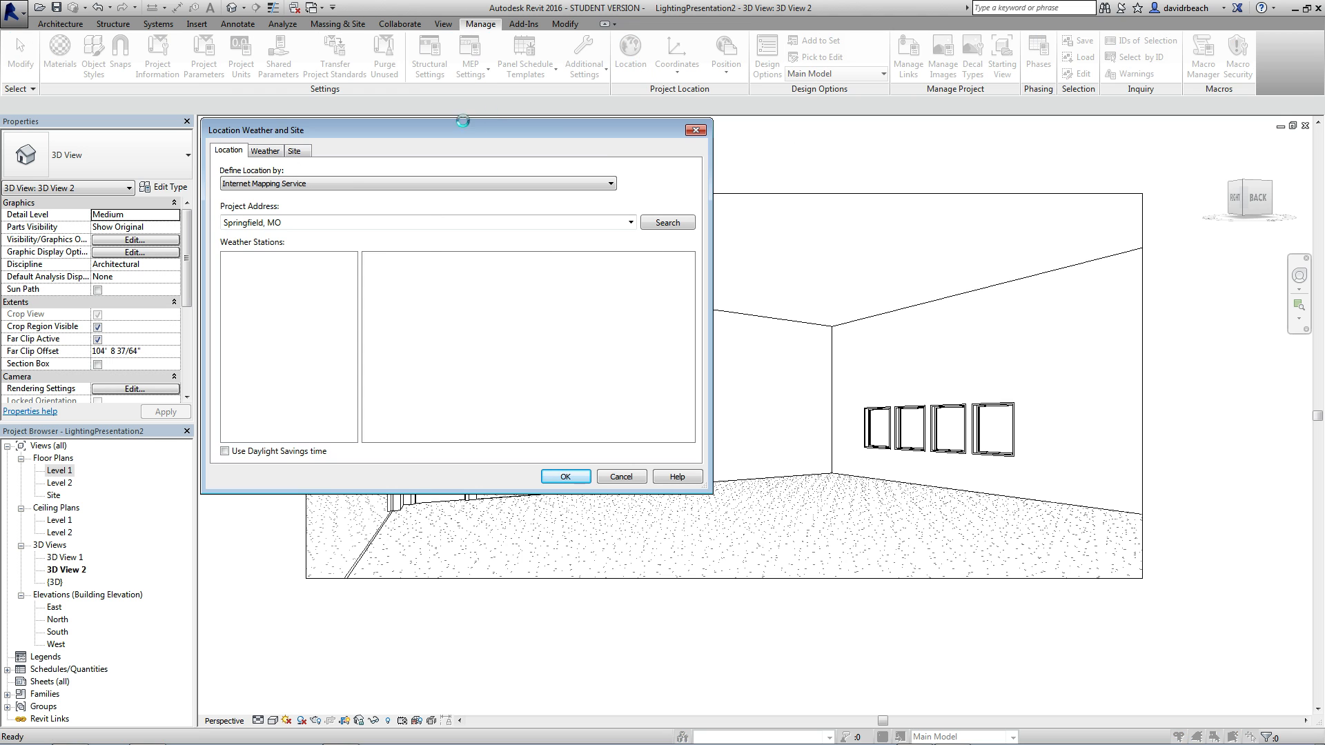
click(666, 222)
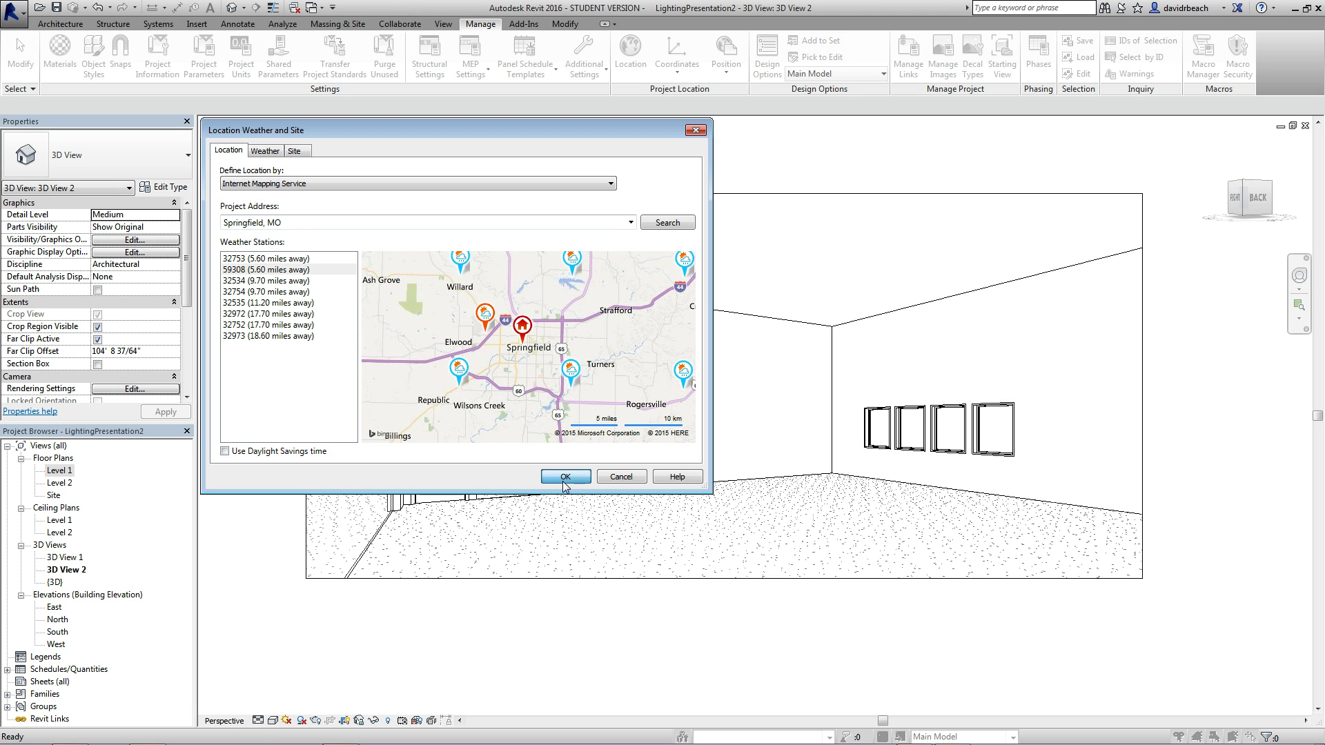
click(564, 476)
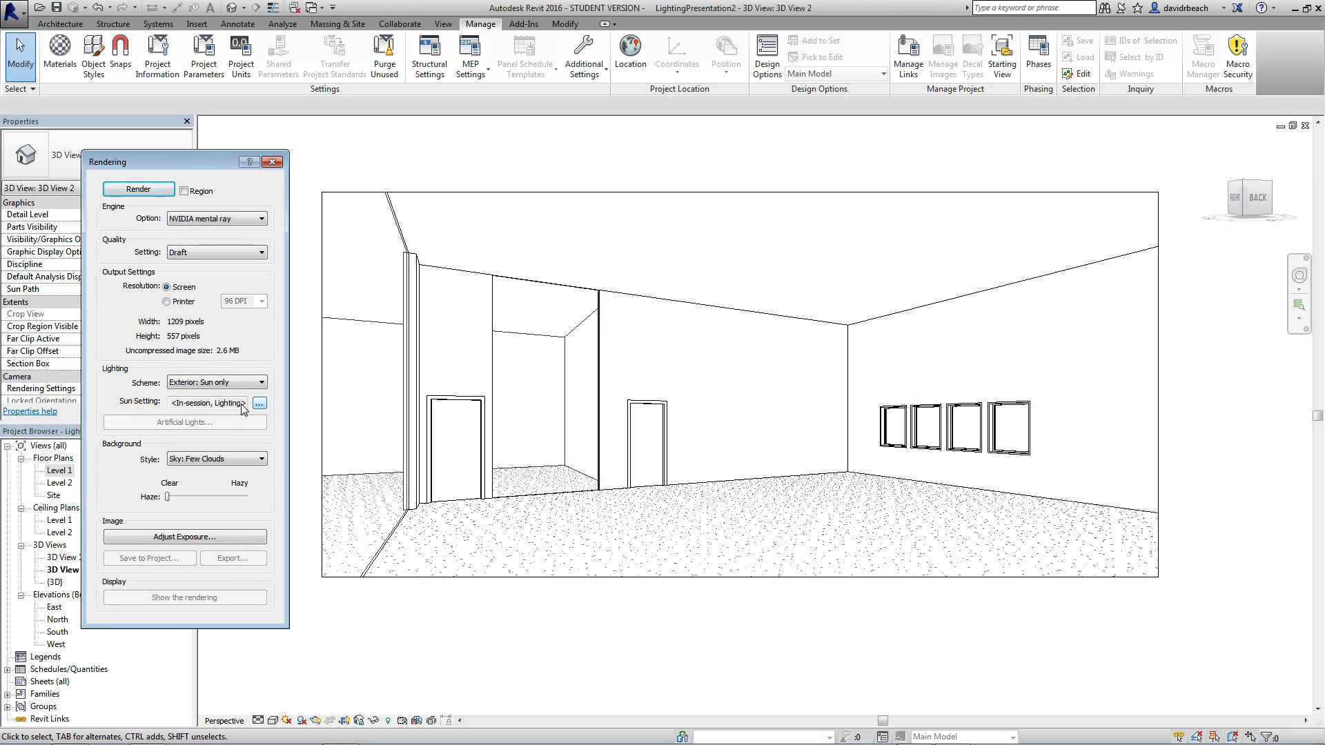
Switch the rendering's sun setting to a Still solar study and adjust the hour to afternoon.
click(258, 403)
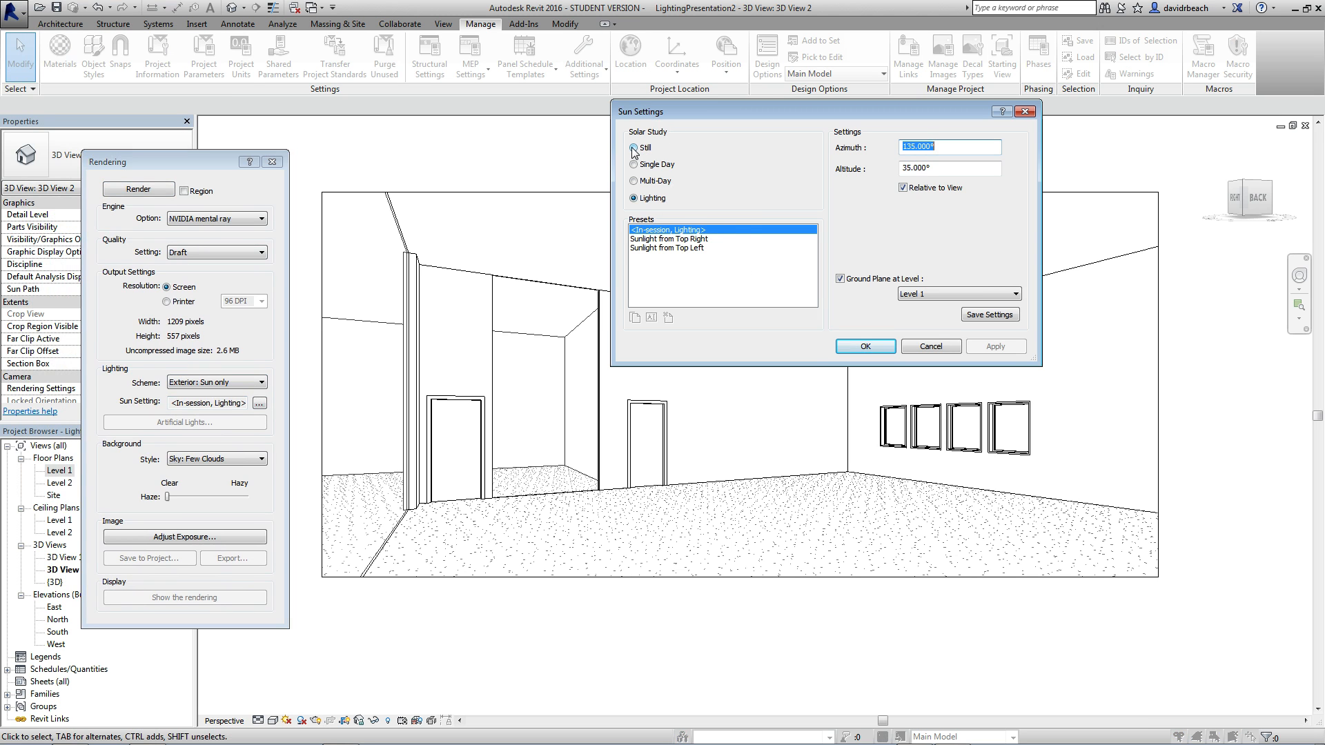
click(633, 197)
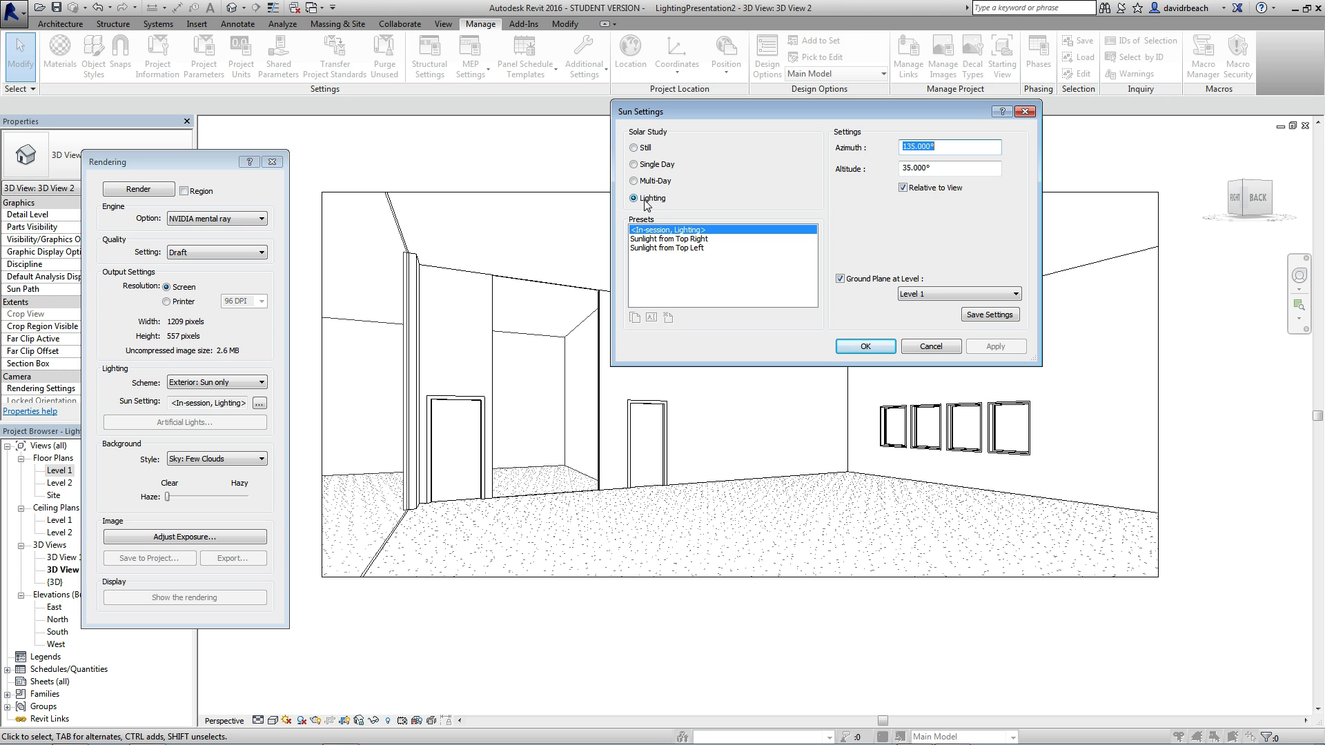
click(635, 147)
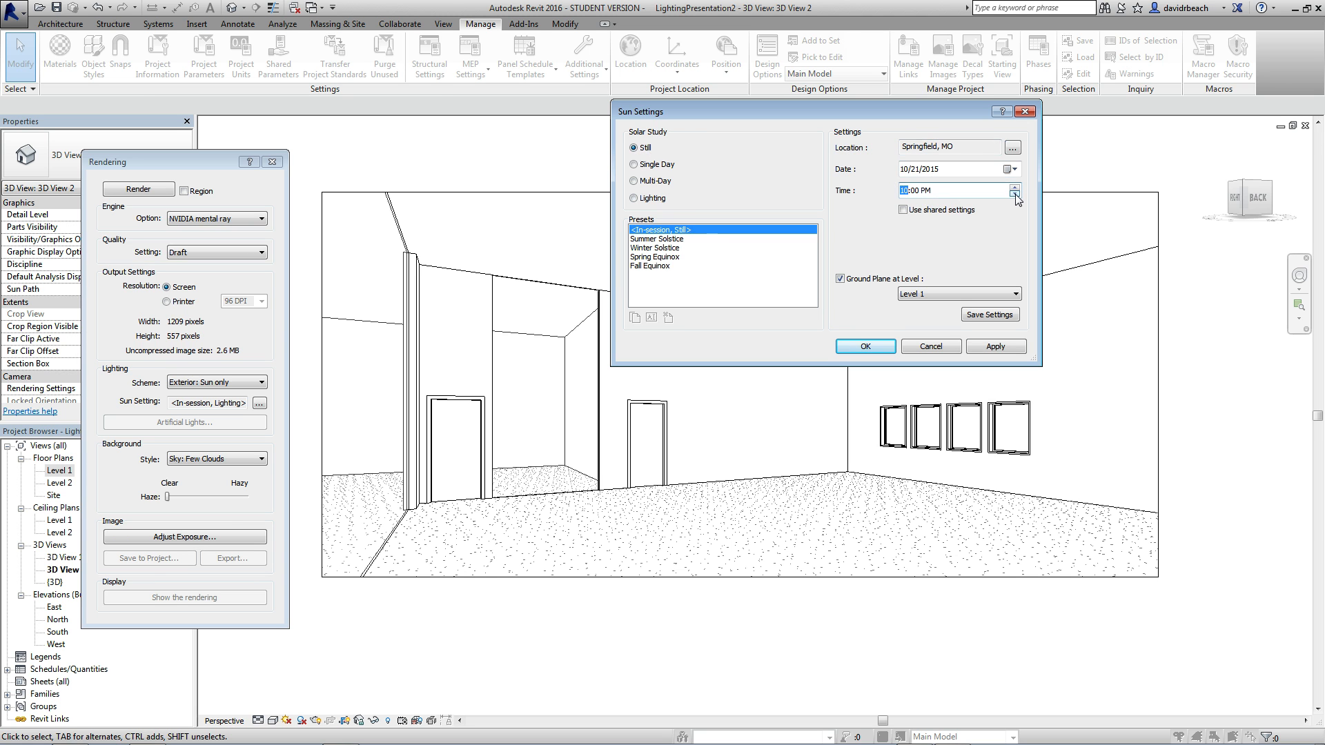
click(1015, 195)
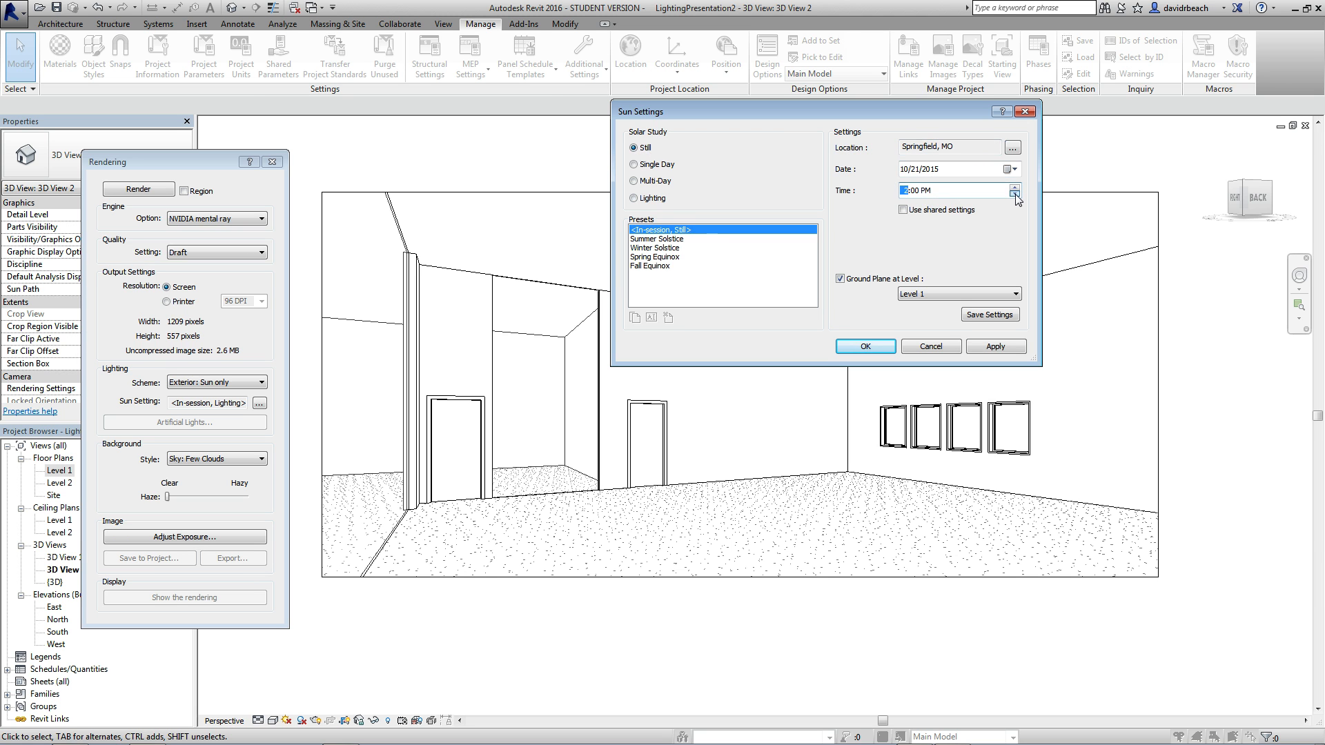
click(1014, 186)
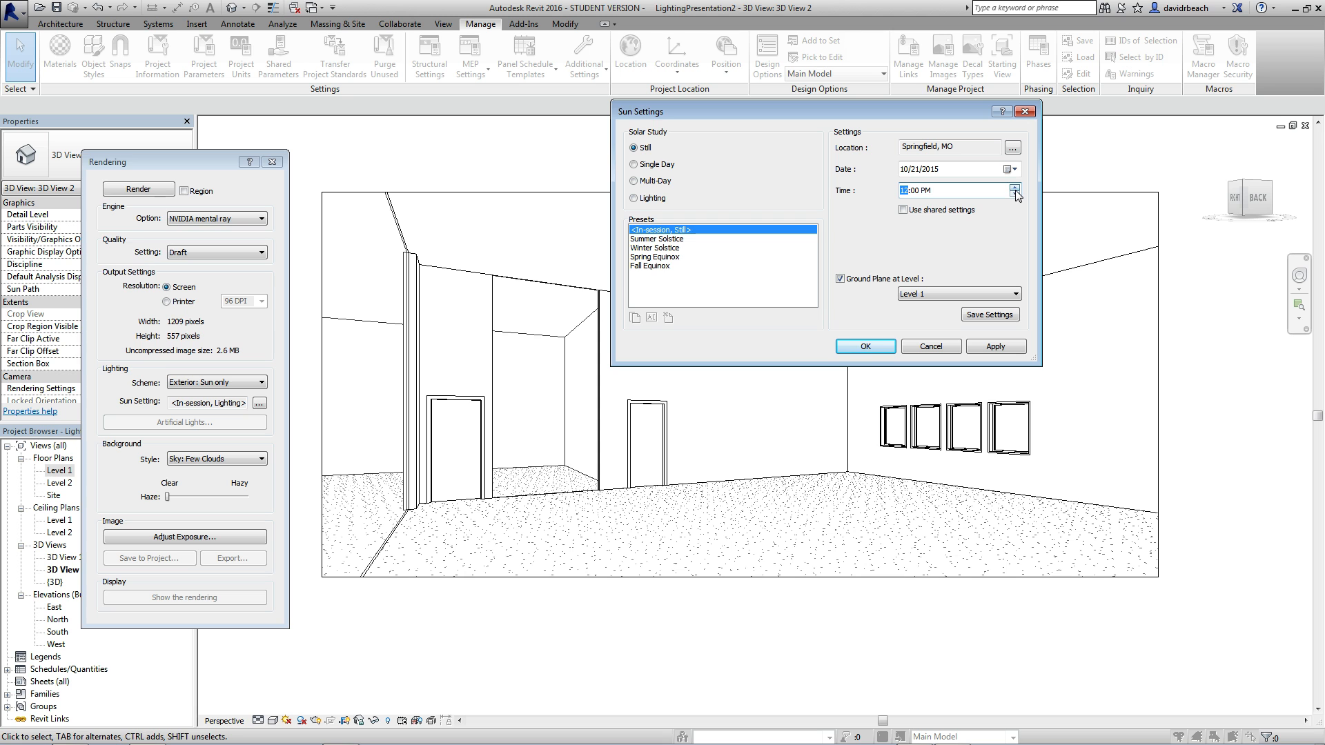
click(1013, 193)
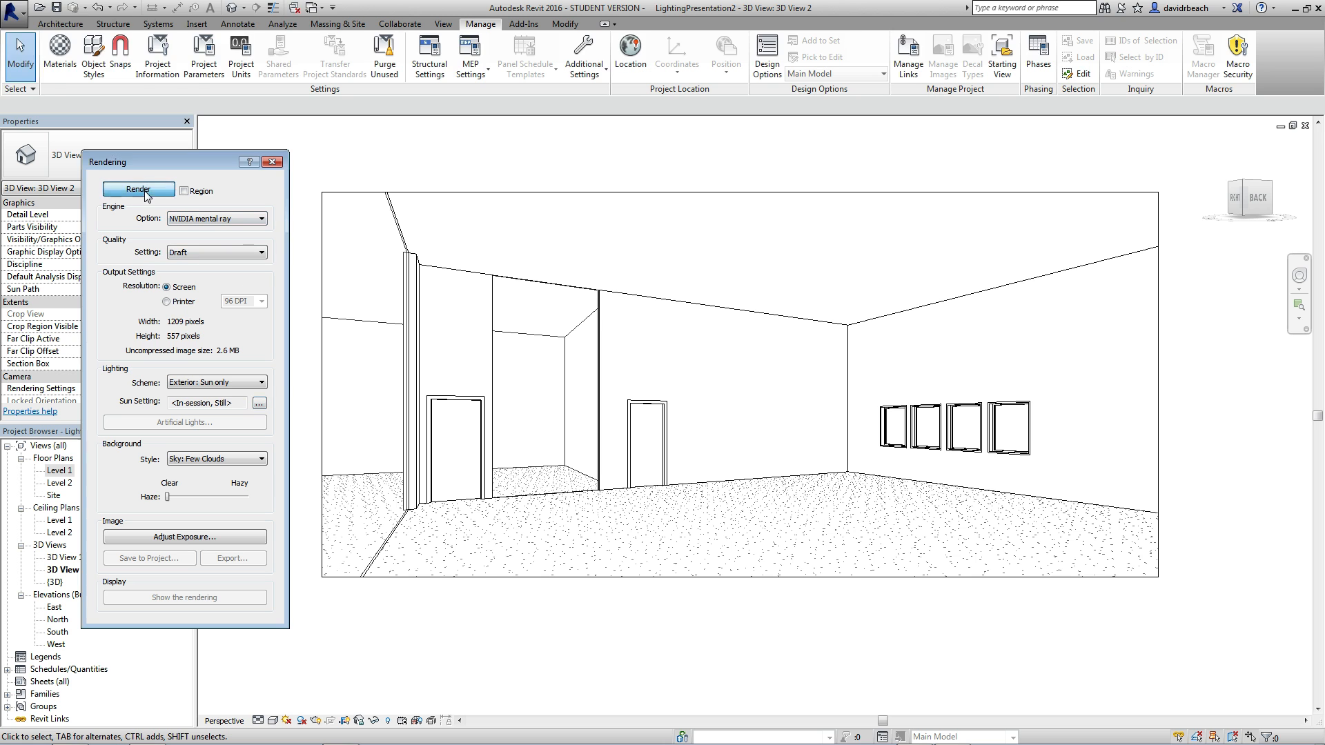
click(138, 189)
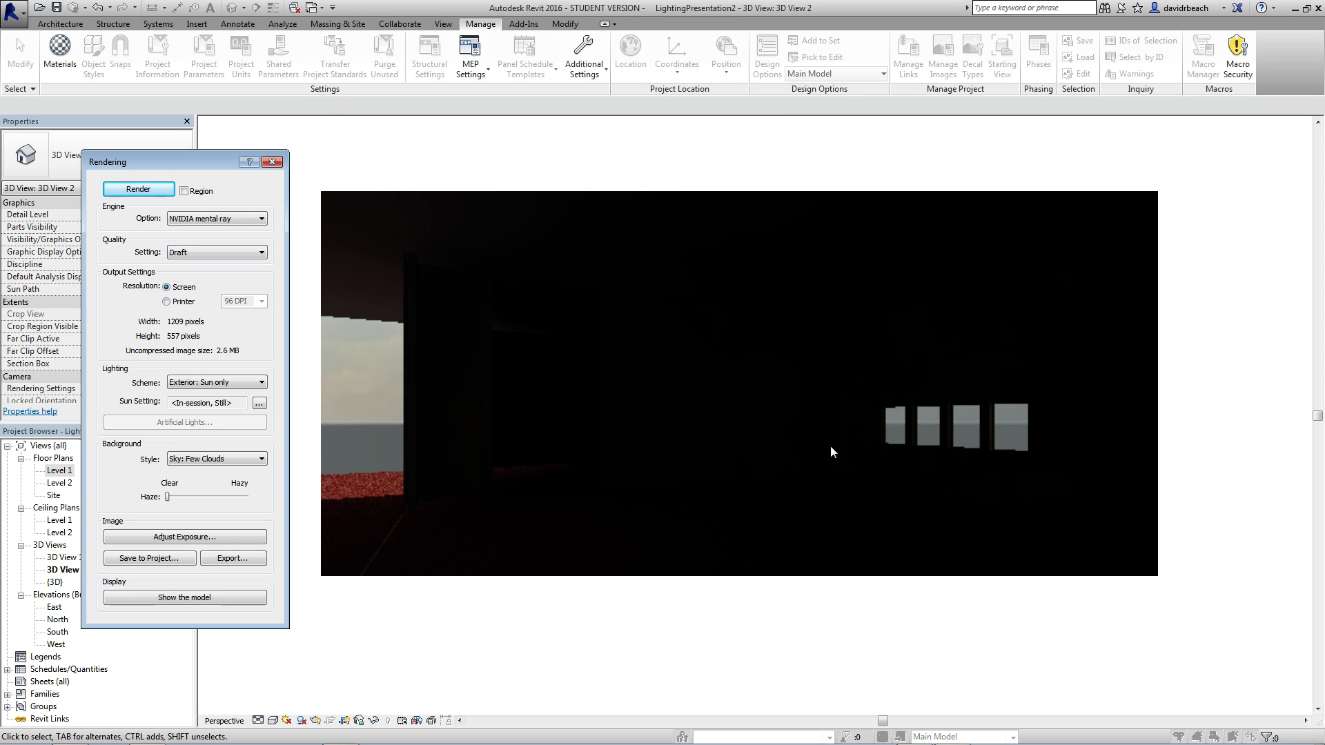
mouse_move(480, 544)
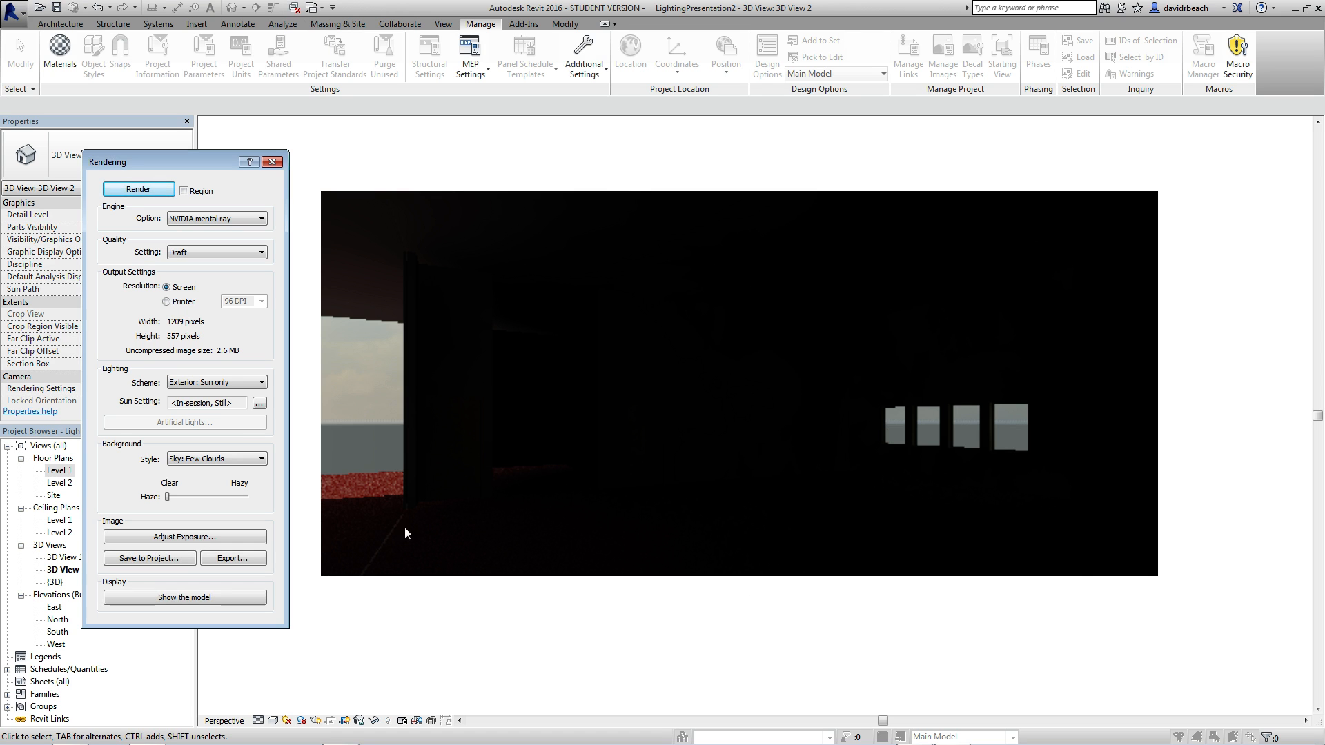
mouse_move(387, 516)
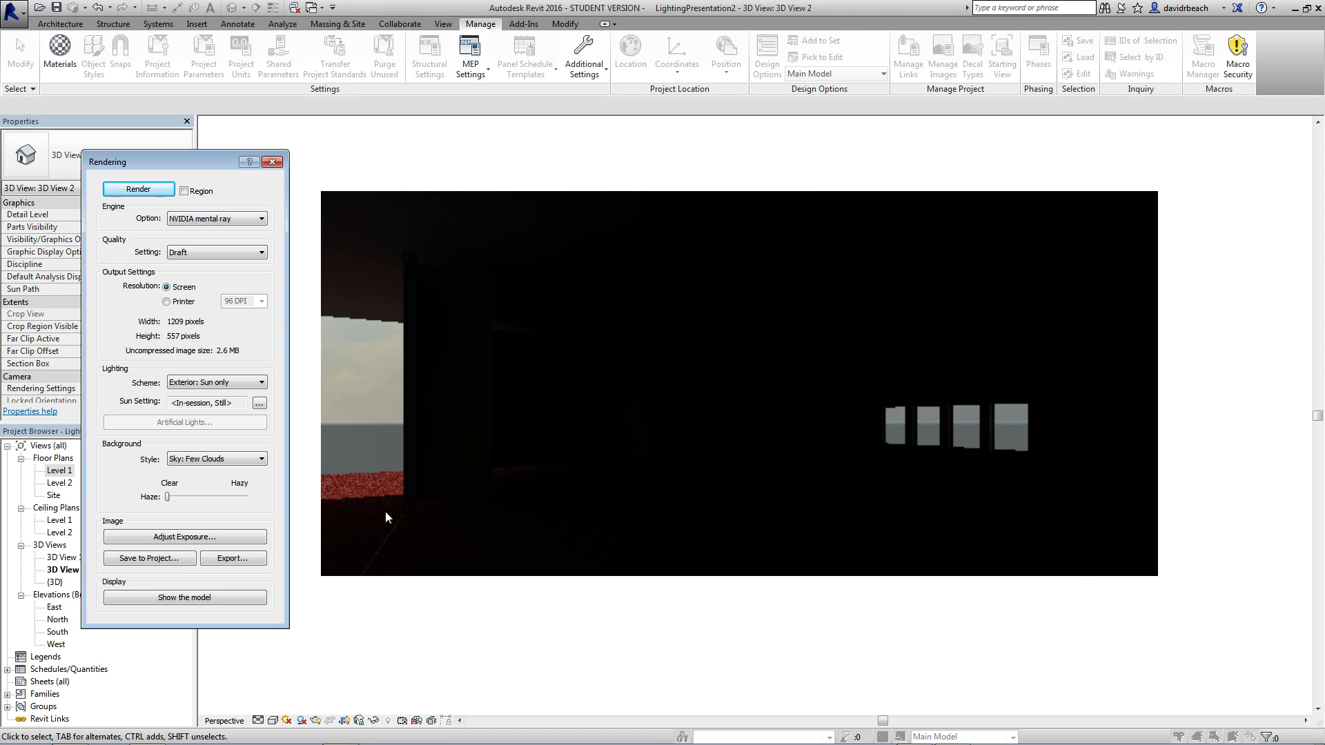
mouse_move(412, 554)
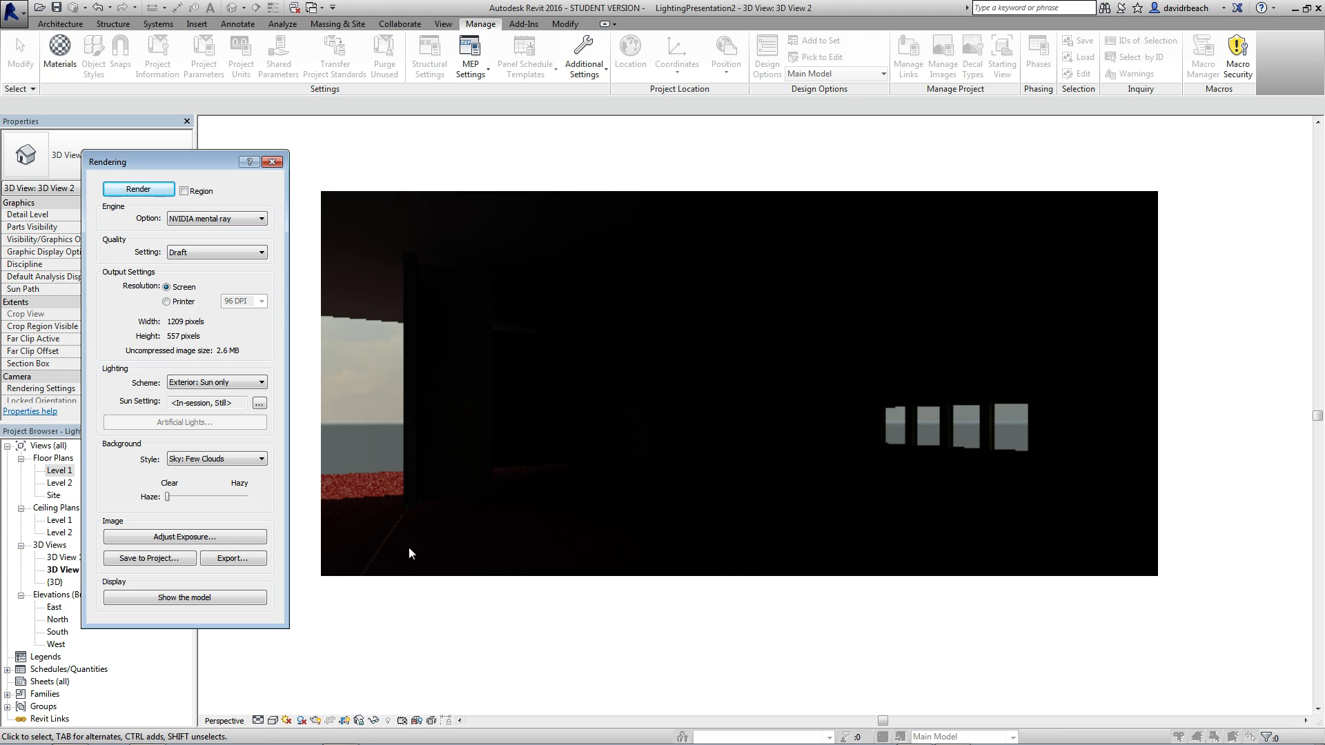
mouse_move(338, 504)
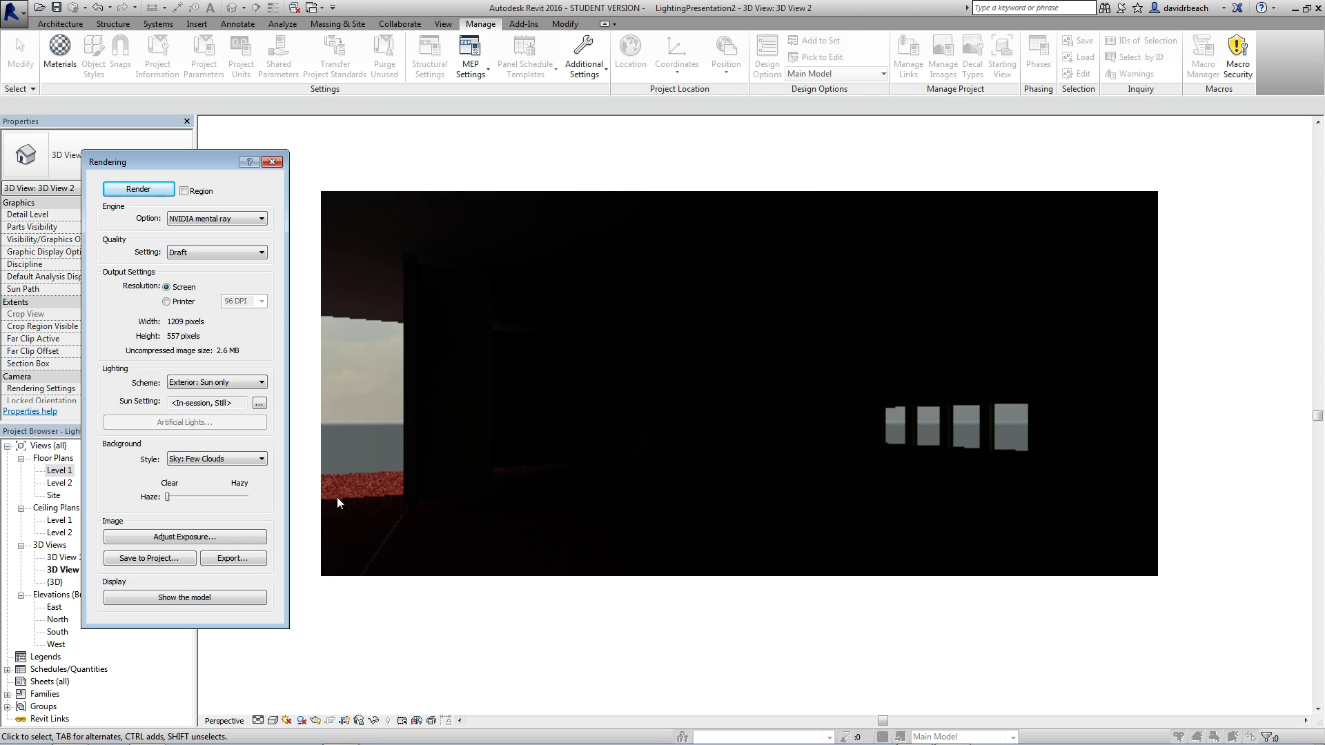
mouse_move(282, 381)
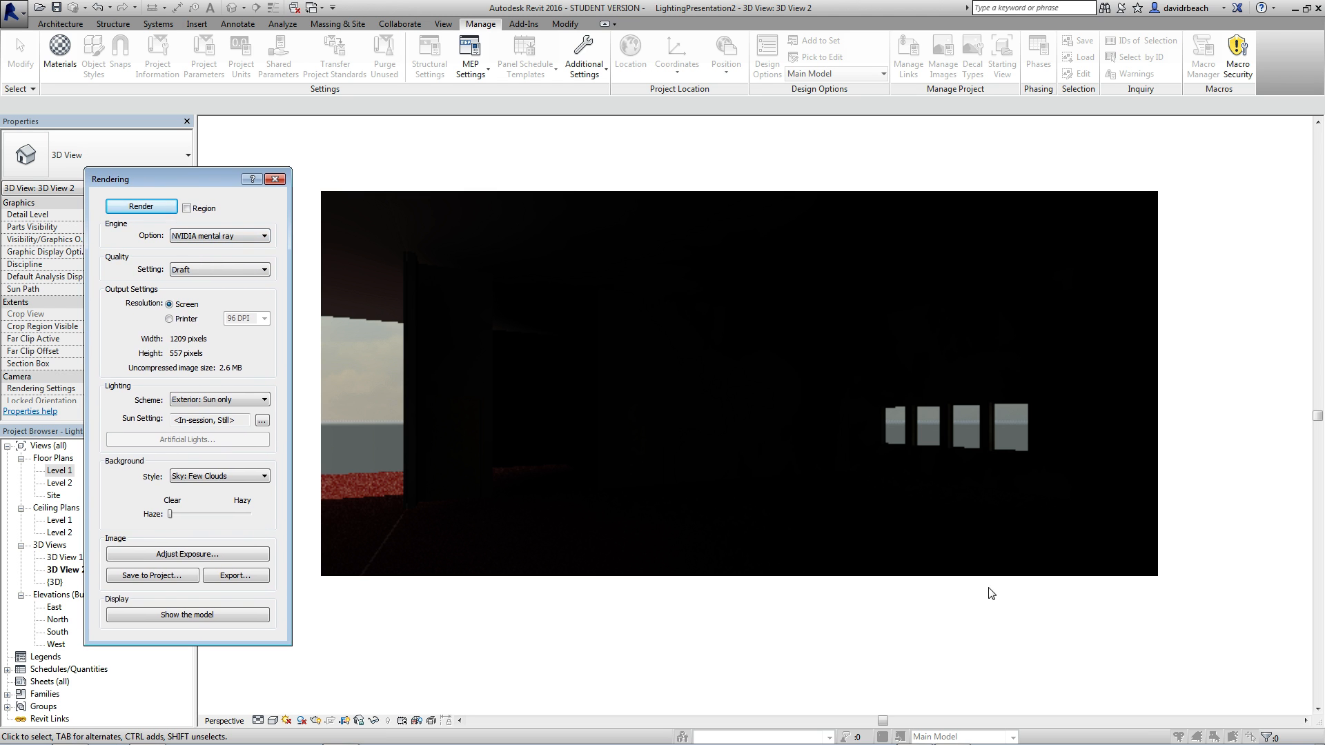
mouse_move(1036, 607)
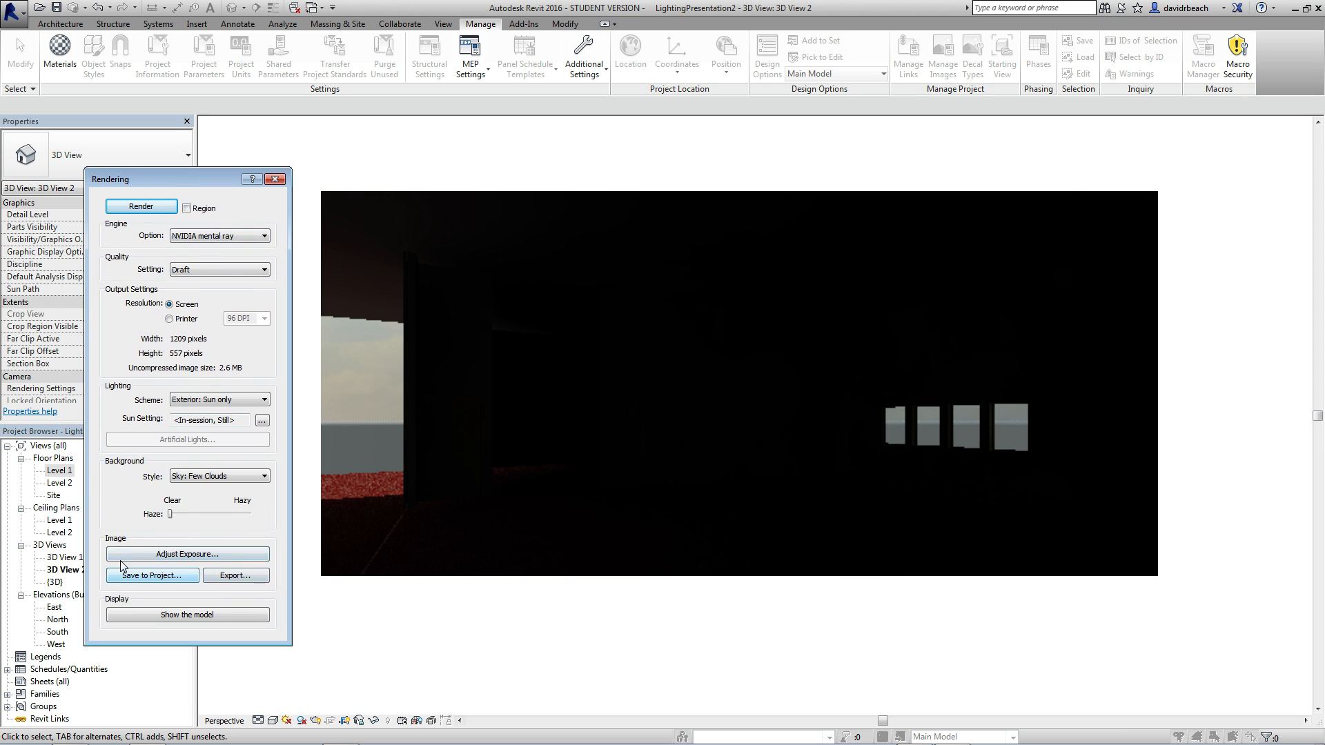
Move the Exposure Value toward Brighter, accept it, and close the Rendering dialog.
click(188, 553)
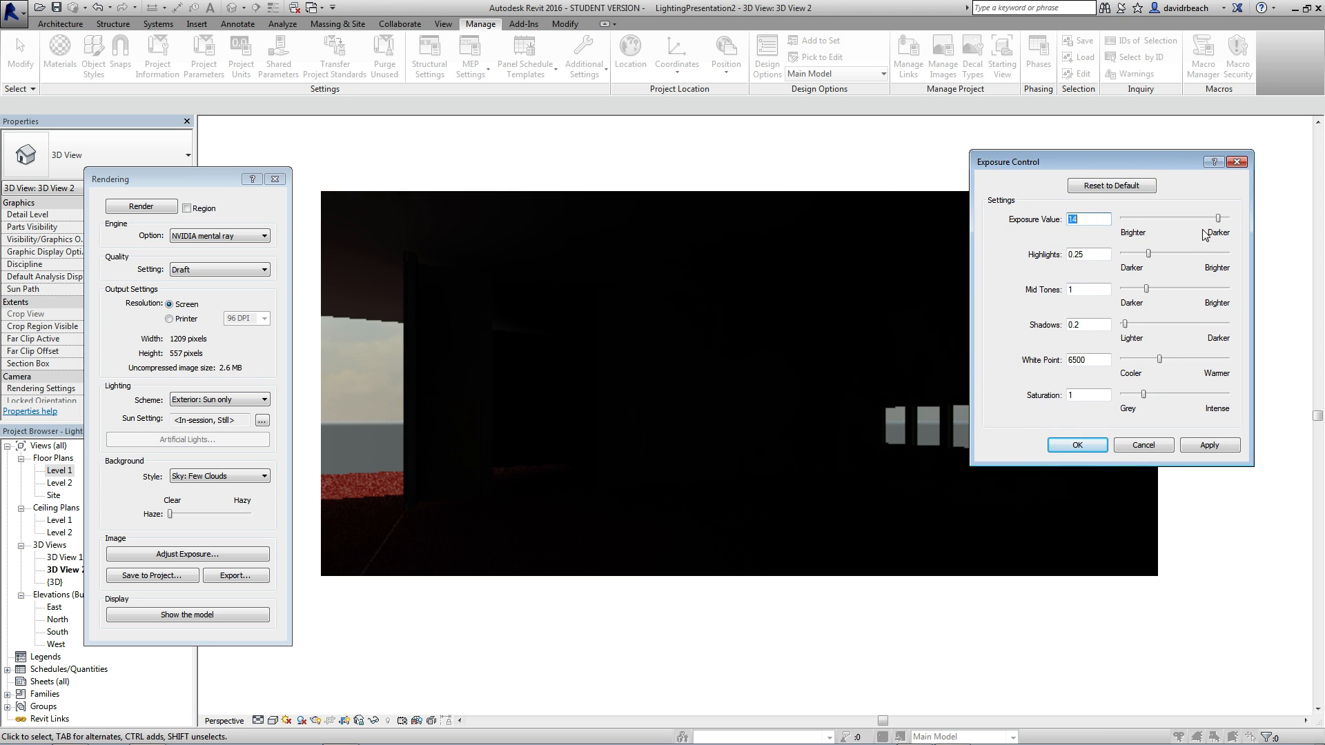
drag(1199, 218, 1179, 218)
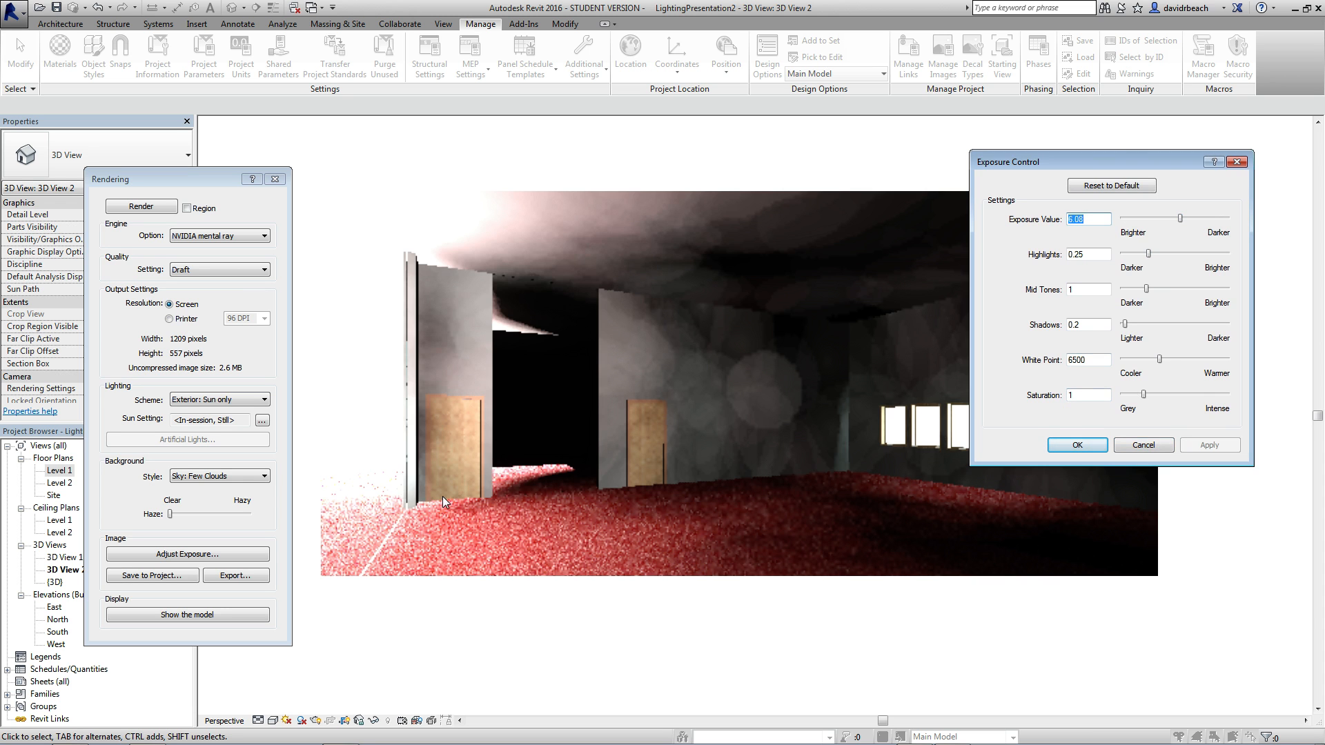
mouse_move(697, 184)
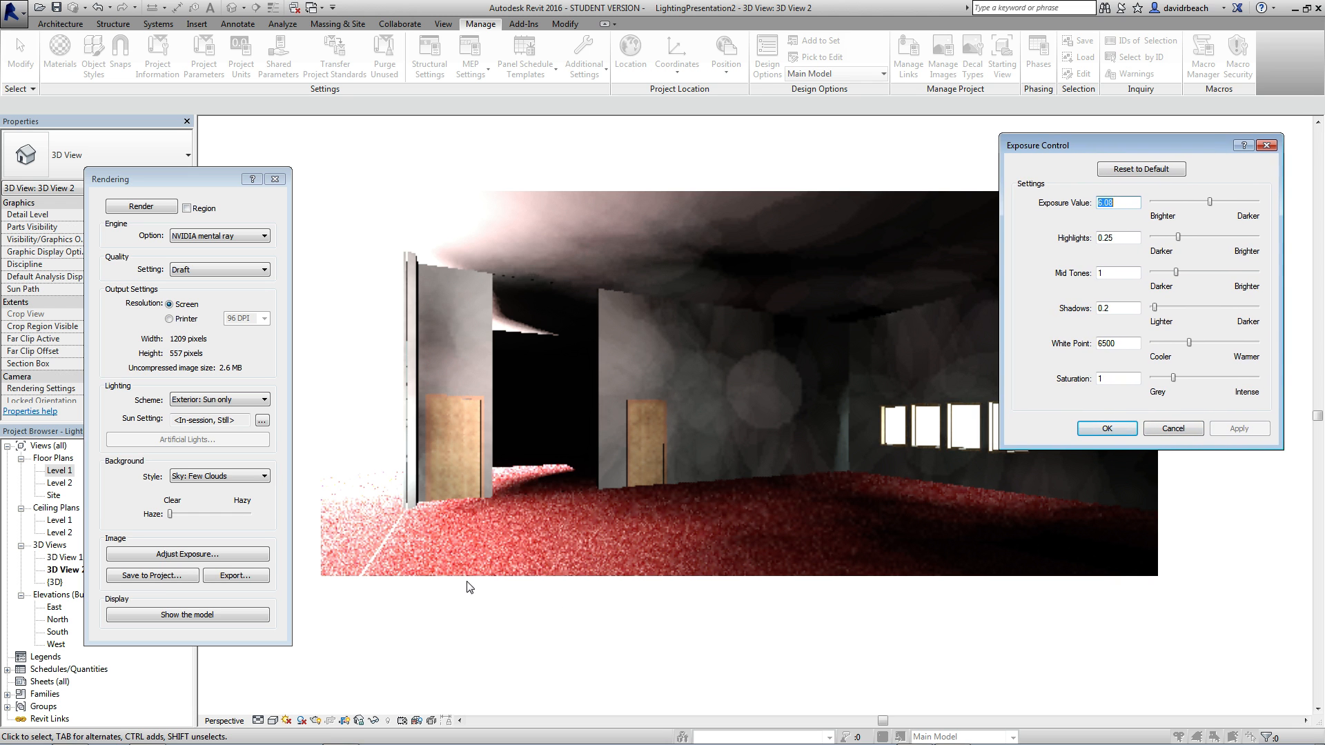
mouse_move(825, 484)
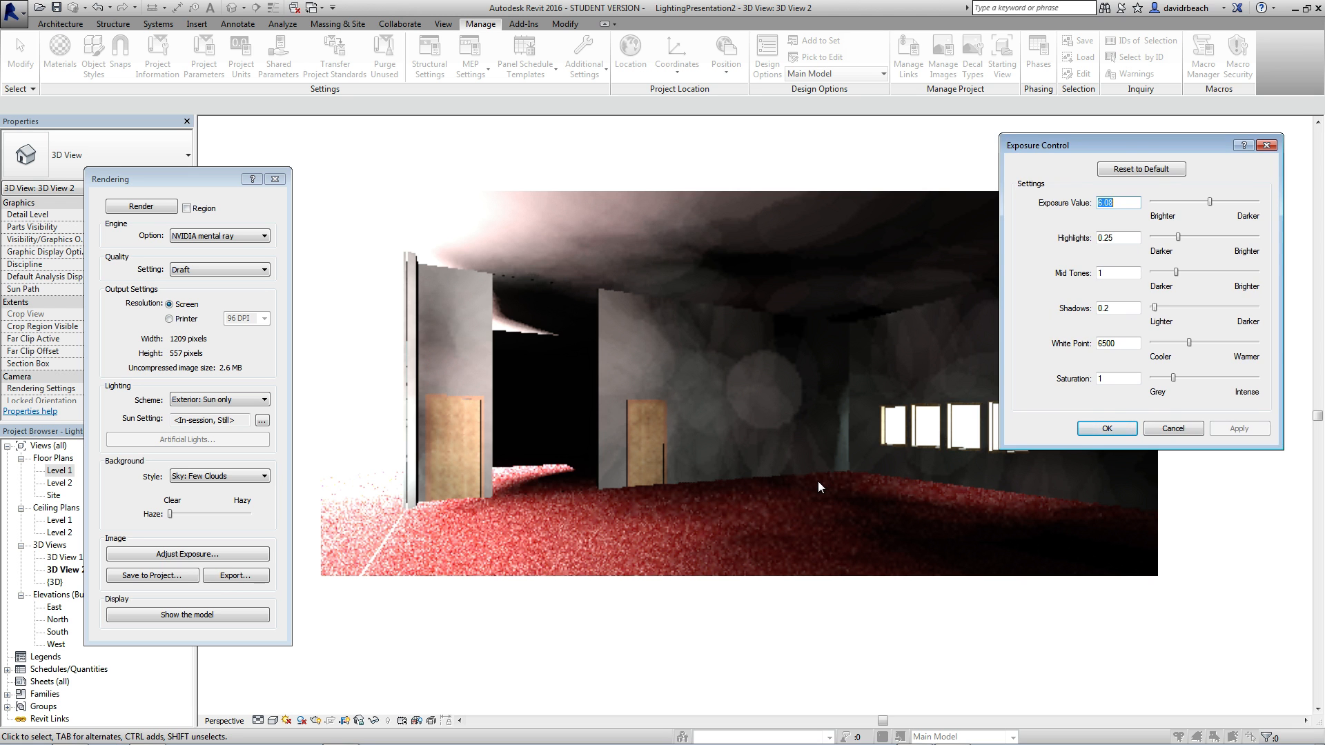
mouse_move(1035, 458)
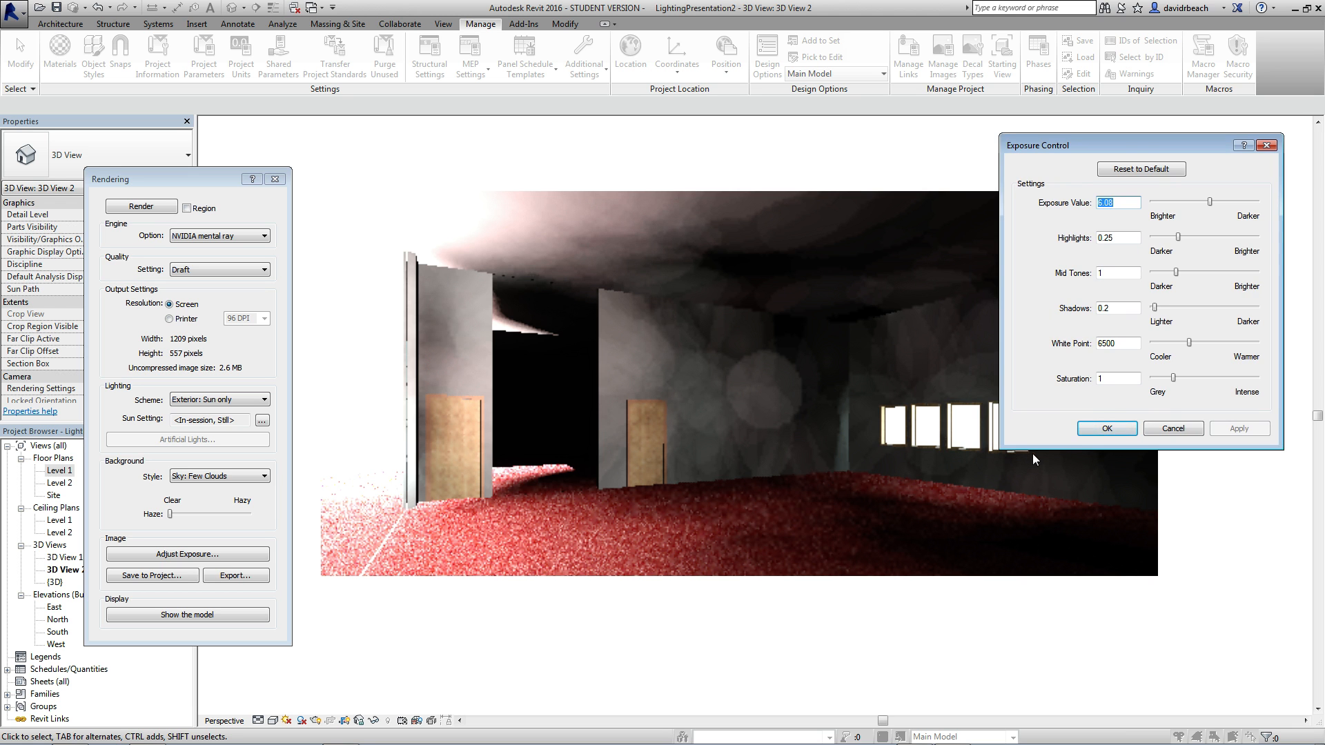
click(1106, 428)
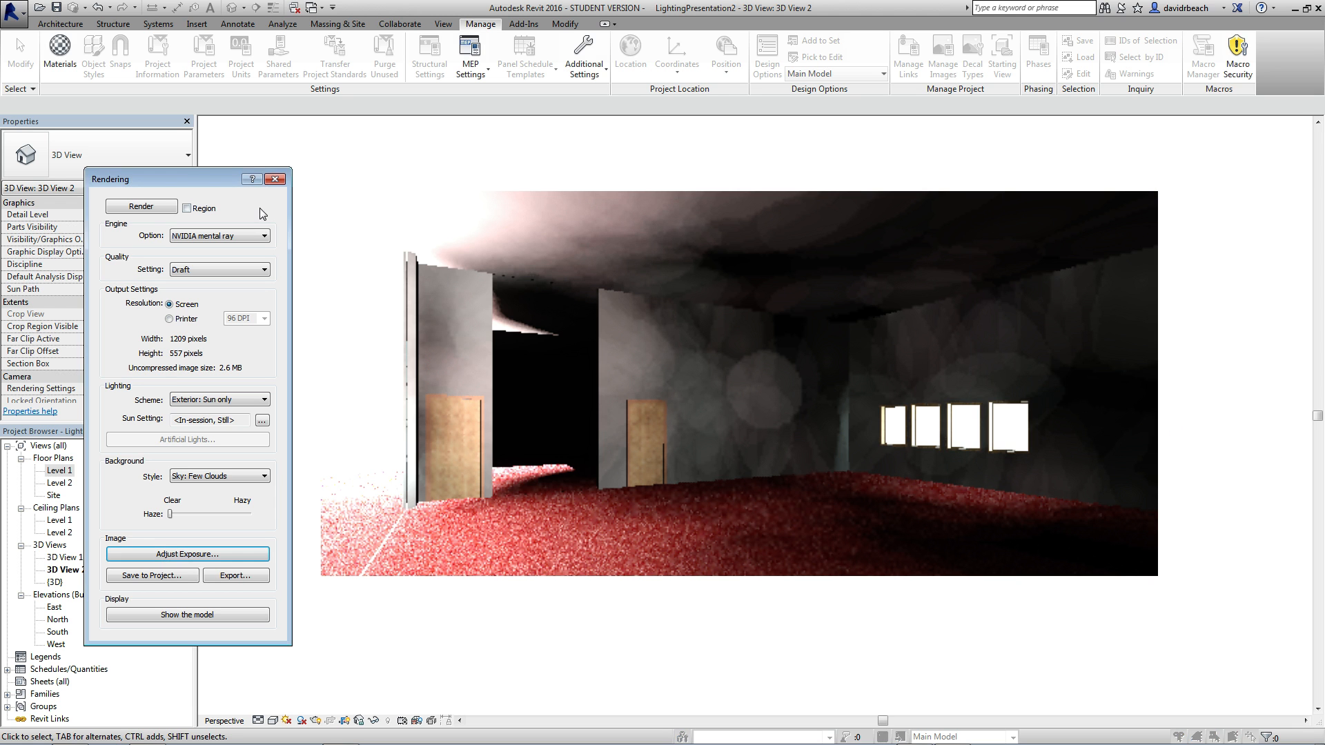
click(275, 178)
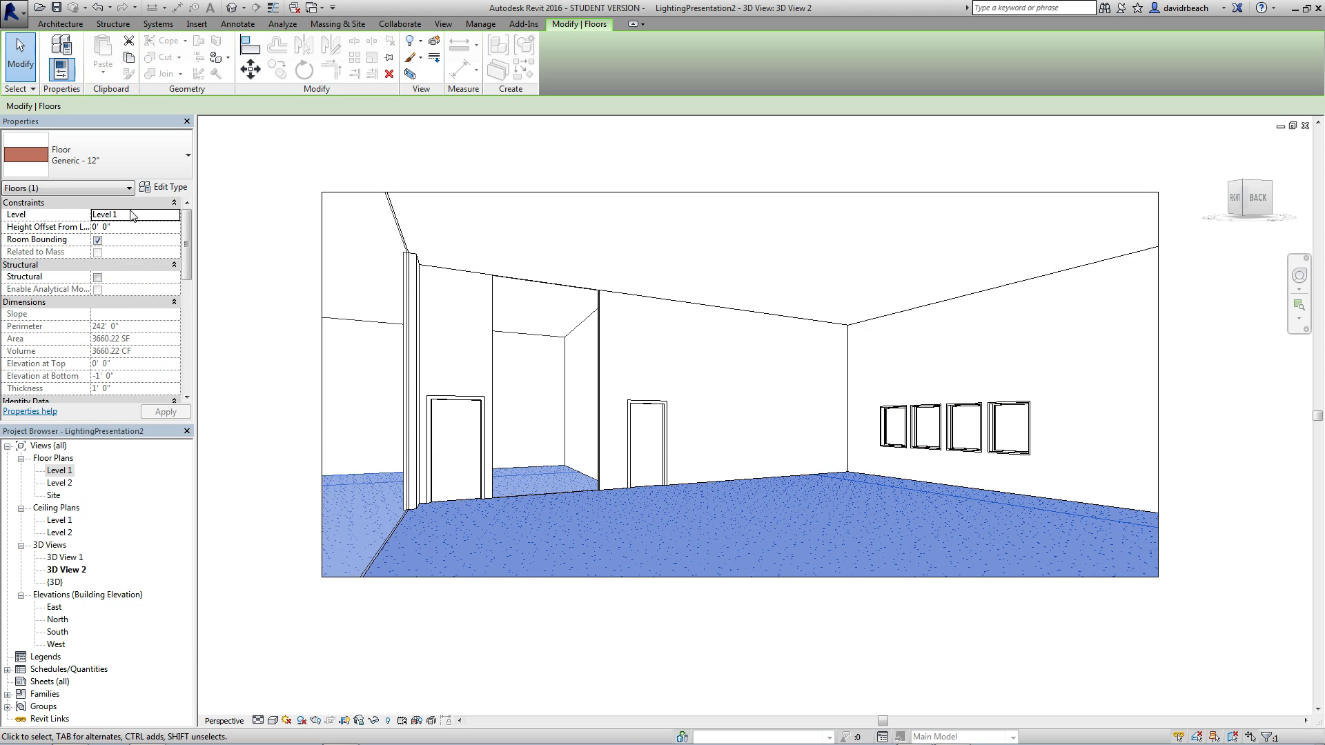
Change the floor type's structure layer material to Concrete, Cast-in-Place gray and apply it.
click(147, 187)
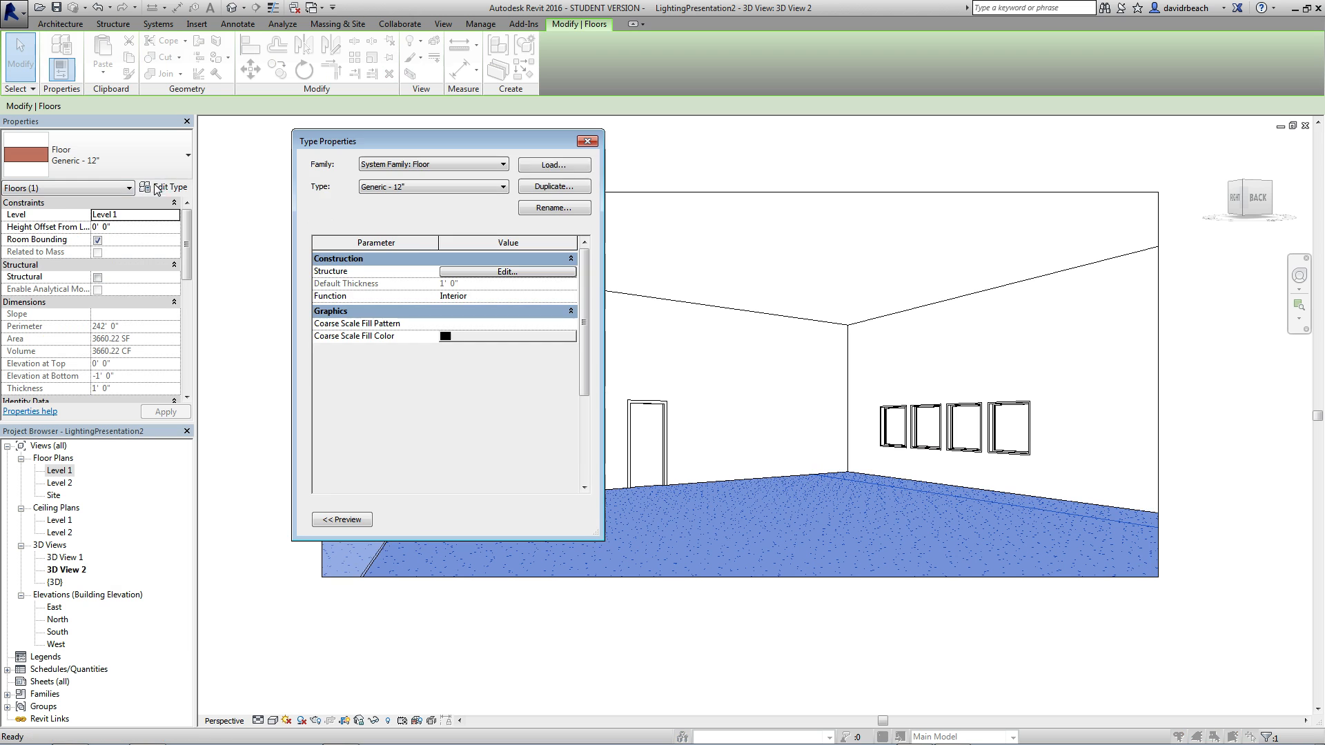
click(507, 272)
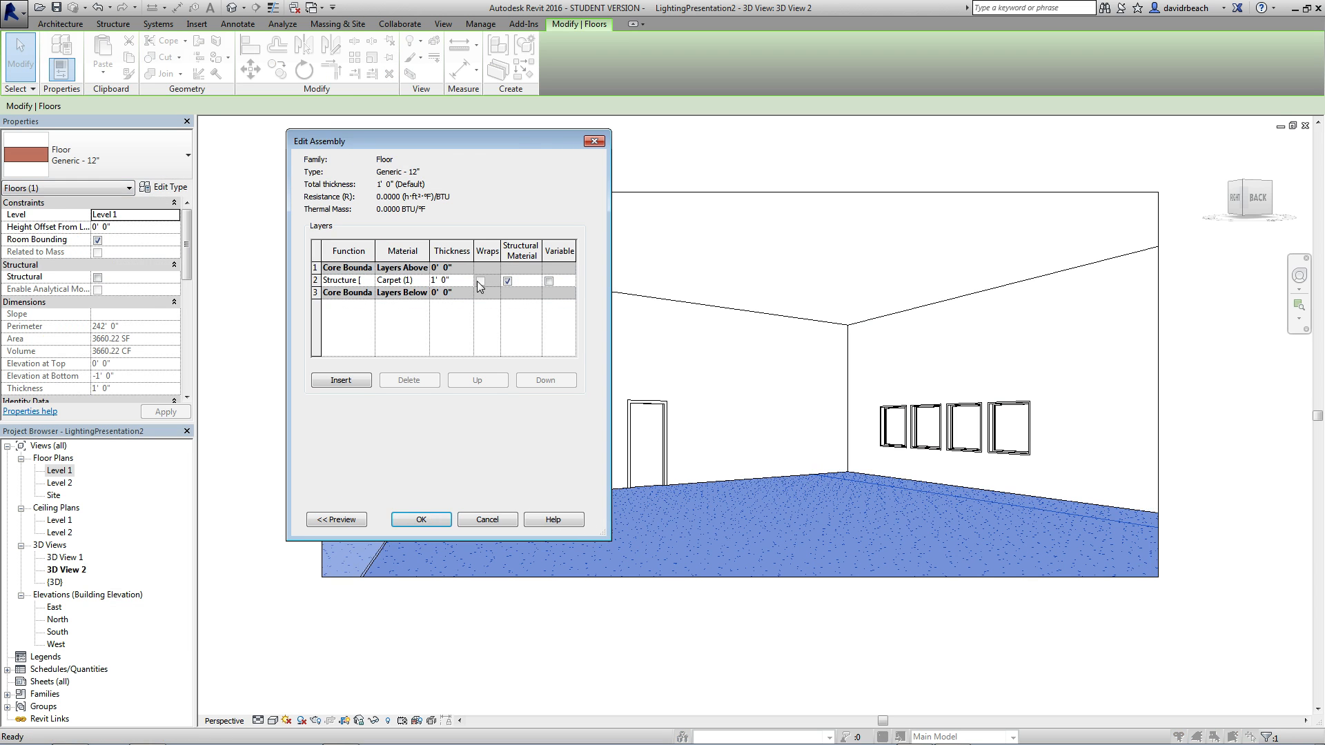
click(395, 280)
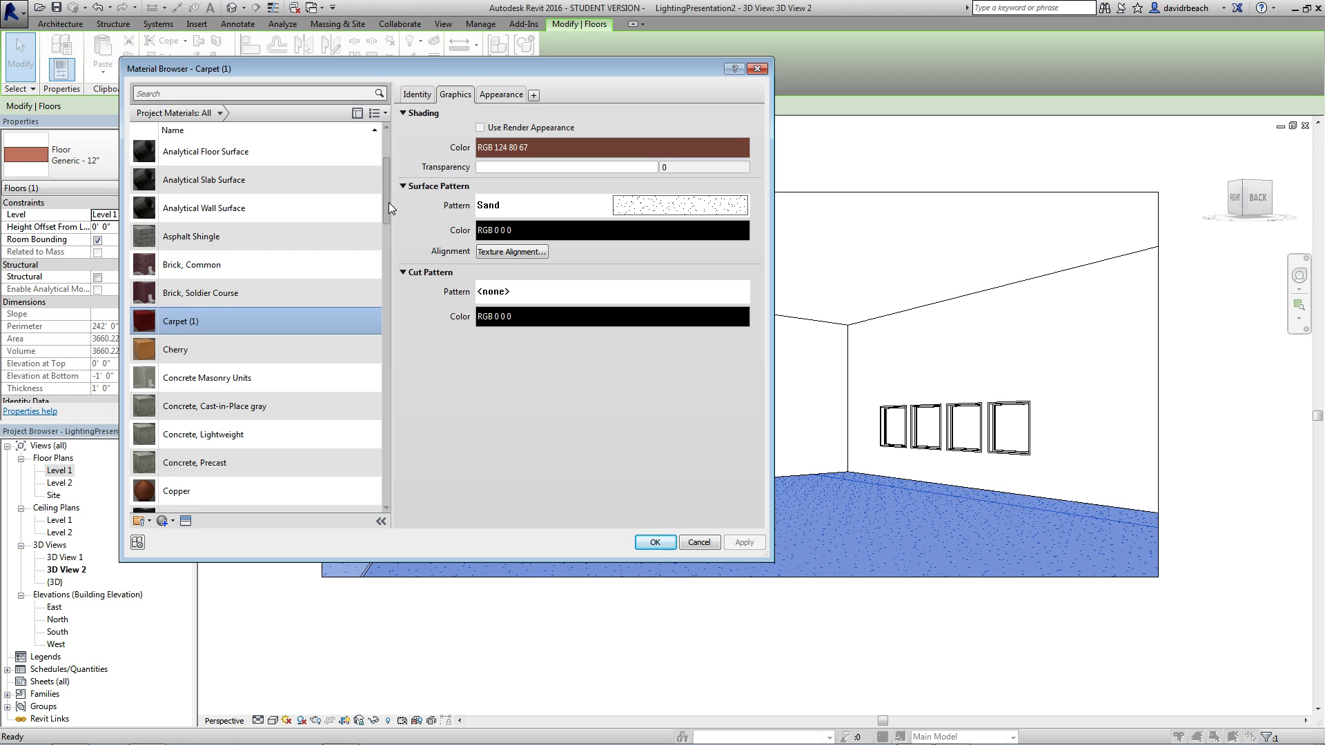
scroll(down, 3)
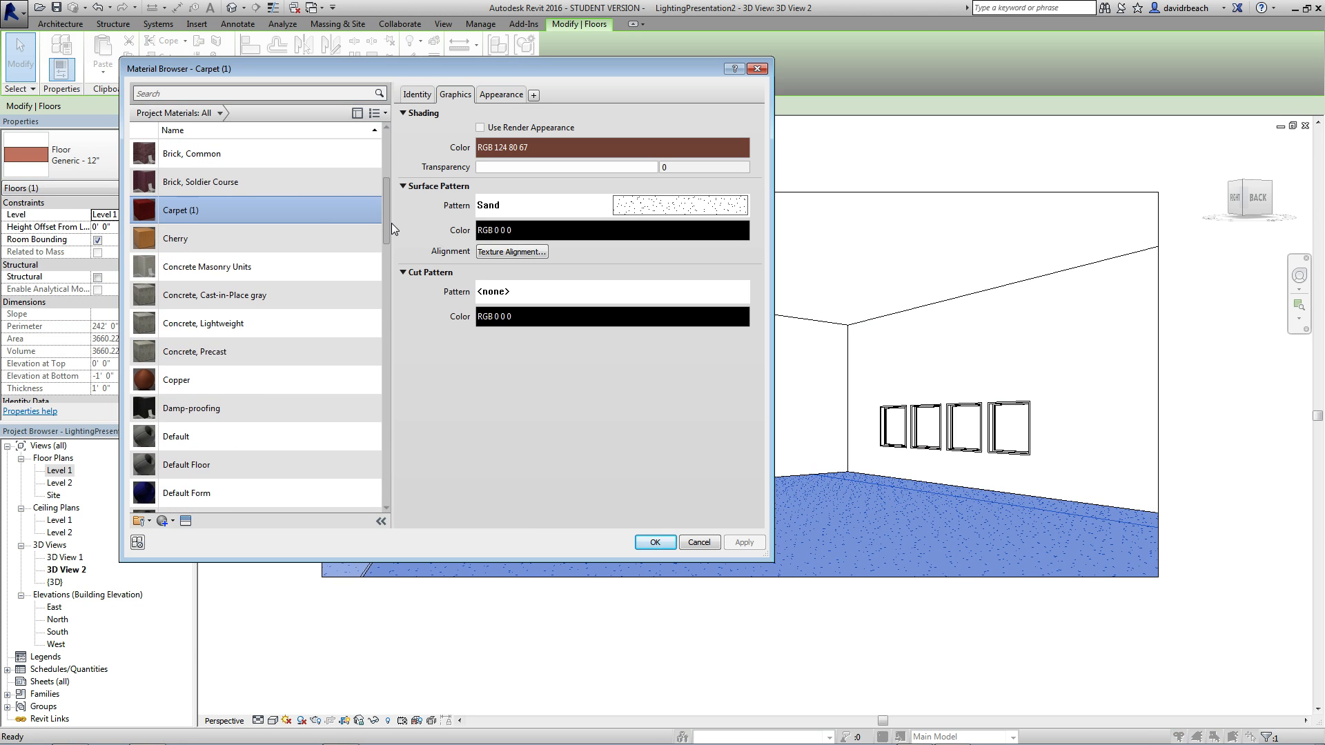
scroll(down, 3)
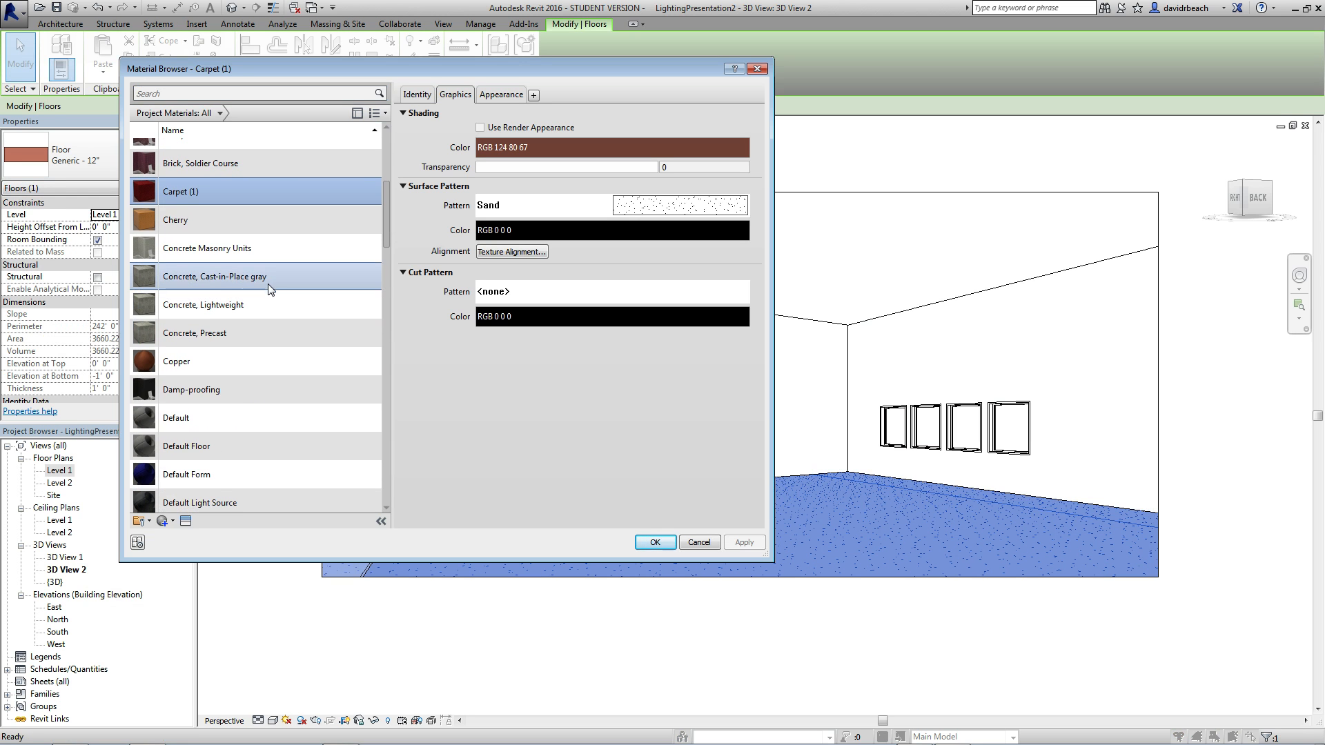
click(214, 276)
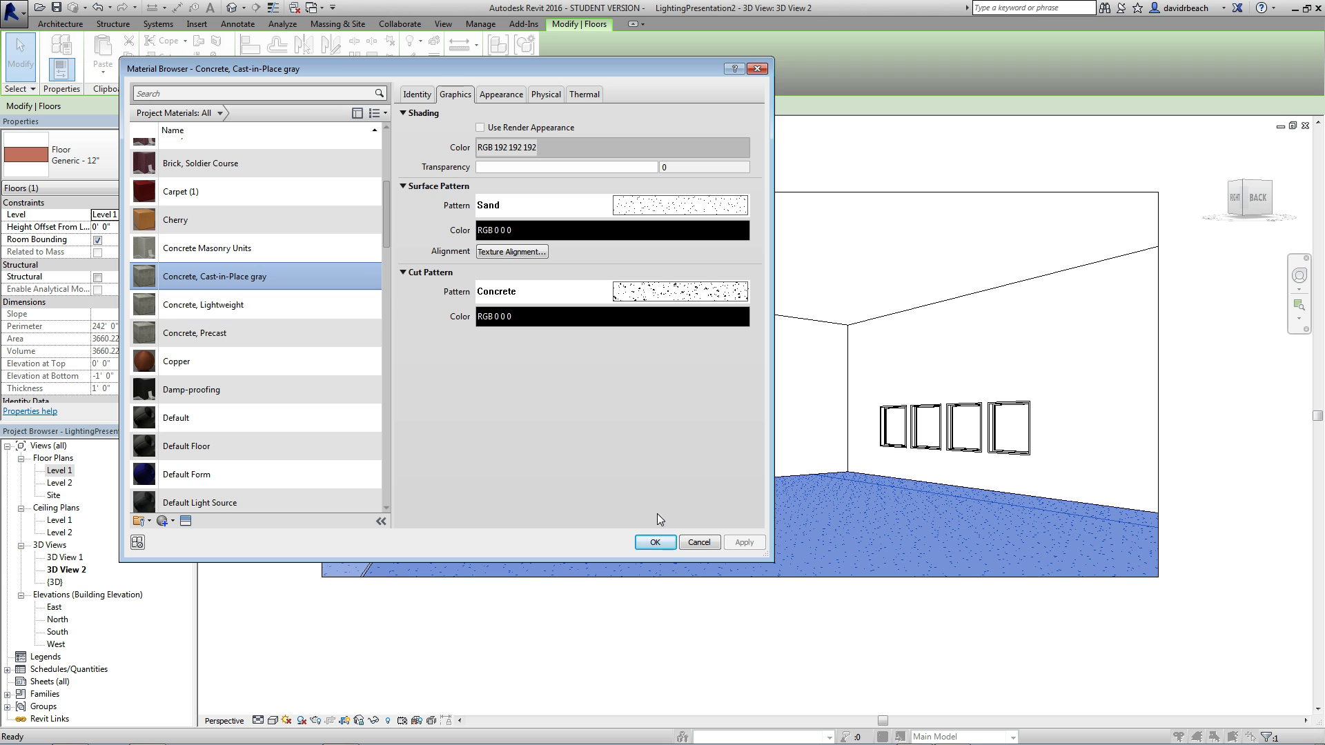
click(654, 541)
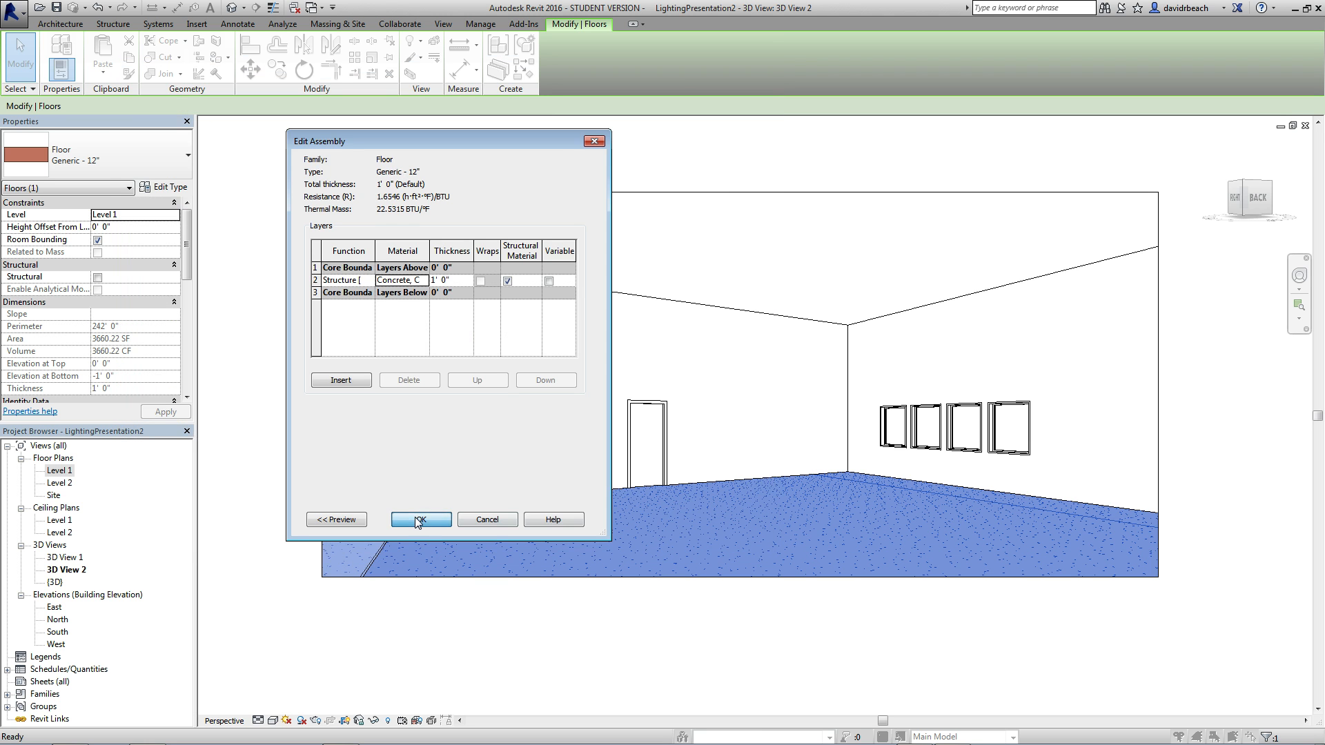
click(421, 519)
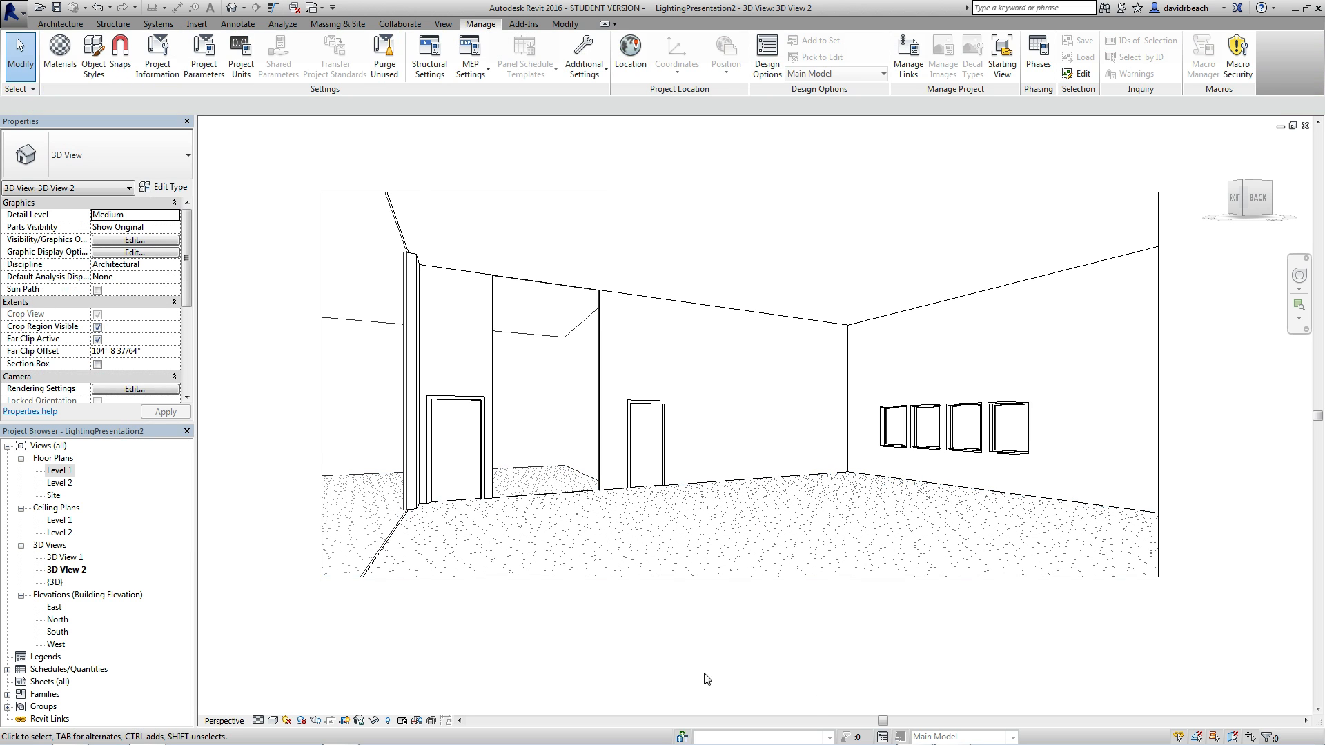
mouse_move(355, 366)
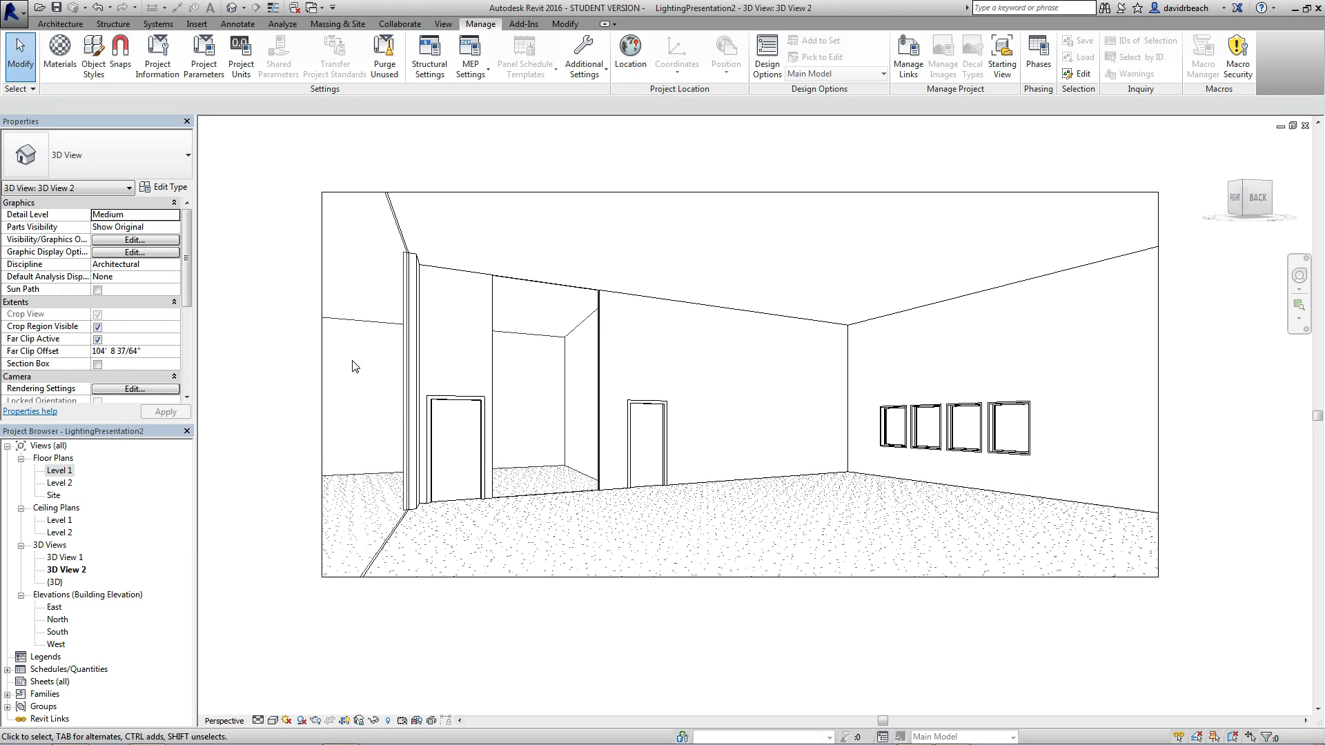
mouse_move(475, 170)
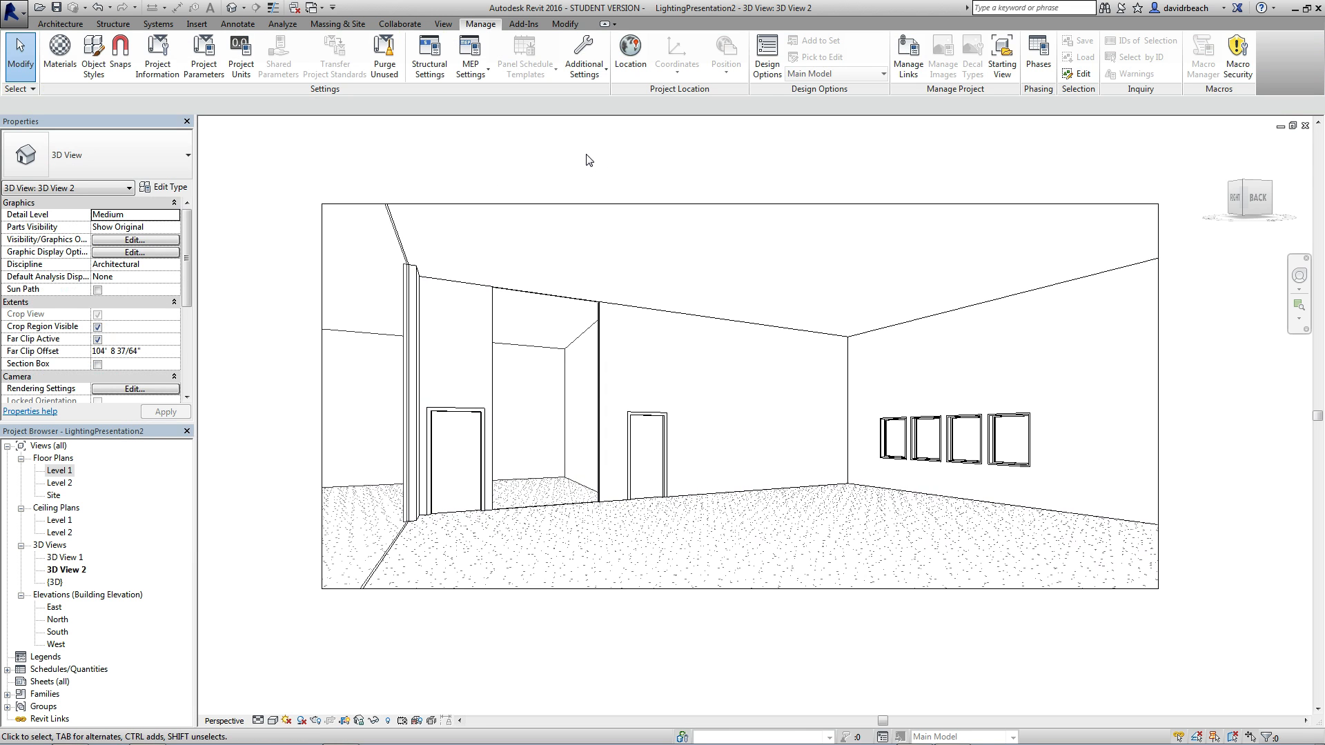
mouse_move(660, 167)
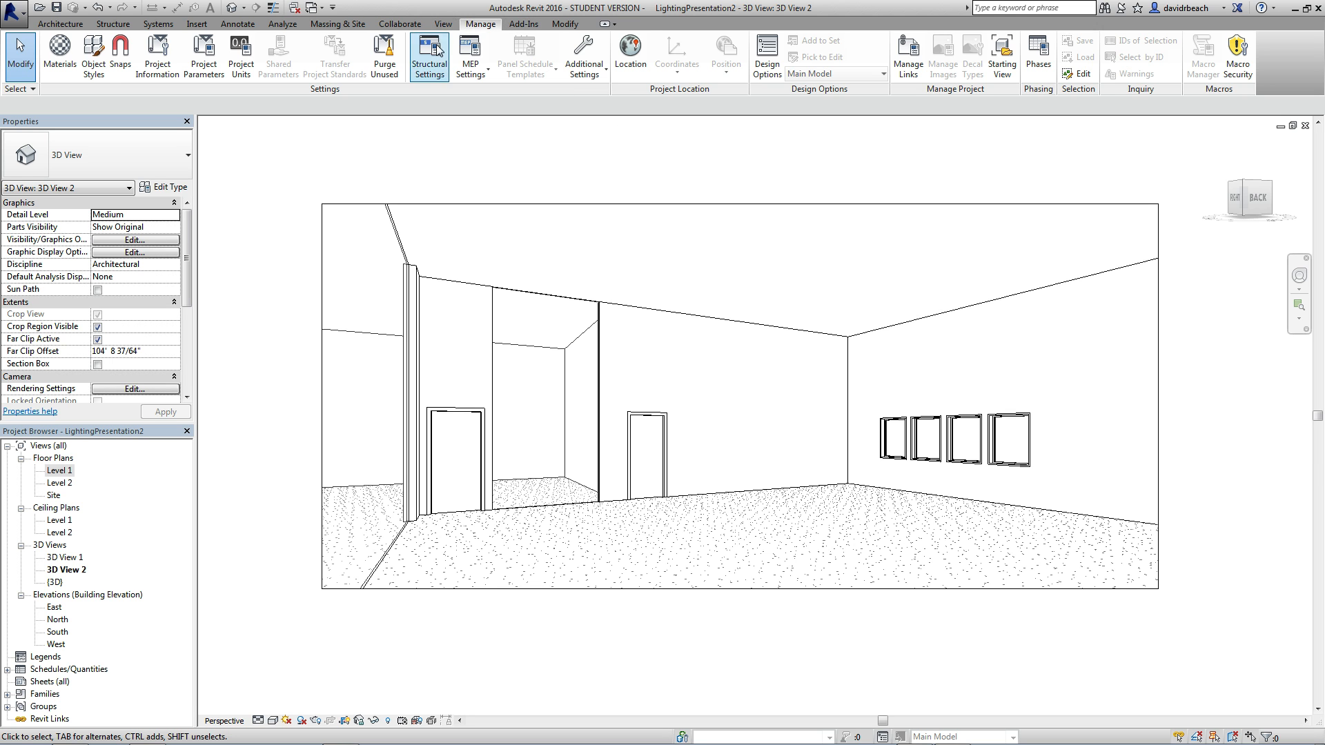
Switch the ribbon to the View commands for the concrete-floored camera view.
click(441, 24)
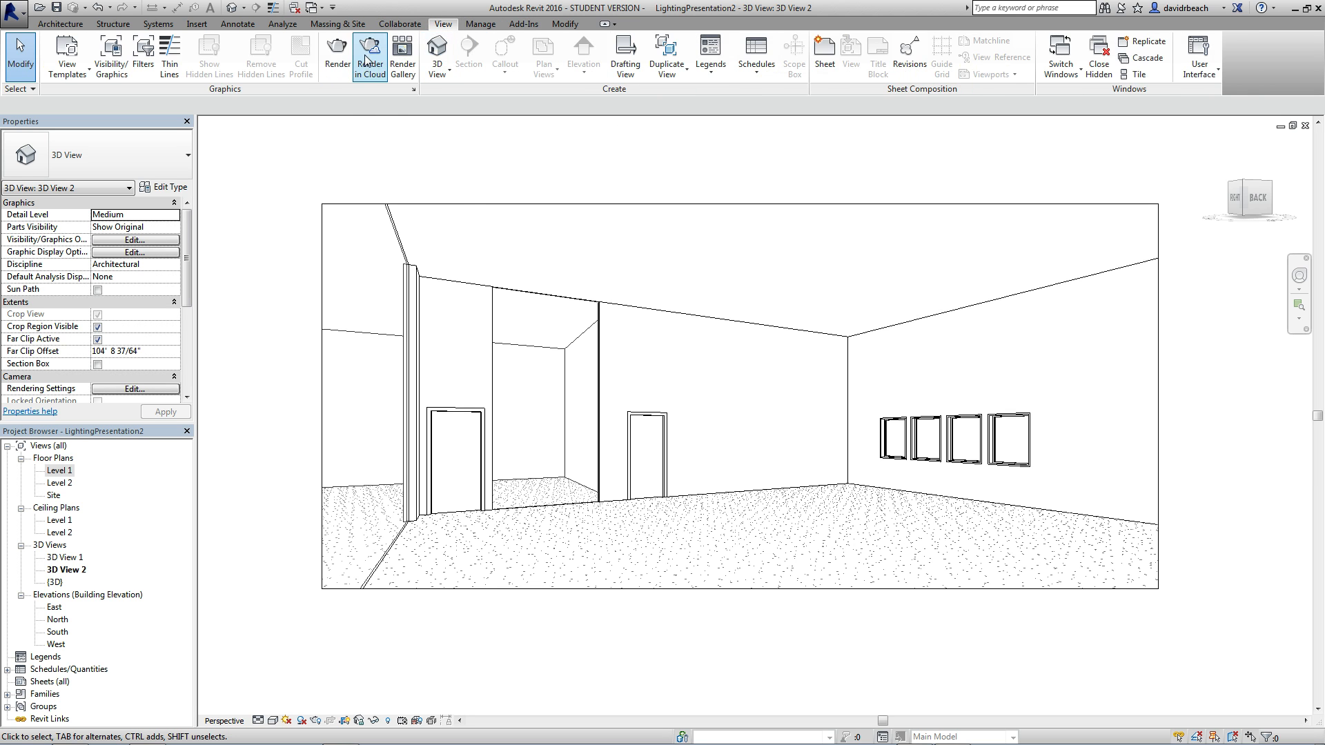
click(369, 53)
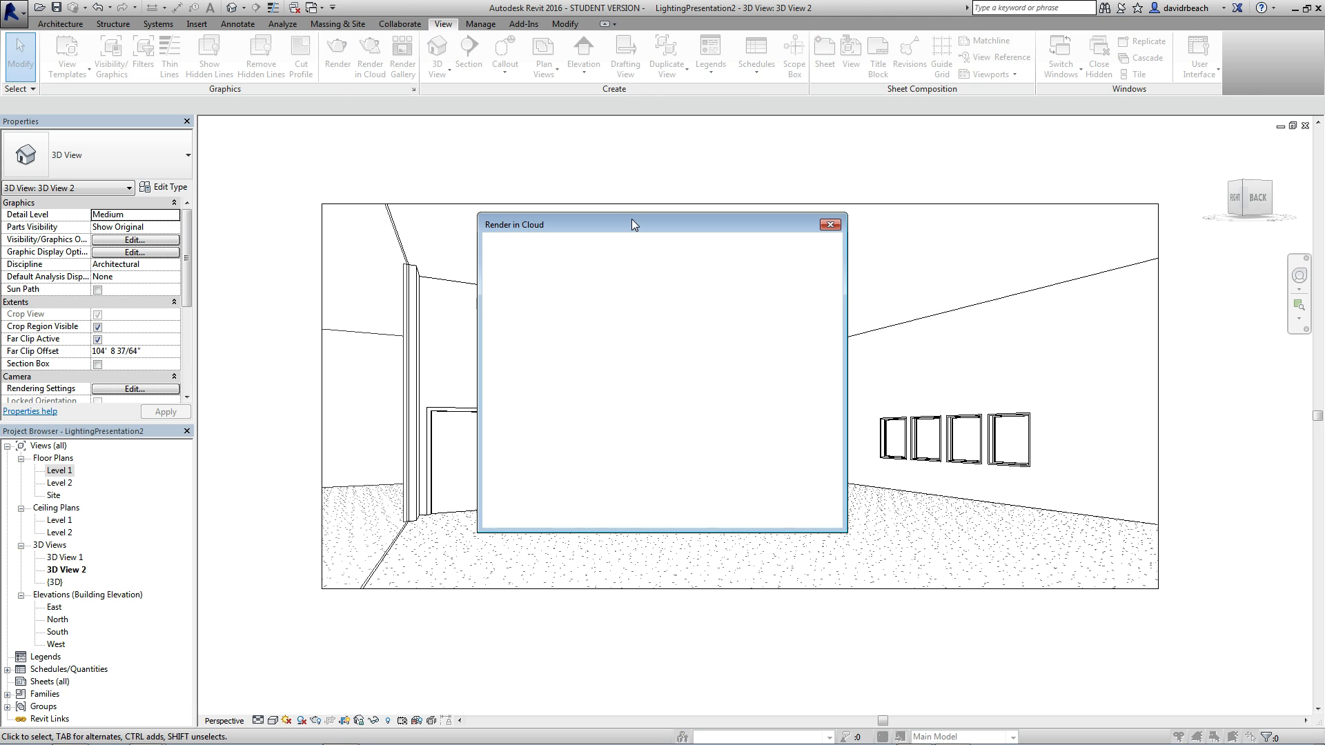
mouse_move(635, 213)
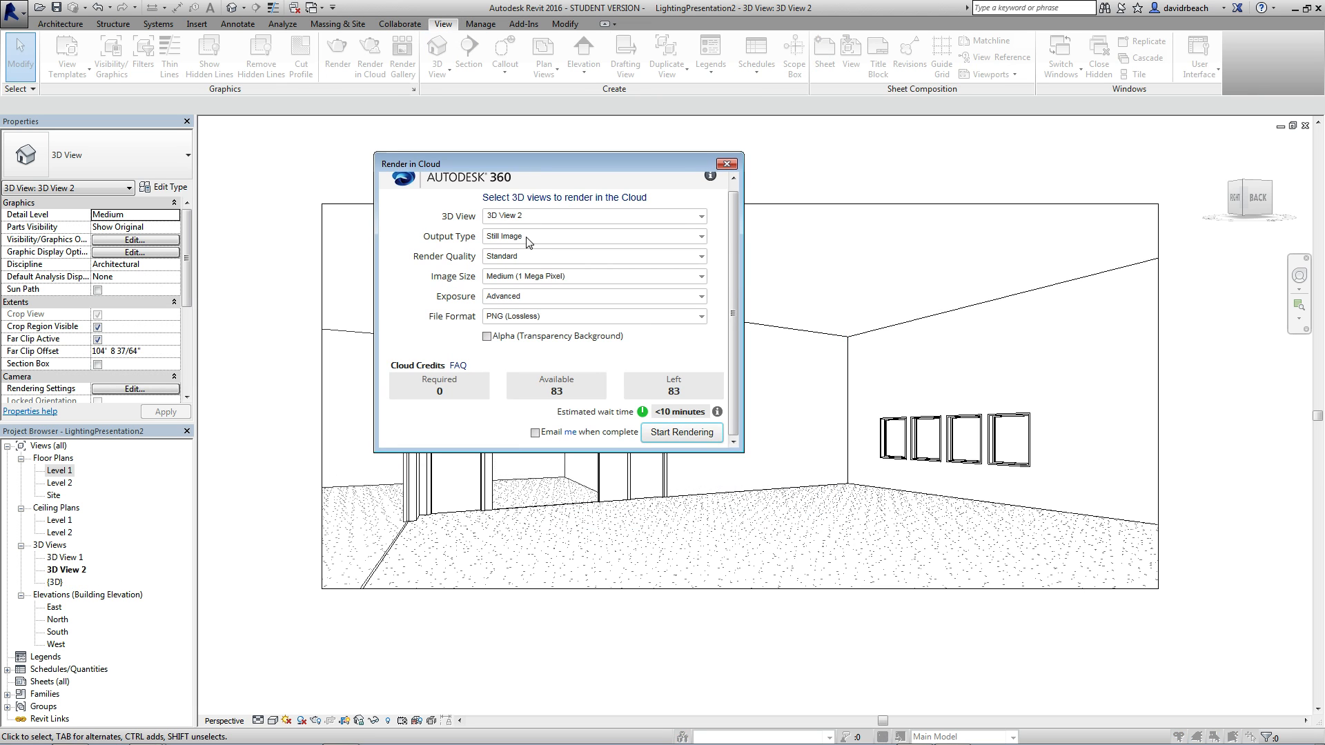
mouse_move(242, 601)
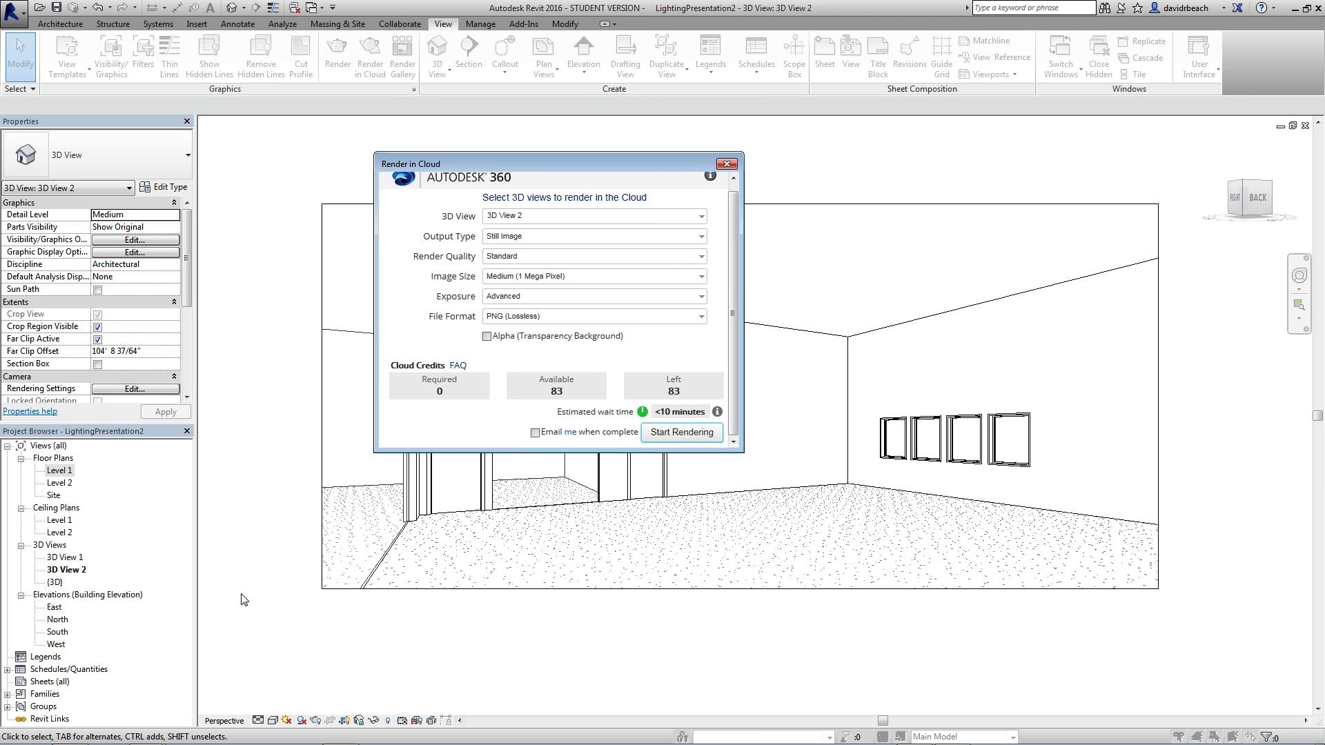
mouse_move(11, 592)
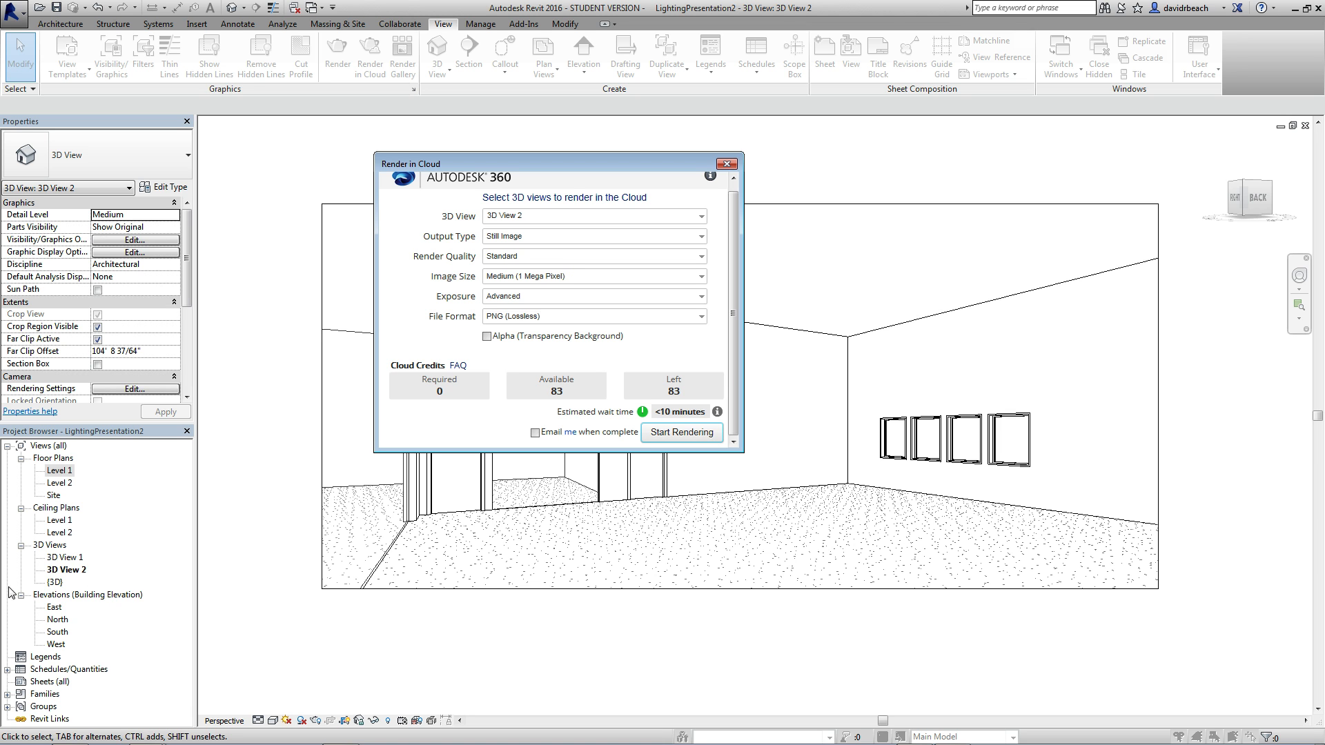
mouse_move(691, 256)
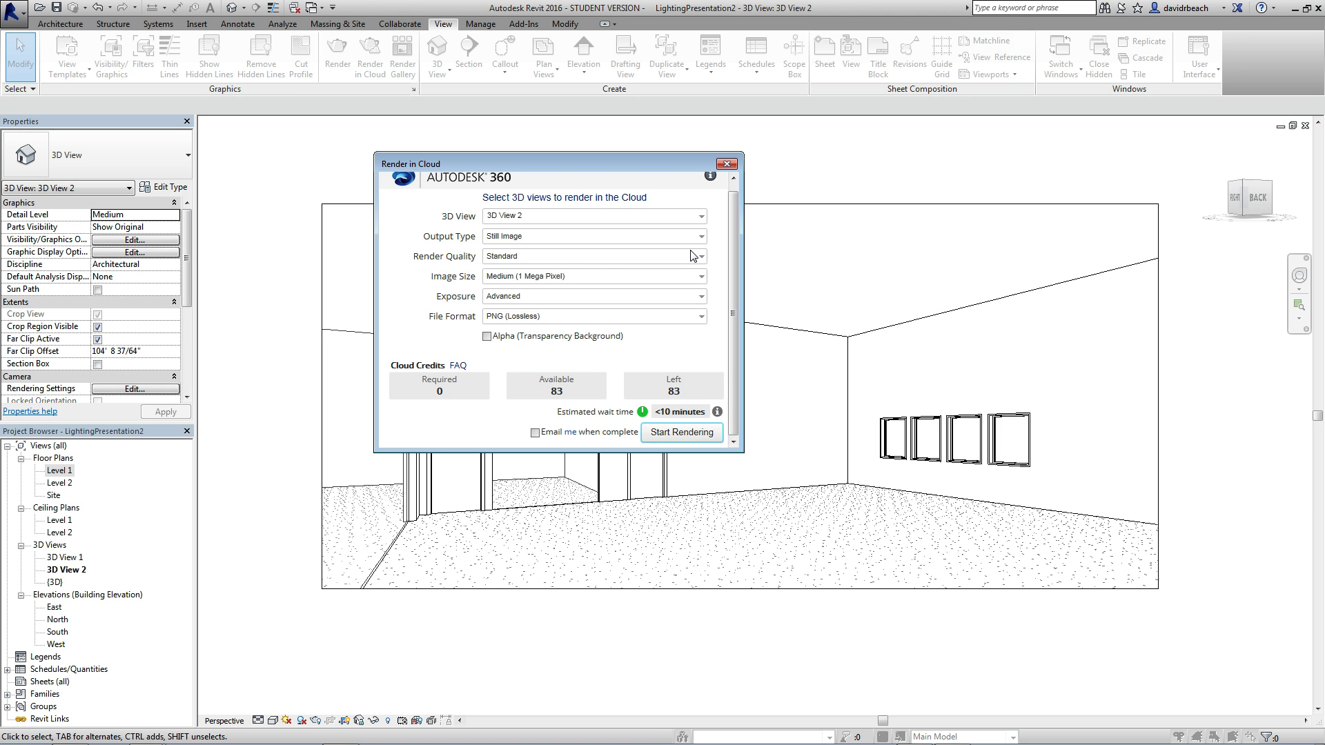
click(725, 163)
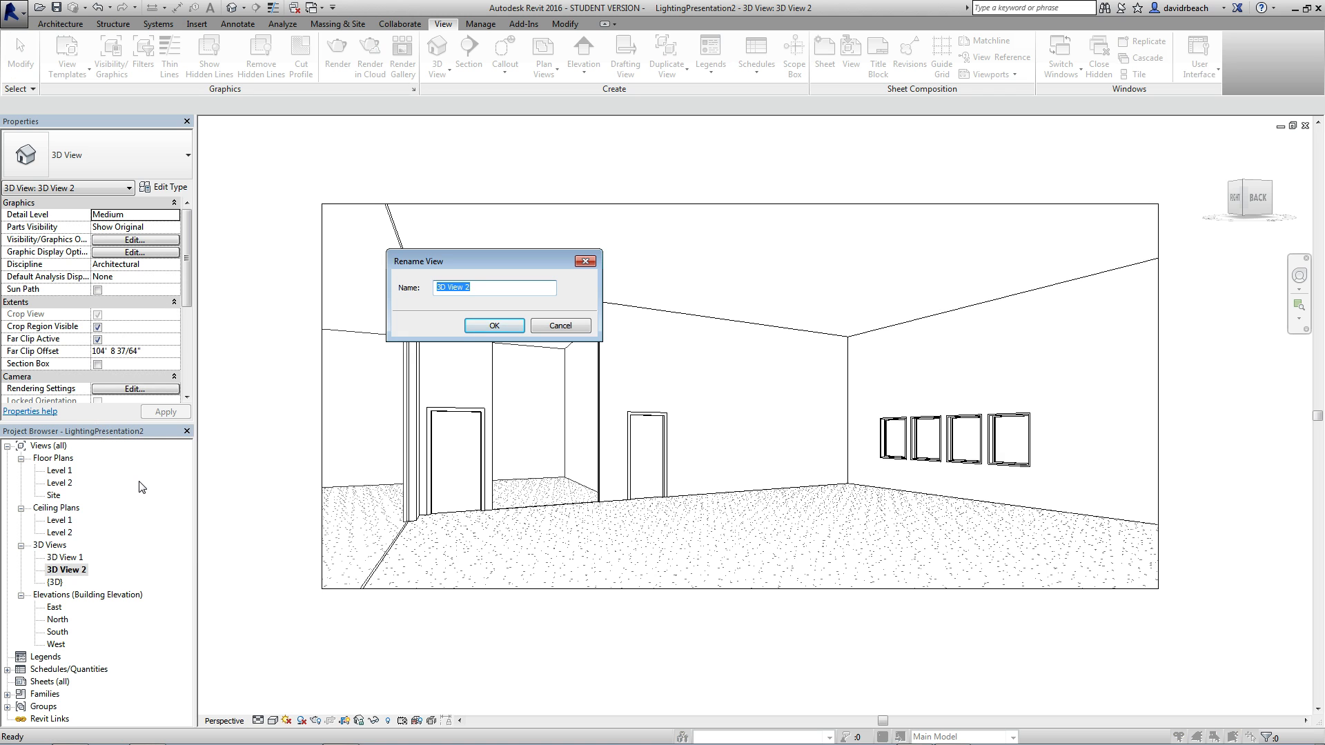
Enter Lighting Study 1 as the new view name and confirm the rename.
text(Lighting Study)
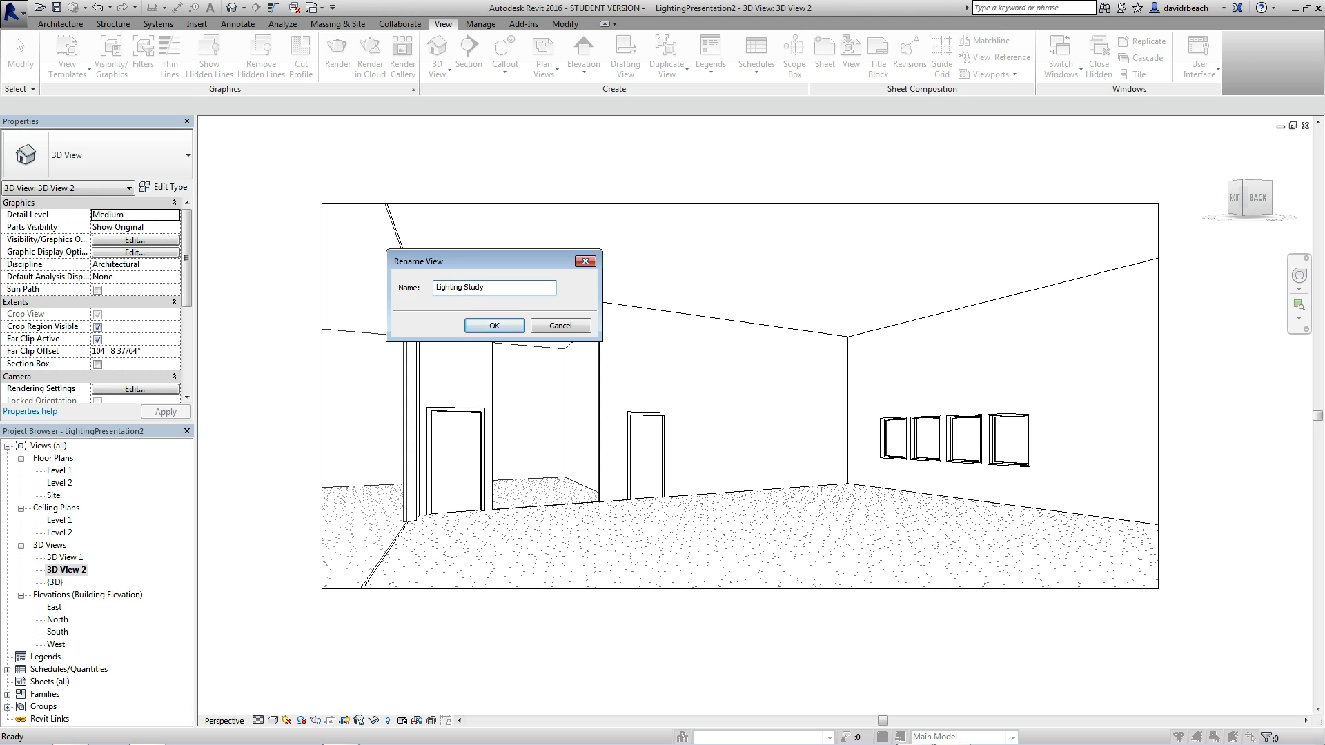
click(494, 326)
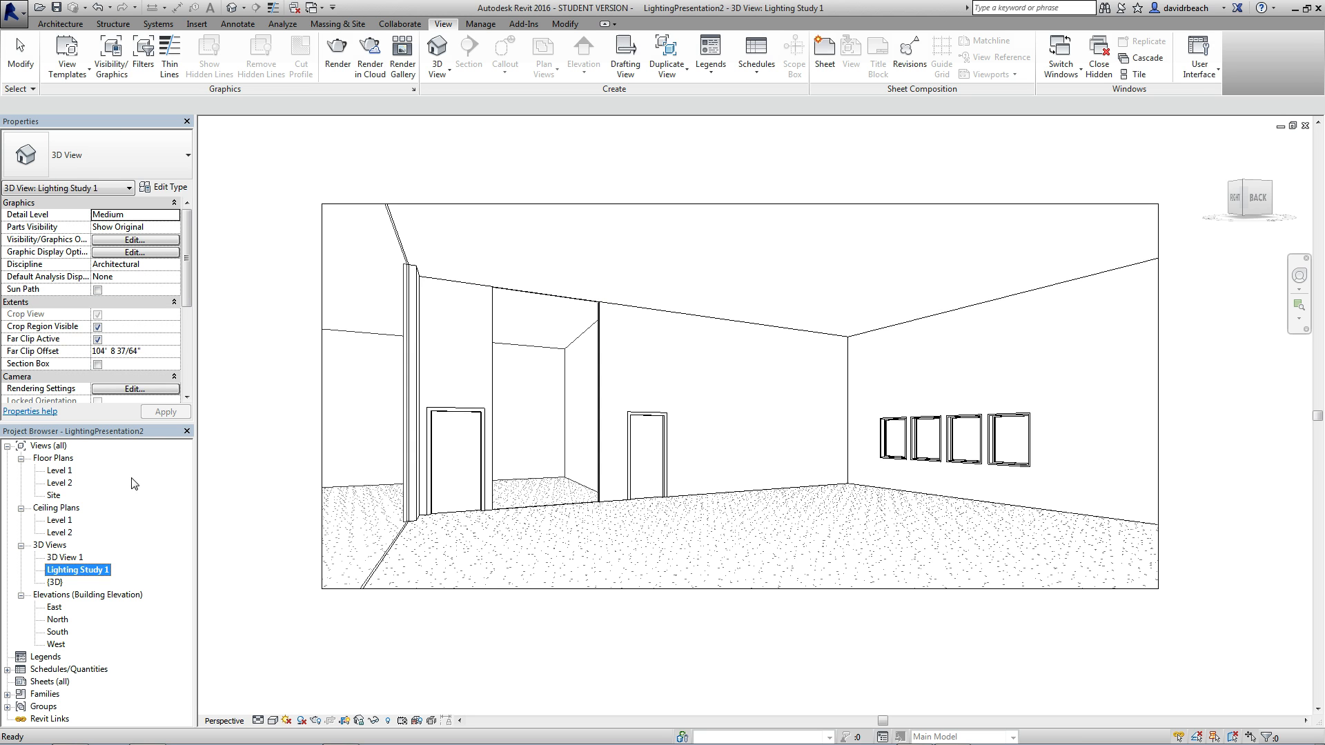
click(368, 53)
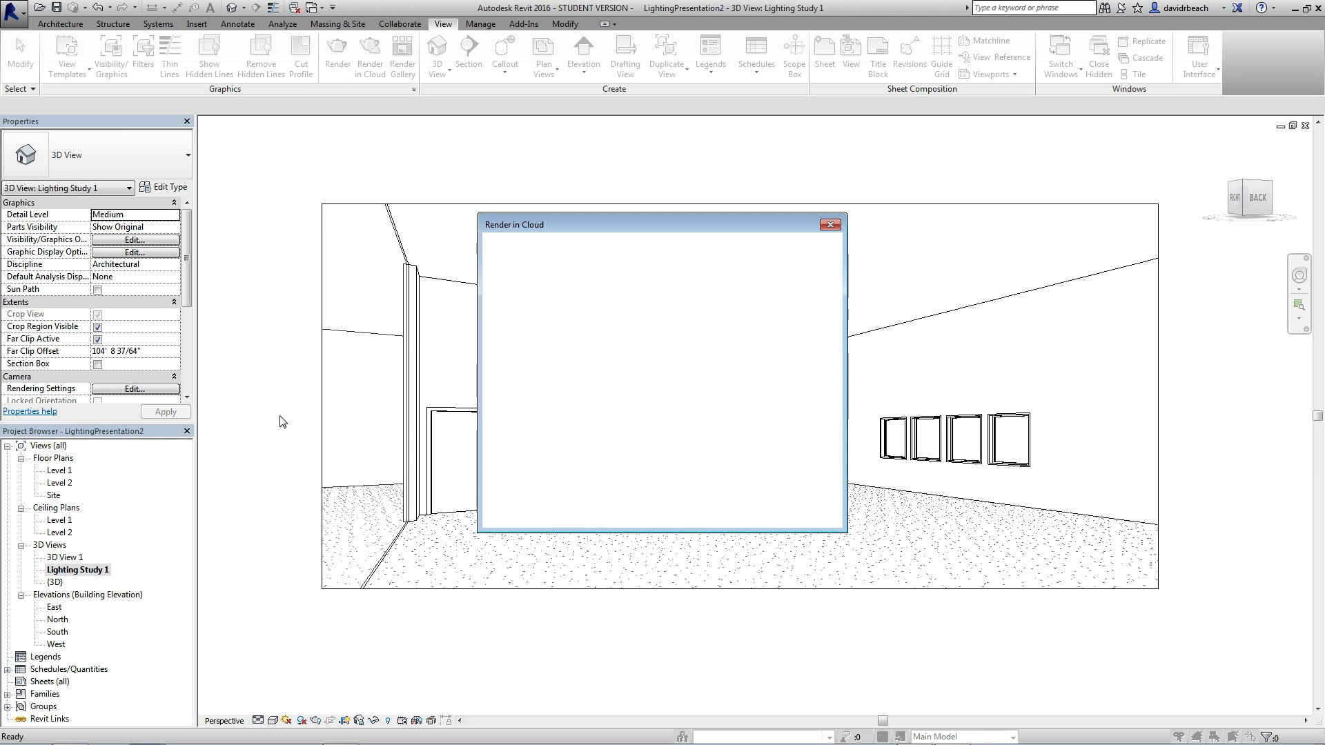
mouse_move(569, 403)
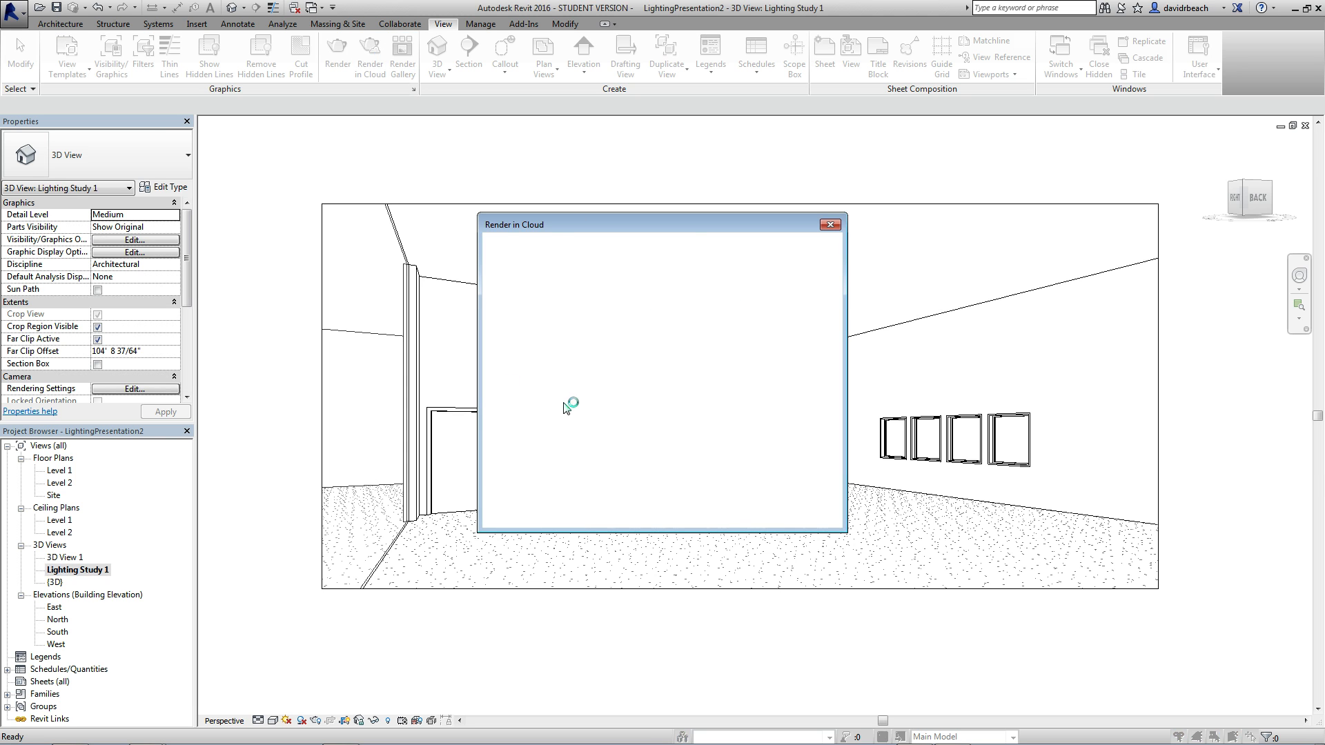
mouse_move(668, 338)
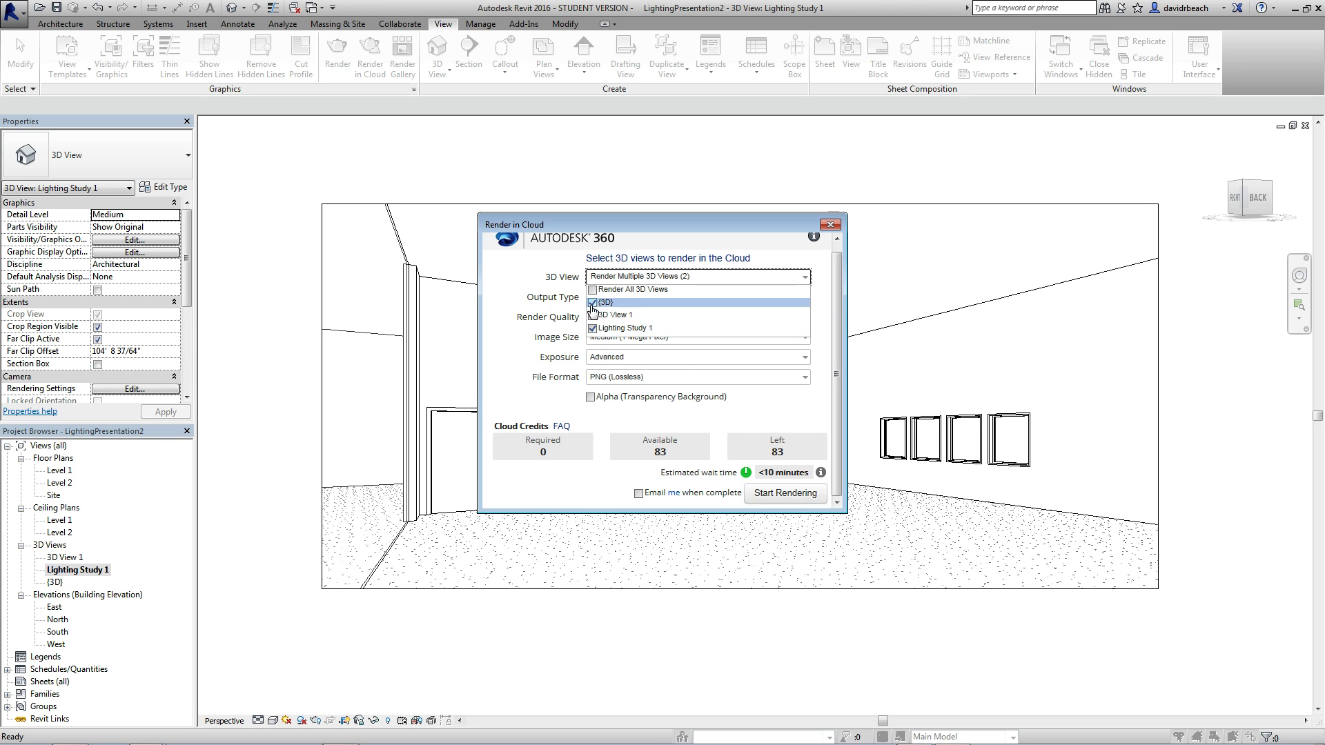
click(594, 303)
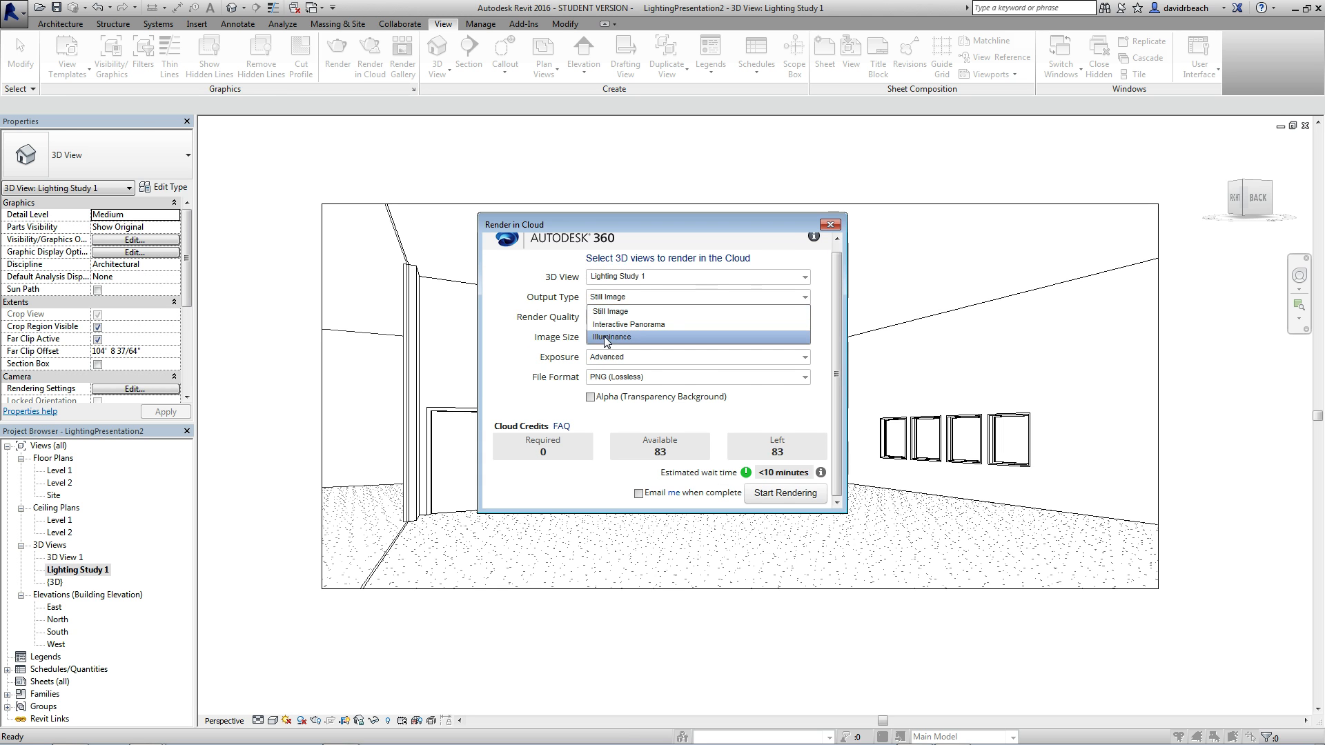
click(612, 337)
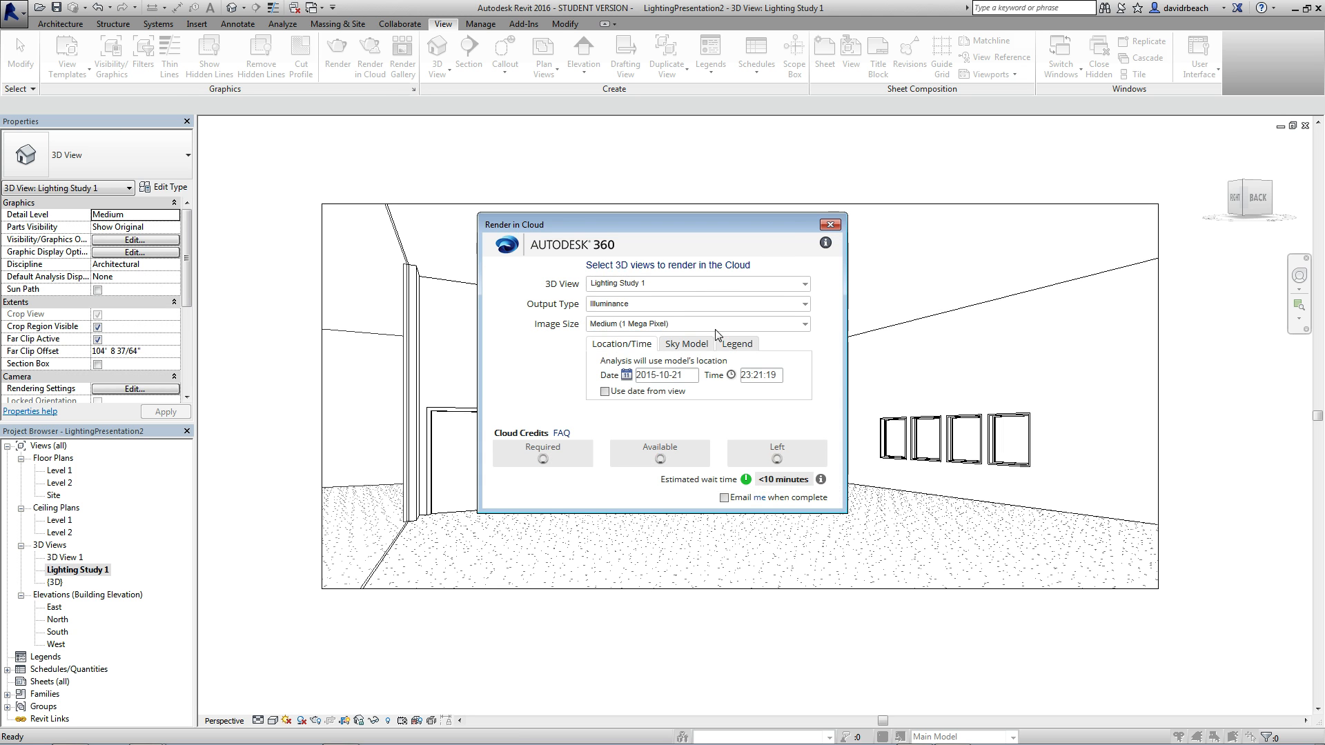
click(800, 323)
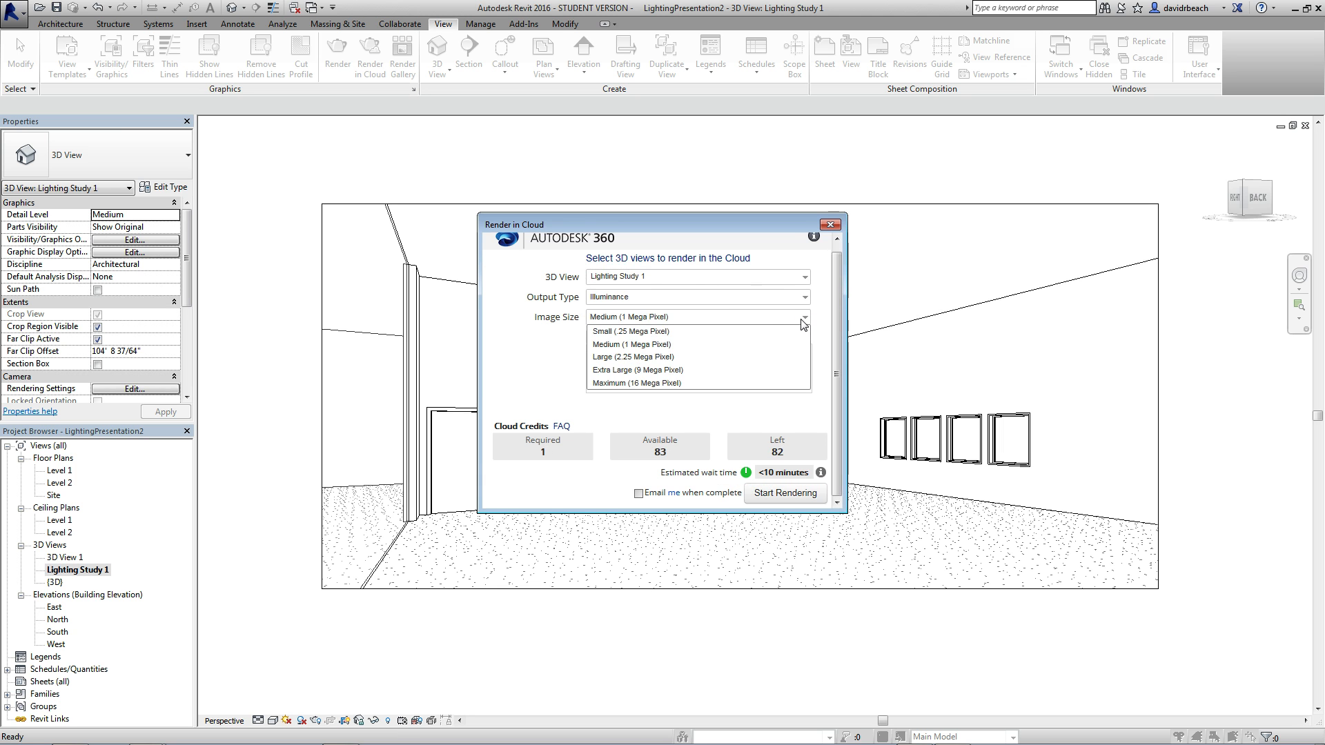
mouse_move(611, 343)
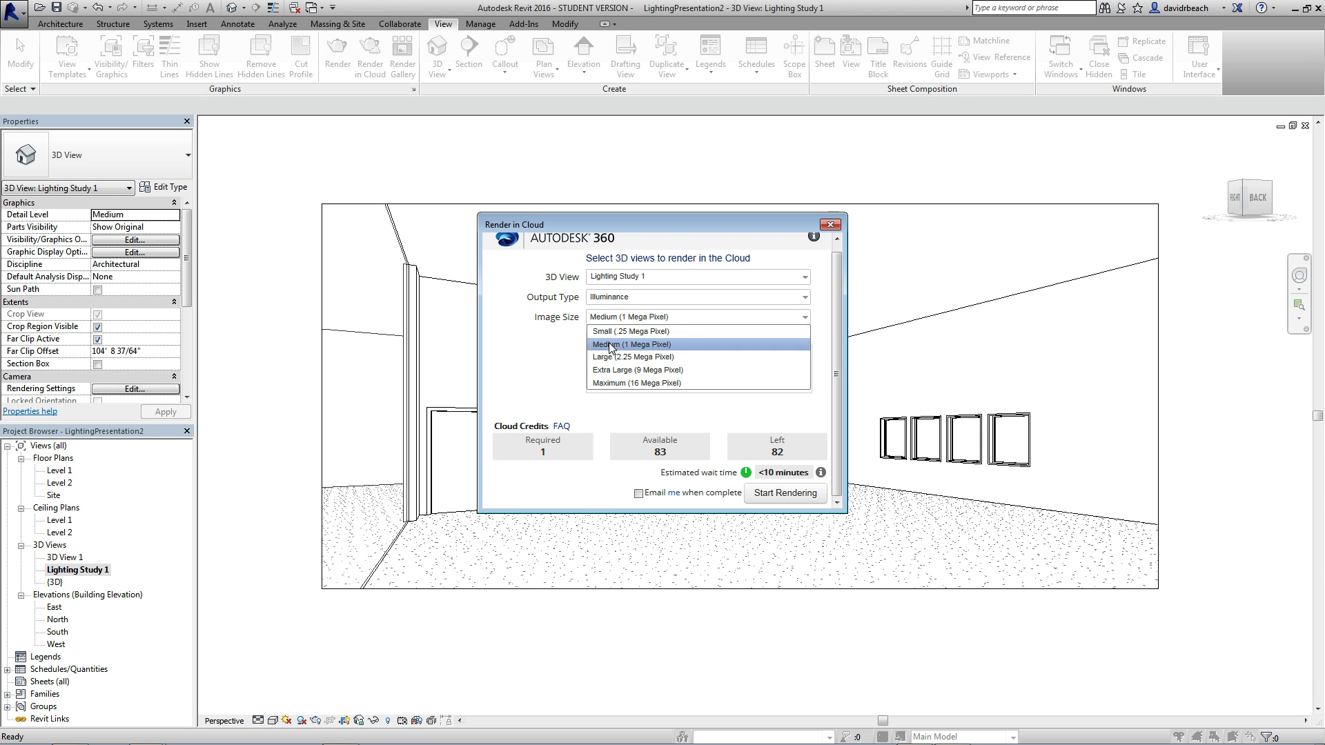
click(631, 344)
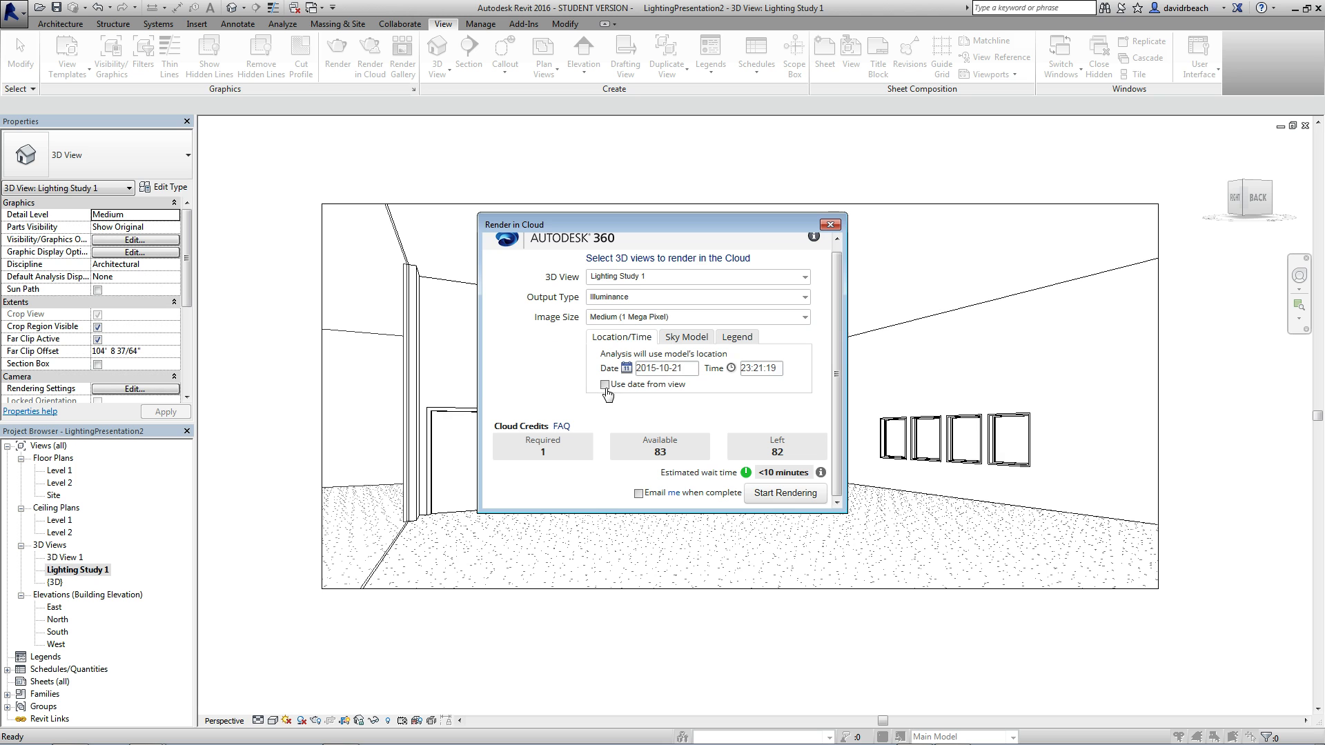
click(606, 384)
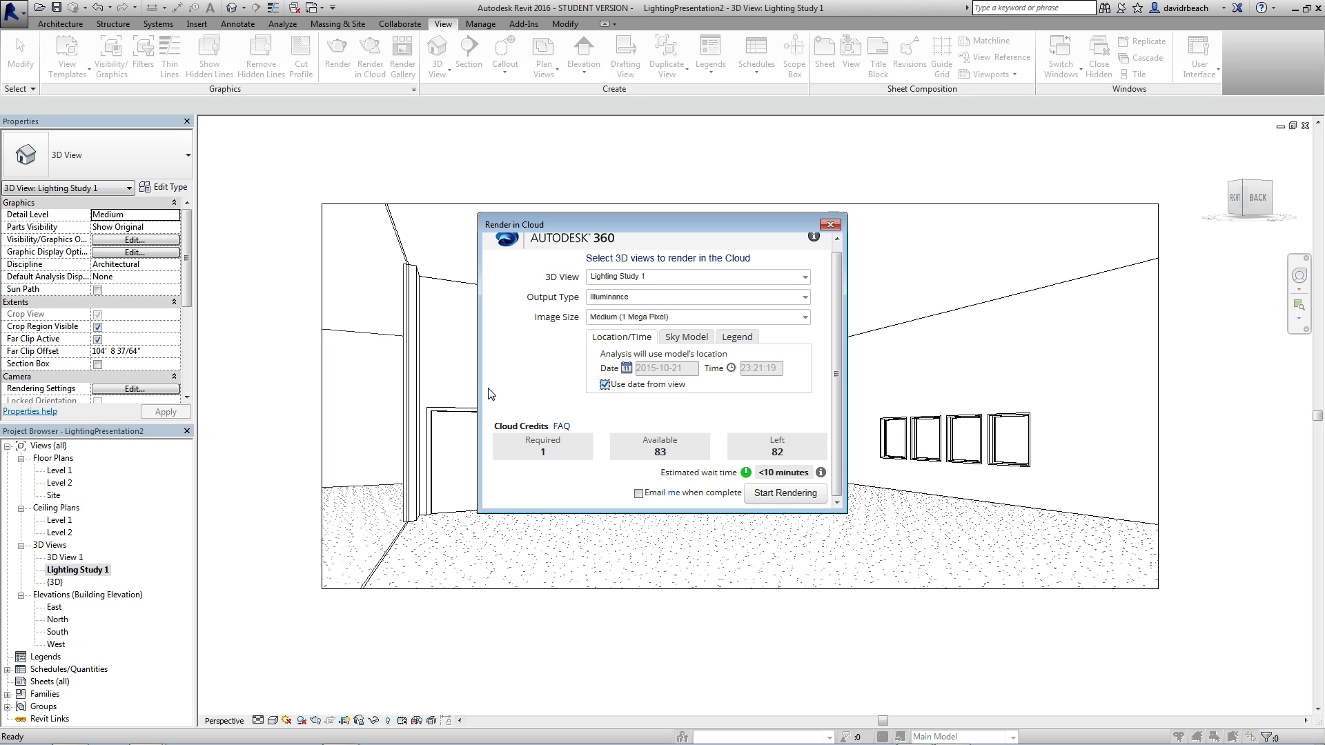
mouse_move(762, 374)
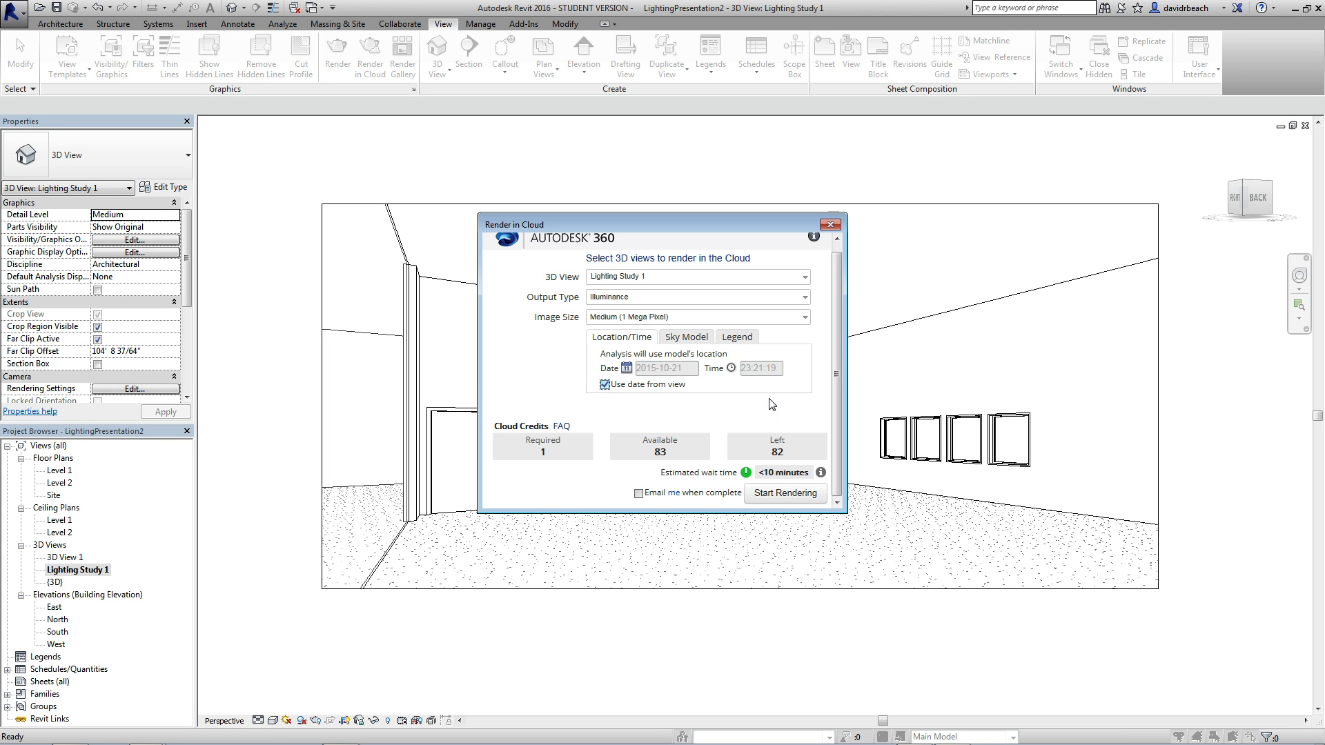
mouse_move(768, 439)
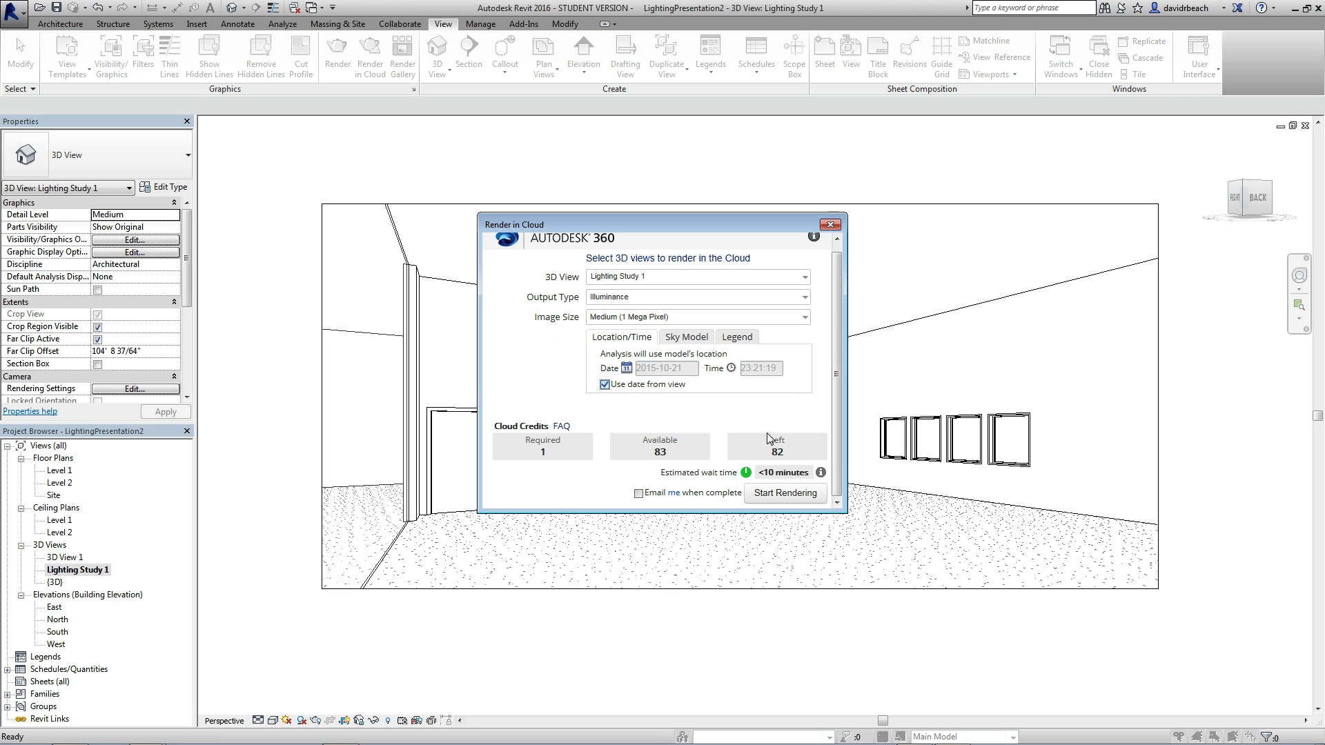
mouse_move(689, 457)
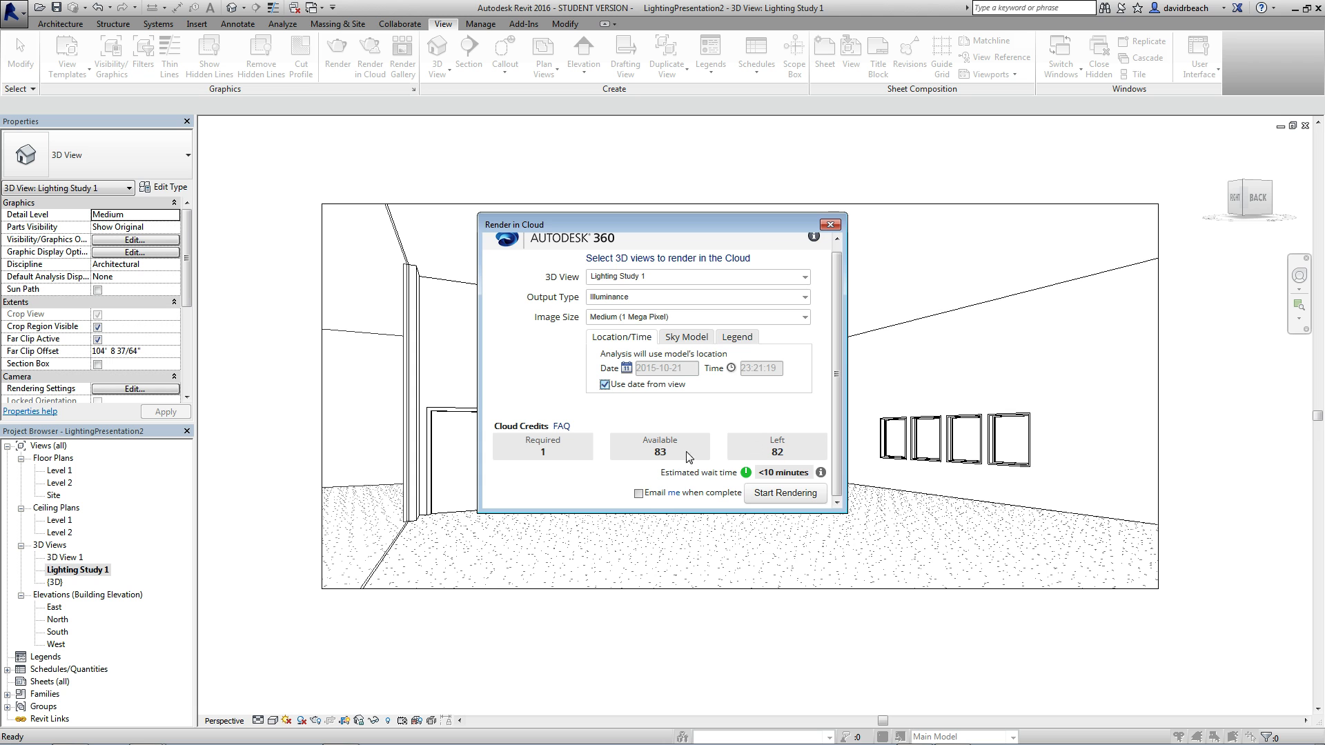
click(831, 223)
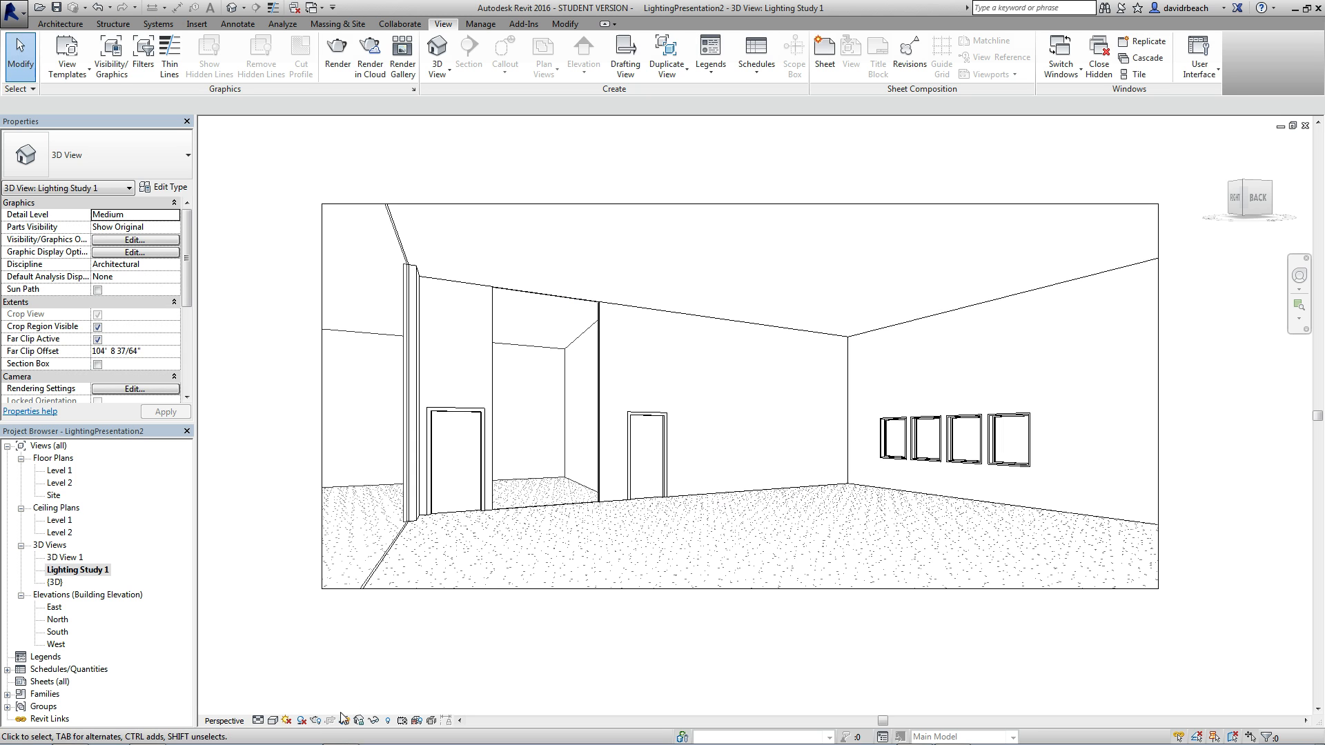
click(336, 51)
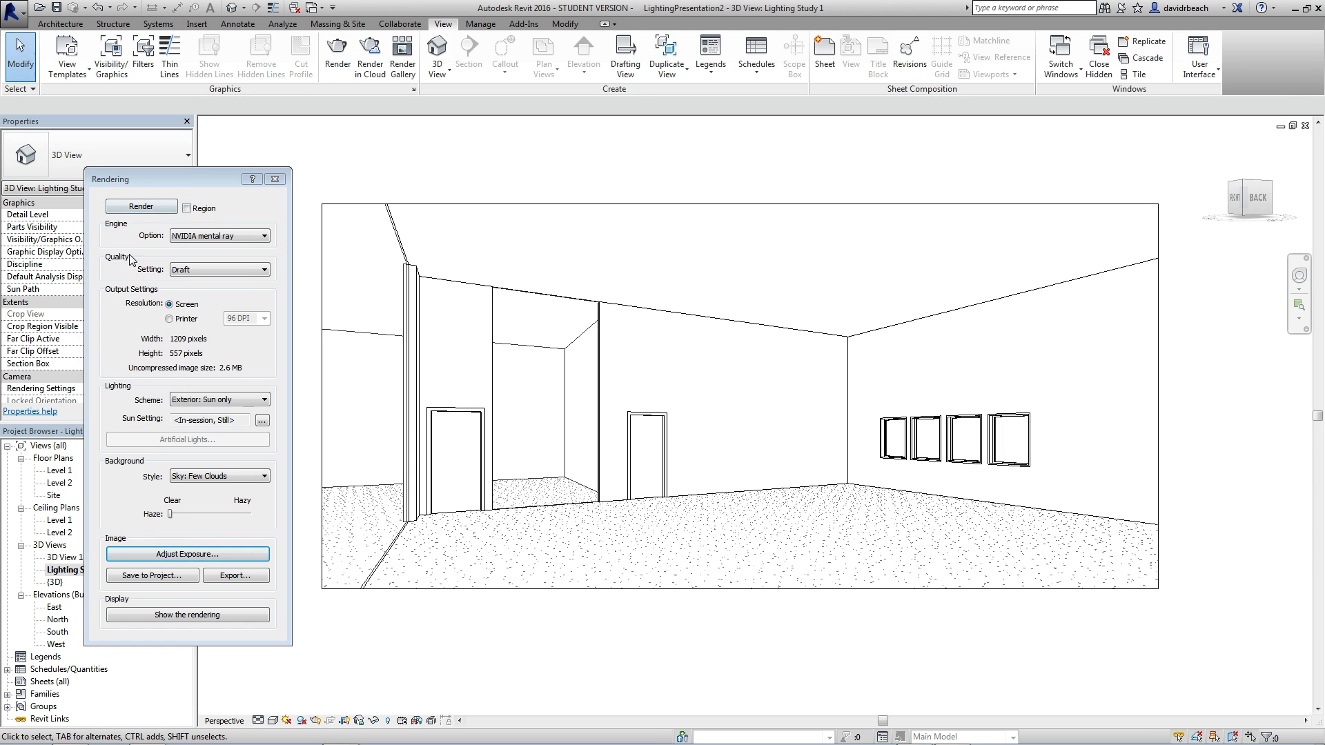
click(262, 421)
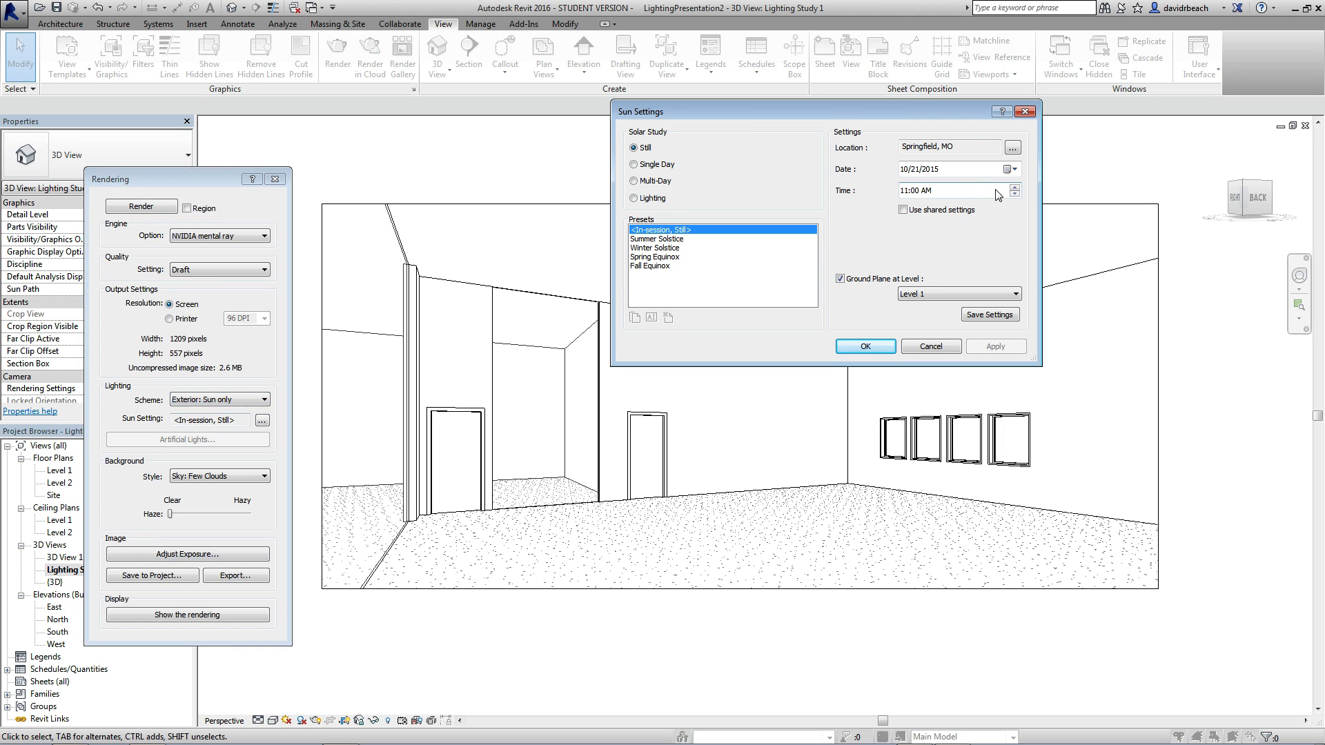
click(1014, 194)
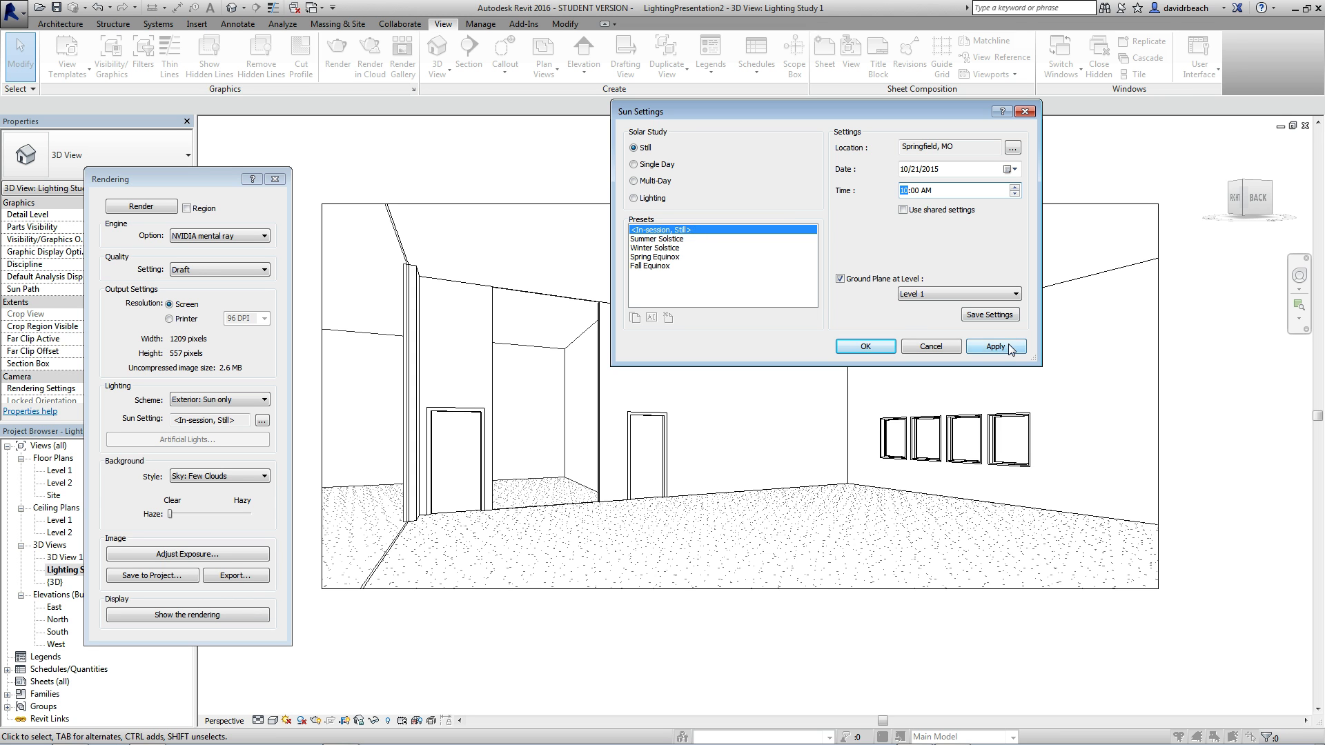
click(863, 346)
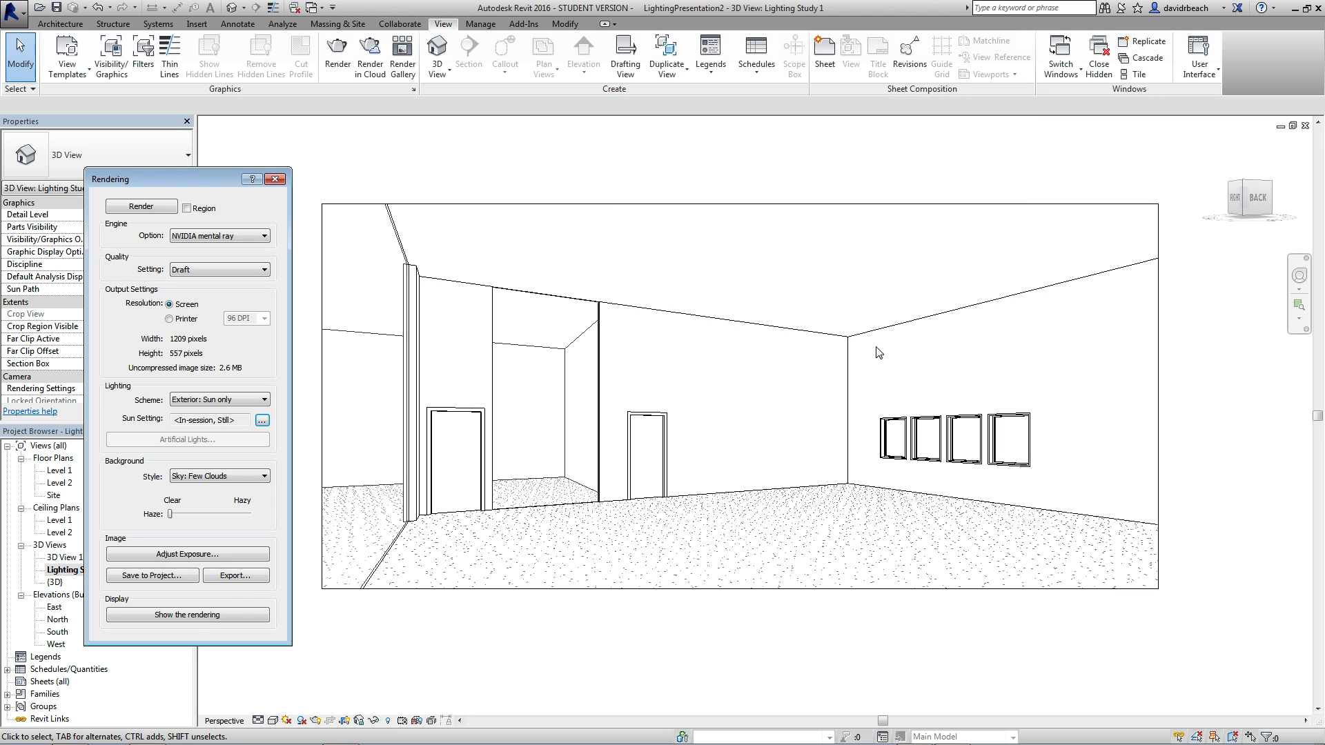
click(275, 178)
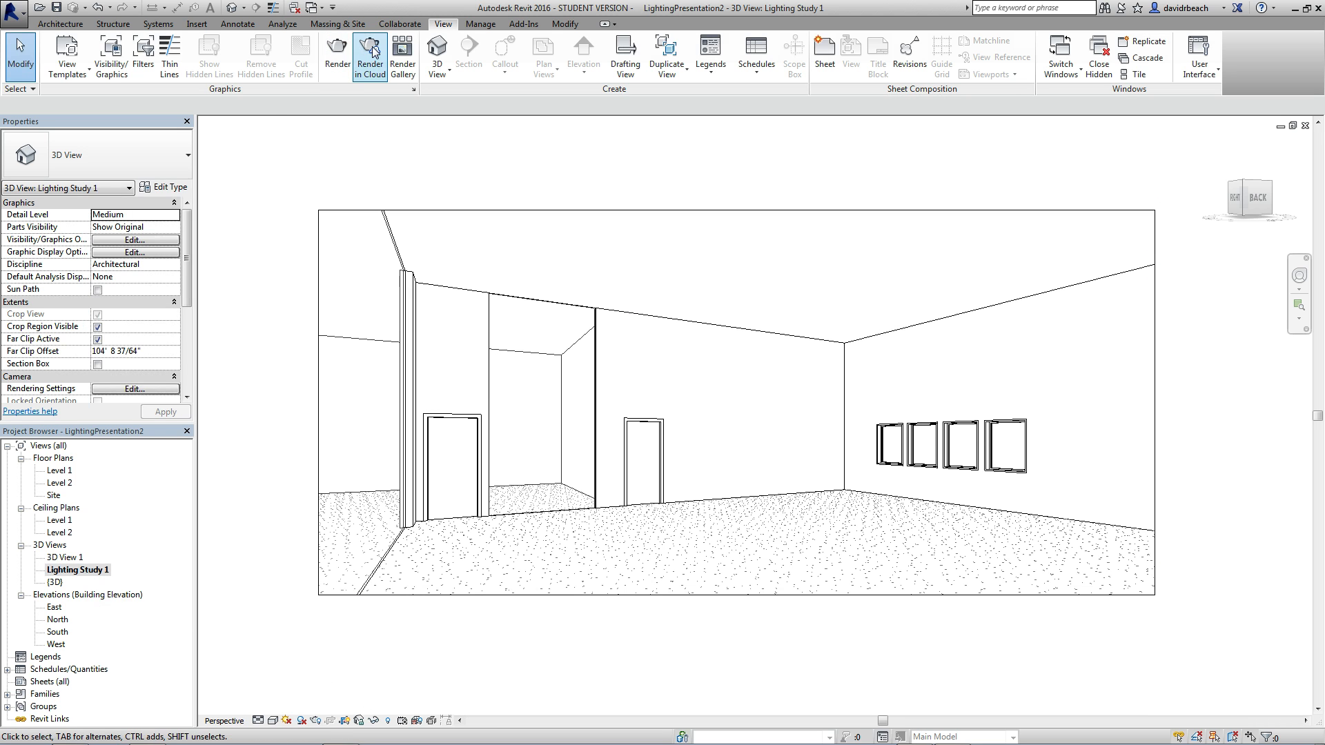
In Render in Cloud, set the Output Type to Illuminance and review the sky model options.
click(370, 56)
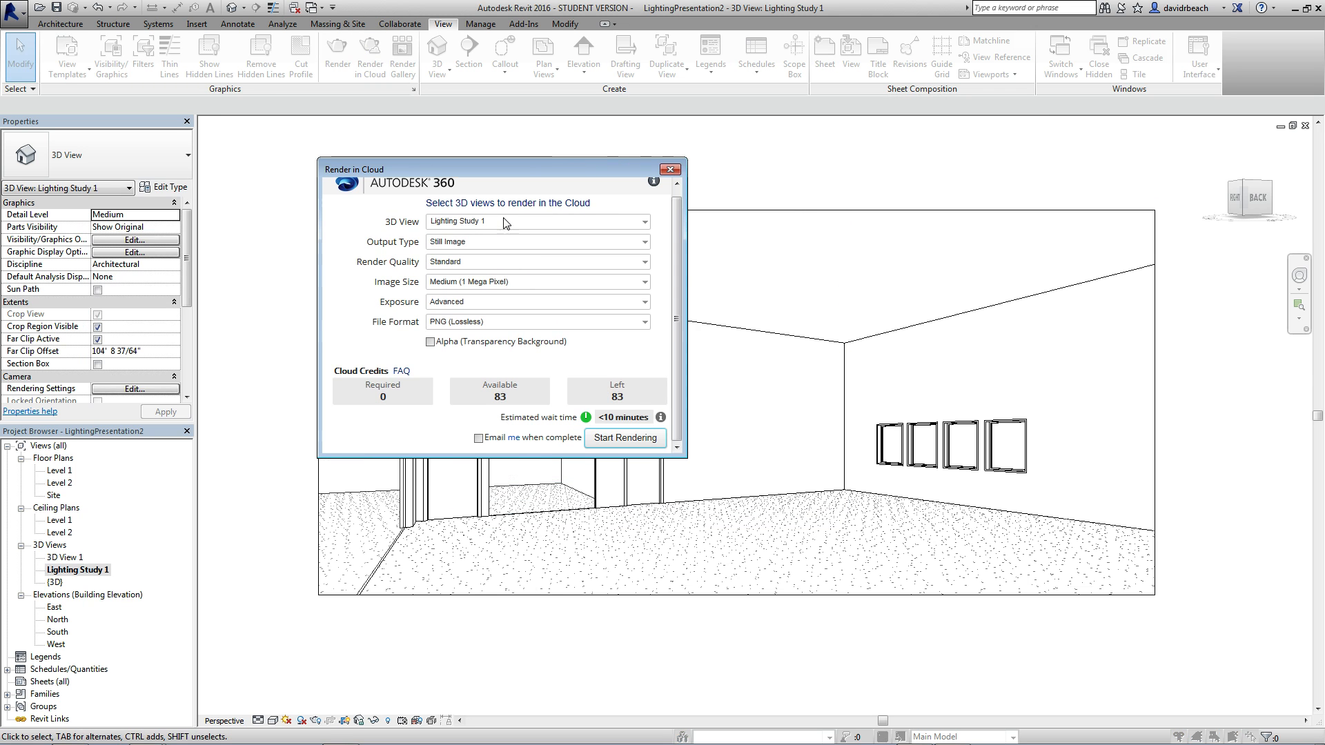
click(536, 240)
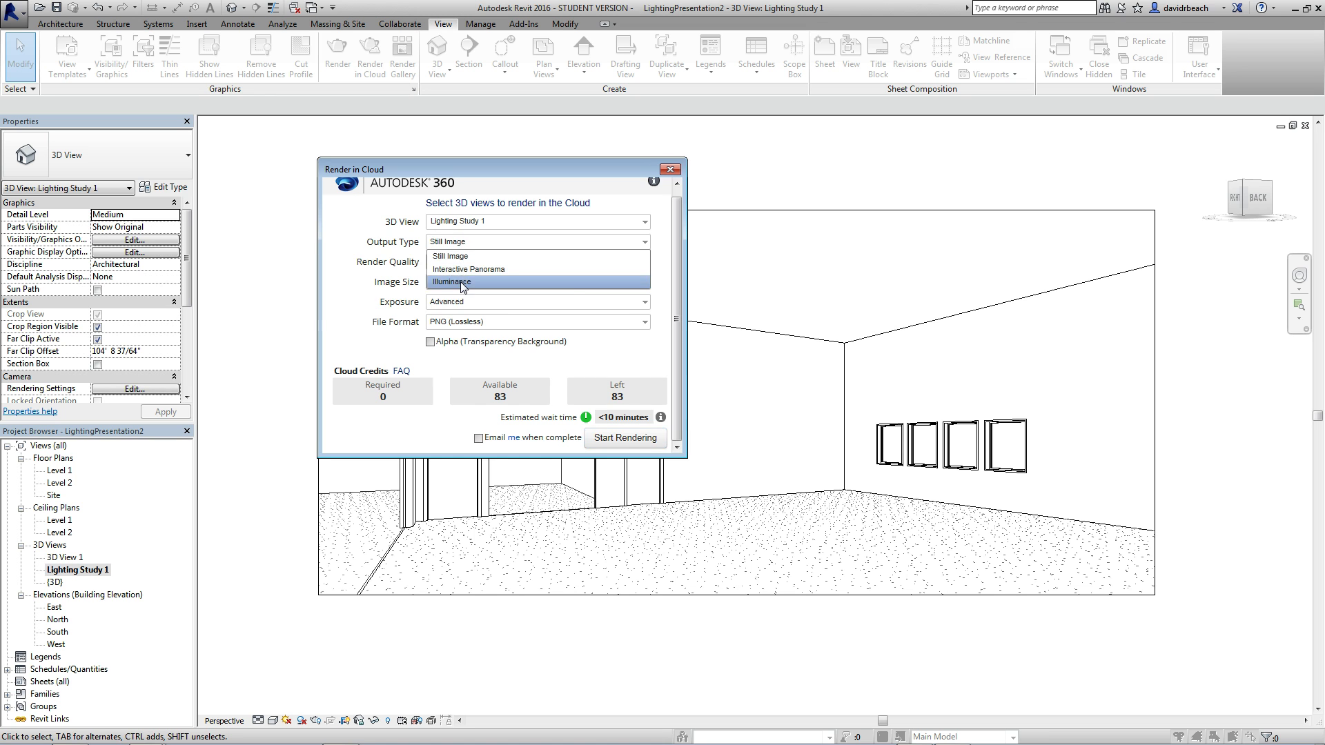
click(451, 282)
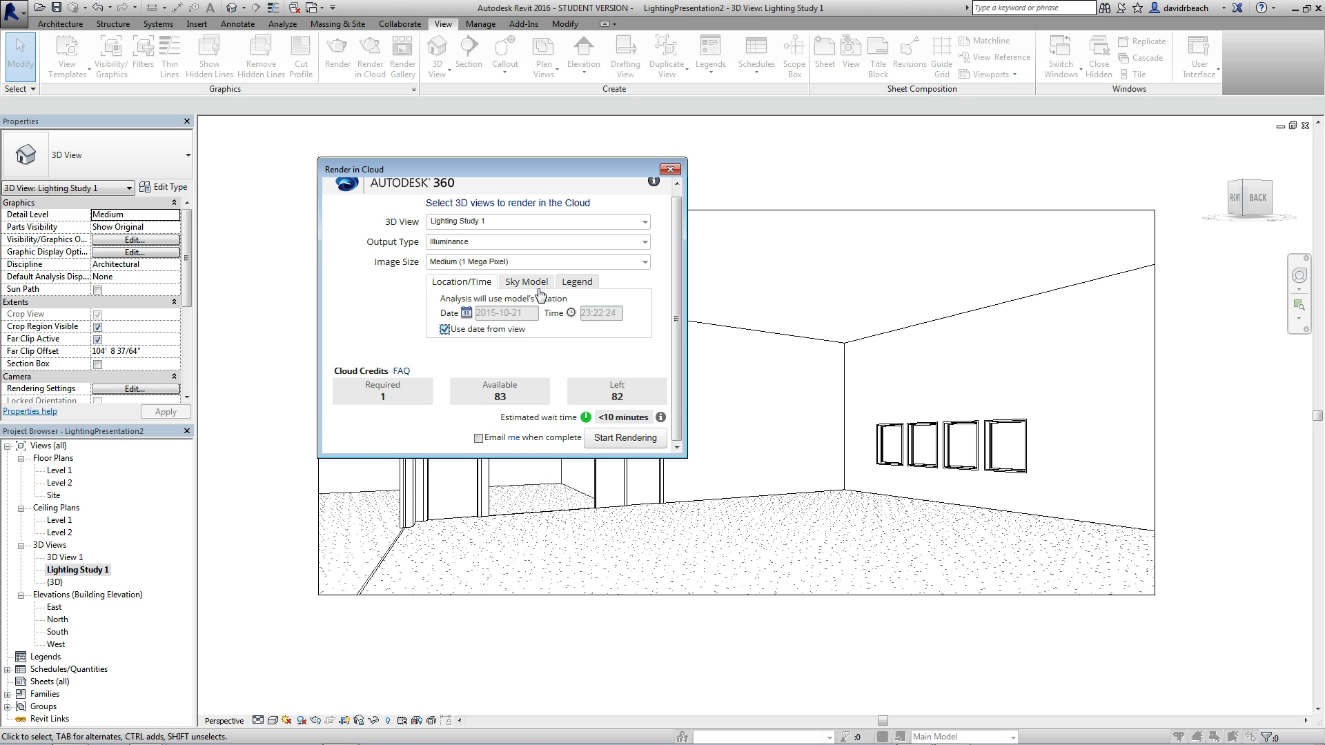
mouse_move(534, 287)
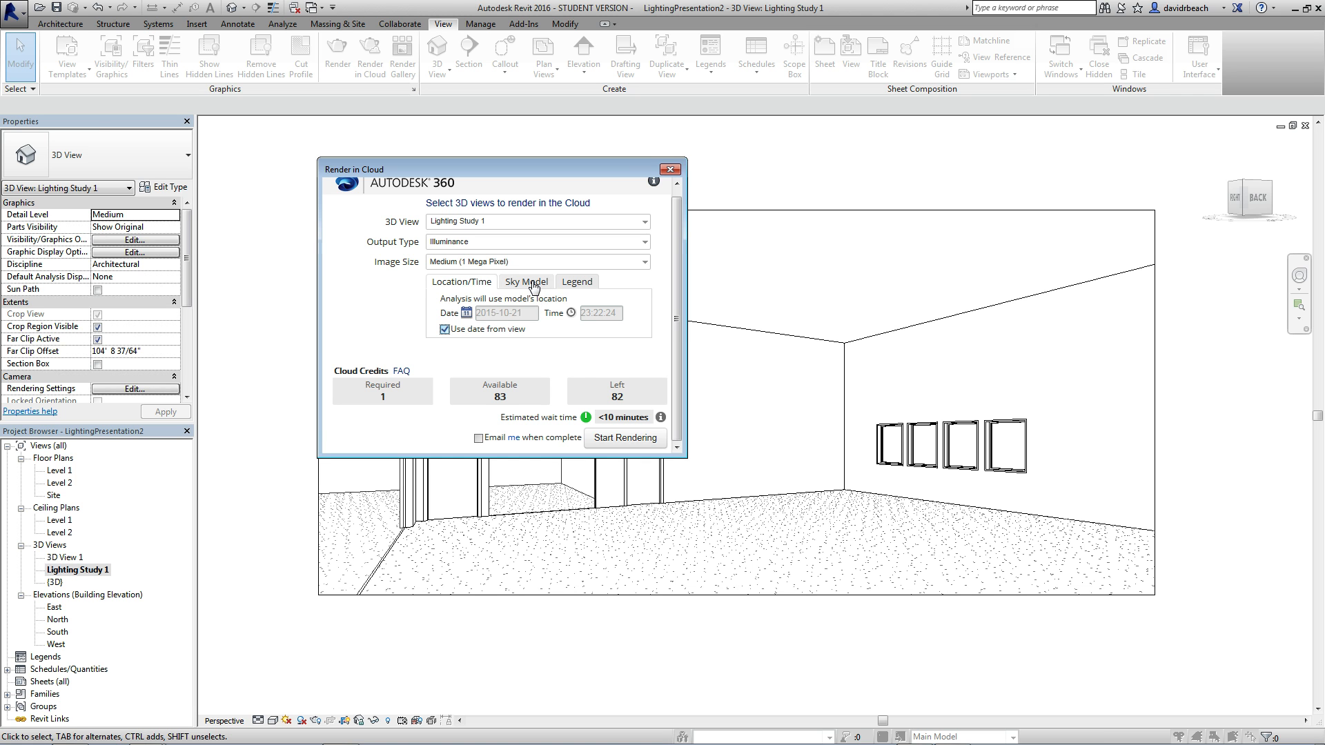
click(525, 281)
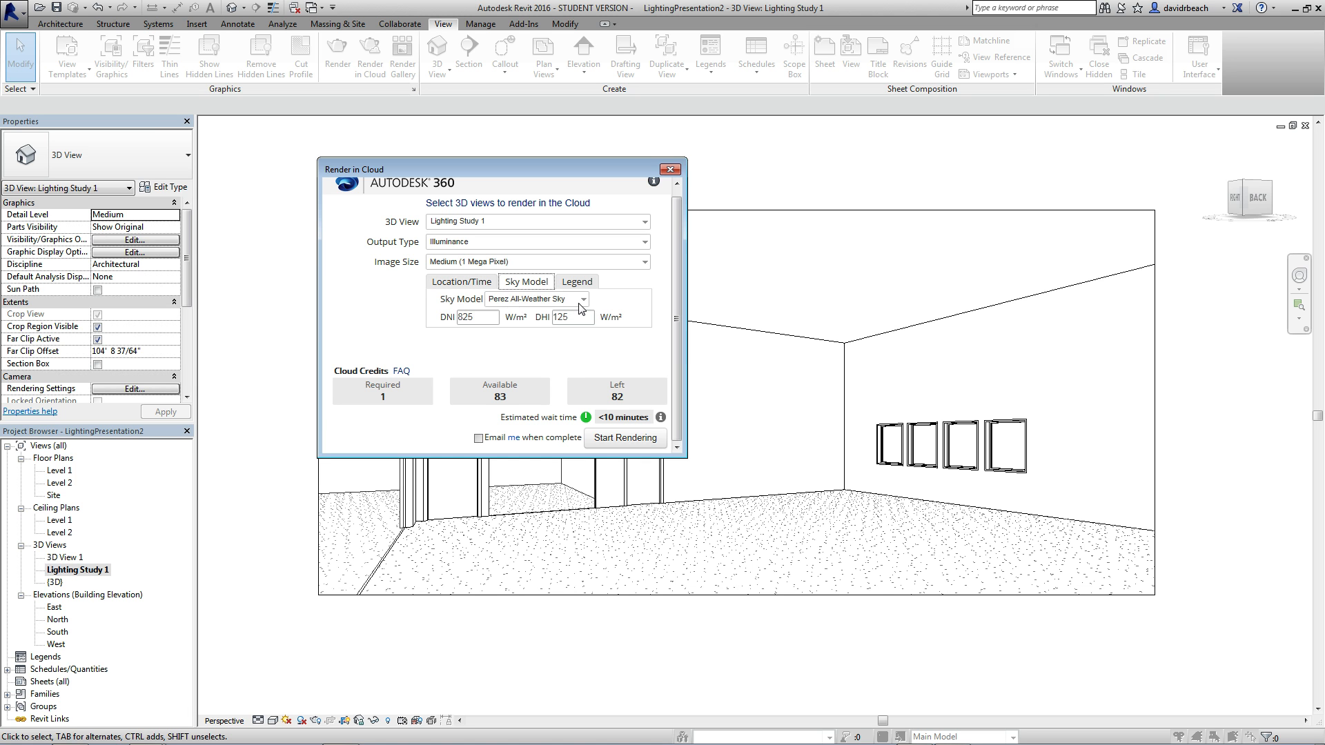
mouse_move(390, 343)
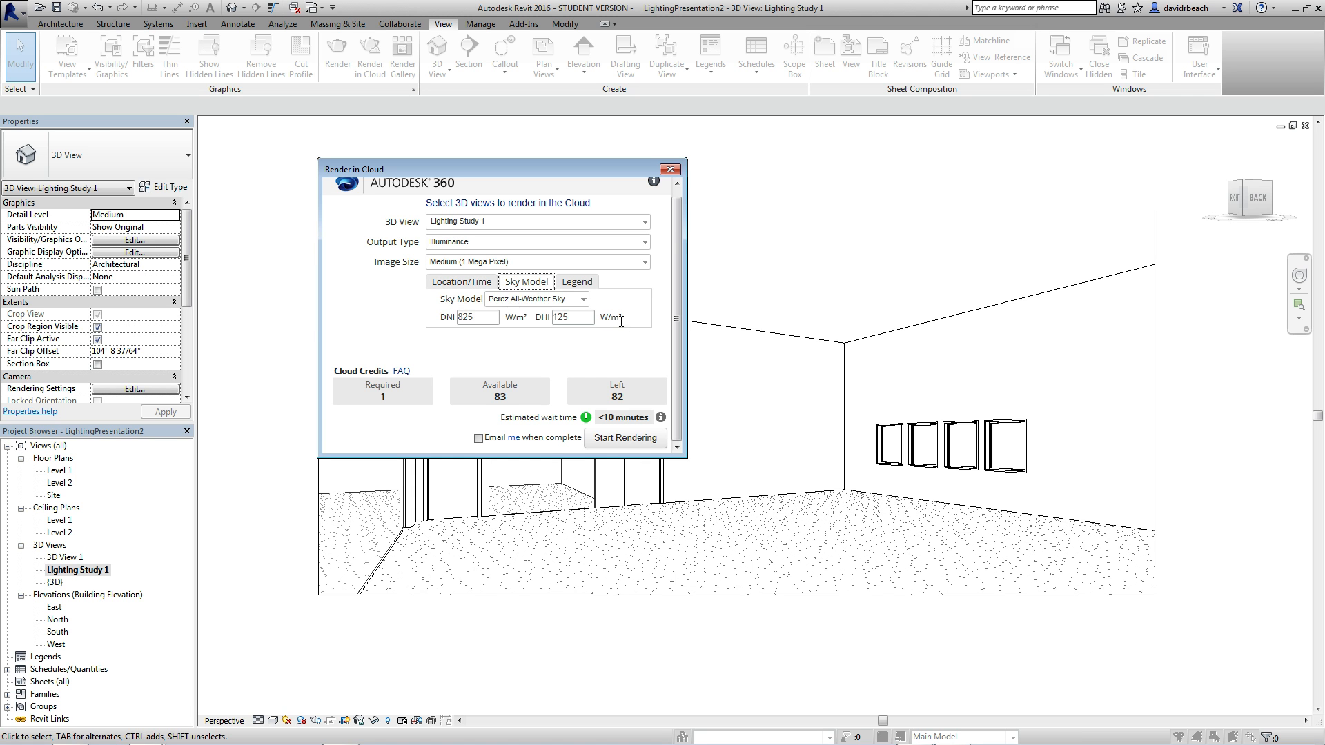
mouse_move(617, 289)
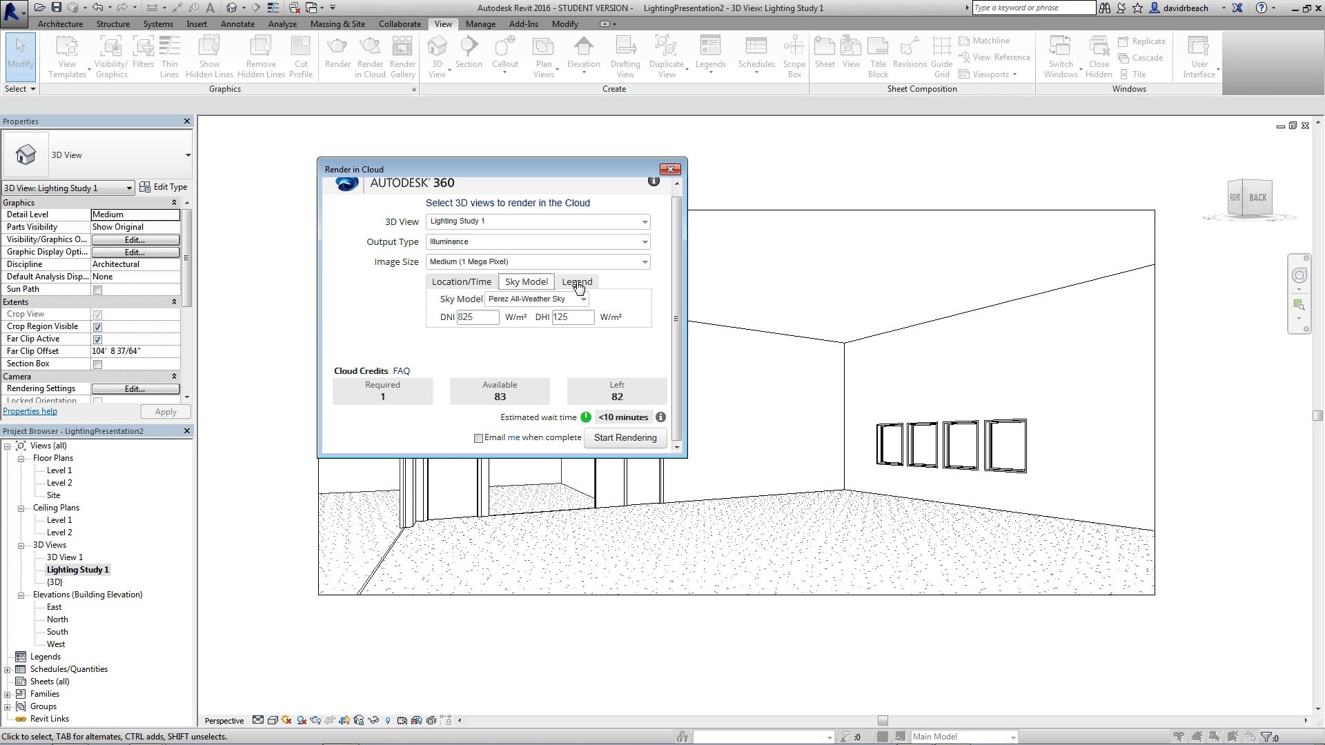
Set the legend to Footcandles with Min 0 and Max 200, then start the cloud rendering.
click(577, 281)
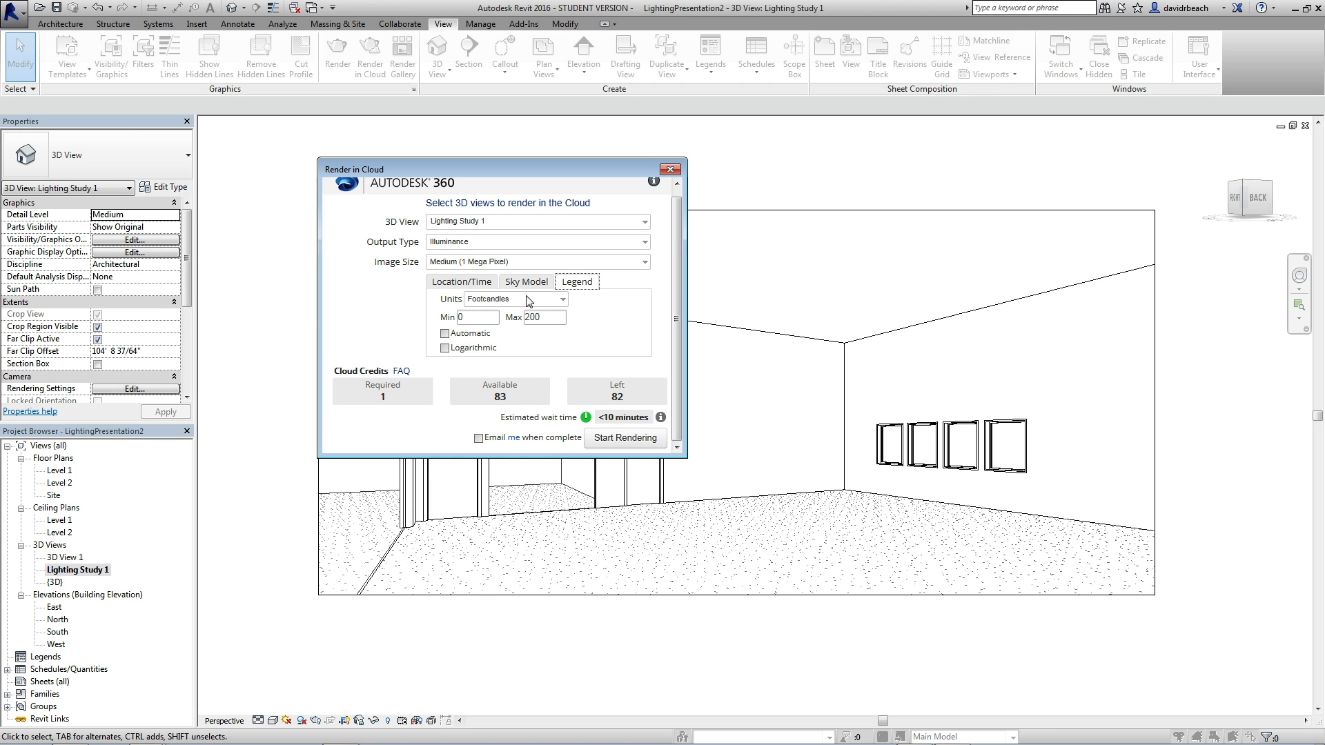
mouse_move(526, 301)
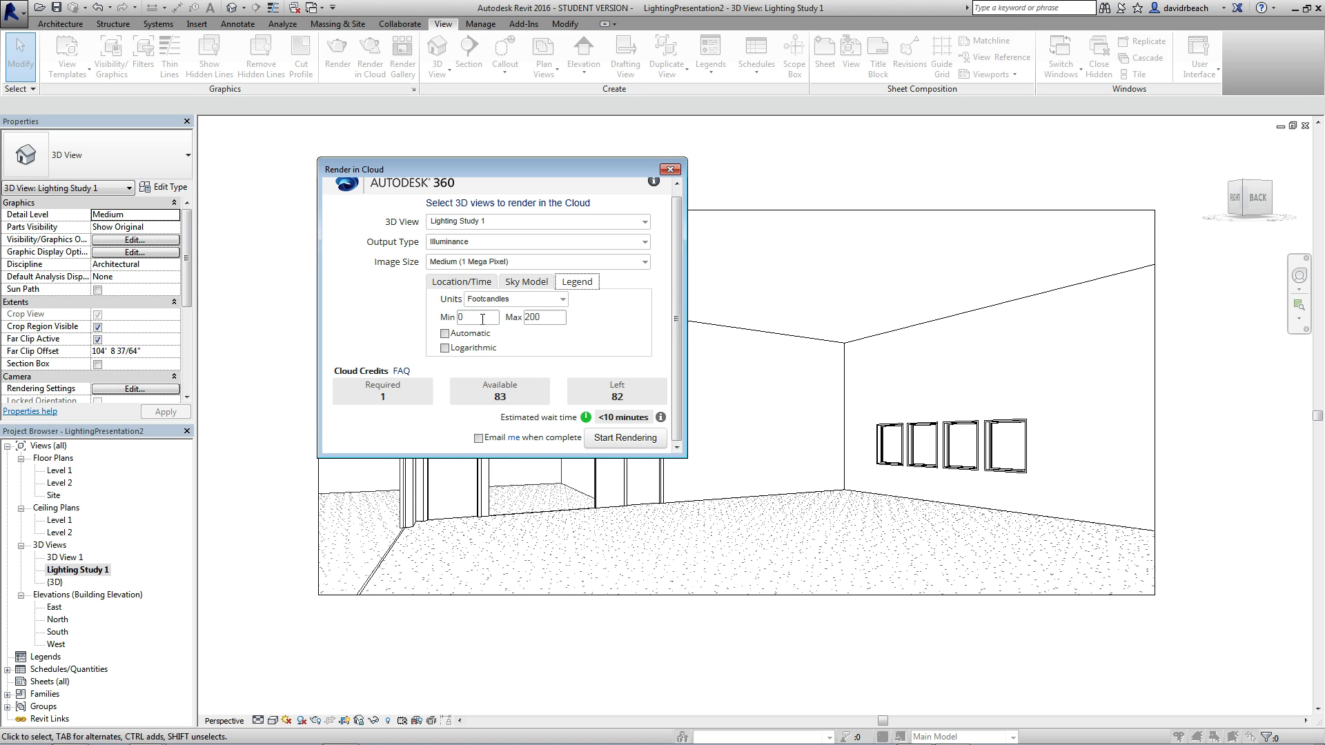
click(561, 298)
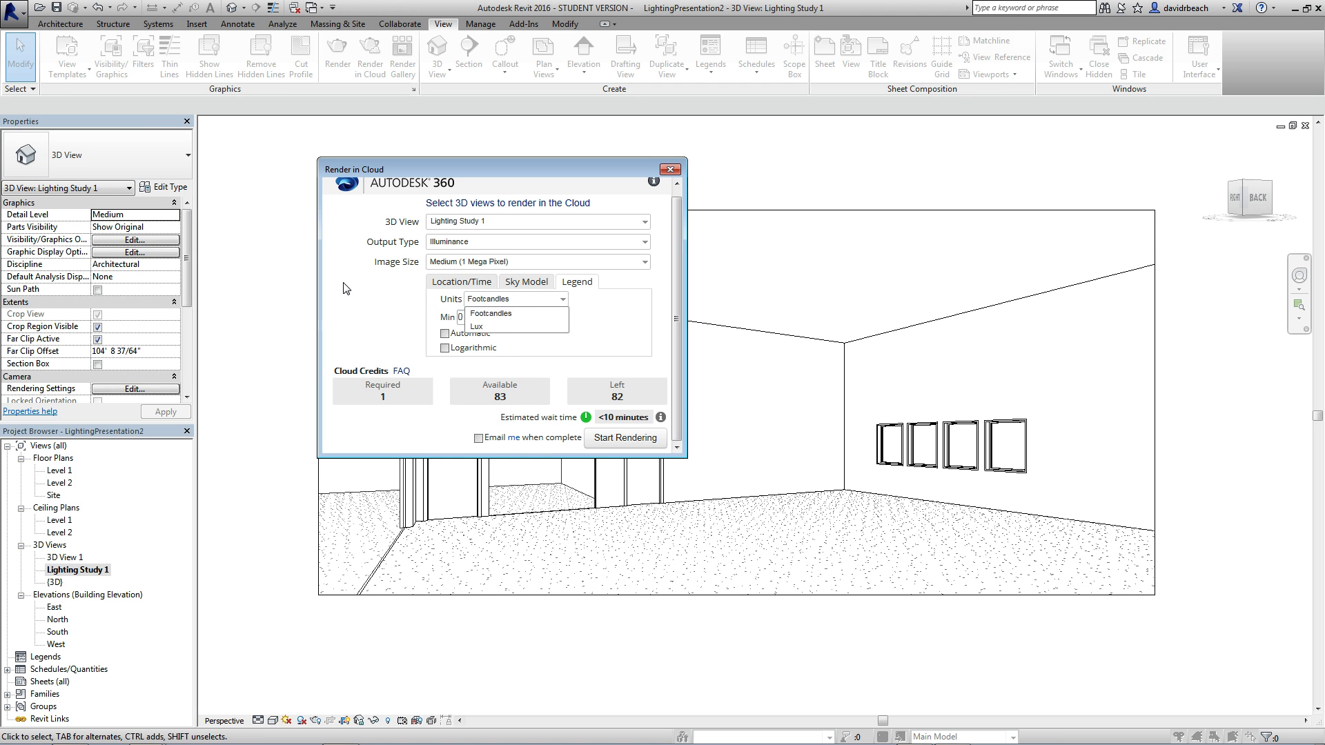
click(489, 313)
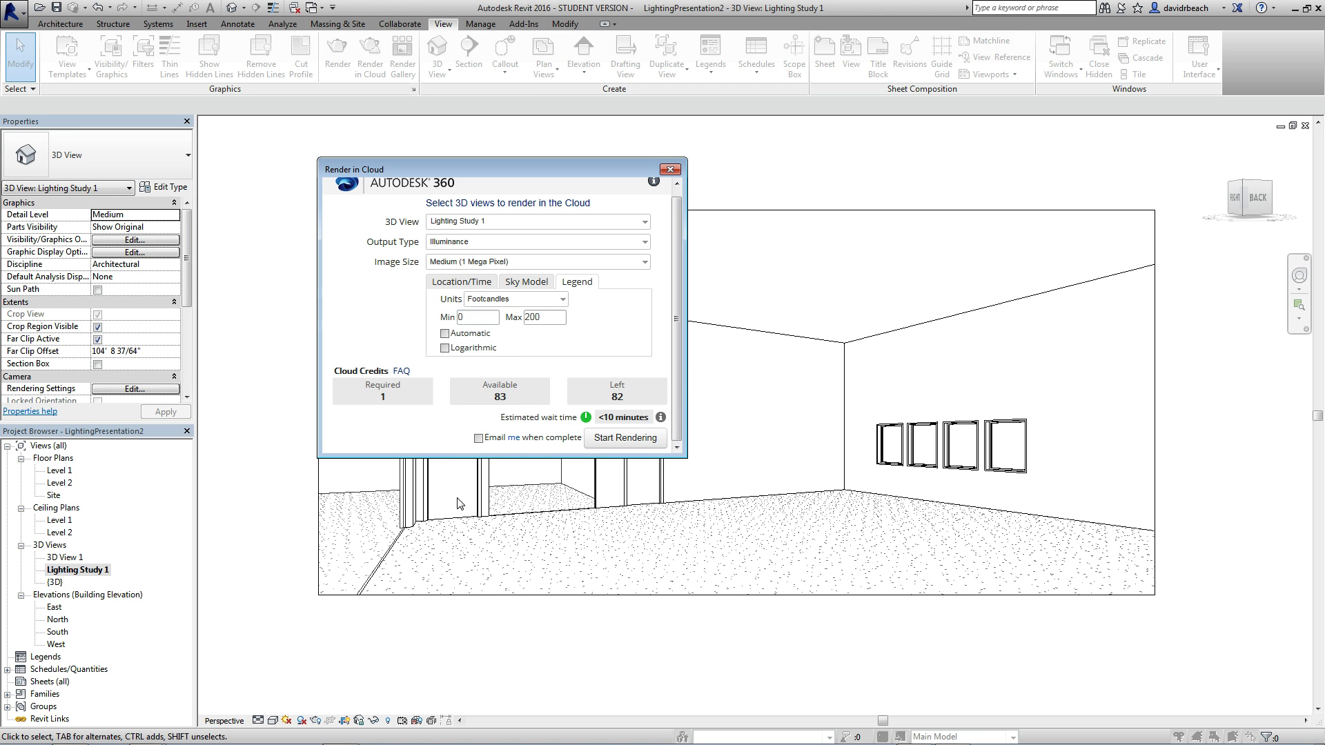
mouse_move(716, 458)
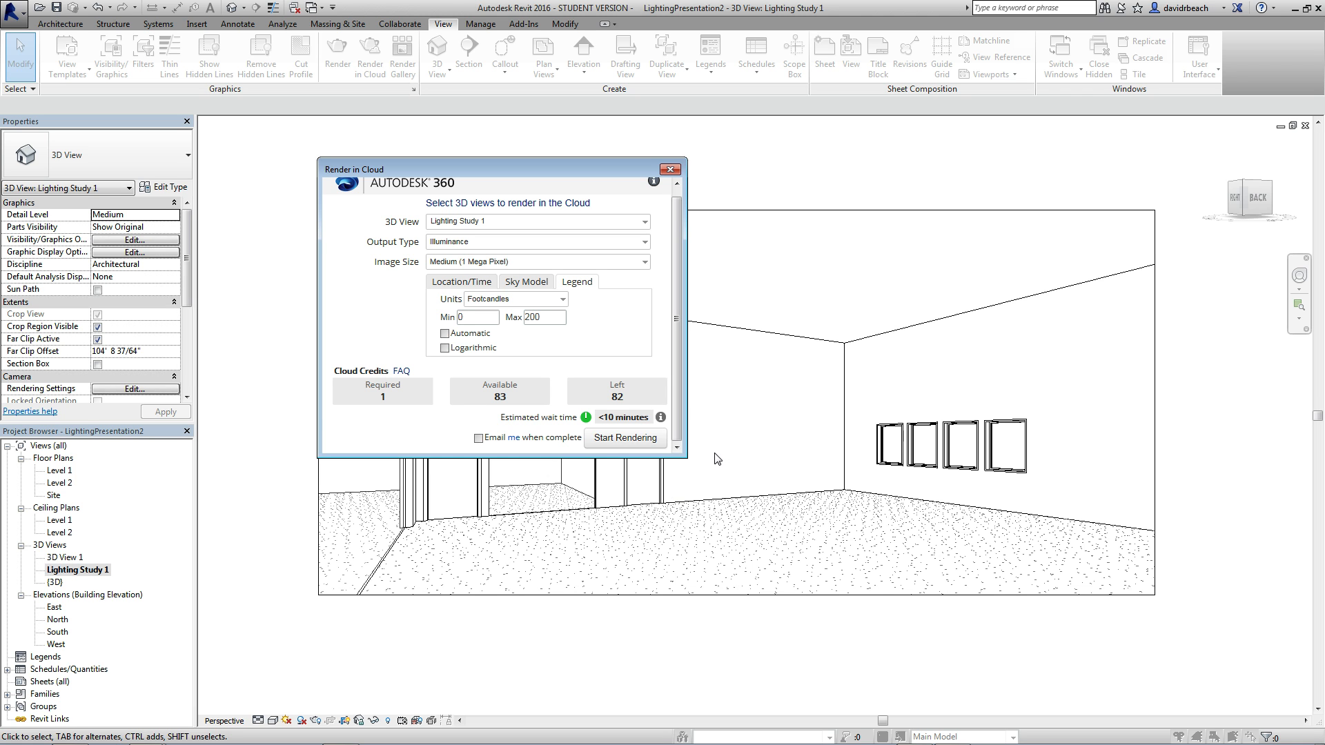
mouse_move(690, 472)
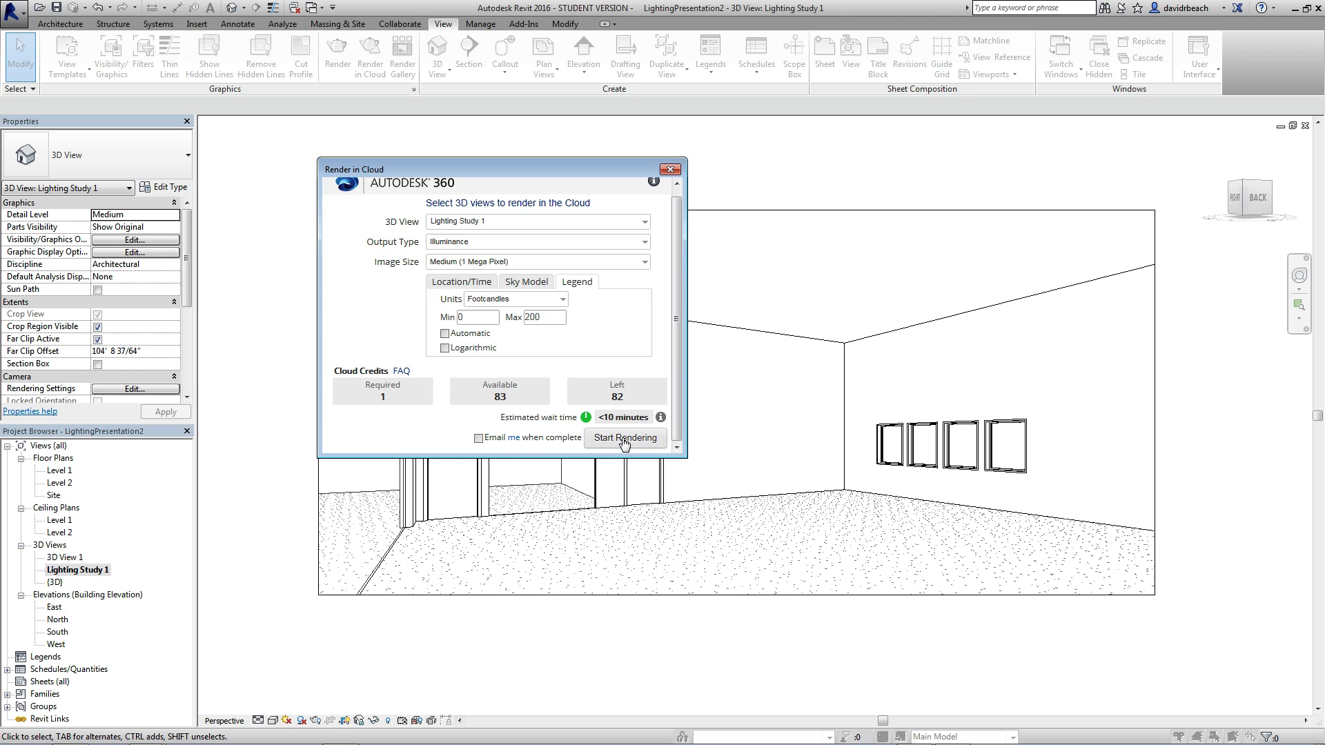
click(624, 437)
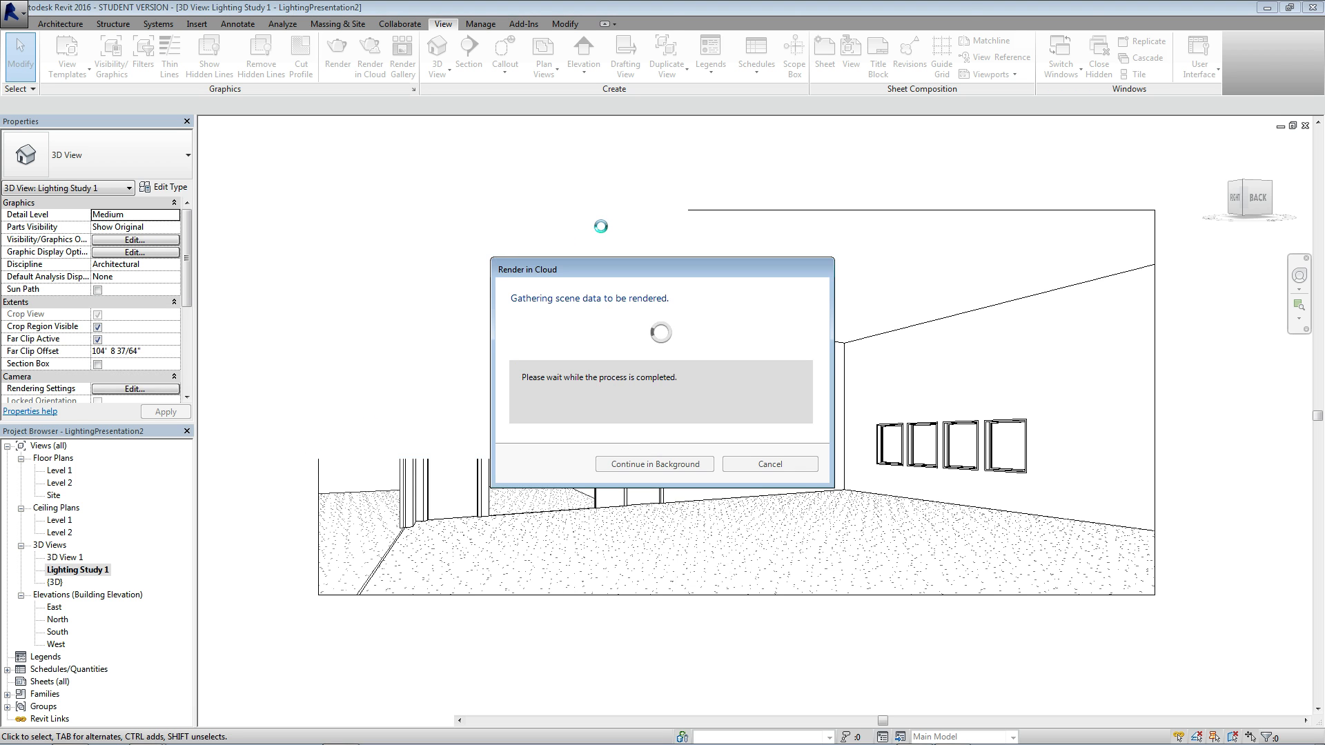
Let the Lighting Study 1 cloud render continue in the background.
click(769, 464)
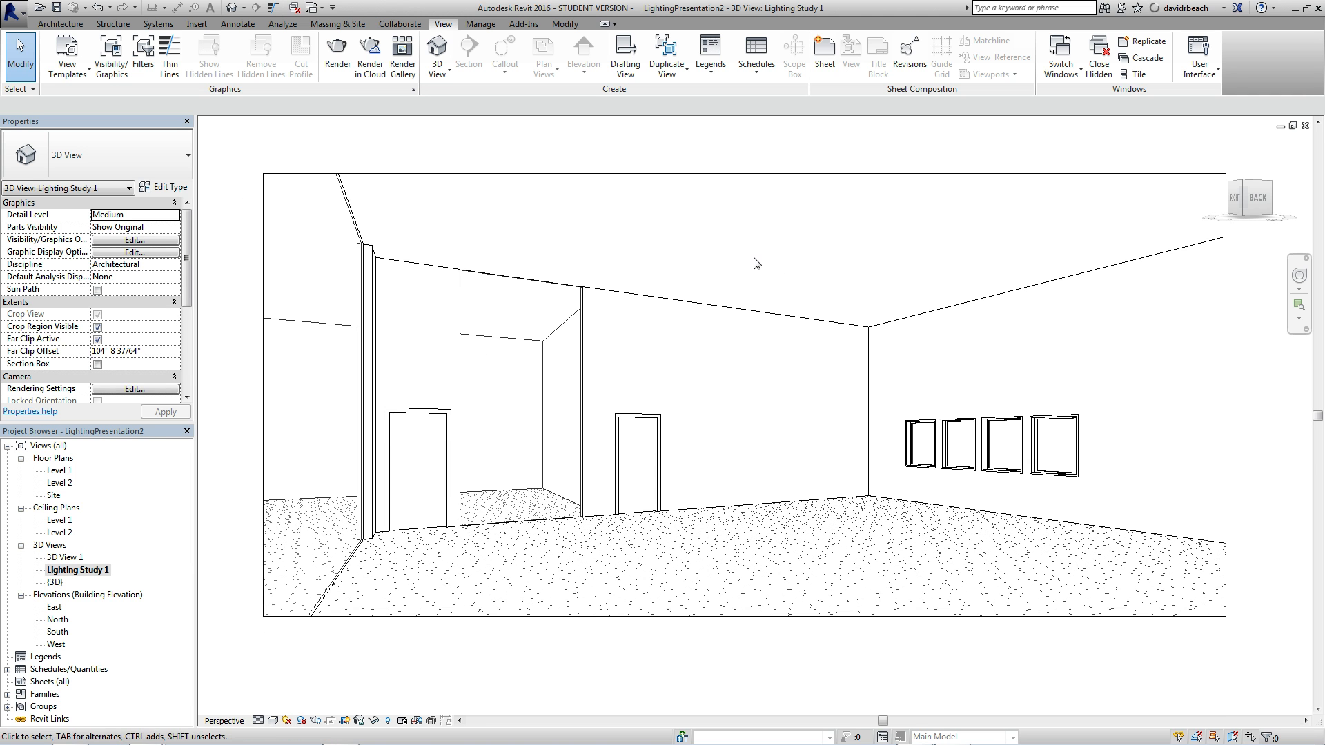
mouse_move(505, 114)
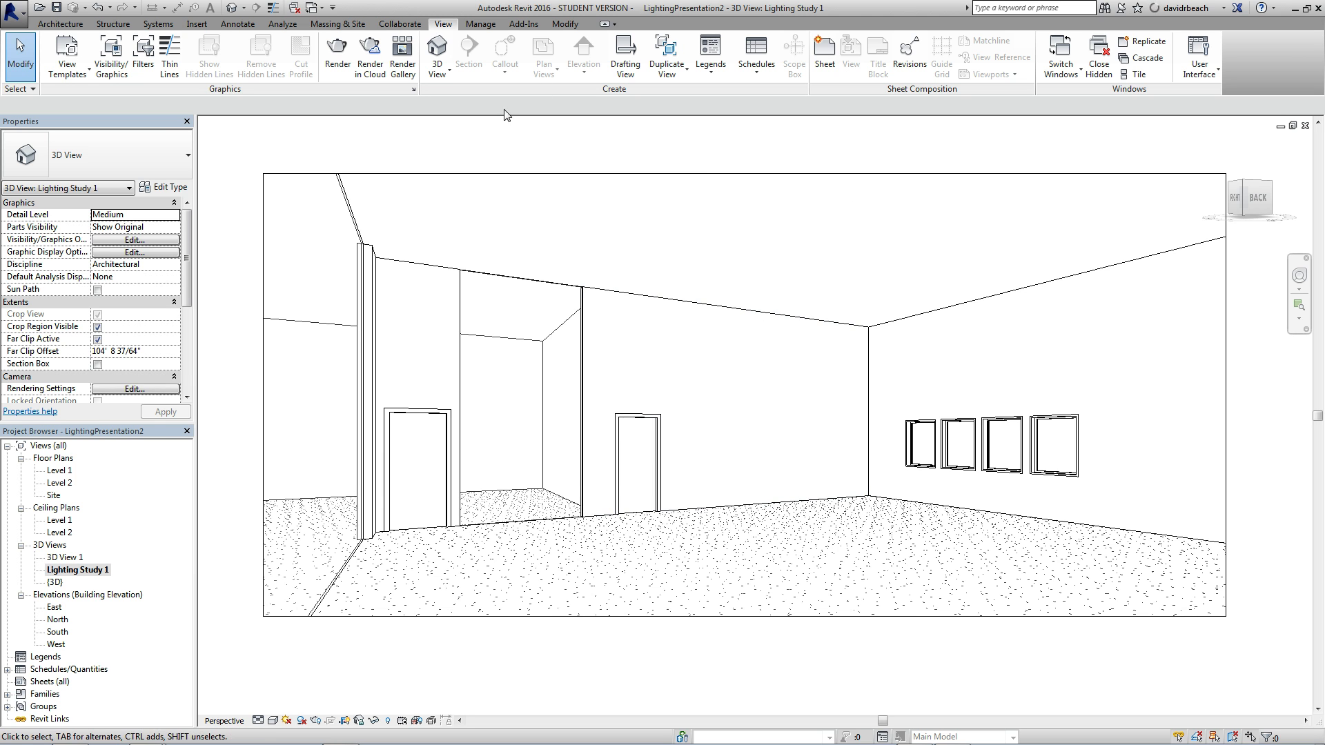
mouse_move(221, 232)
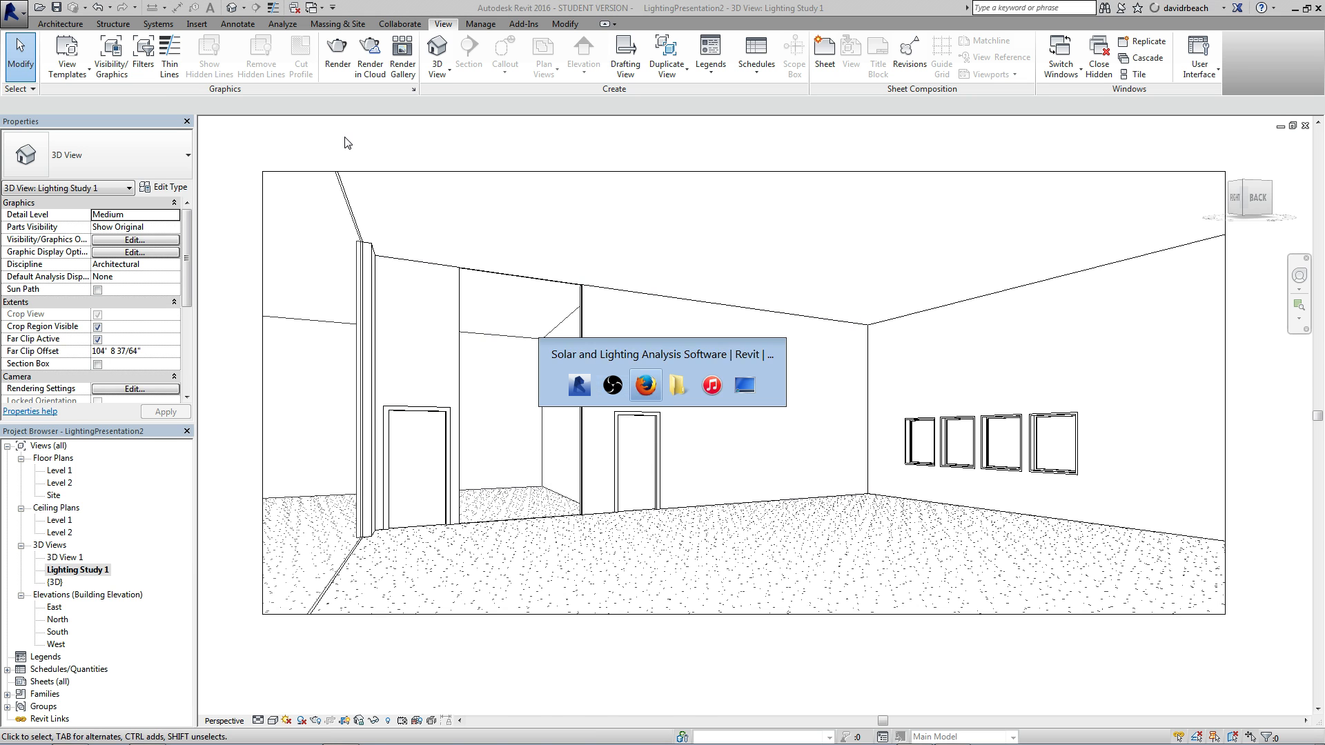
click(645, 385)
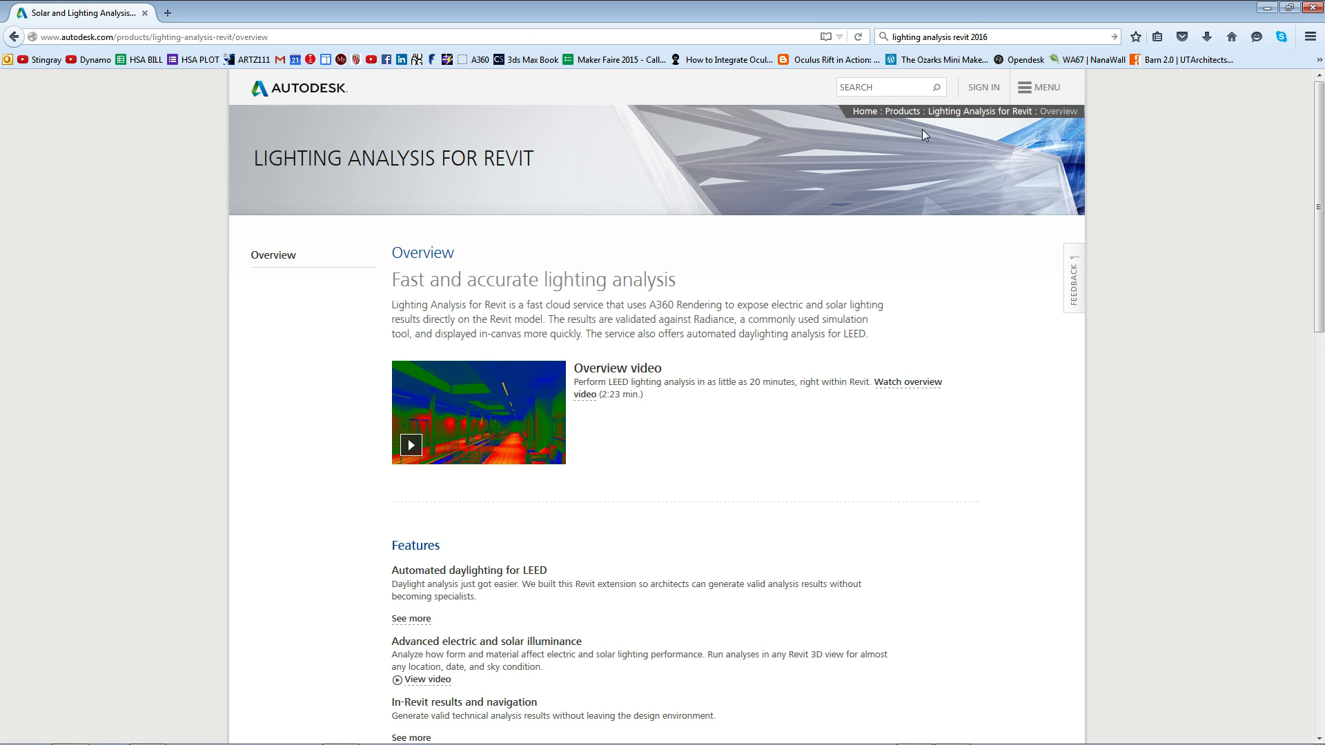
mouse_move(1078, 419)
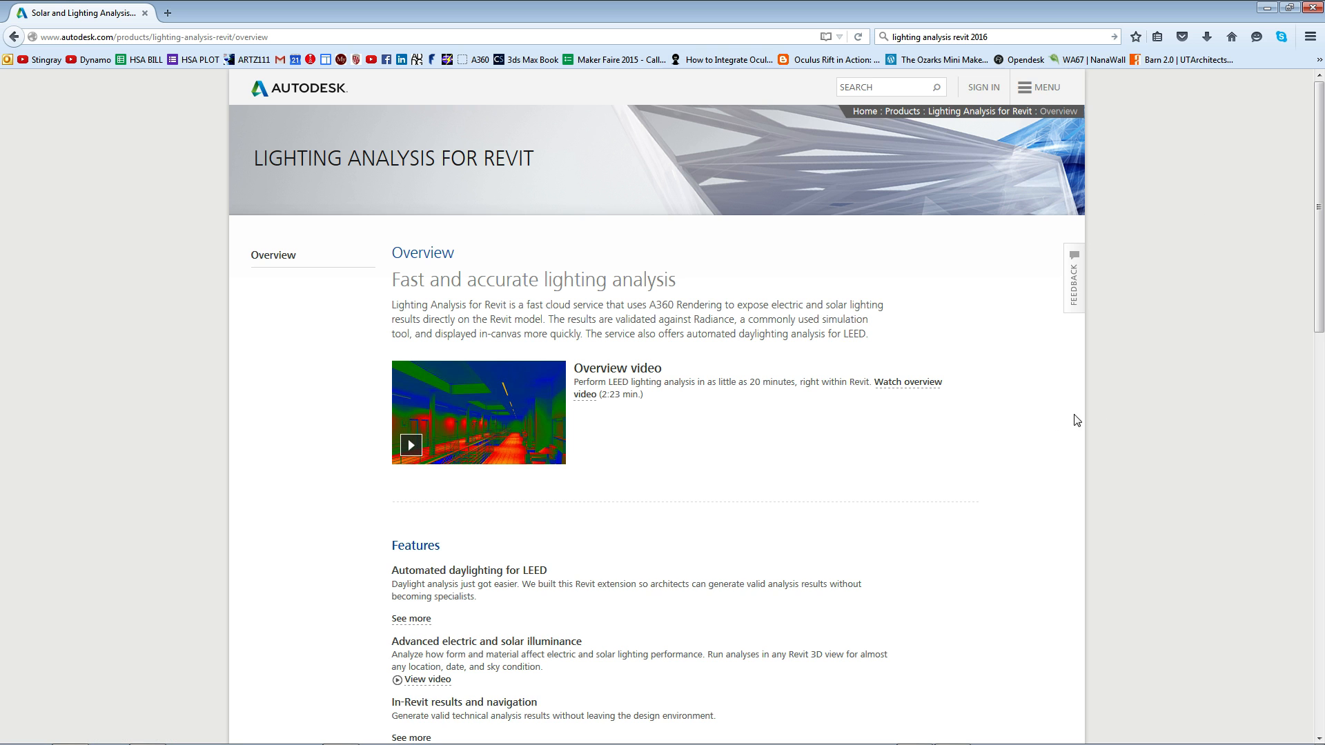
scroll(down, 3)
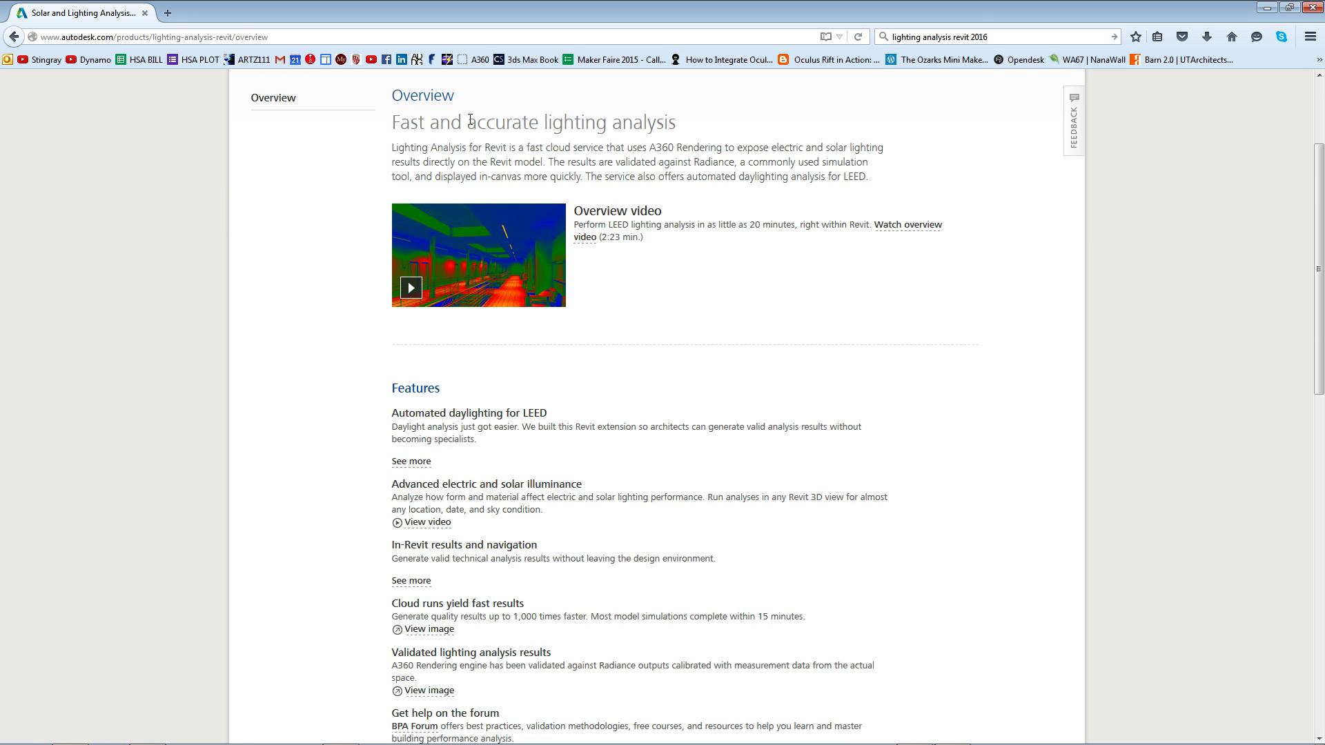
scroll(down, 3)
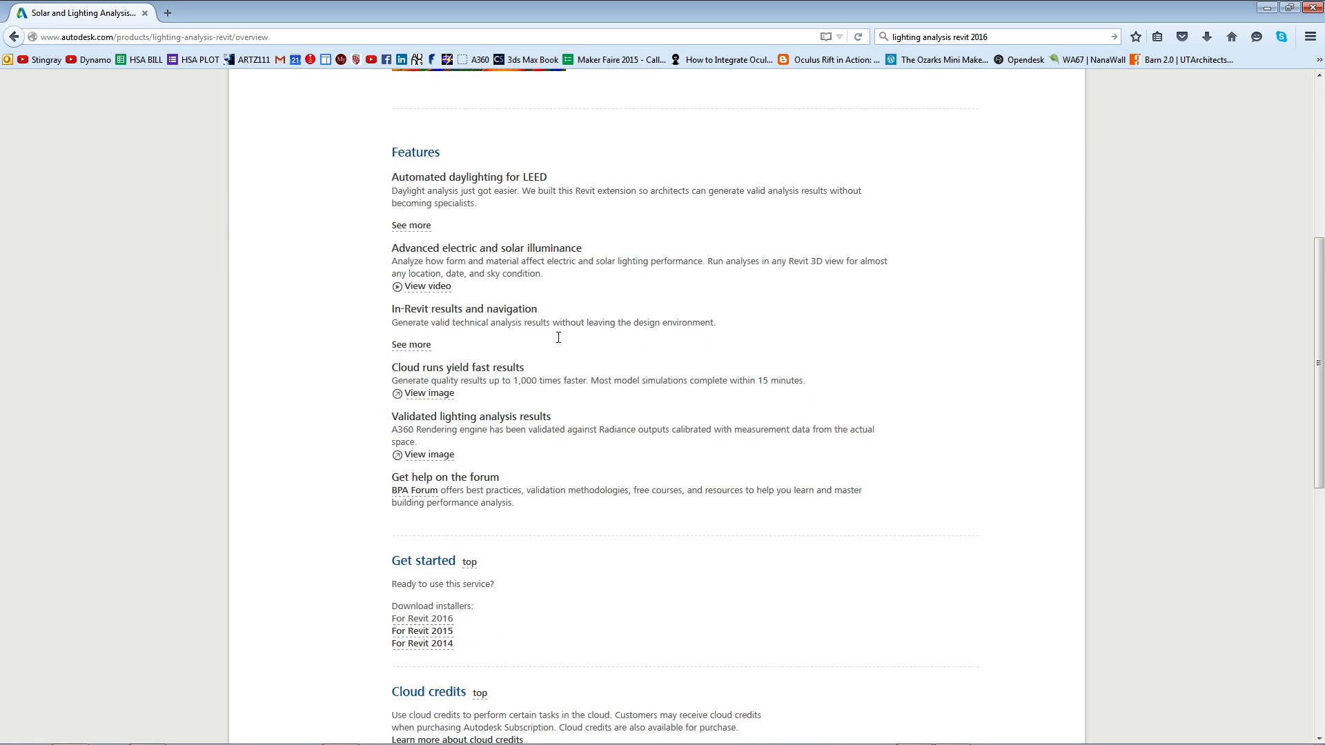
scroll(down, 3)
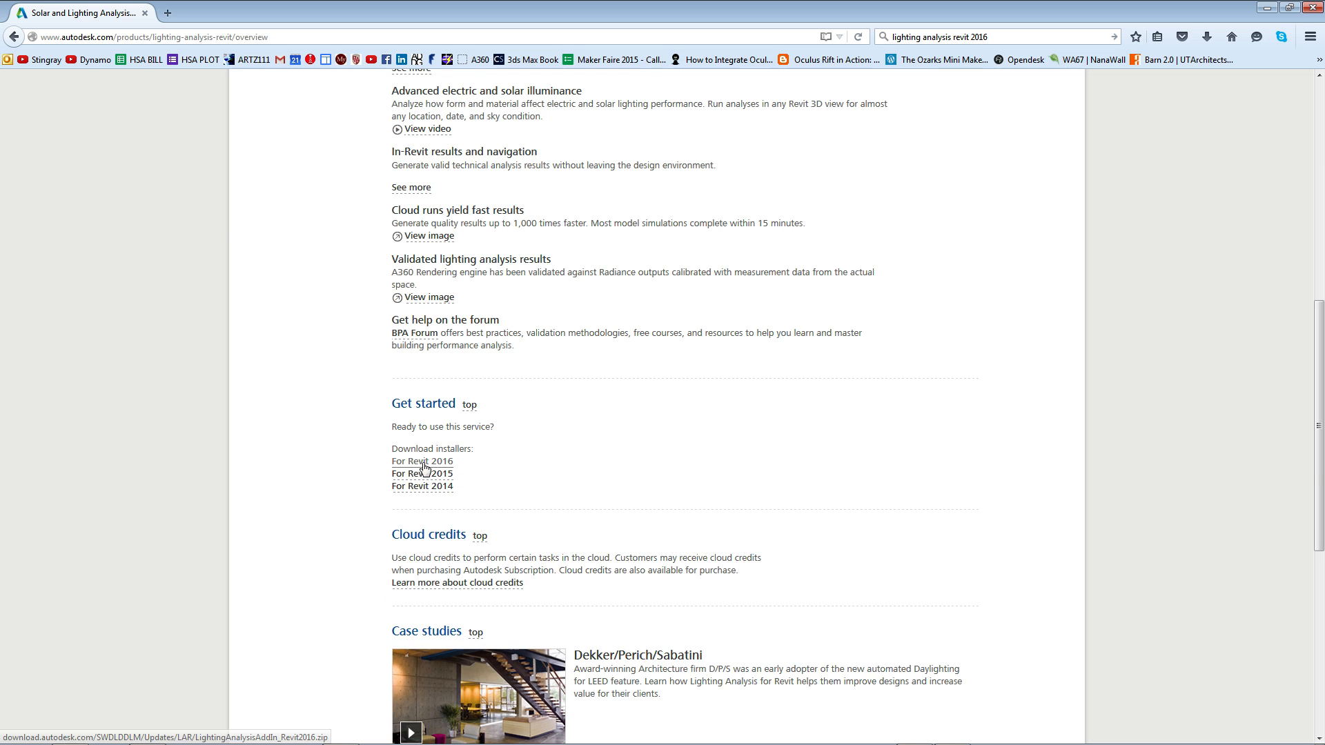
mouse_move(378, 466)
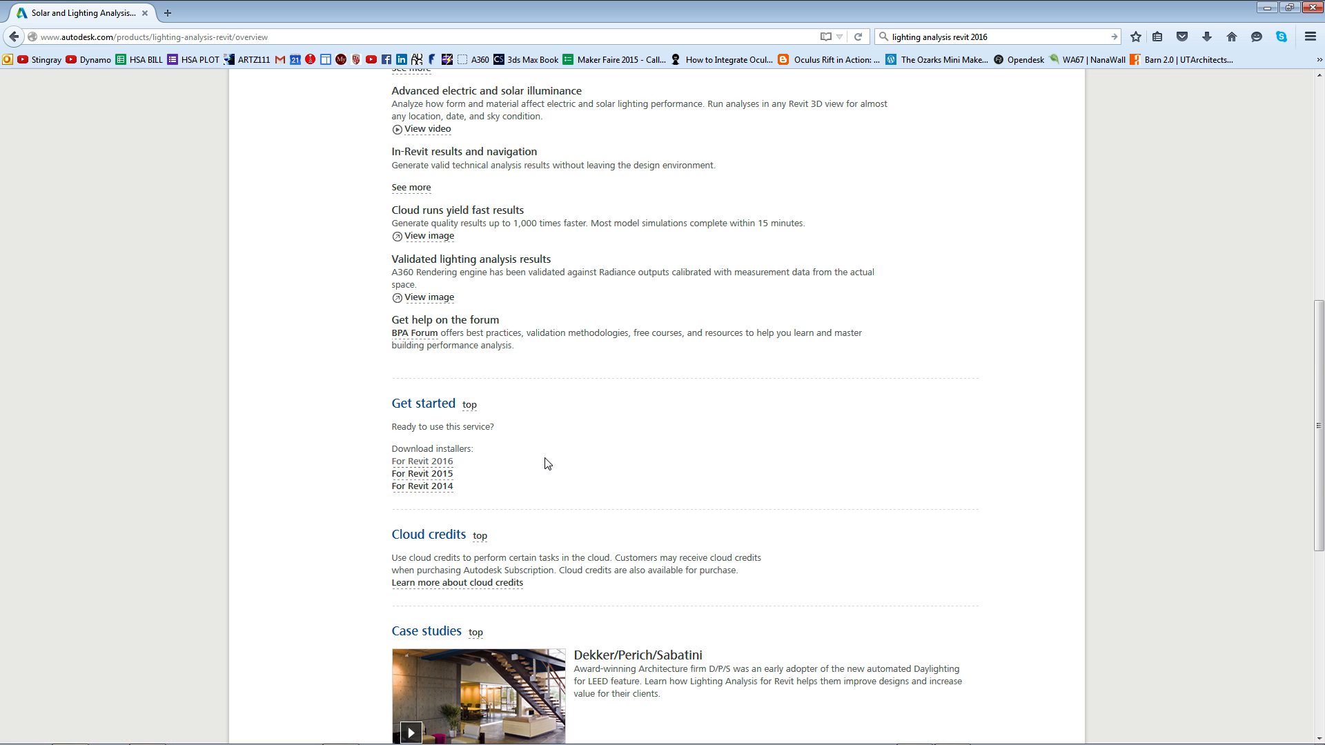
scroll(down, 3)
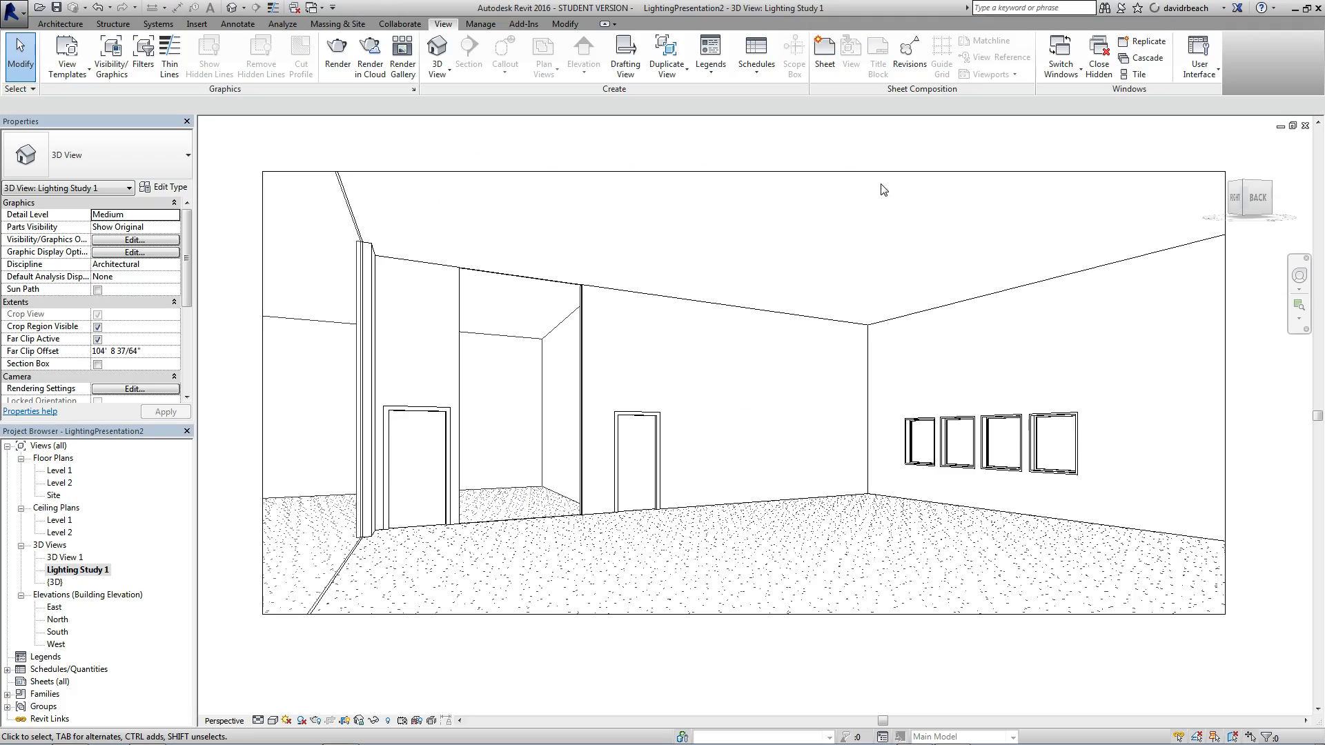
mouse_move(558, 95)
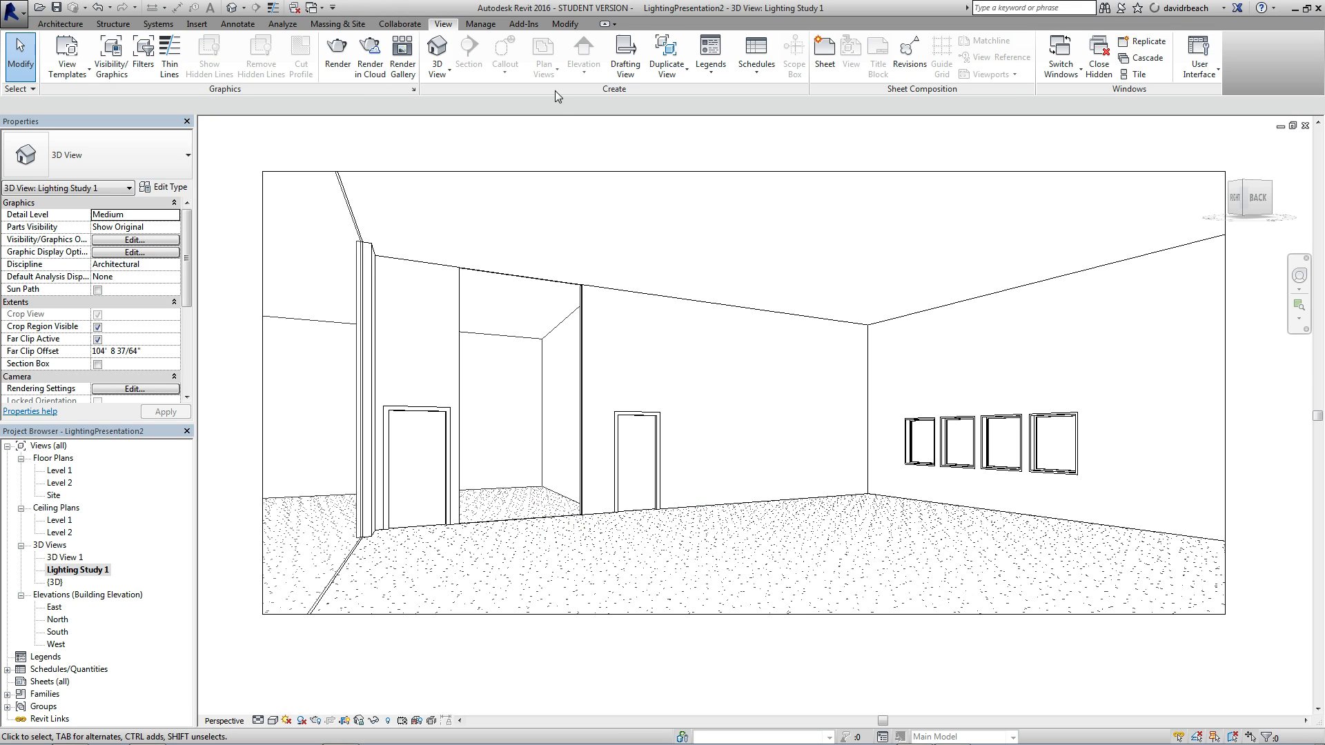
Run the lighting analysis from the Analyze tab and dismiss the no-rooms warning.
click(281, 23)
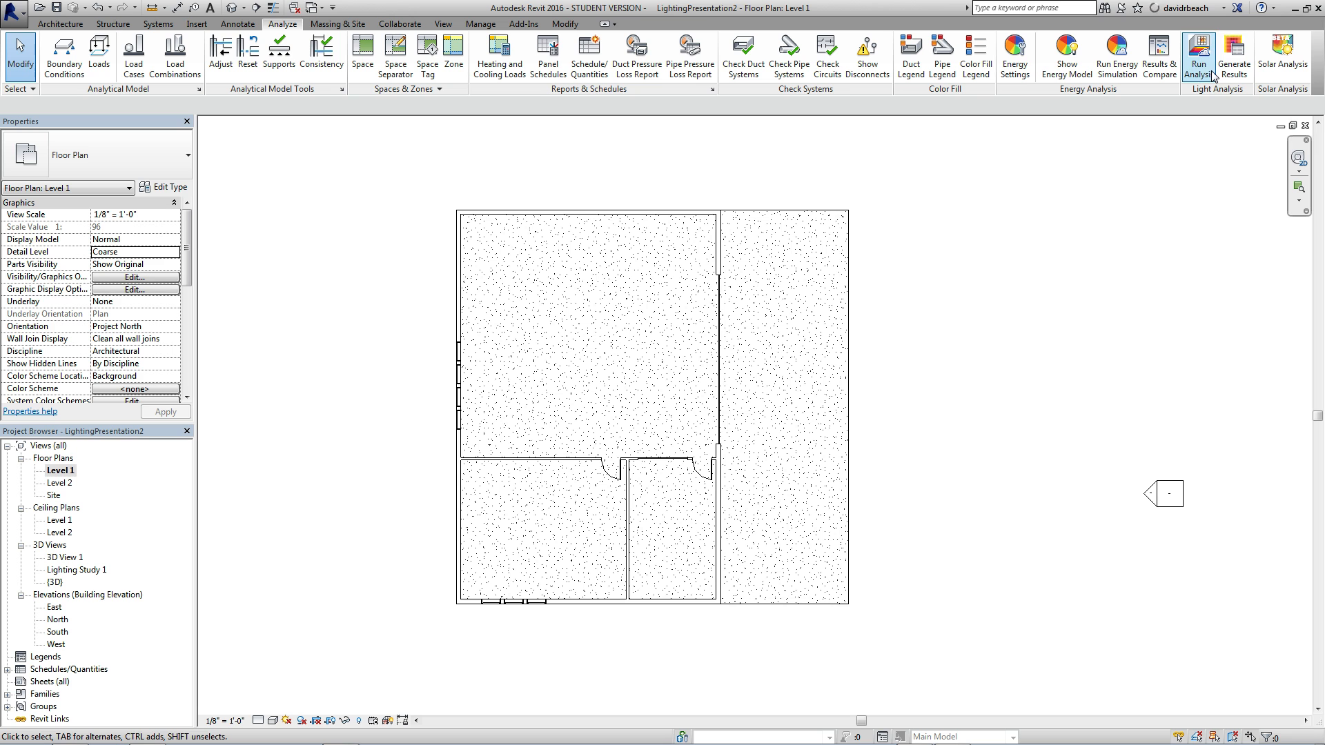
mouse_move(1191, 83)
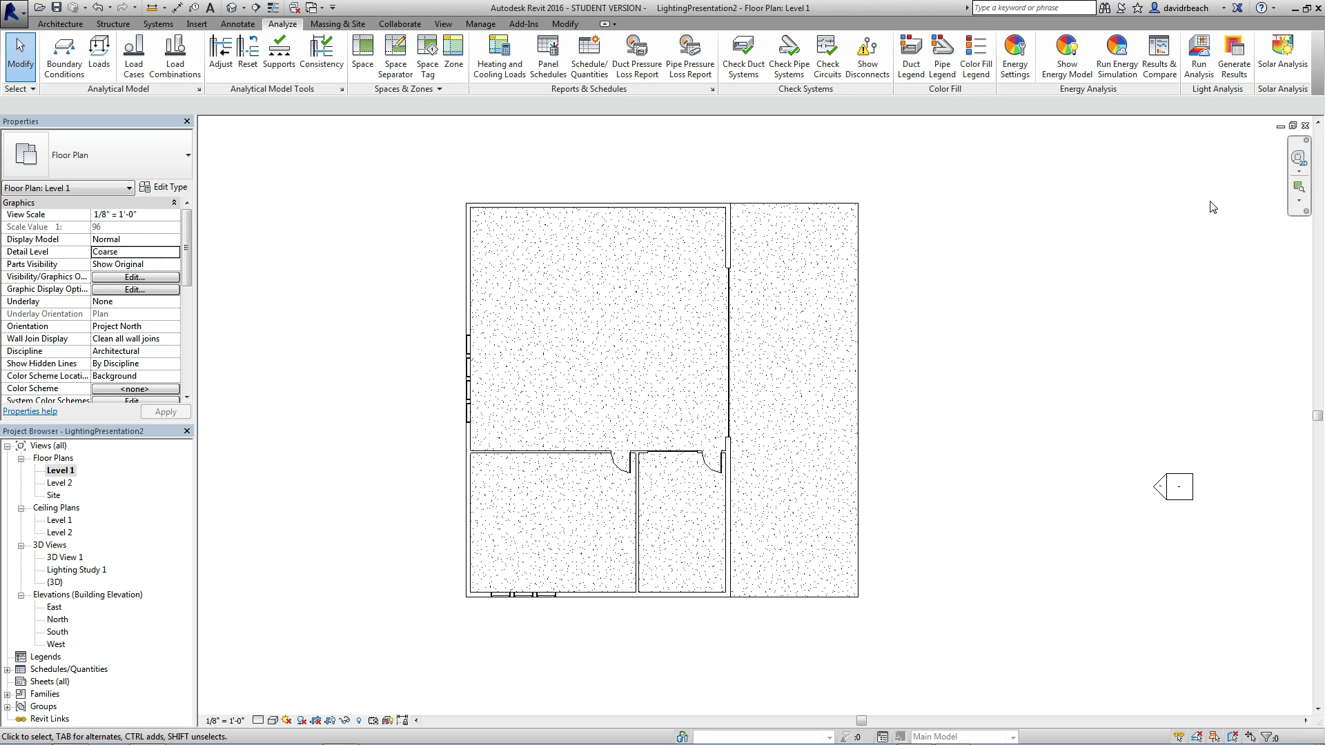
mouse_move(1108, 271)
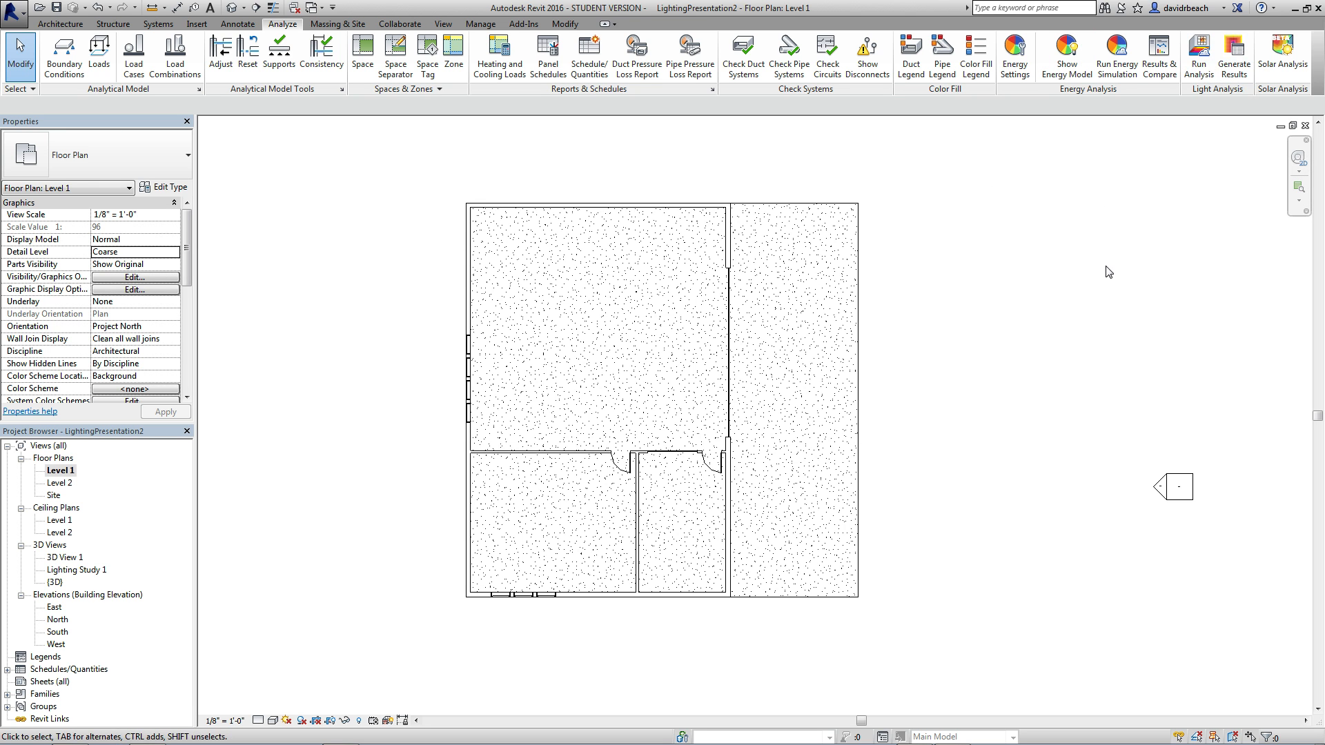
mouse_move(1186, 101)
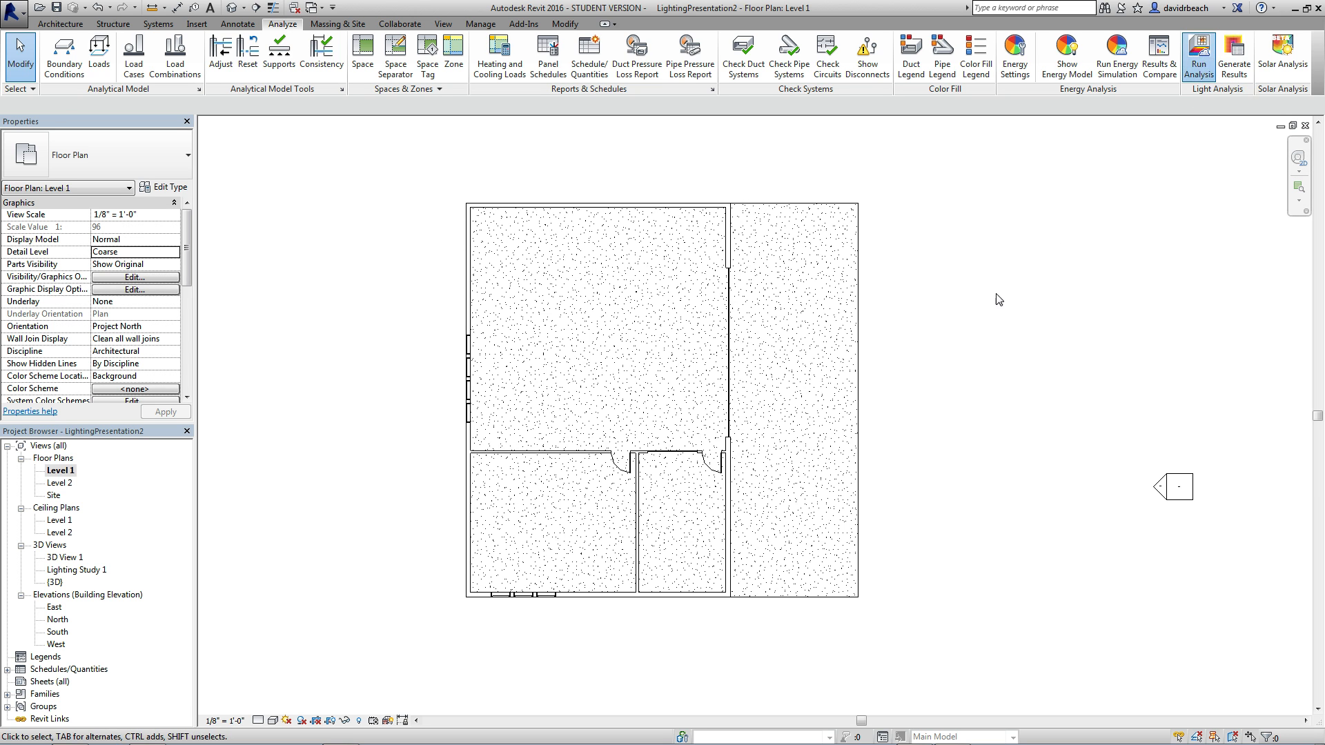
click(1198, 55)
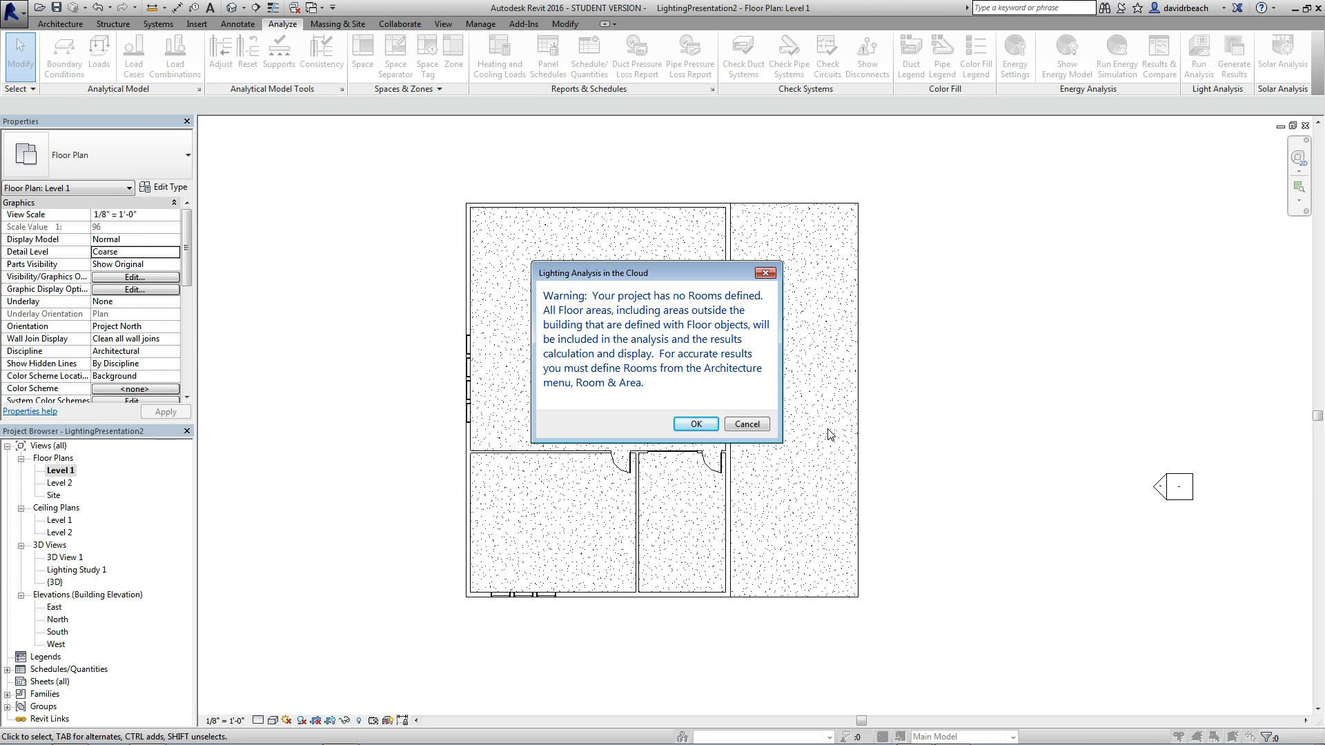
click(694, 423)
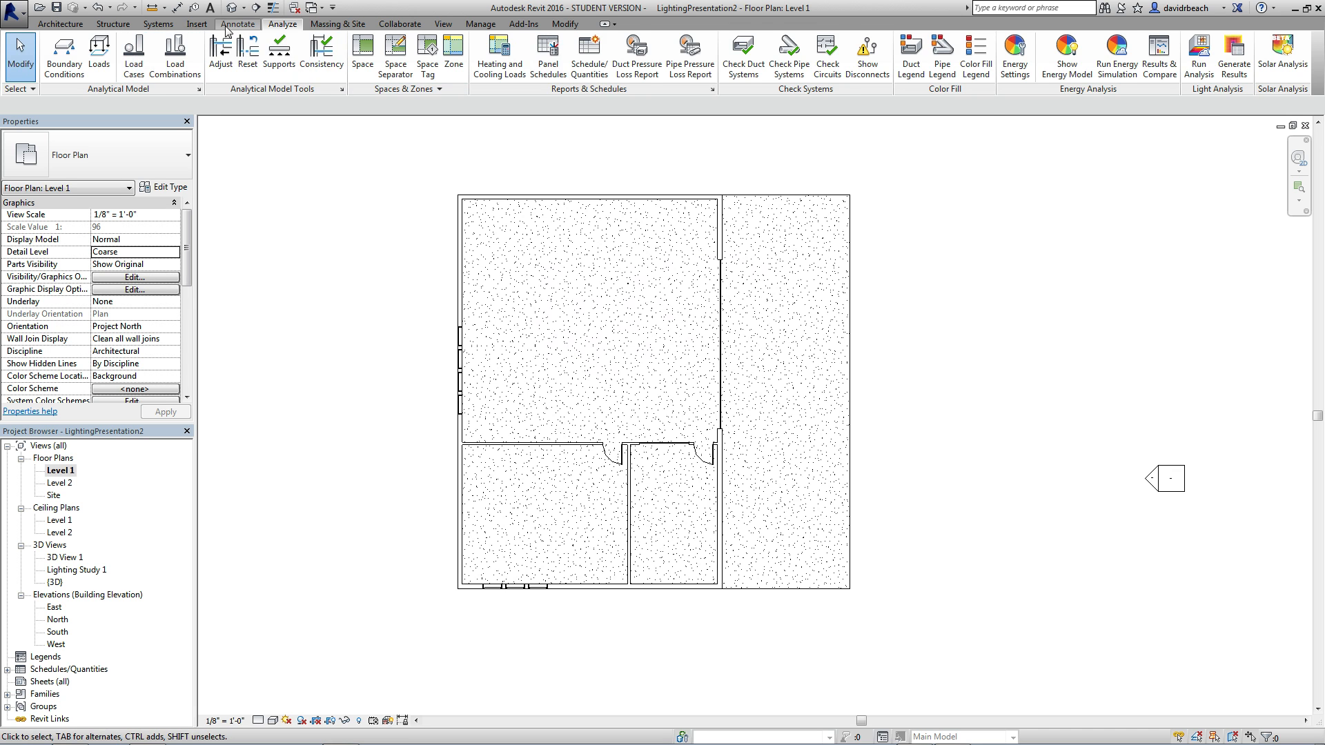
Place rooms in the three Level 1 spaces (1484, 546, 290 SF), suppressing the schedule-outdated warning.
click(238, 23)
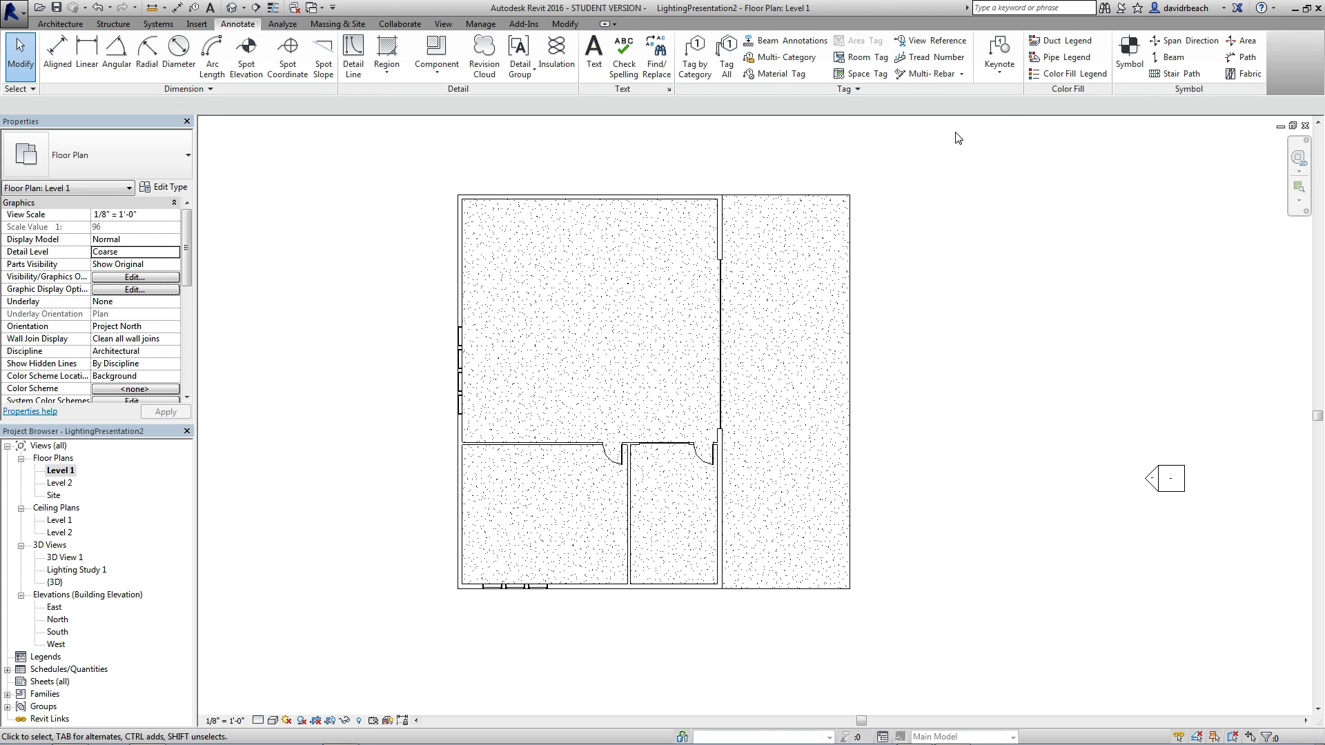
mouse_move(505, 108)
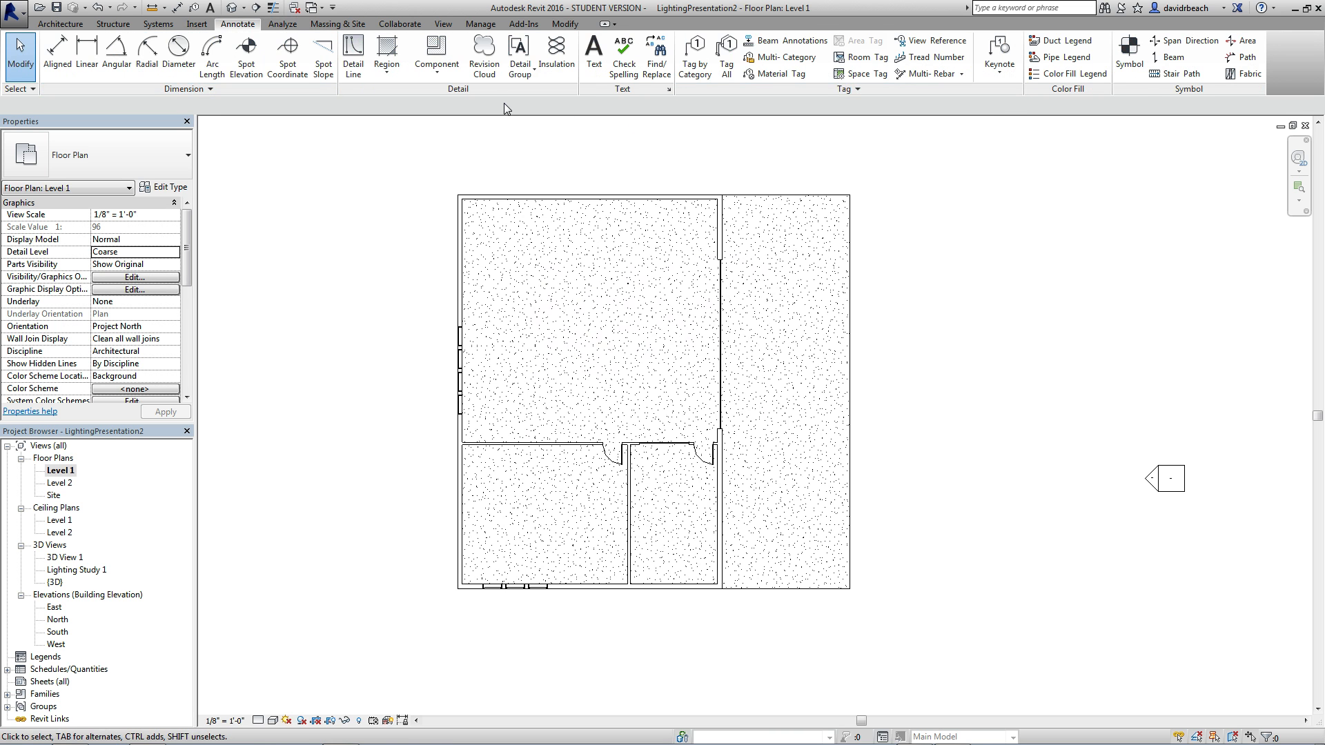
mouse_move(430, 121)
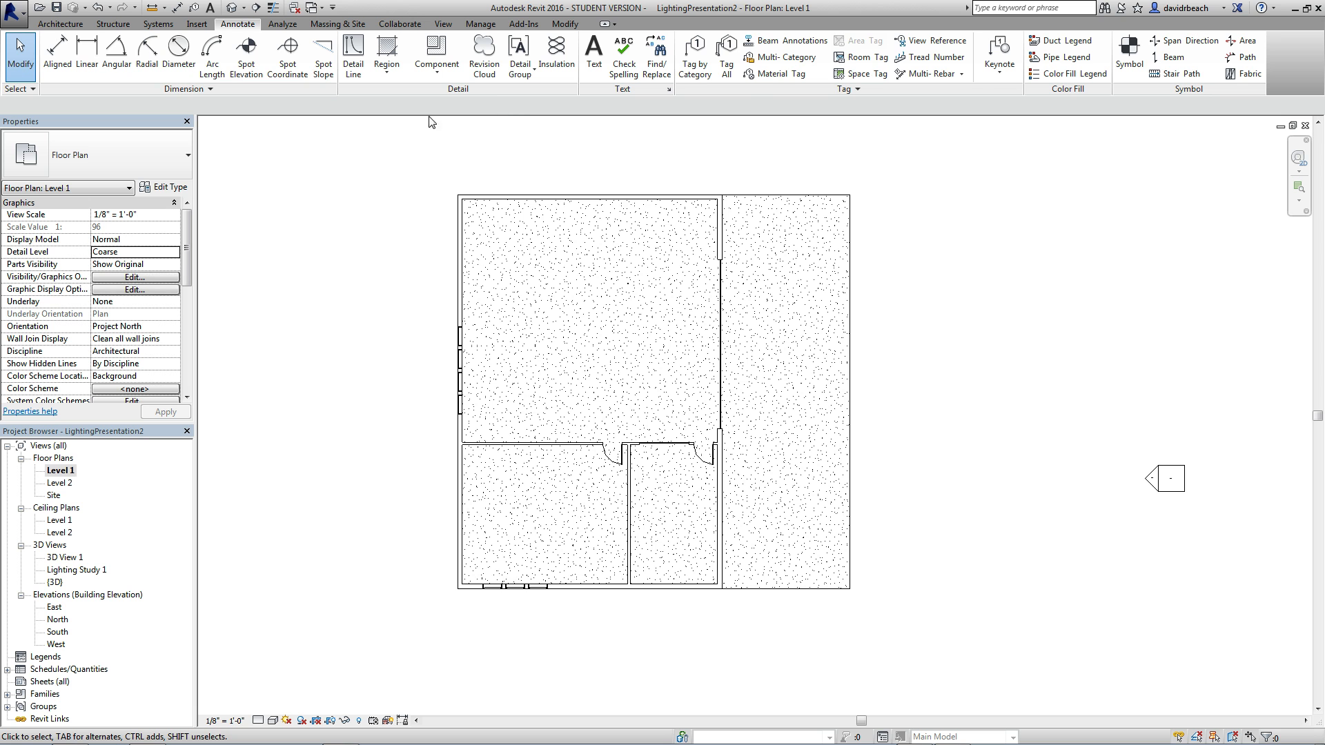
click(59, 23)
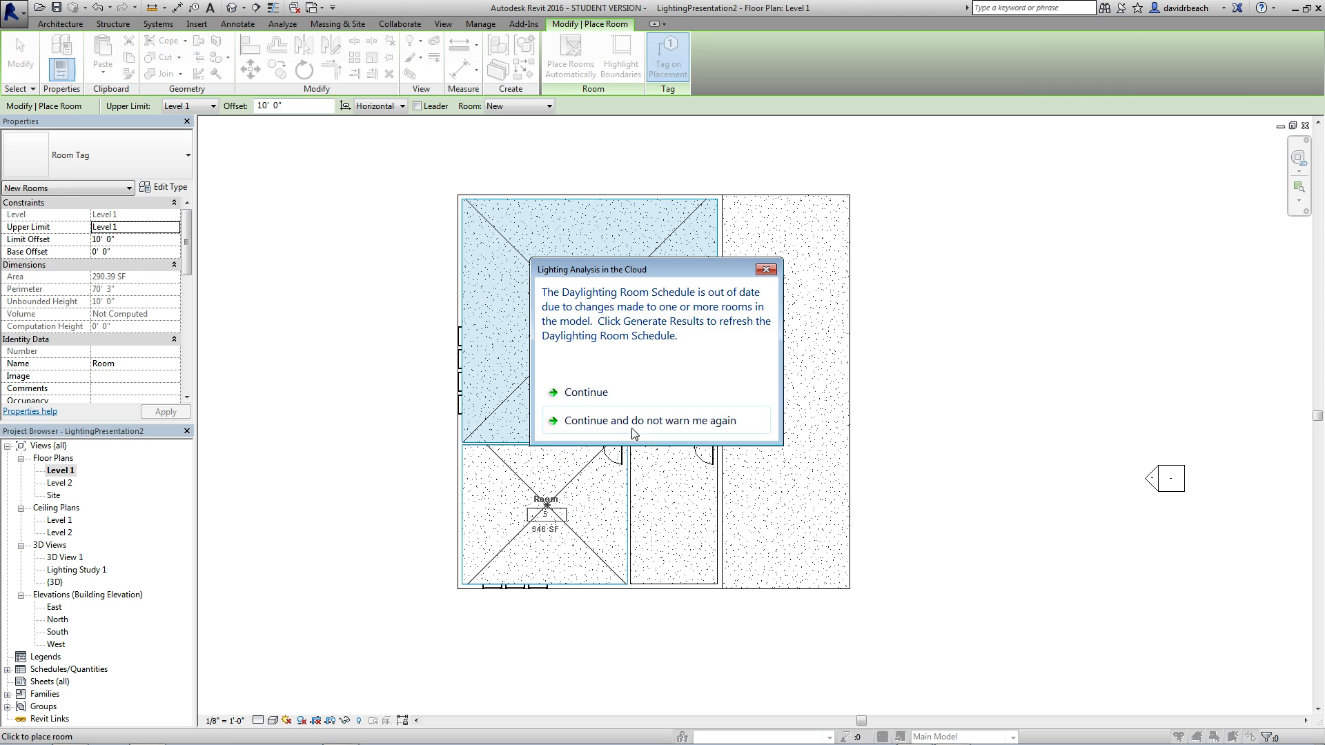
click(582, 391)
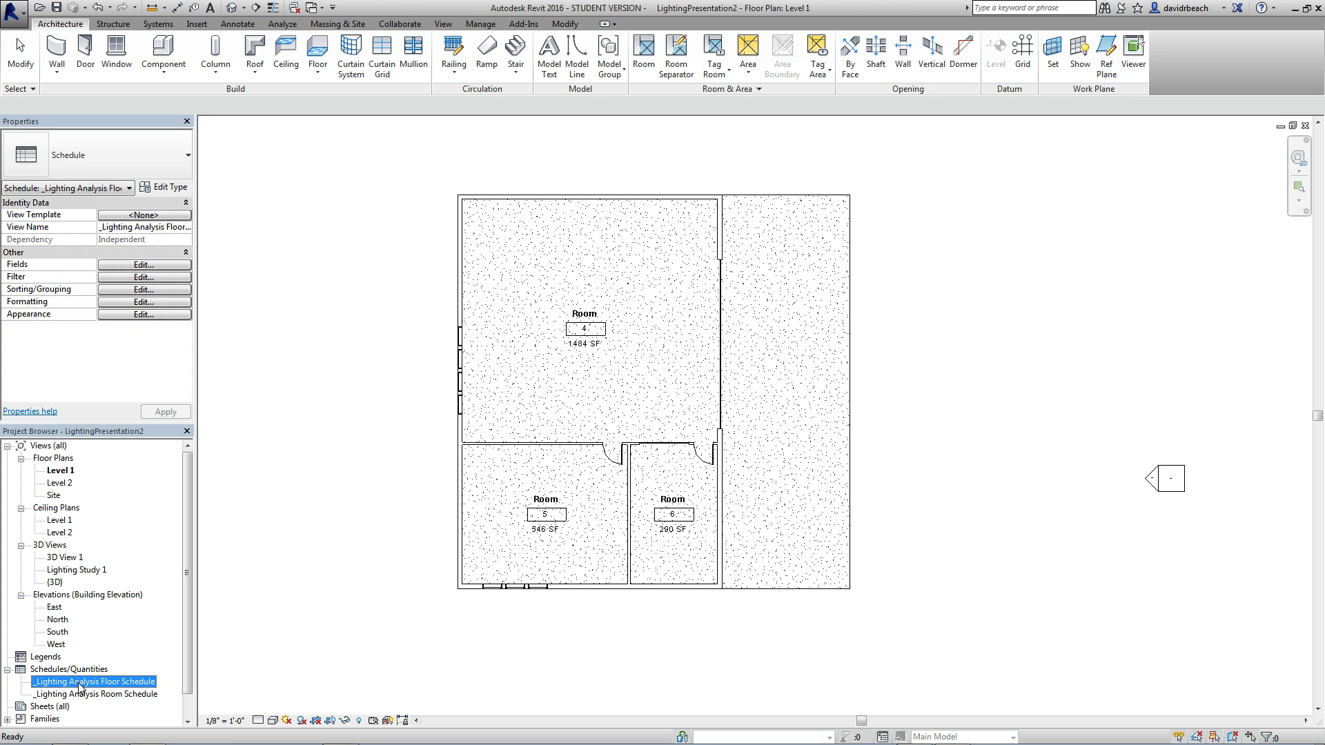
Rename the three room tags to Lobby, Office and Storage, then start the cloud lighting analysis setup.
right_click(96, 694)
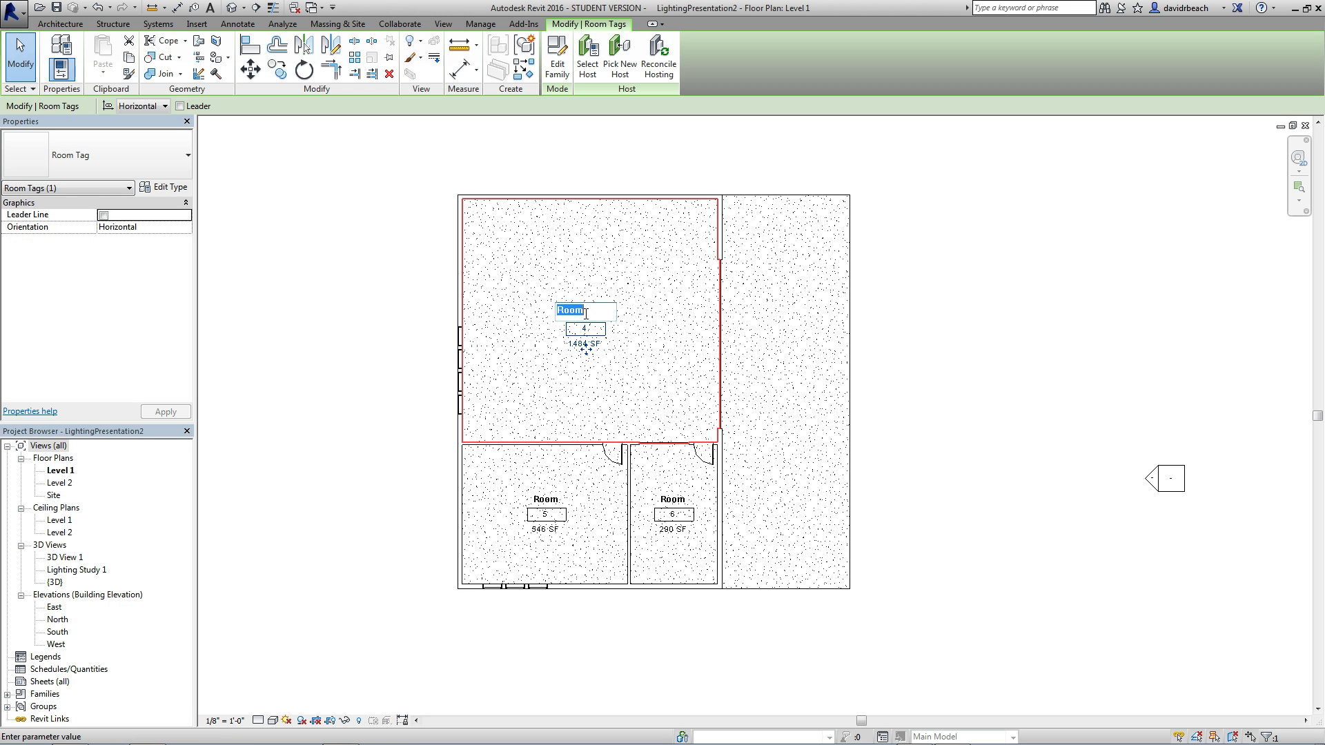
text(Lobby)
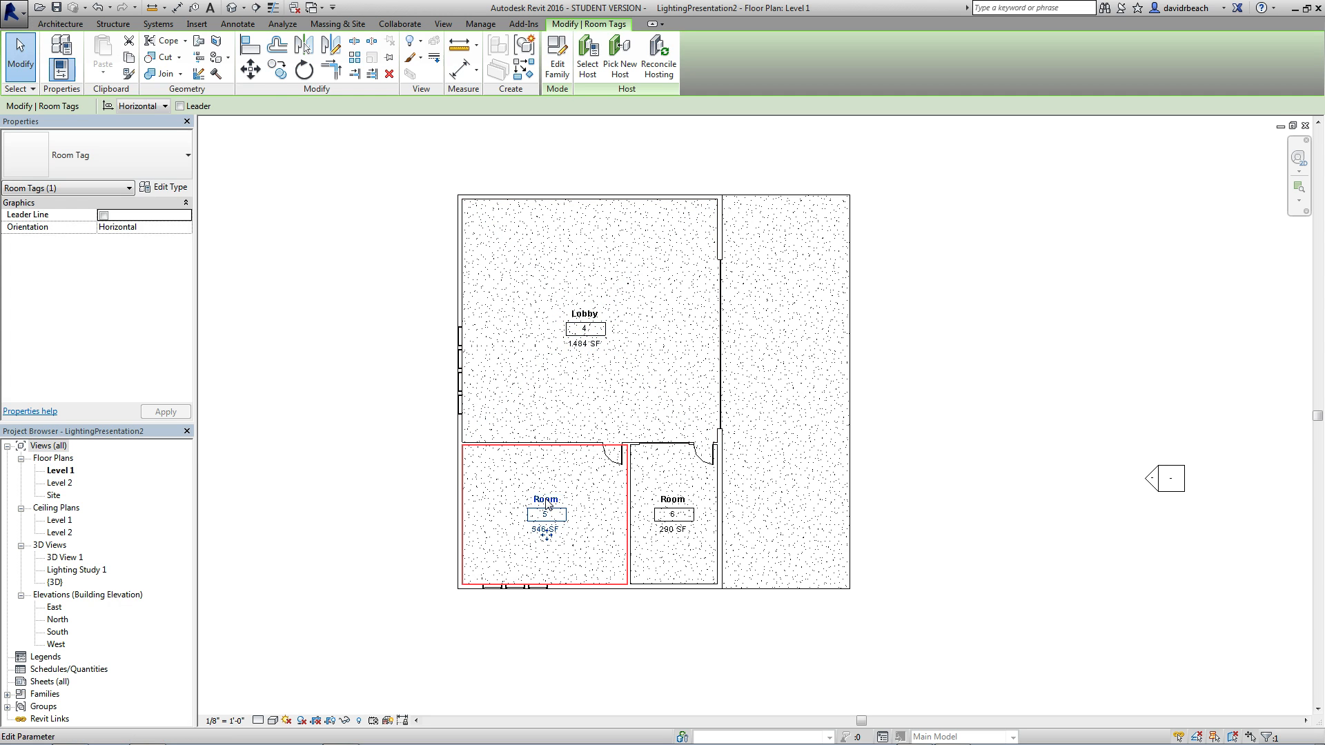
text(Office)
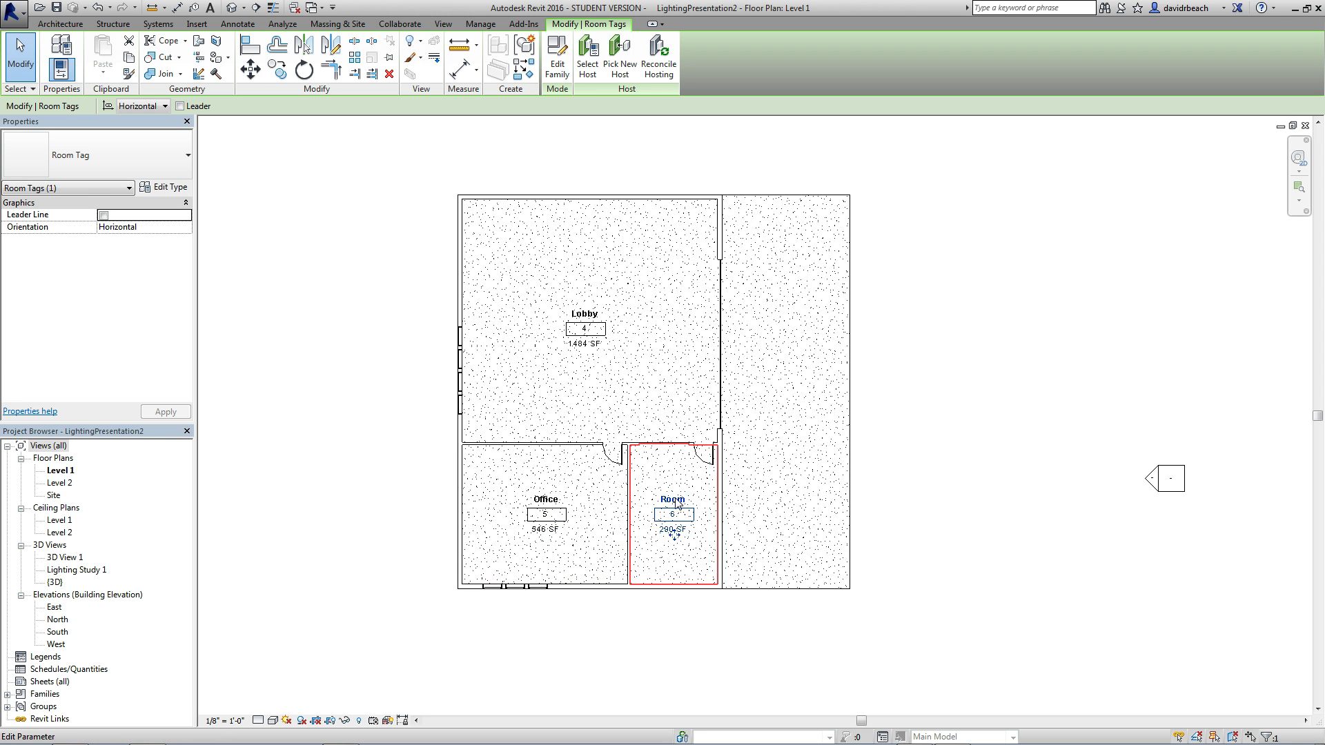
text(So)
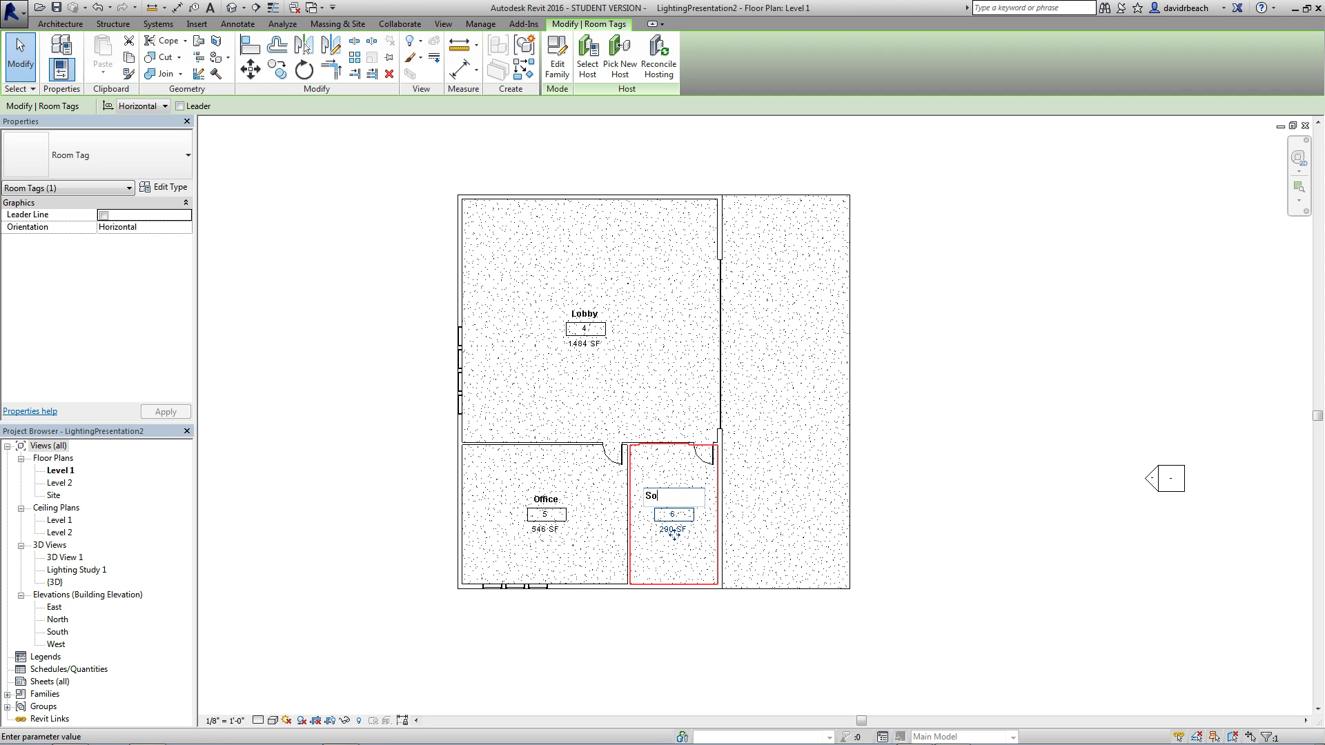
text(Storage)
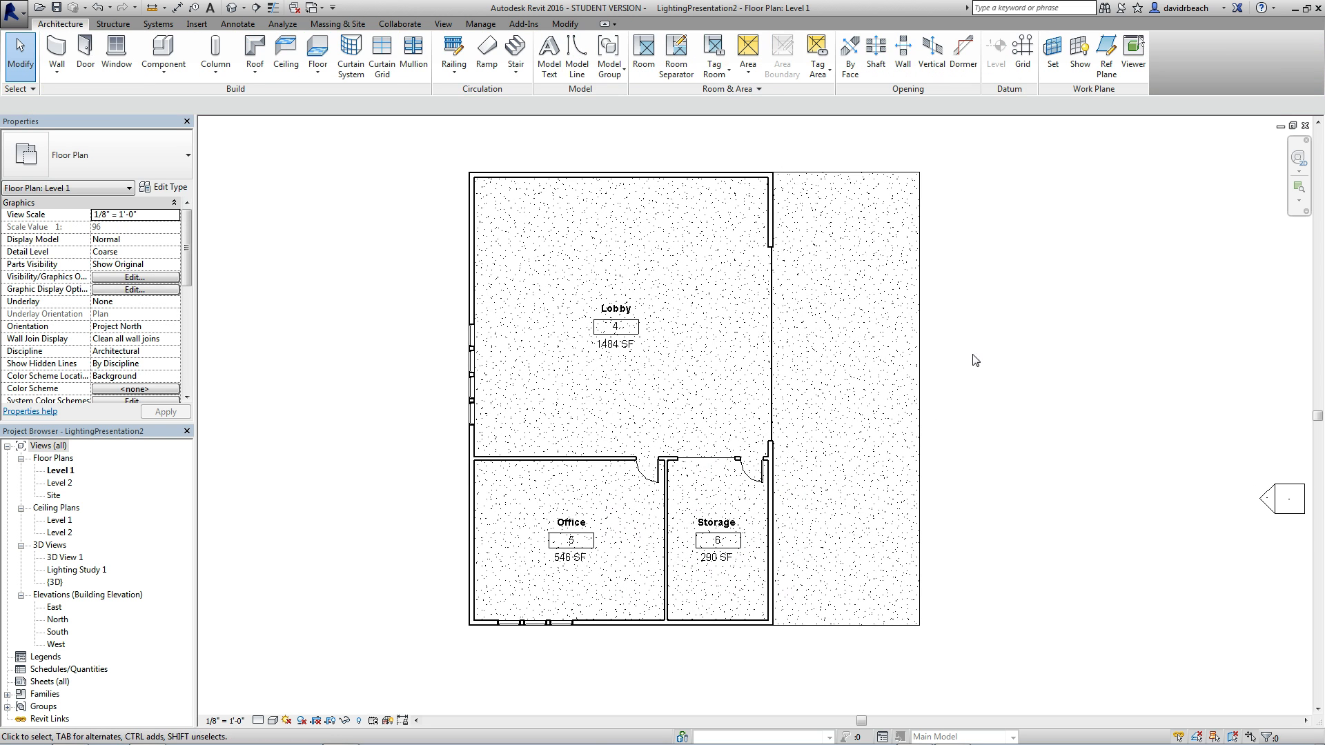
mouse_move(481, 23)
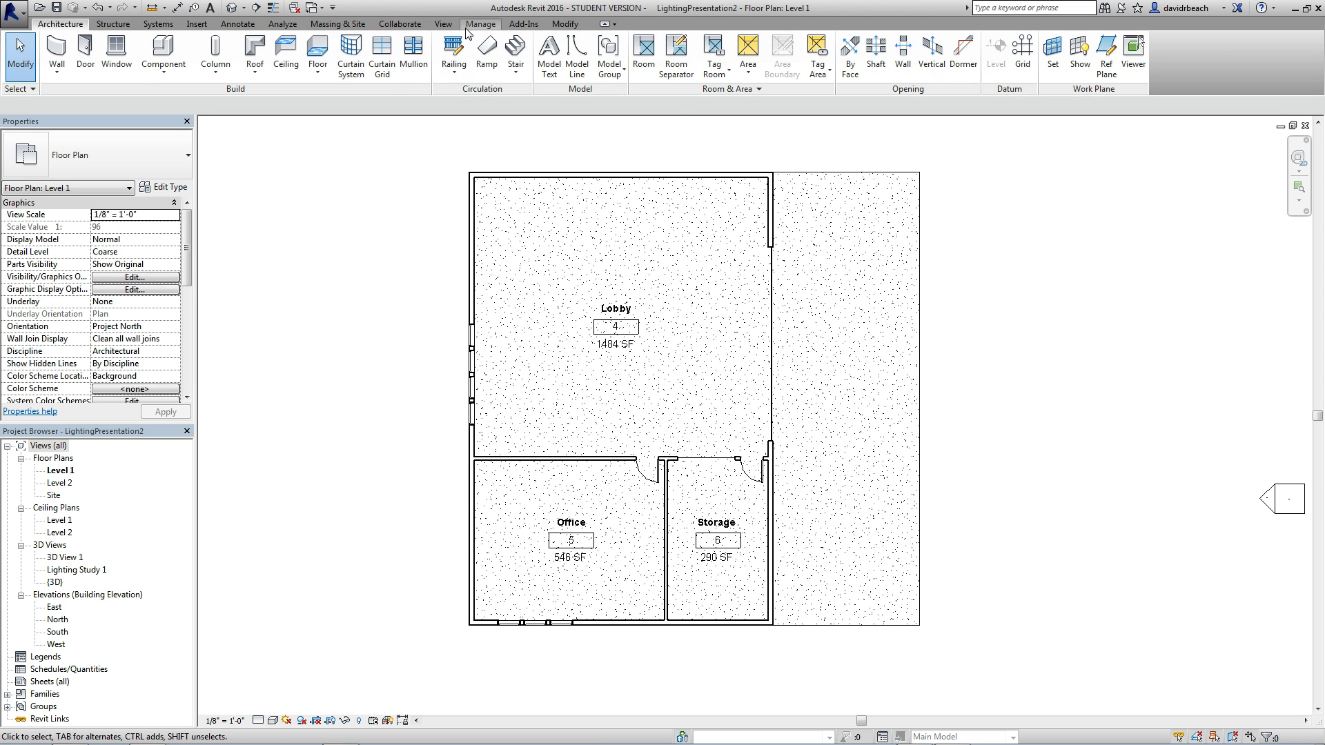
click(282, 24)
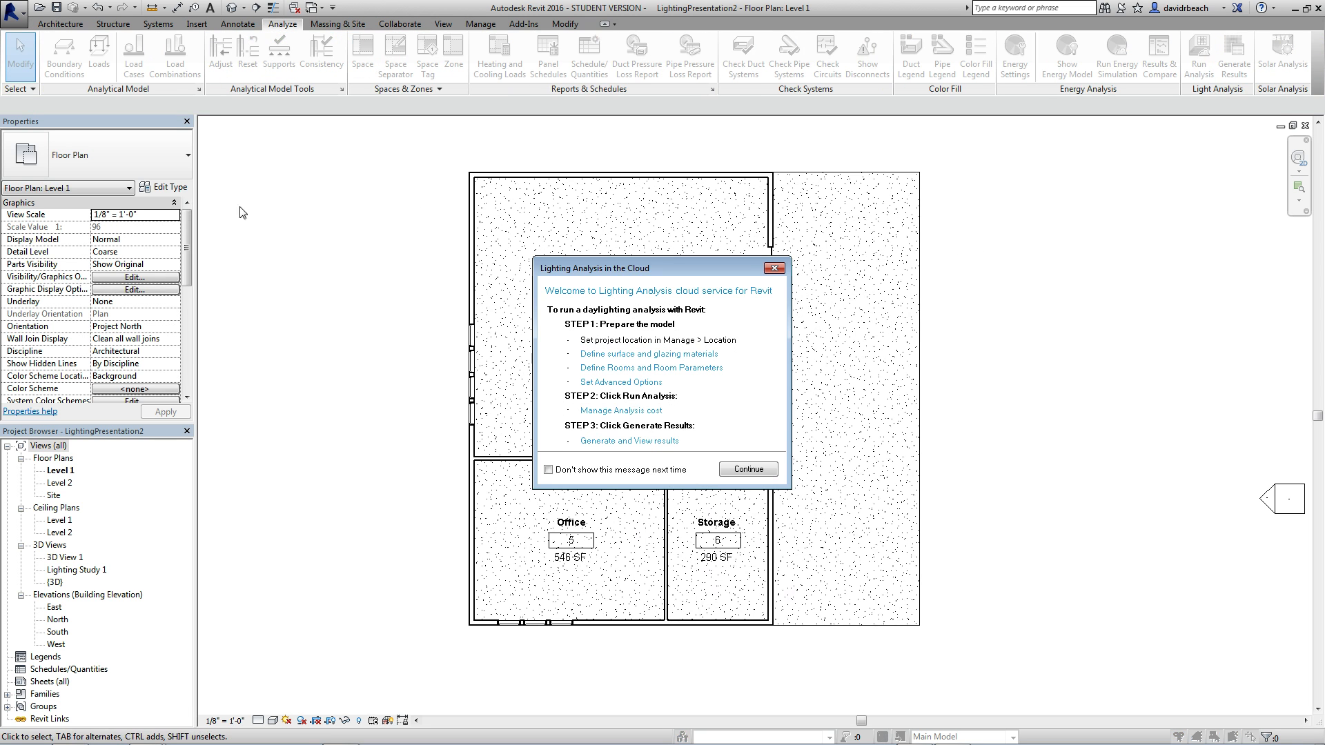
Tick 'Don't show this message next time' on the welcome dialog and continue to the study settings.
drag(659, 268, 414, 200)
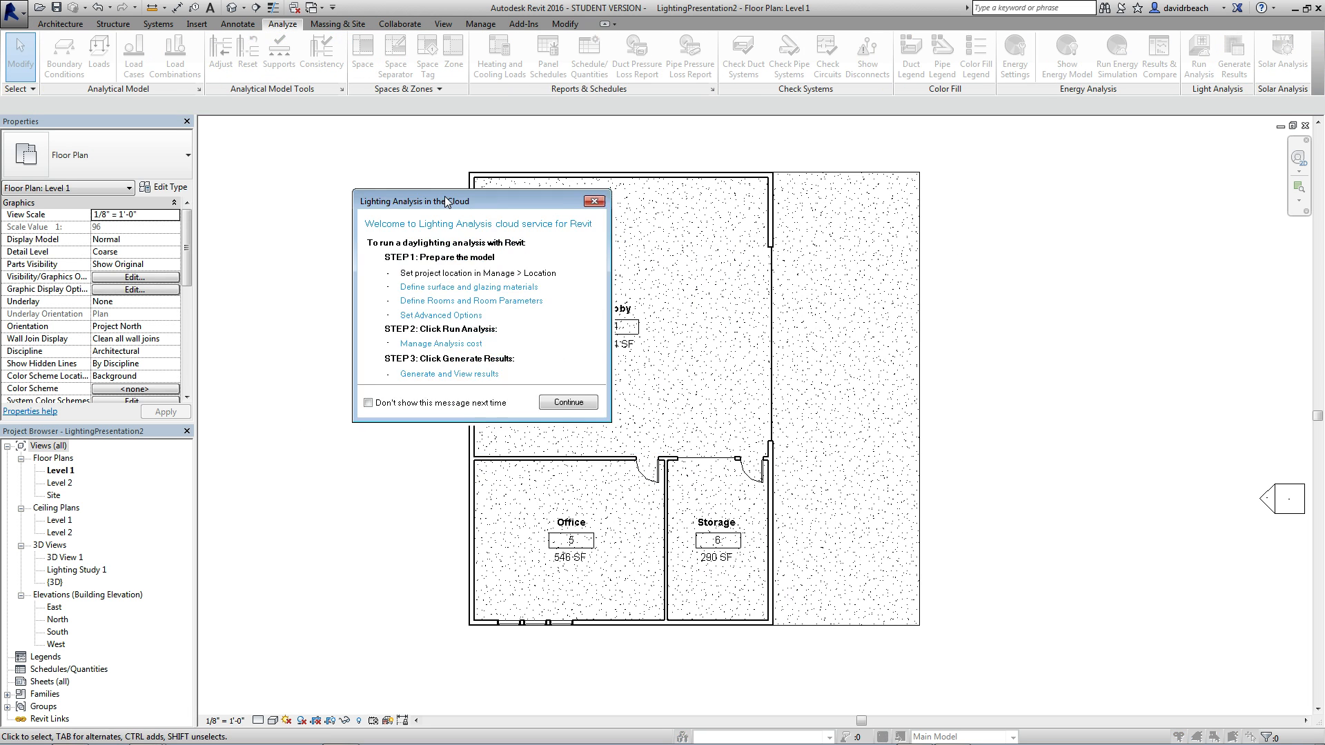
drag(445, 201, 353, 153)
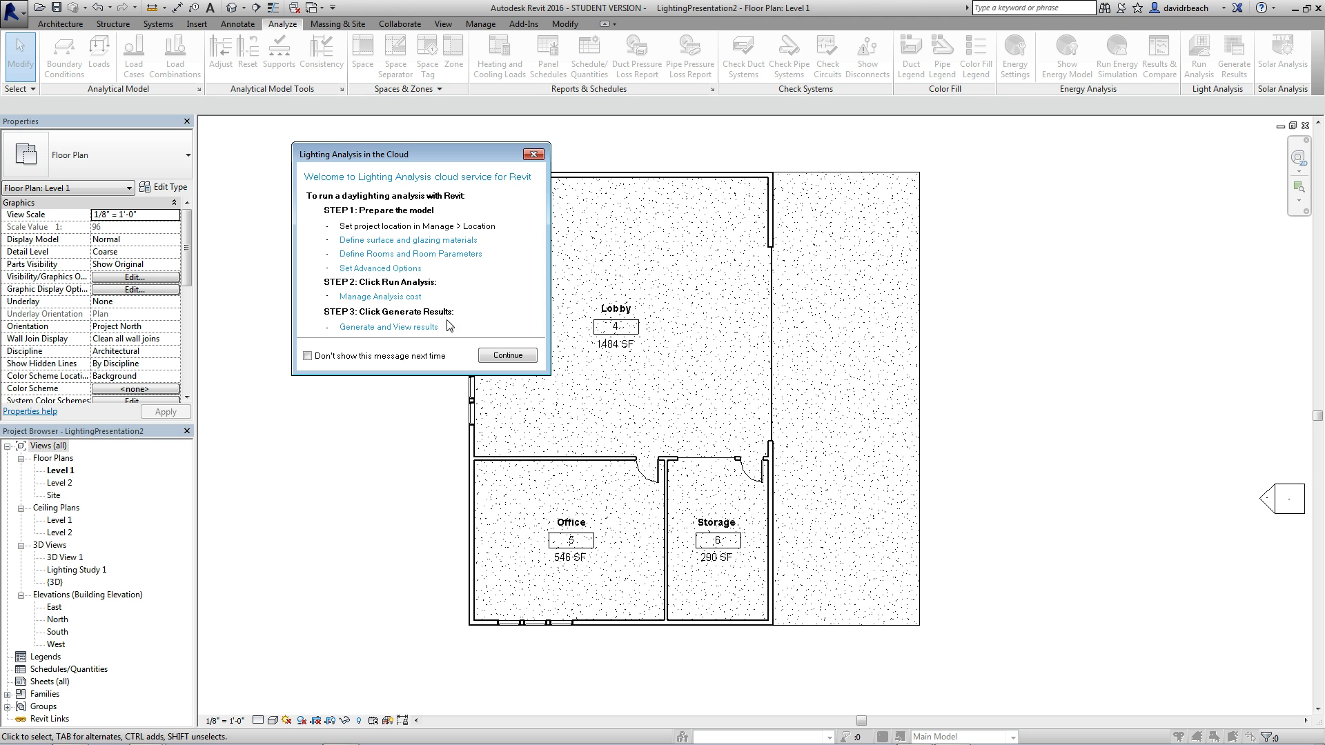
click(306, 355)
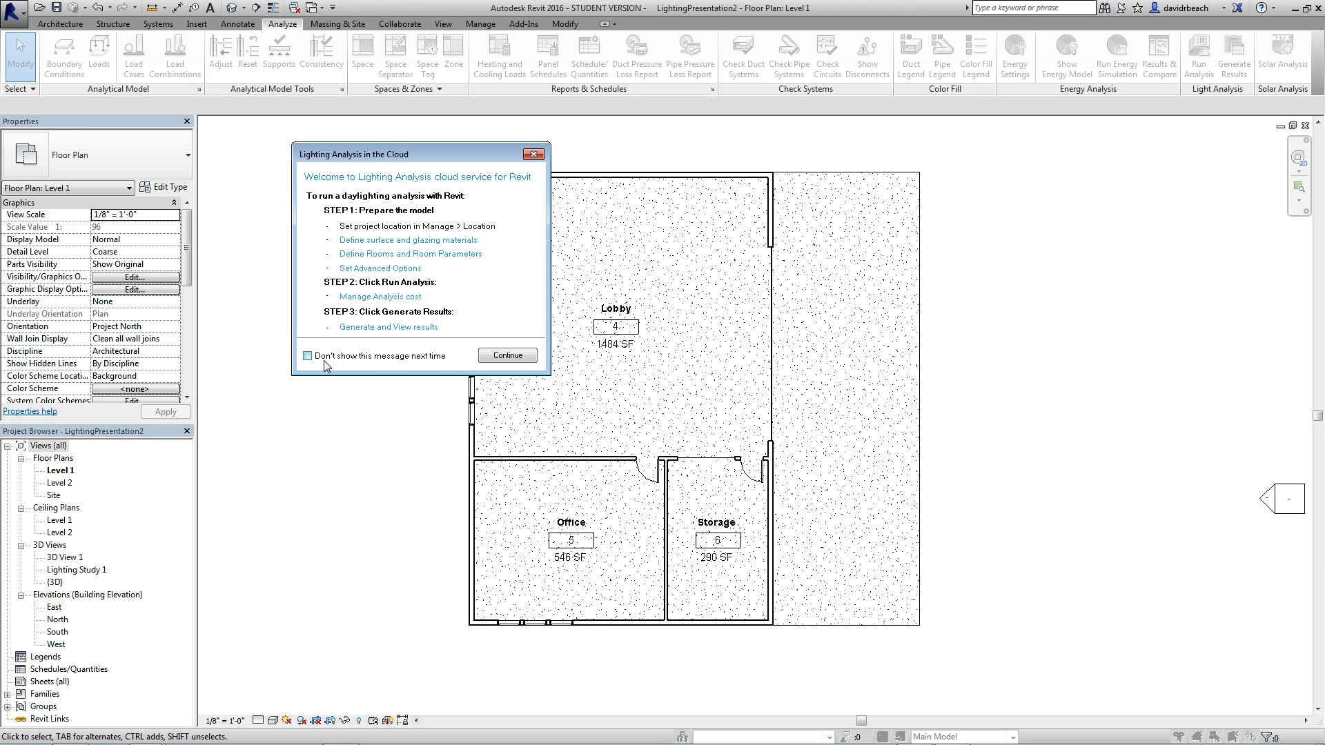
click(306, 356)
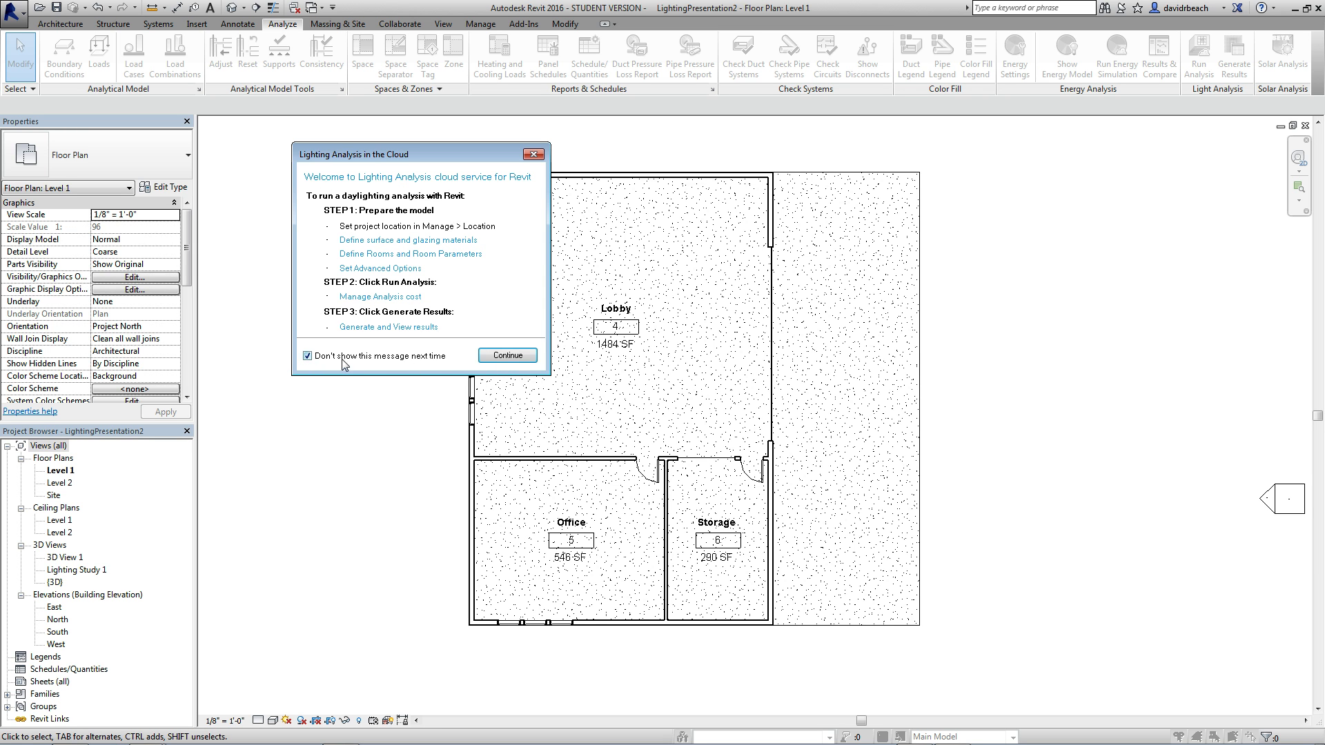
click(507, 355)
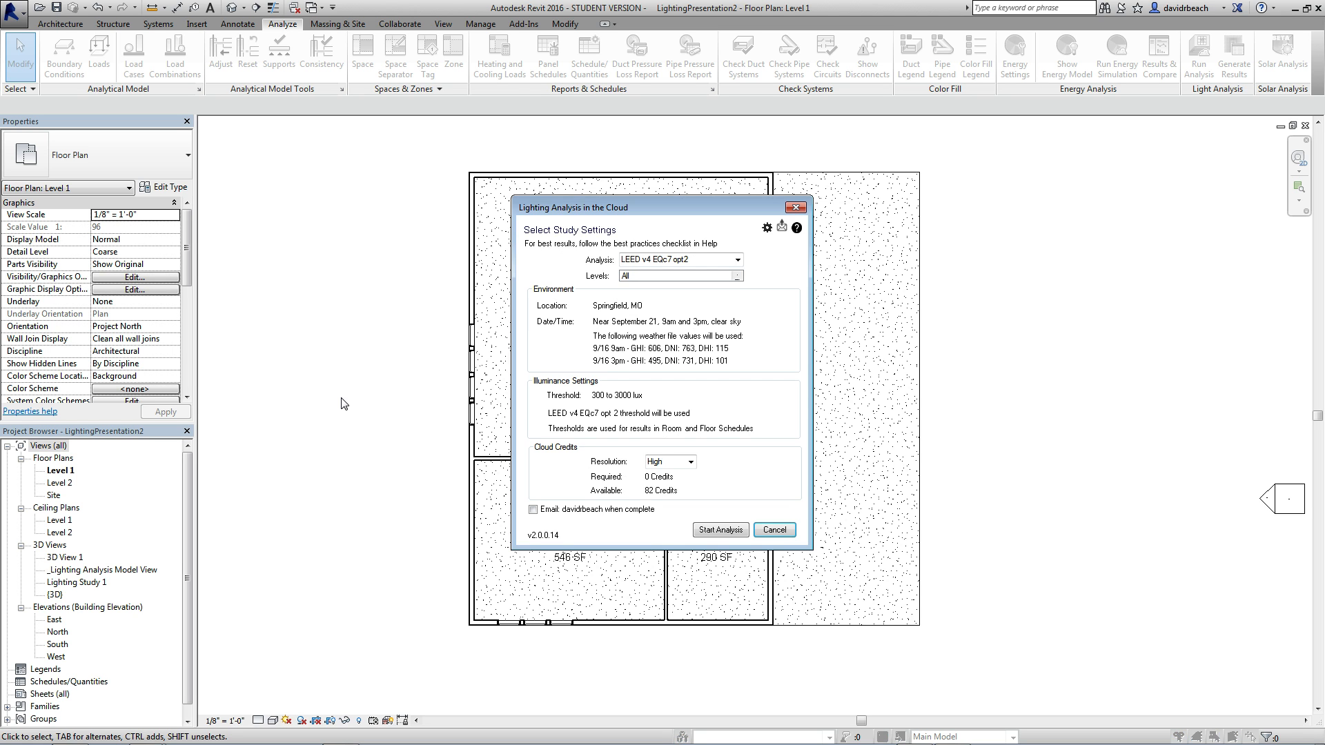
Start the LEED v4 EQc7 opt2 analysis for all levels at High resolution, uploading the model.
click(533, 509)
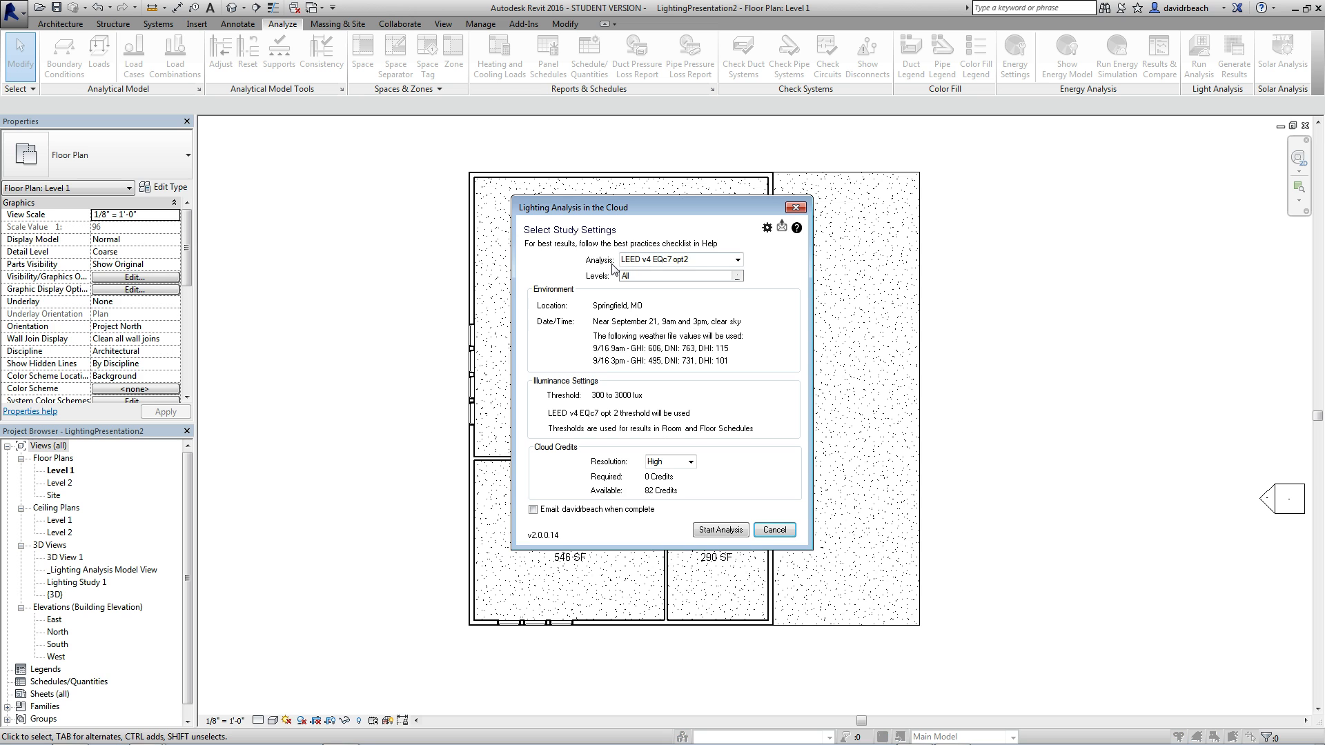
mouse_move(748, 313)
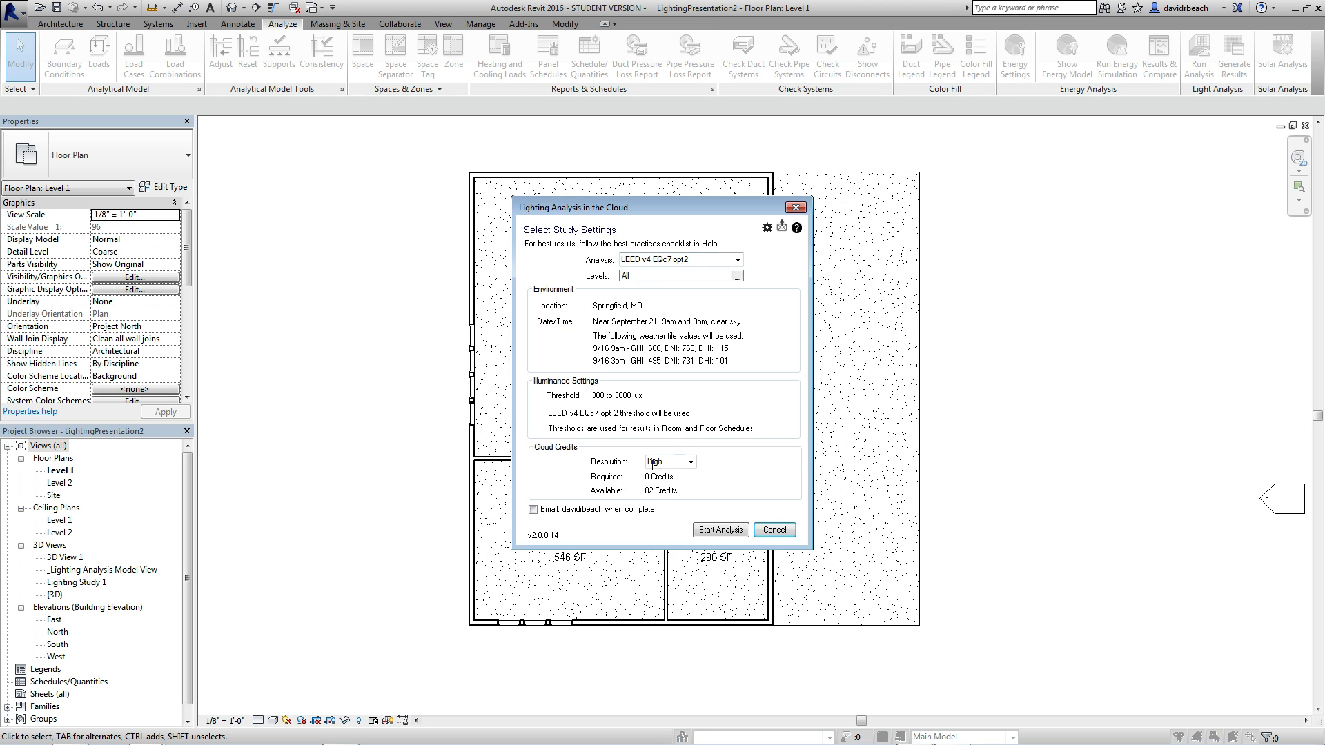
mouse_move(578, 532)
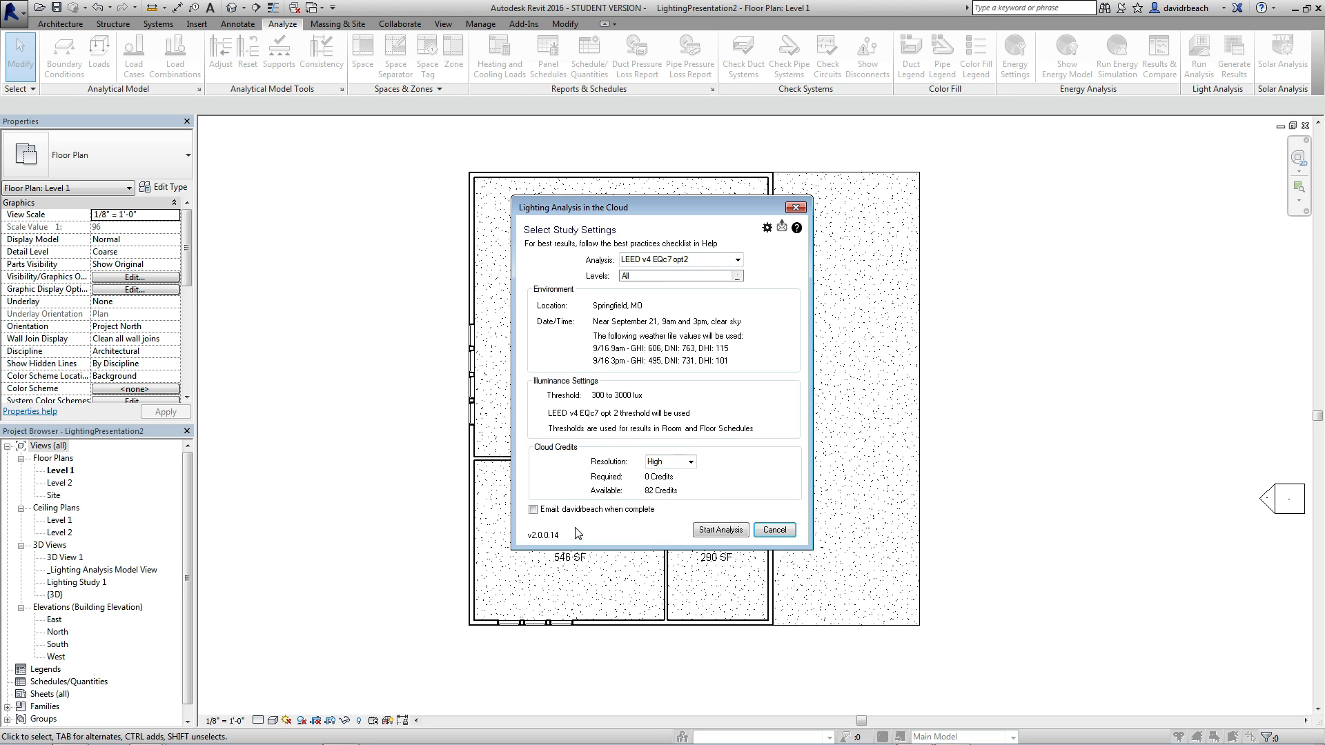
click(719, 530)
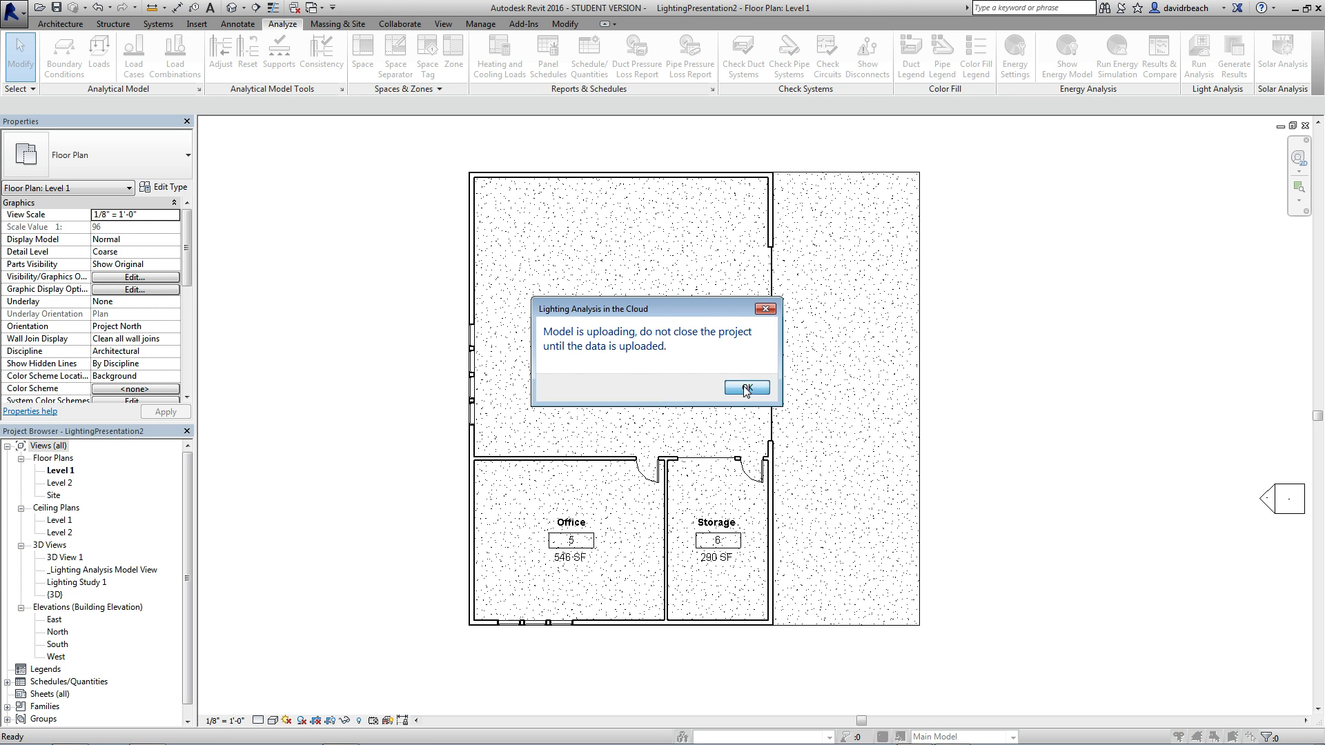
Acknowledge the model-upload and analysis-running notices with OK.
click(745, 387)
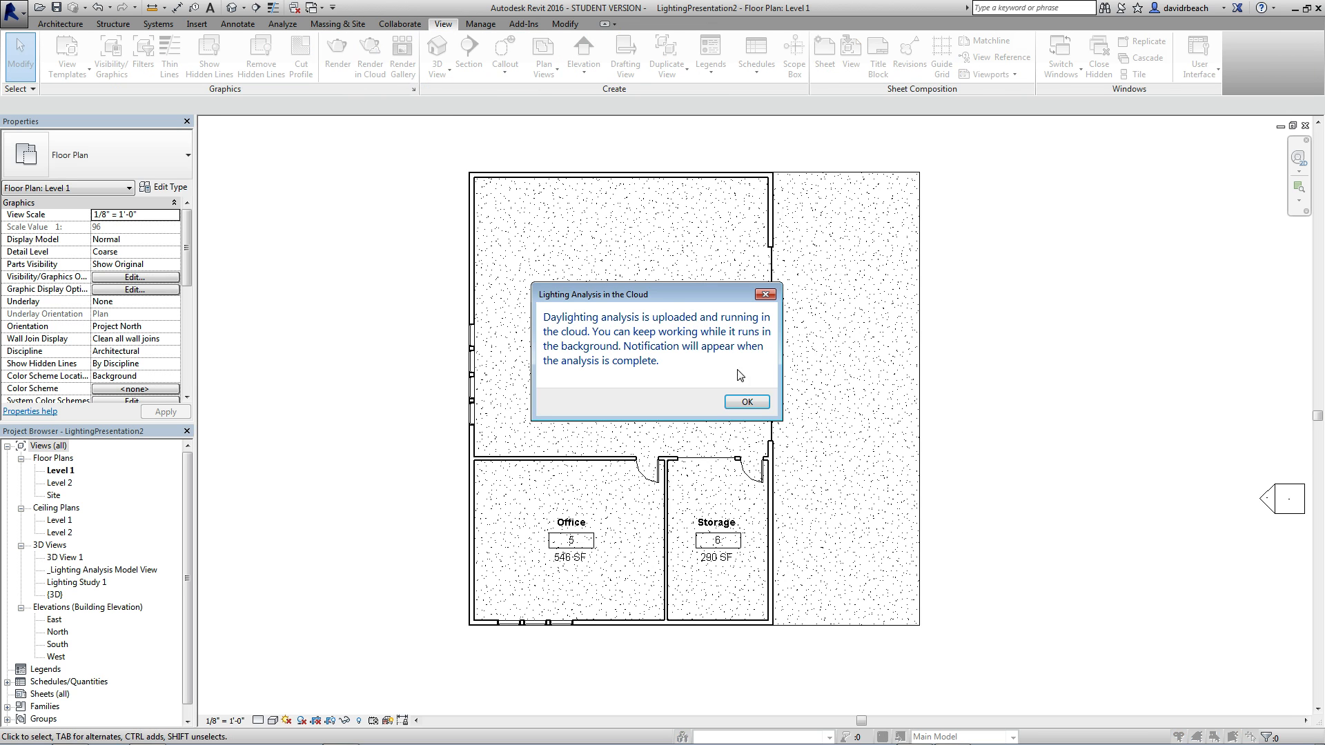
click(745, 401)
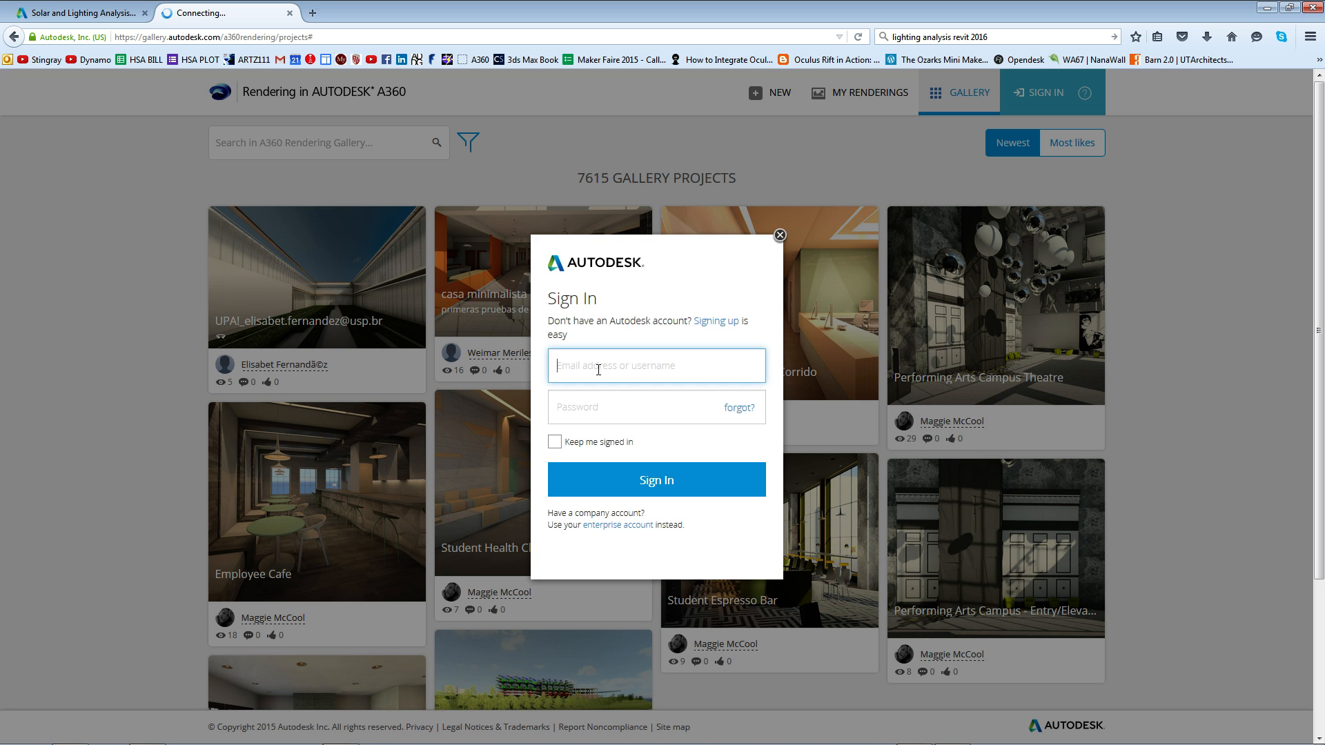
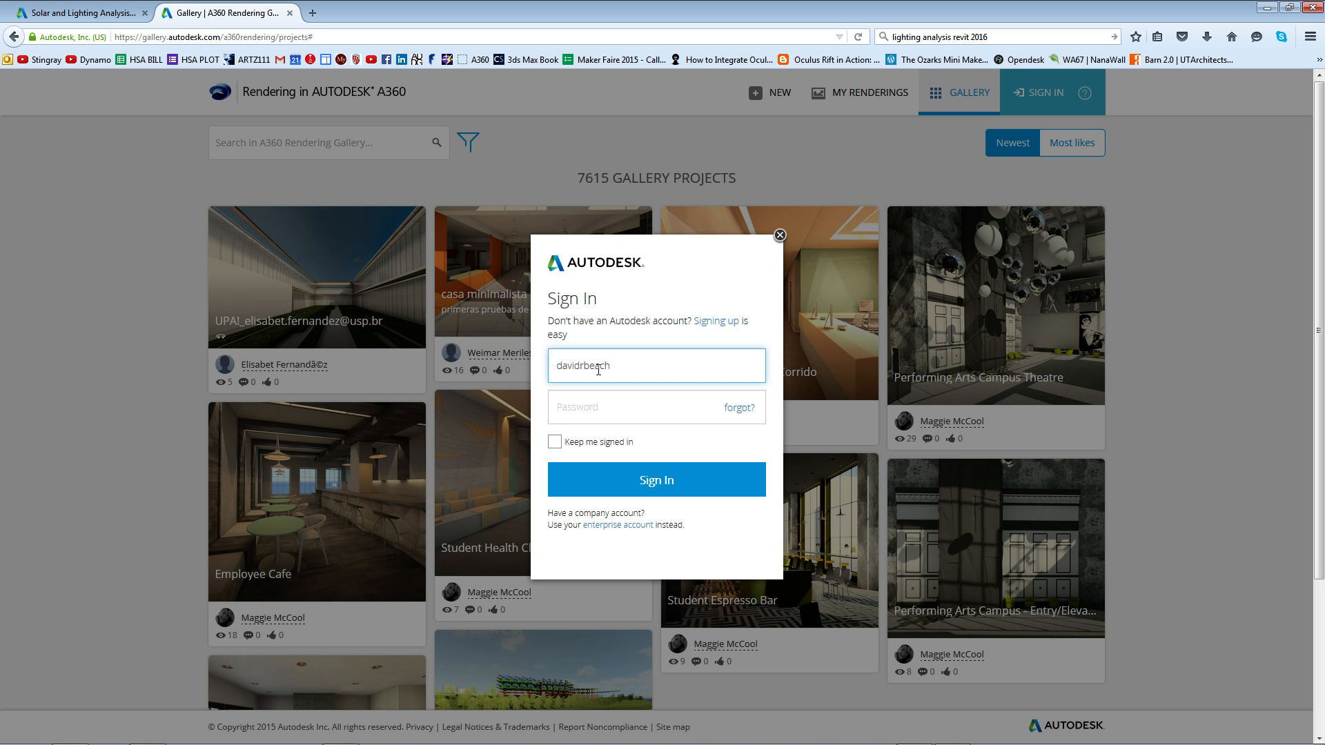
text(•••)
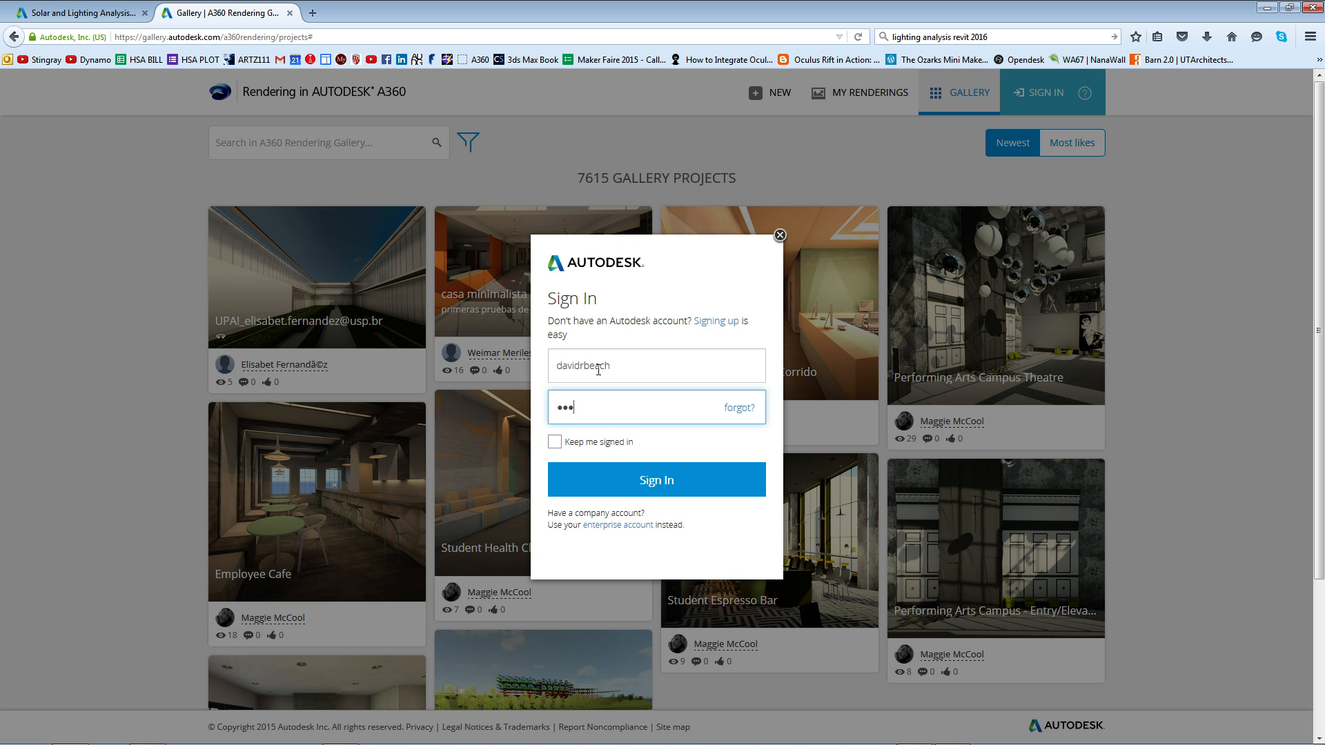
text(password)
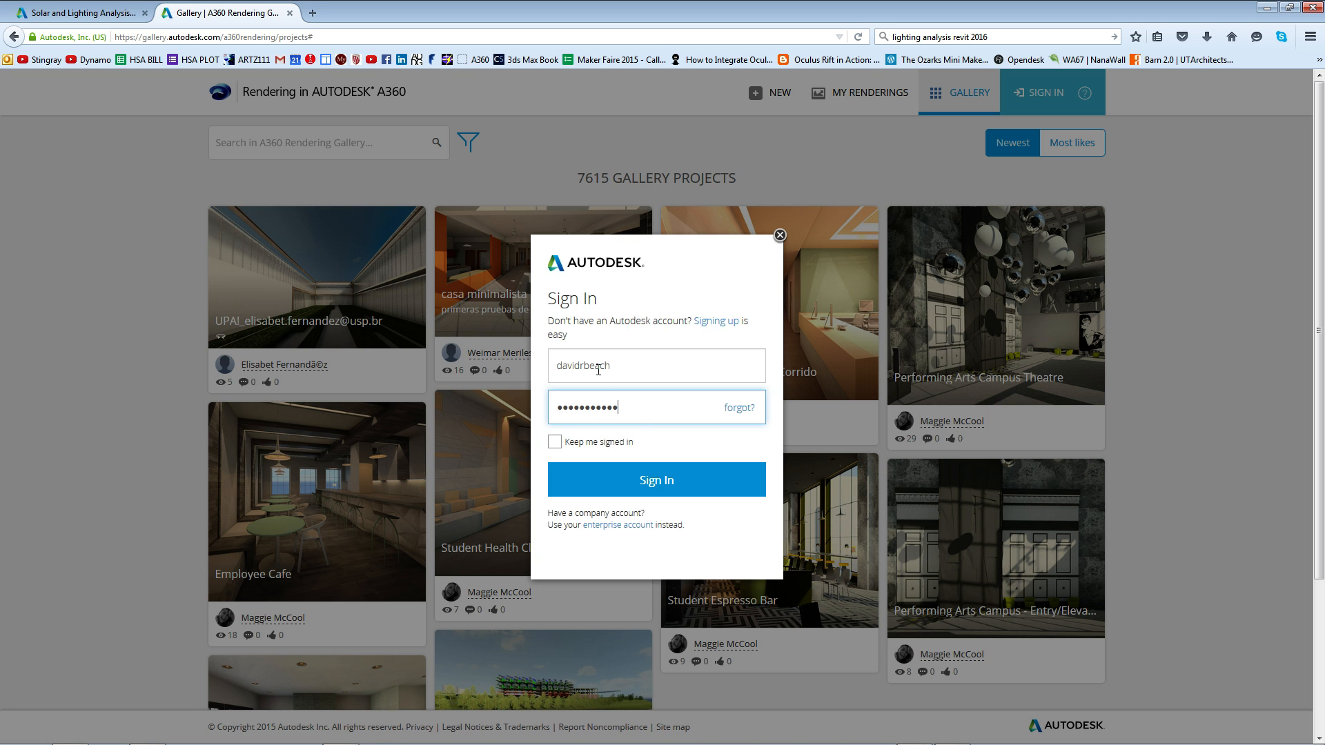
click(656, 479)
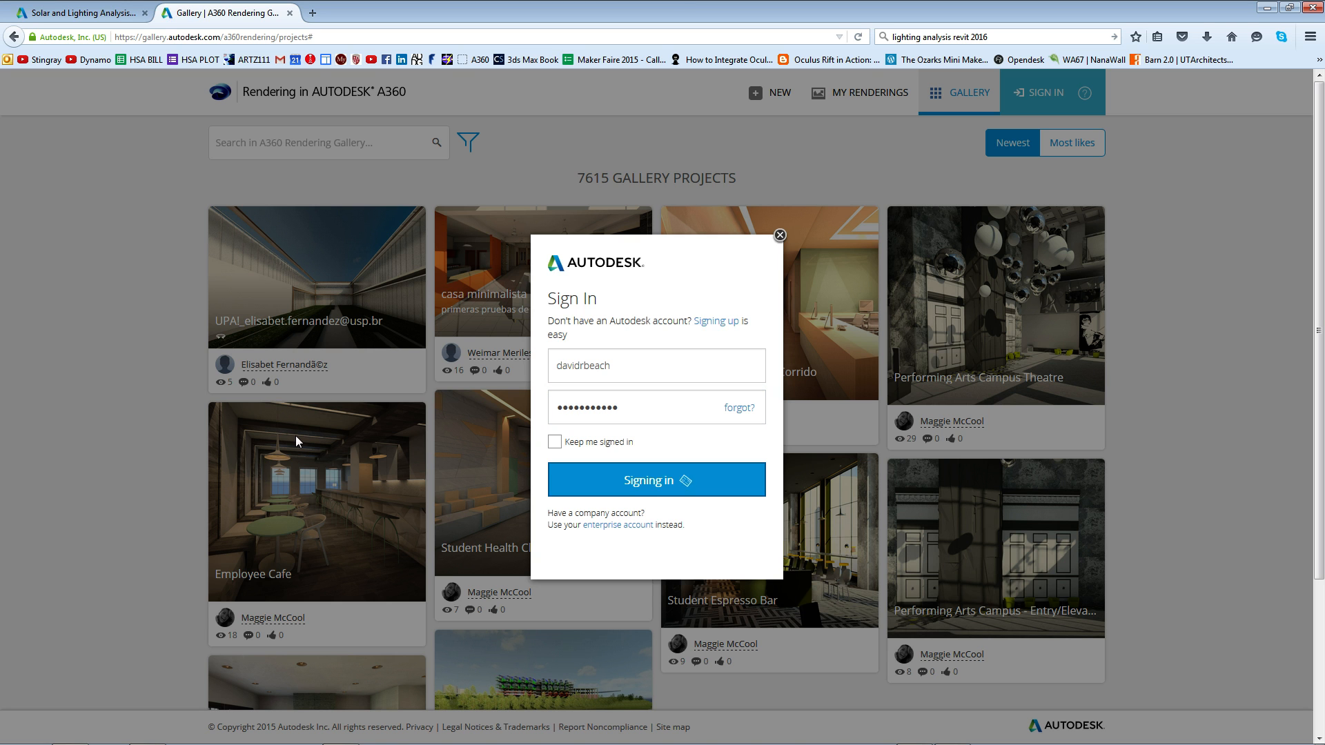
click(655, 479)
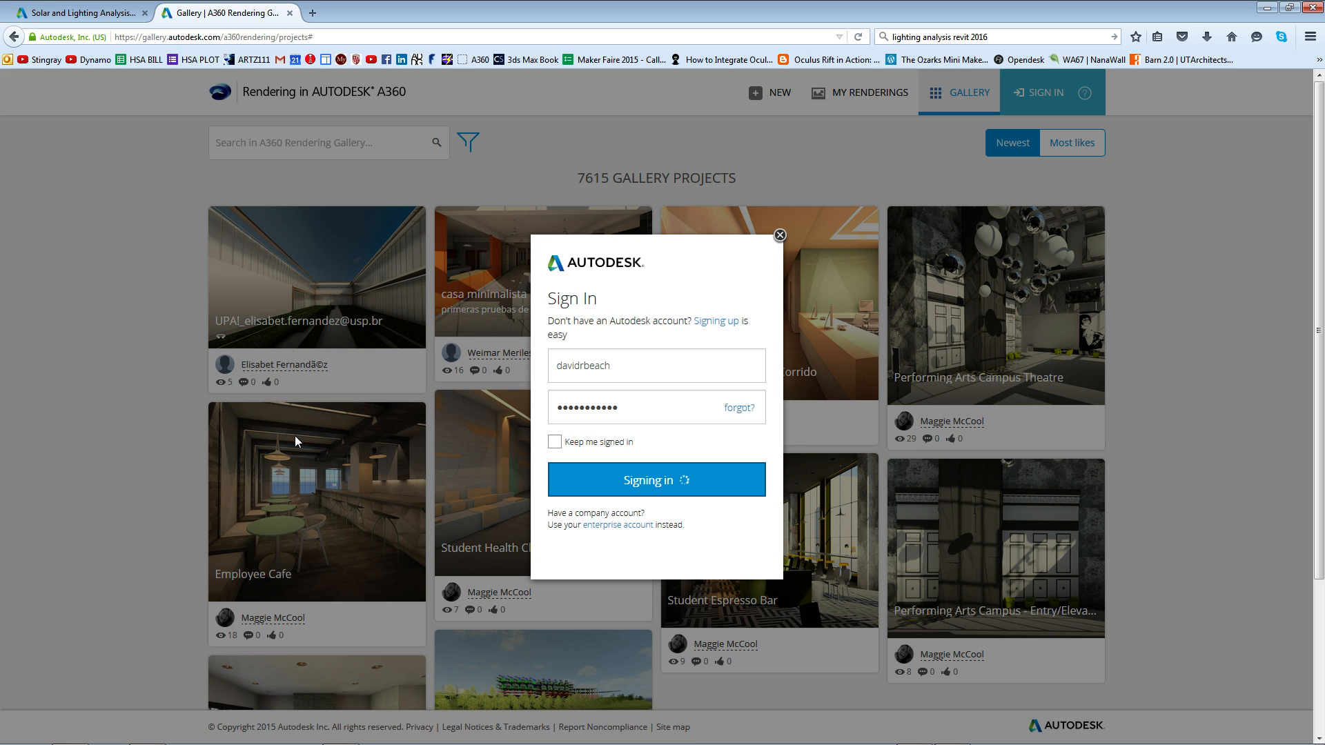
click(656, 479)
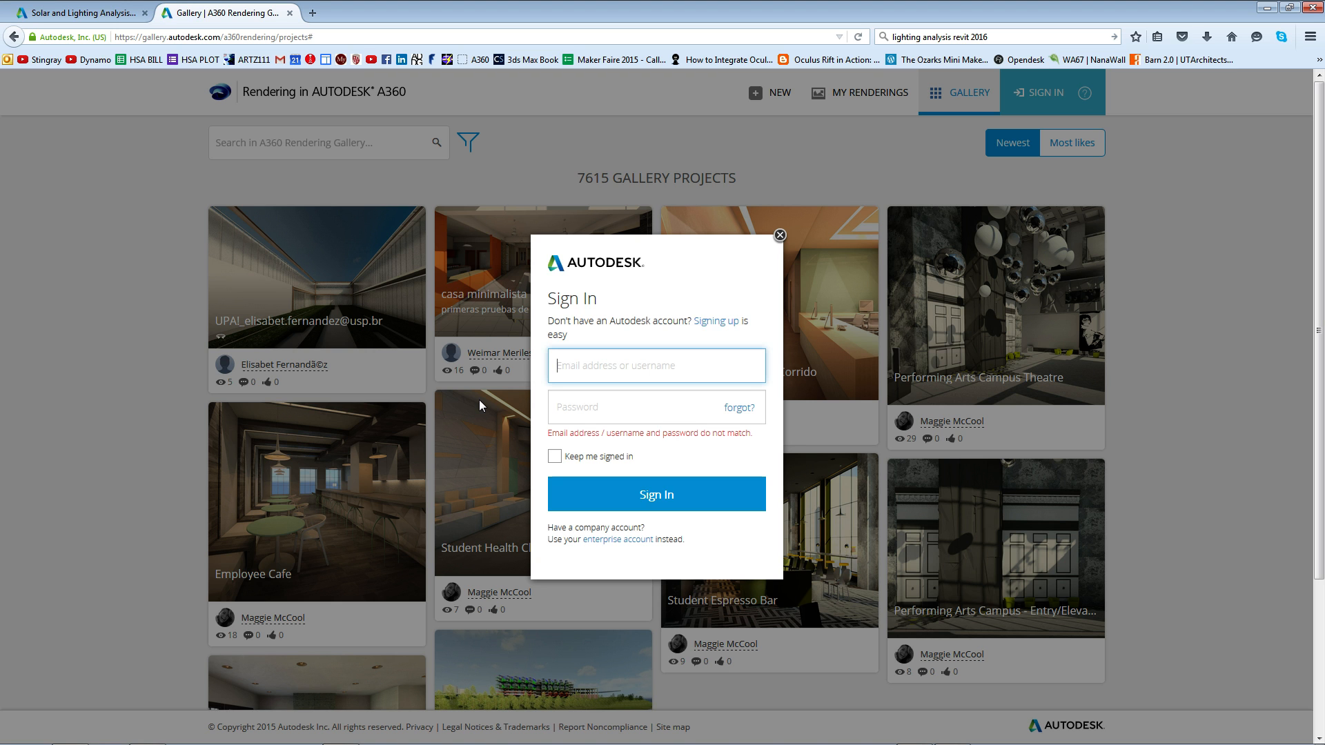
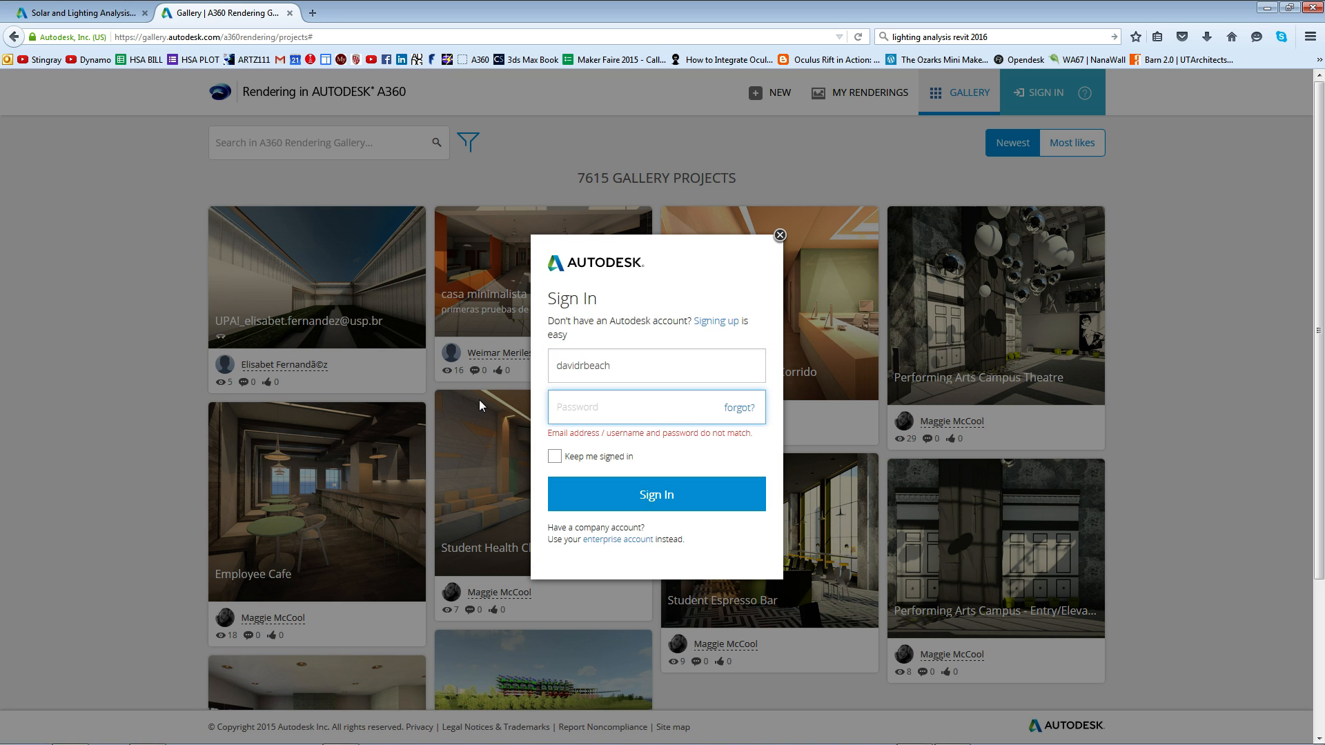
text(password)
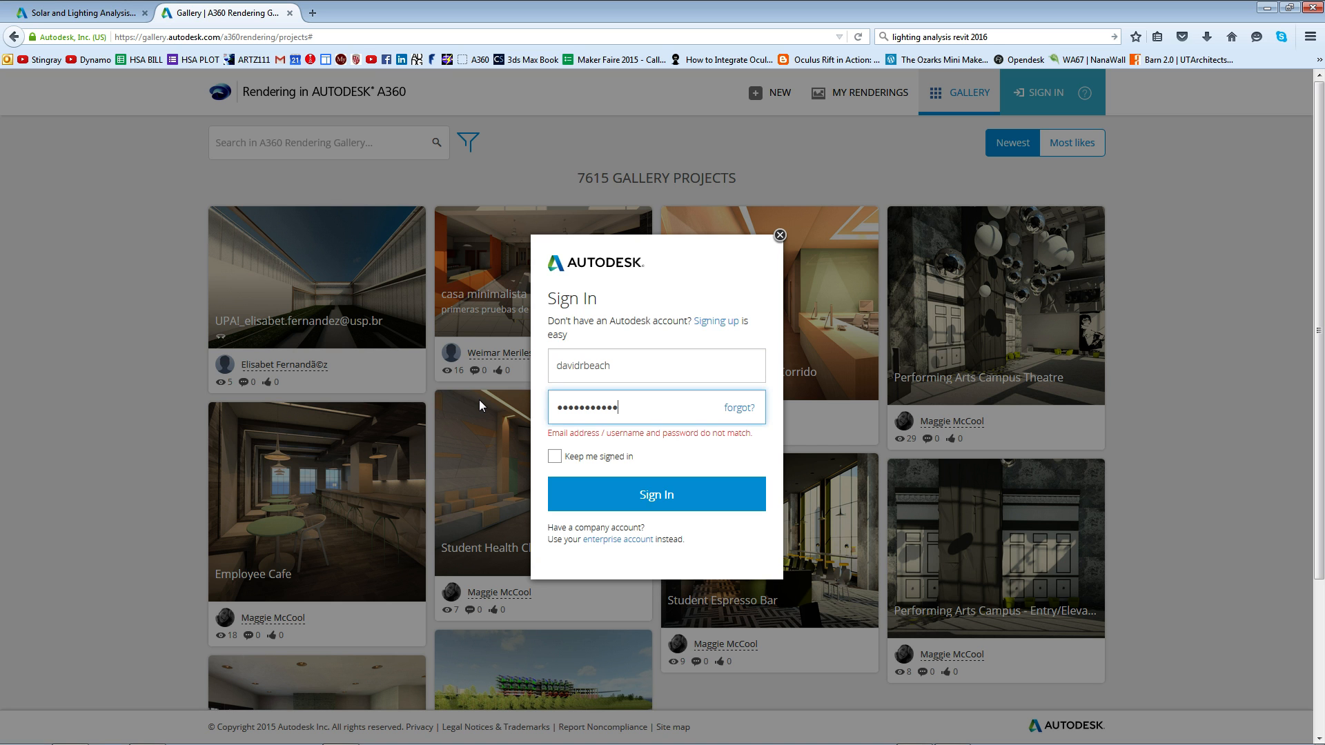
click(656, 494)
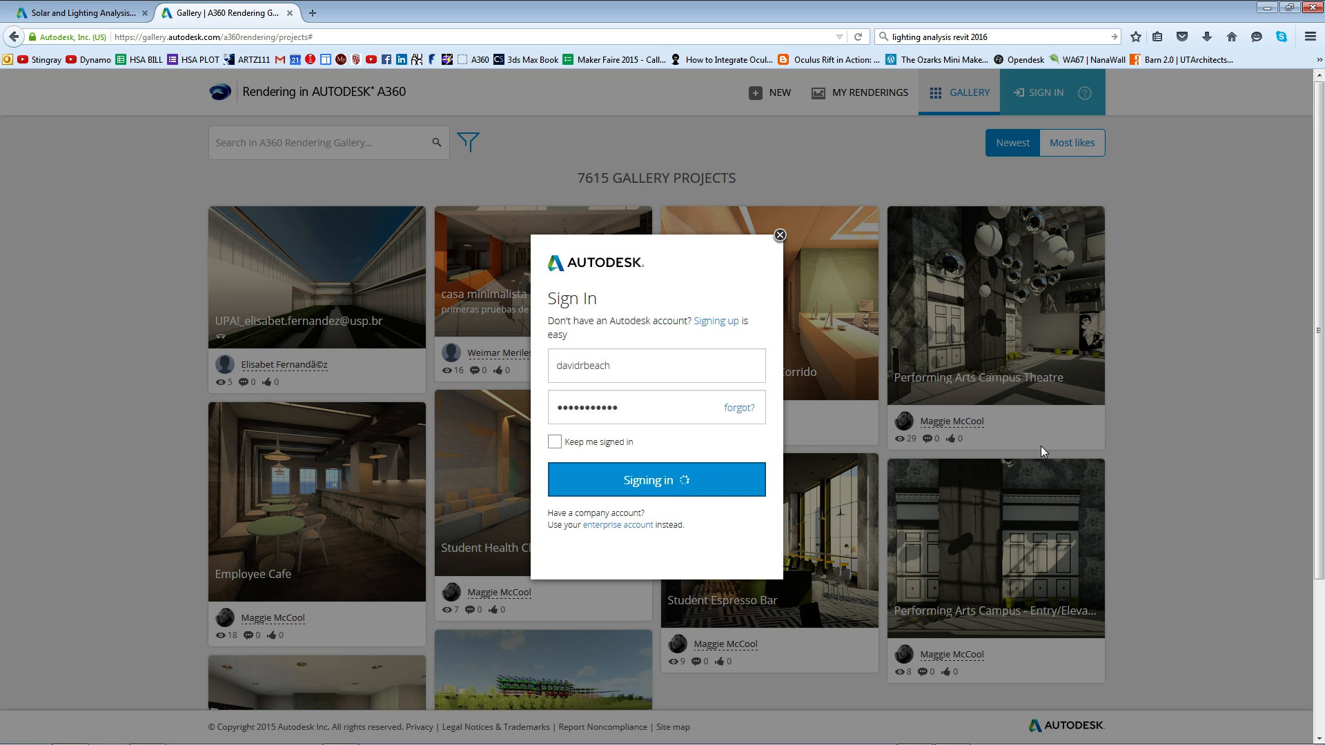
click(656, 479)
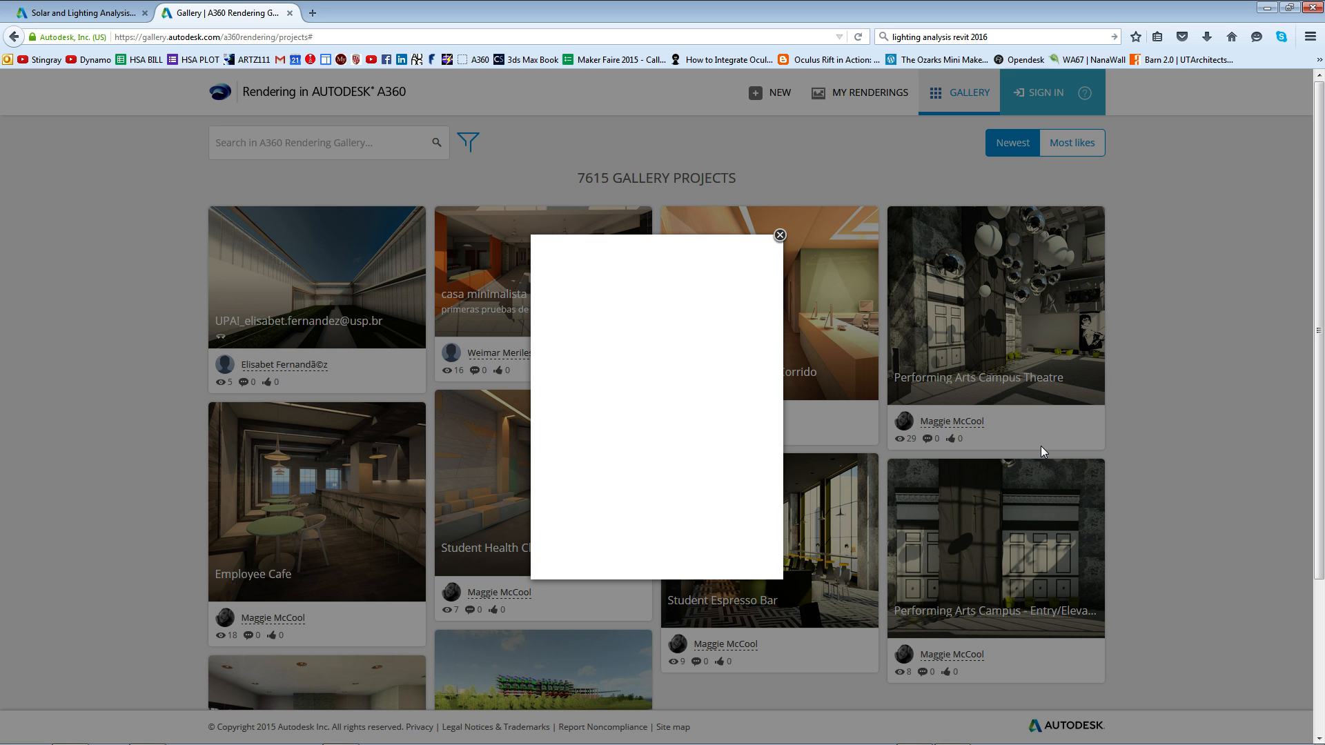
Go to My Renderings and view the top project's in-progress lux rendering.
click(778, 235)
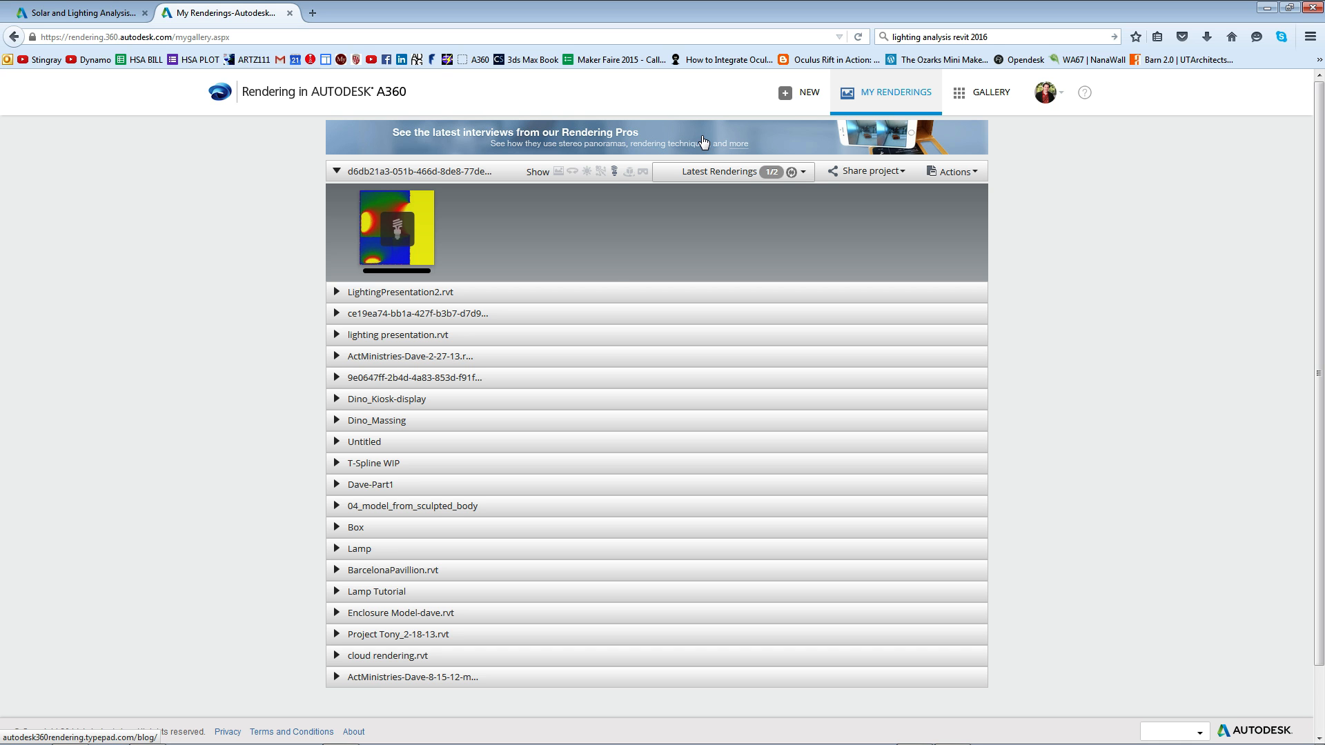
mouse_move(410, 258)
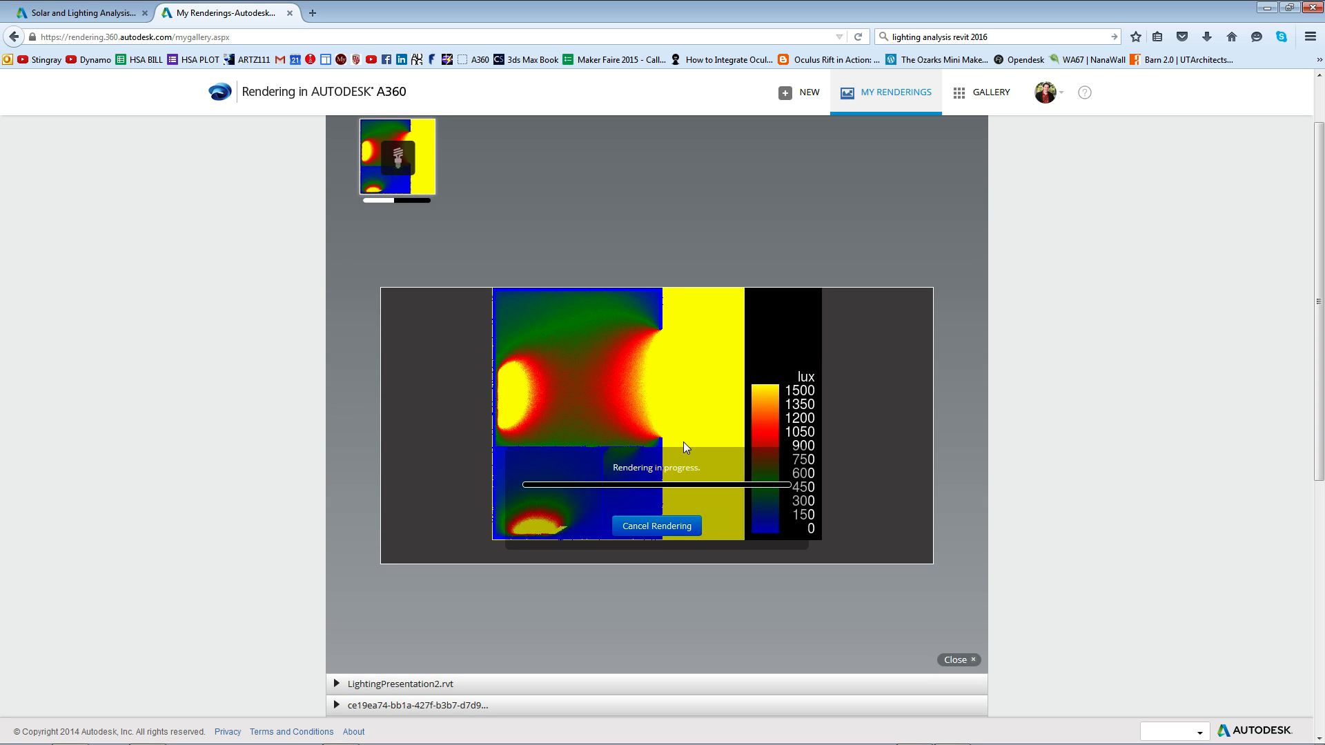
mouse_move(712, 377)
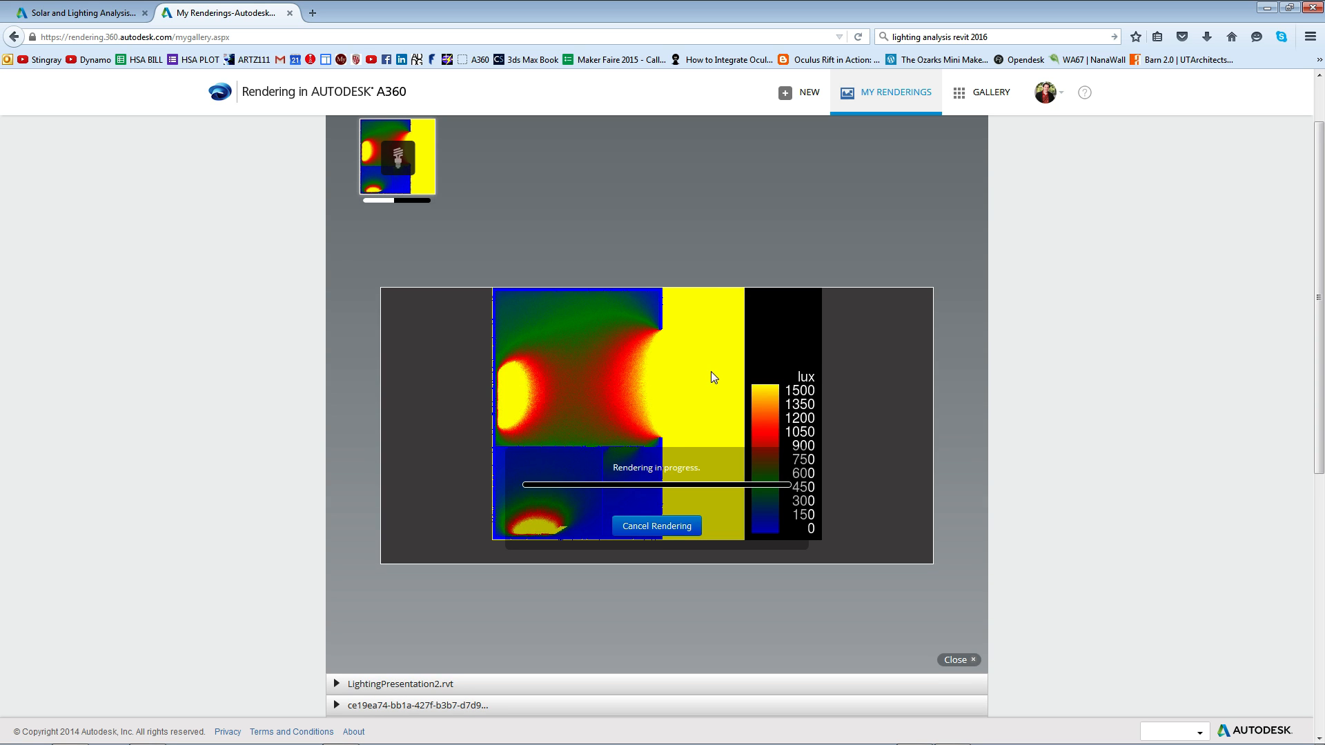
mouse_move(785, 415)
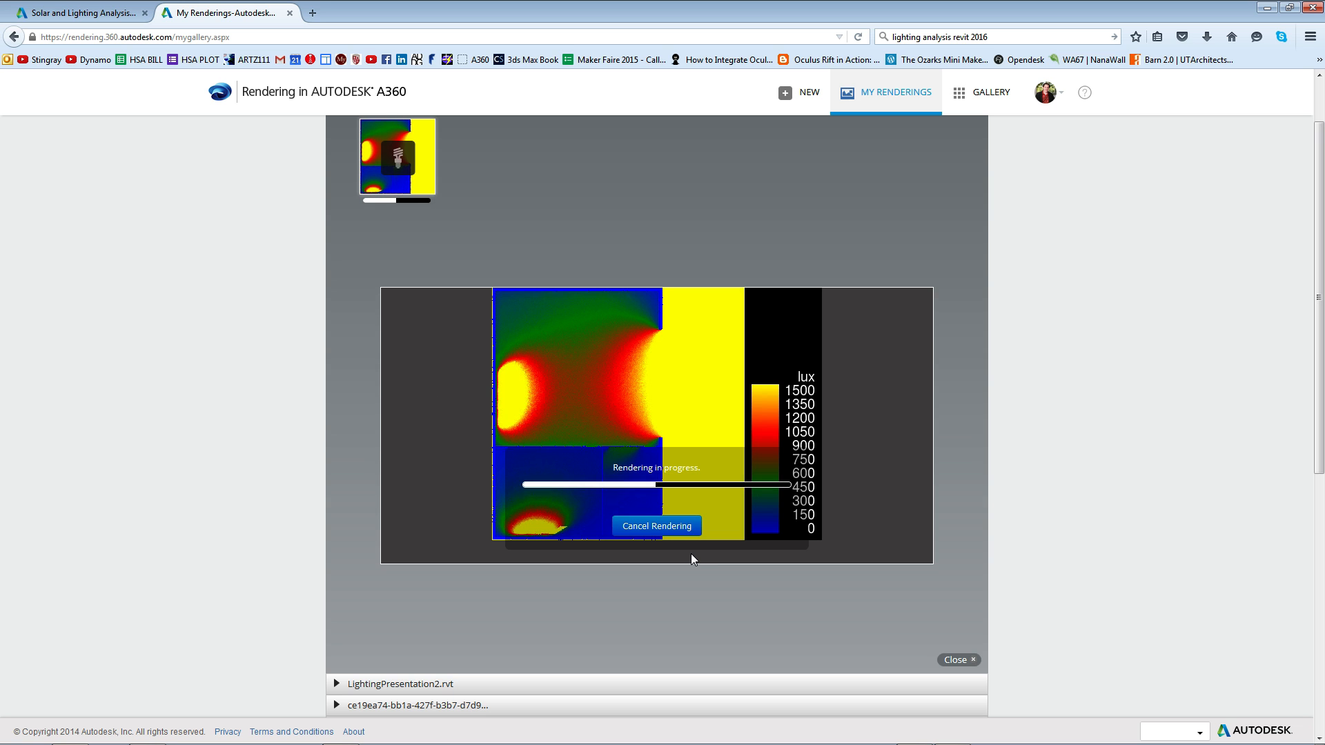
click(656, 526)
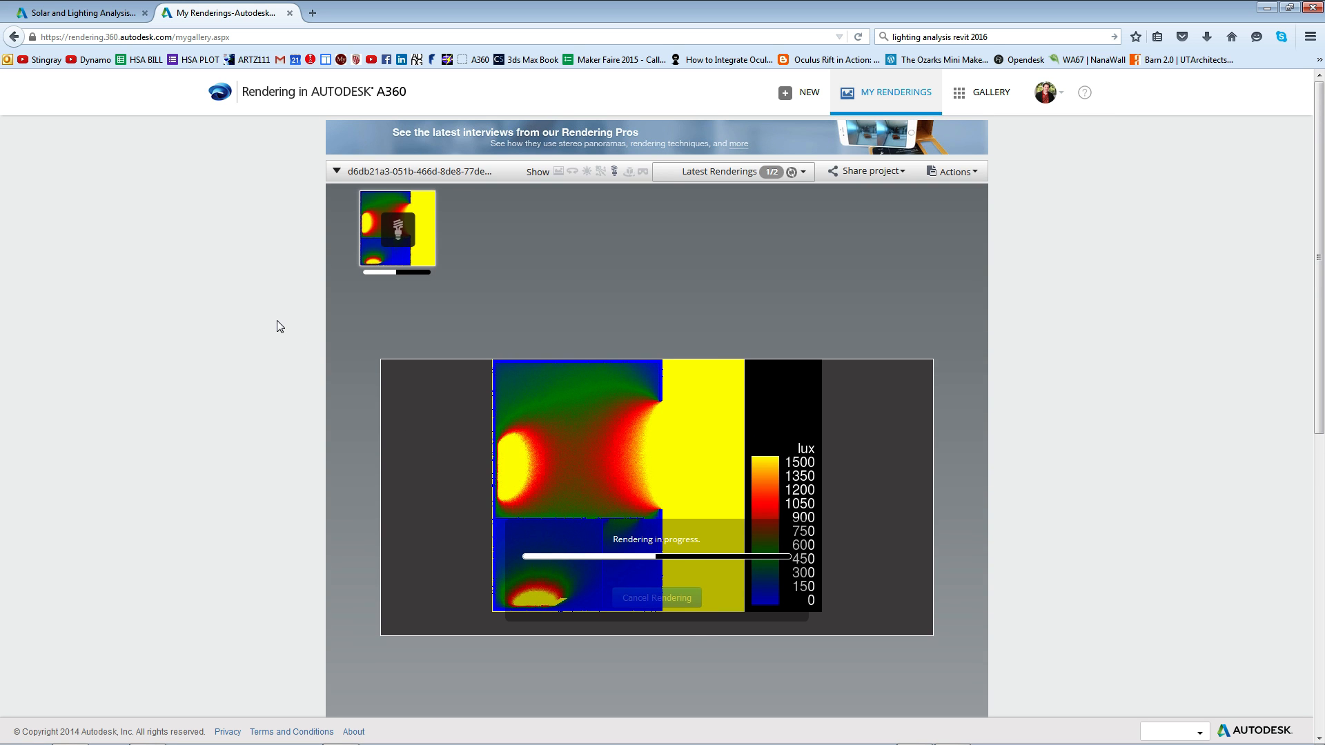
View the Lighting Study 1 footcandle rendering from LightingPresentation2.rvt at full size.
scroll(down, 3)
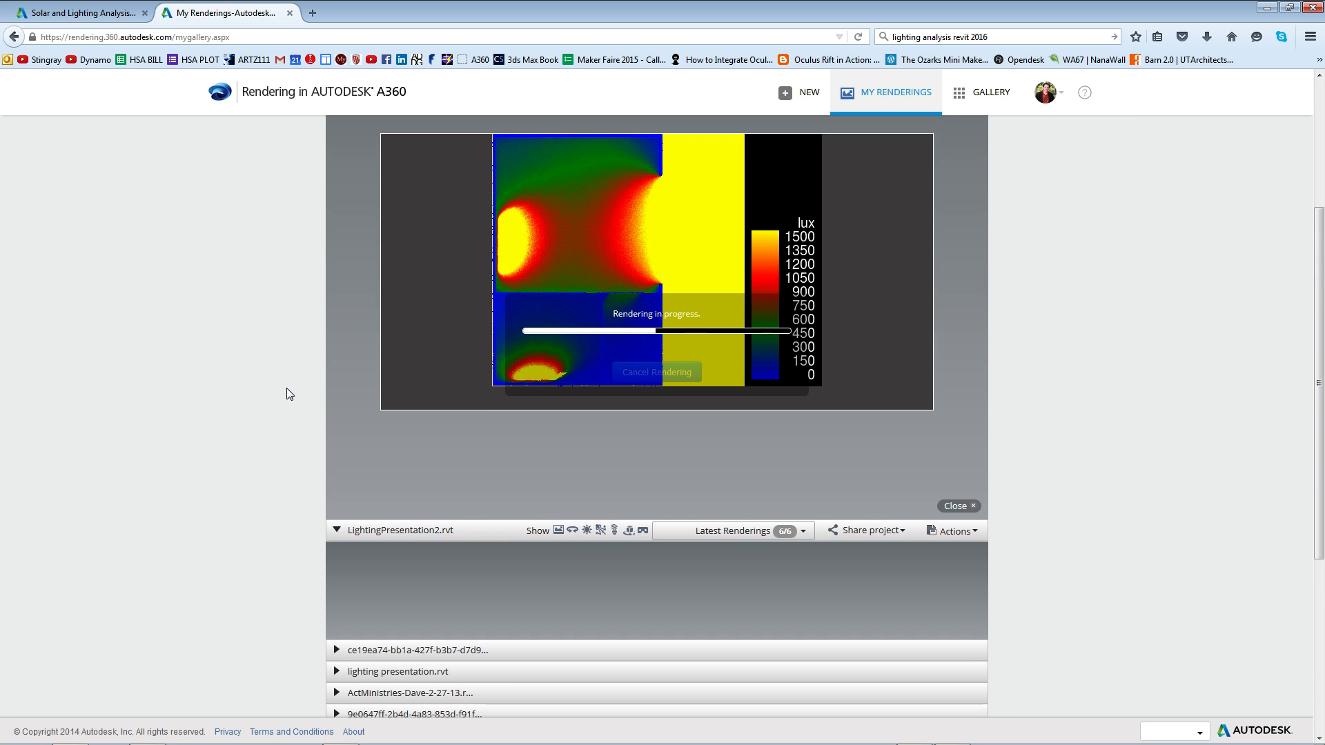
scroll(down, 3)
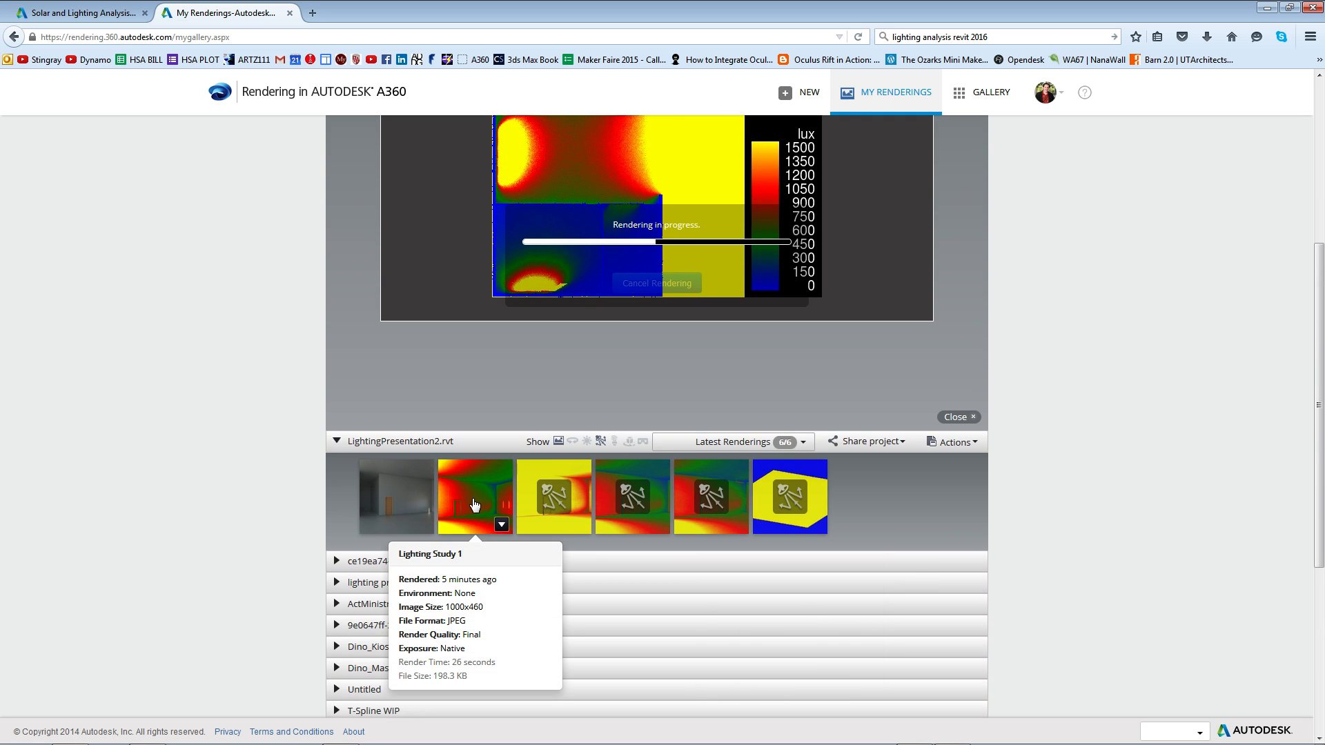
click(501, 524)
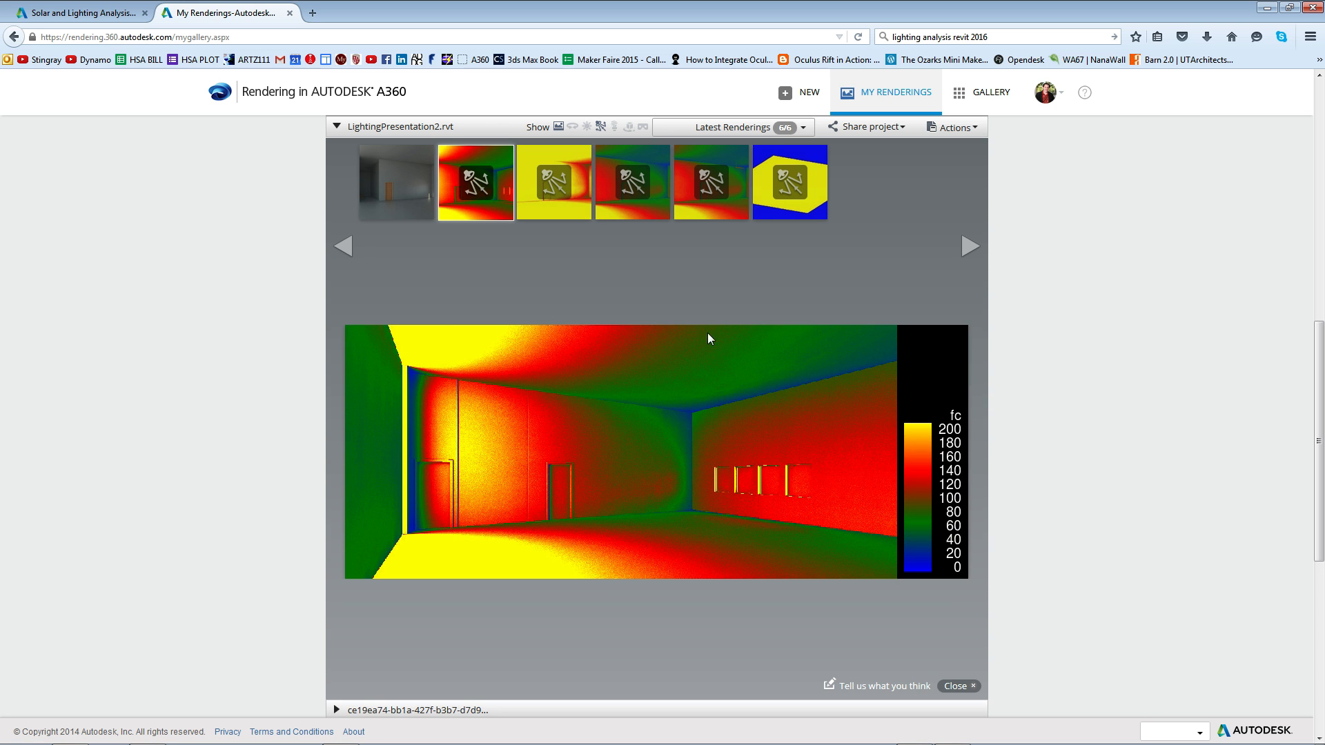
mouse_move(676, 406)
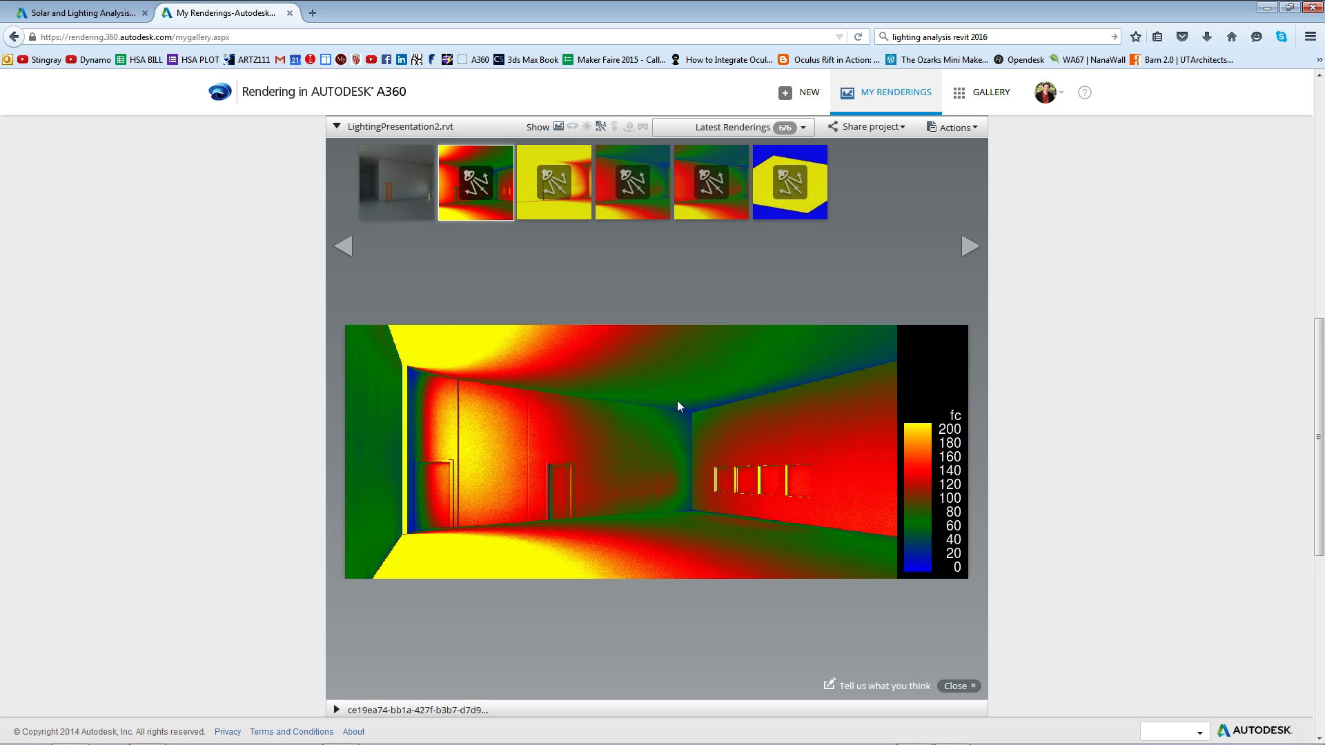
mouse_move(970, 246)
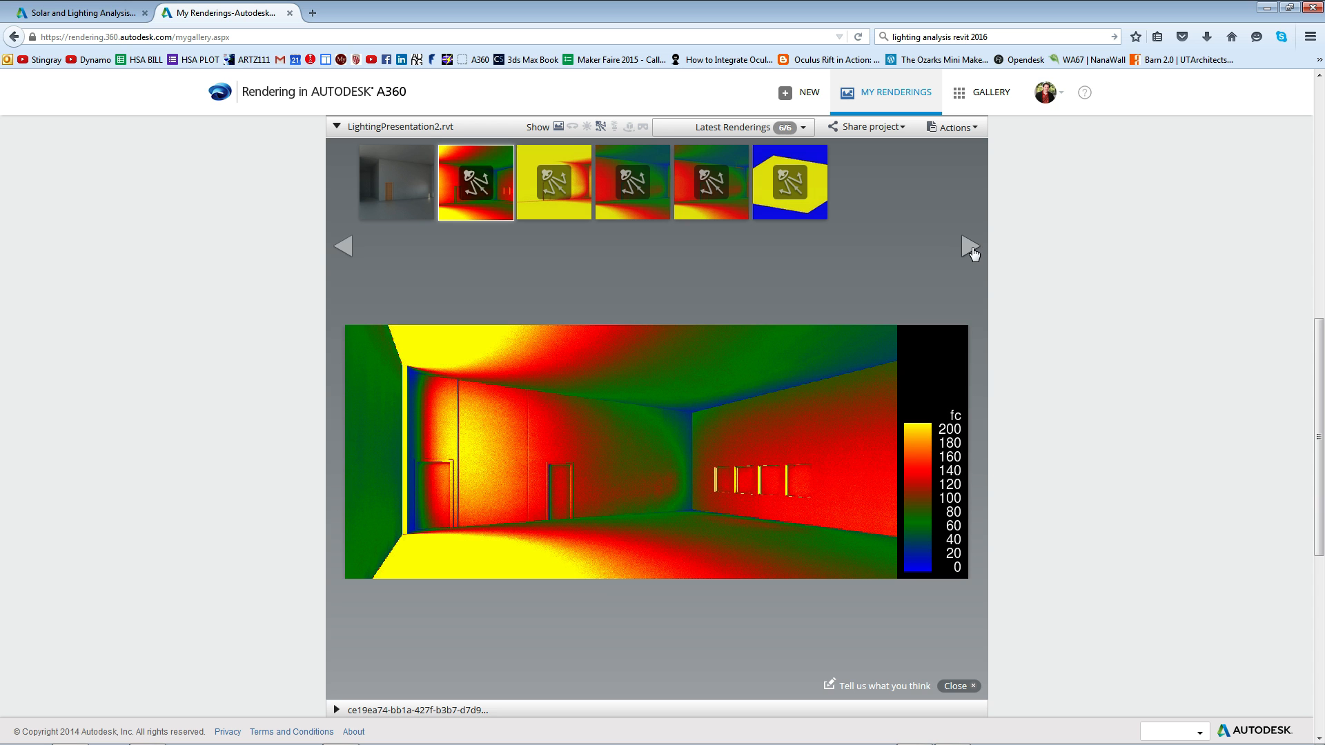
mouse_move(549, 258)
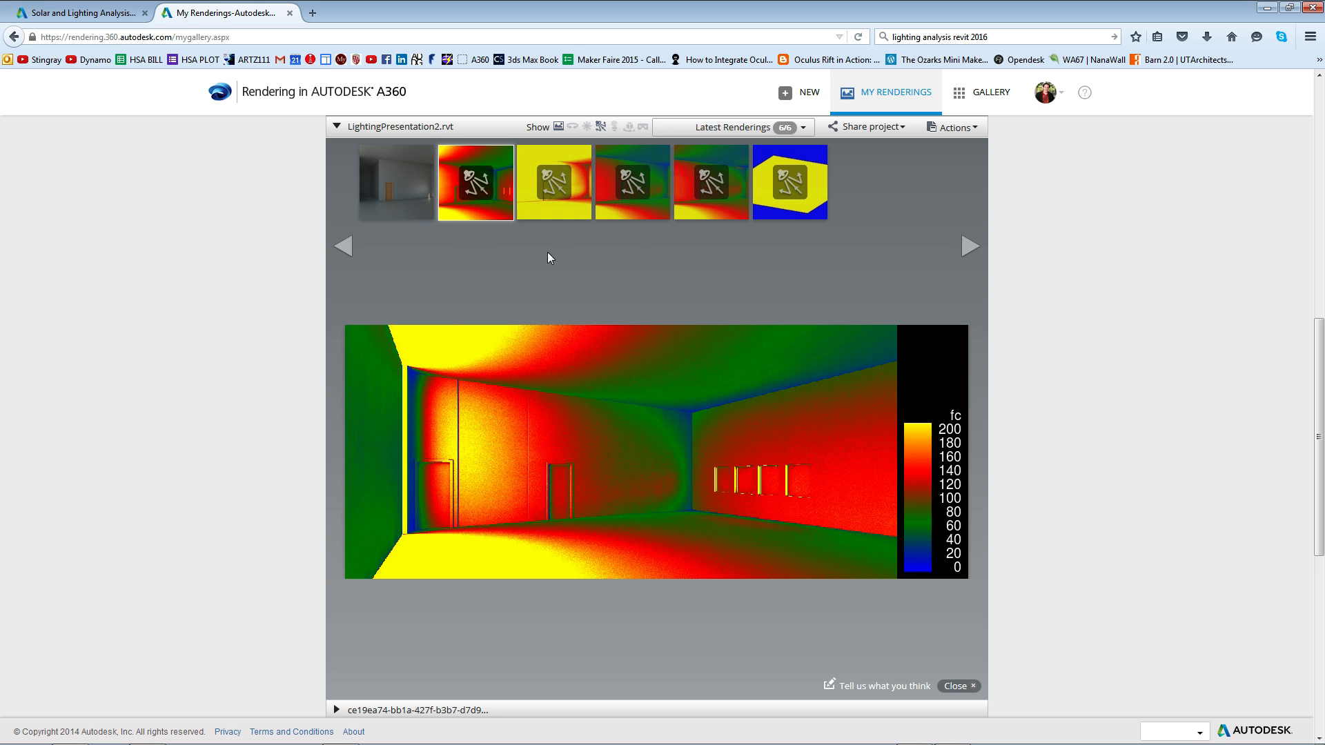
mouse_move(967, 247)
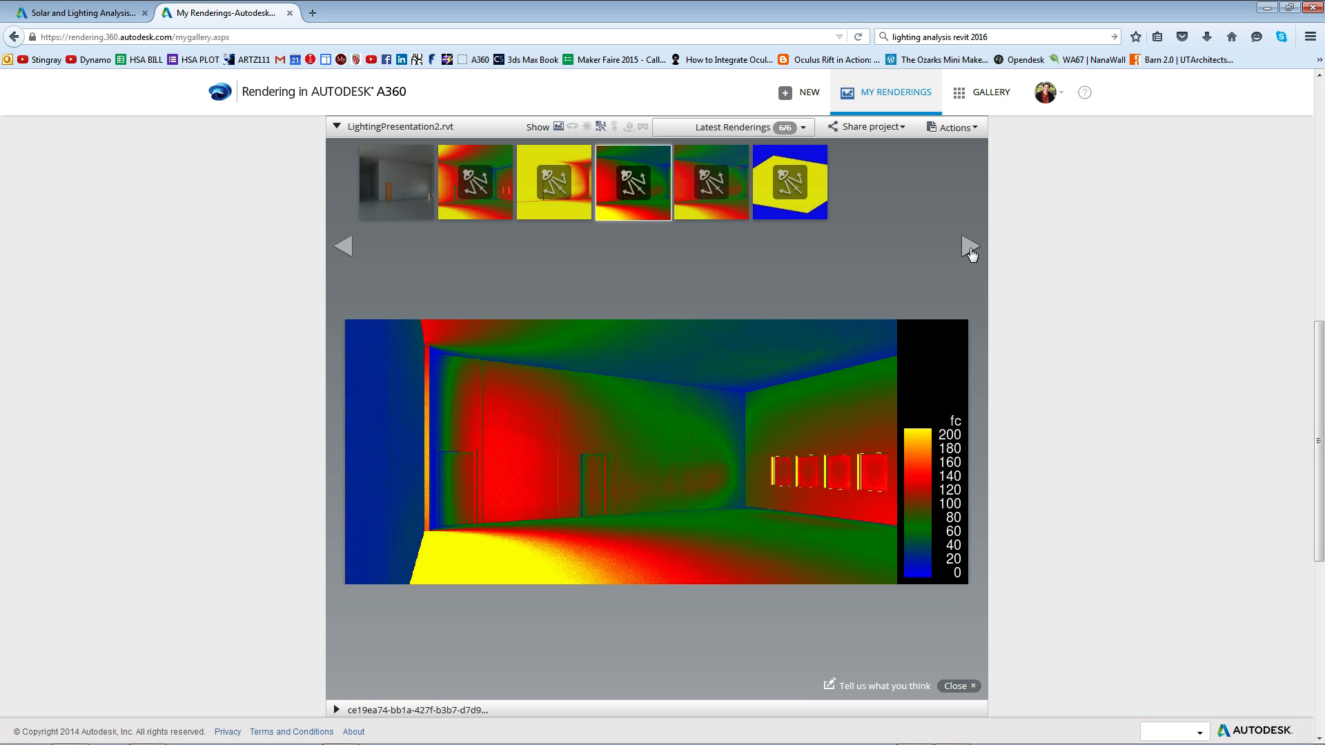
mouse_move(800, 273)
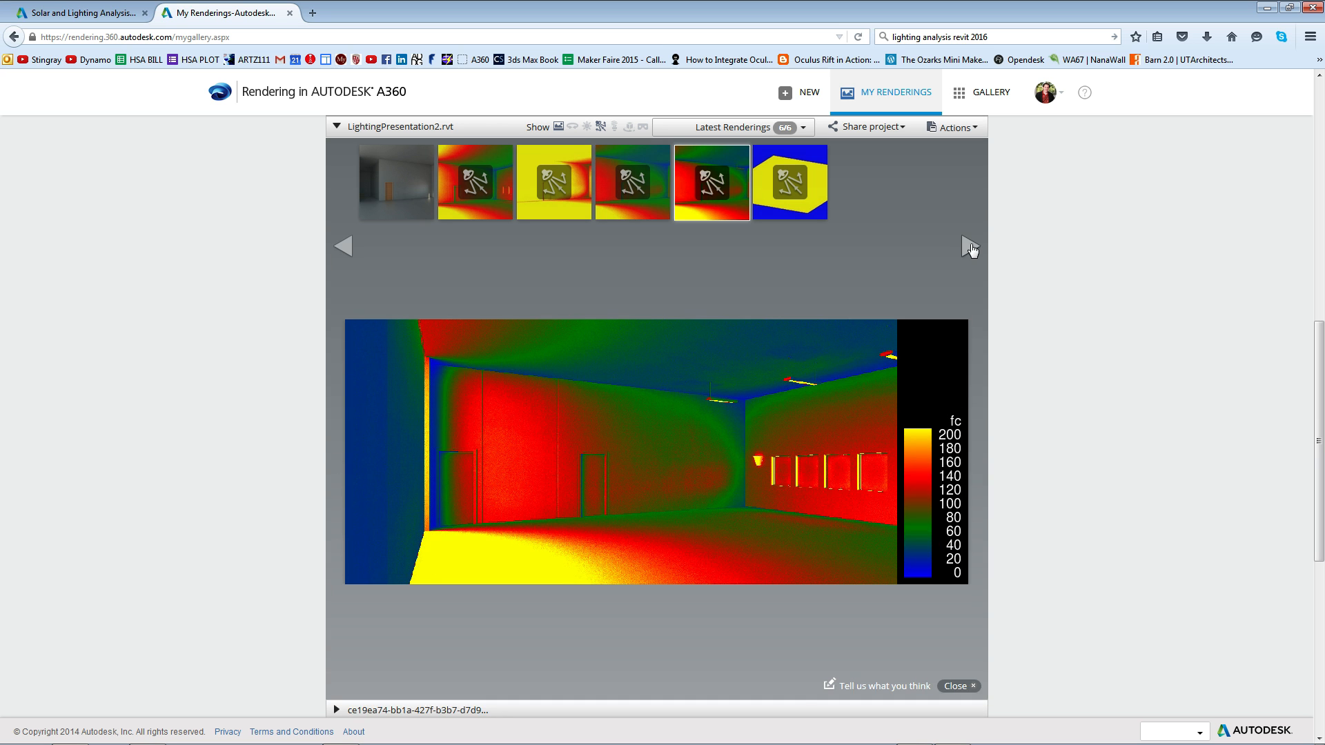
mouse_move(834, 422)
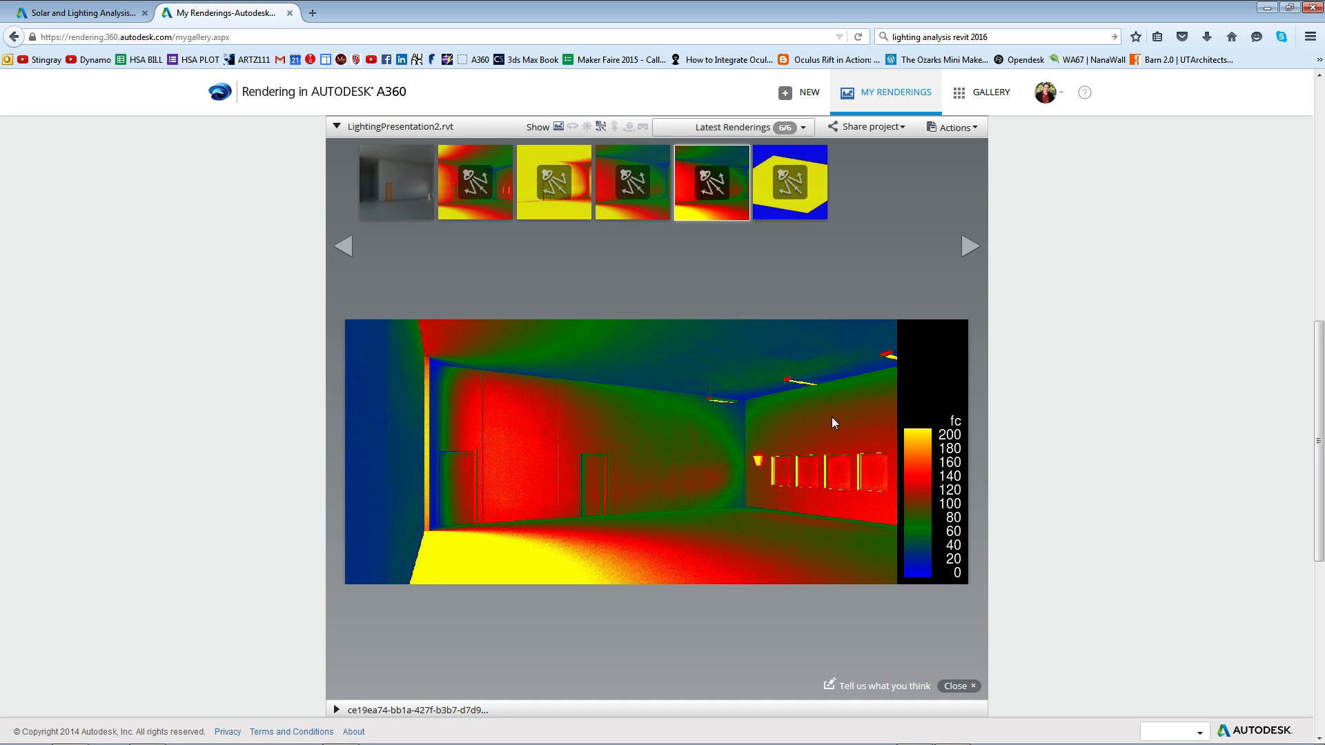
mouse_move(768, 437)
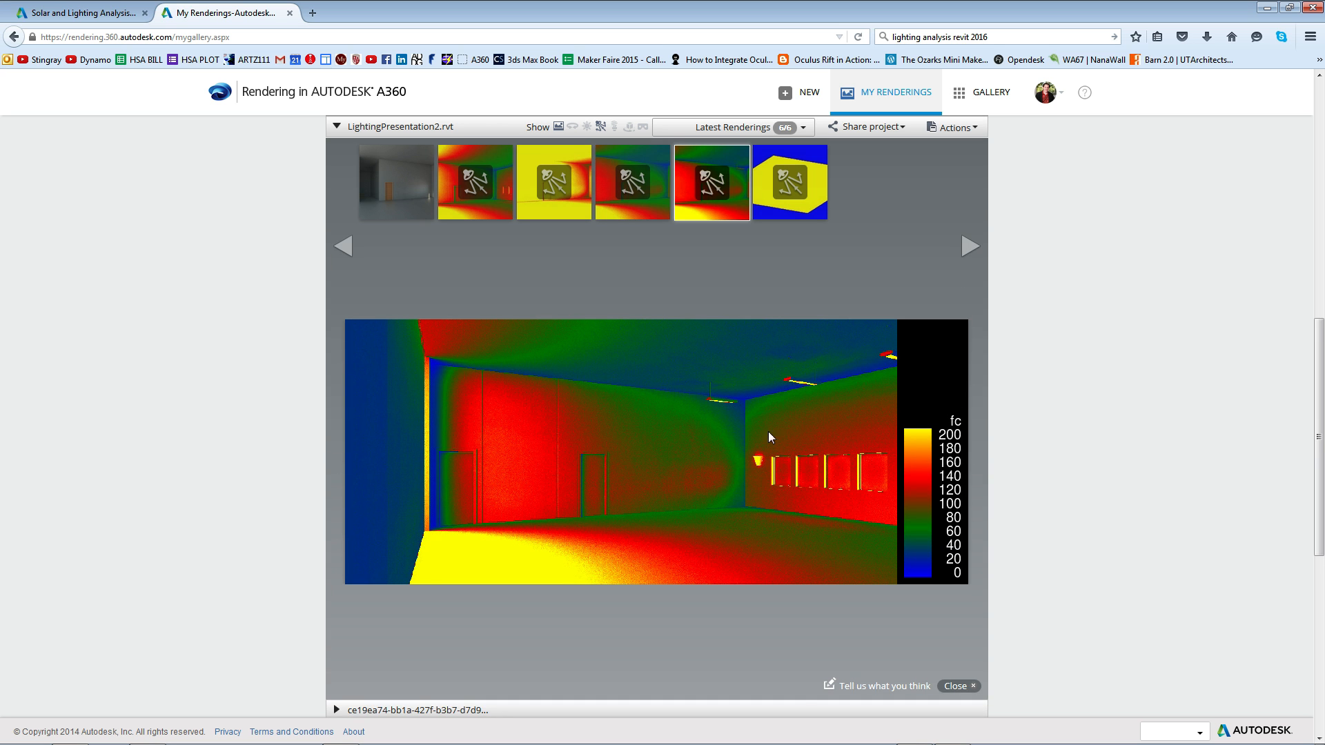
mouse_move(692, 407)
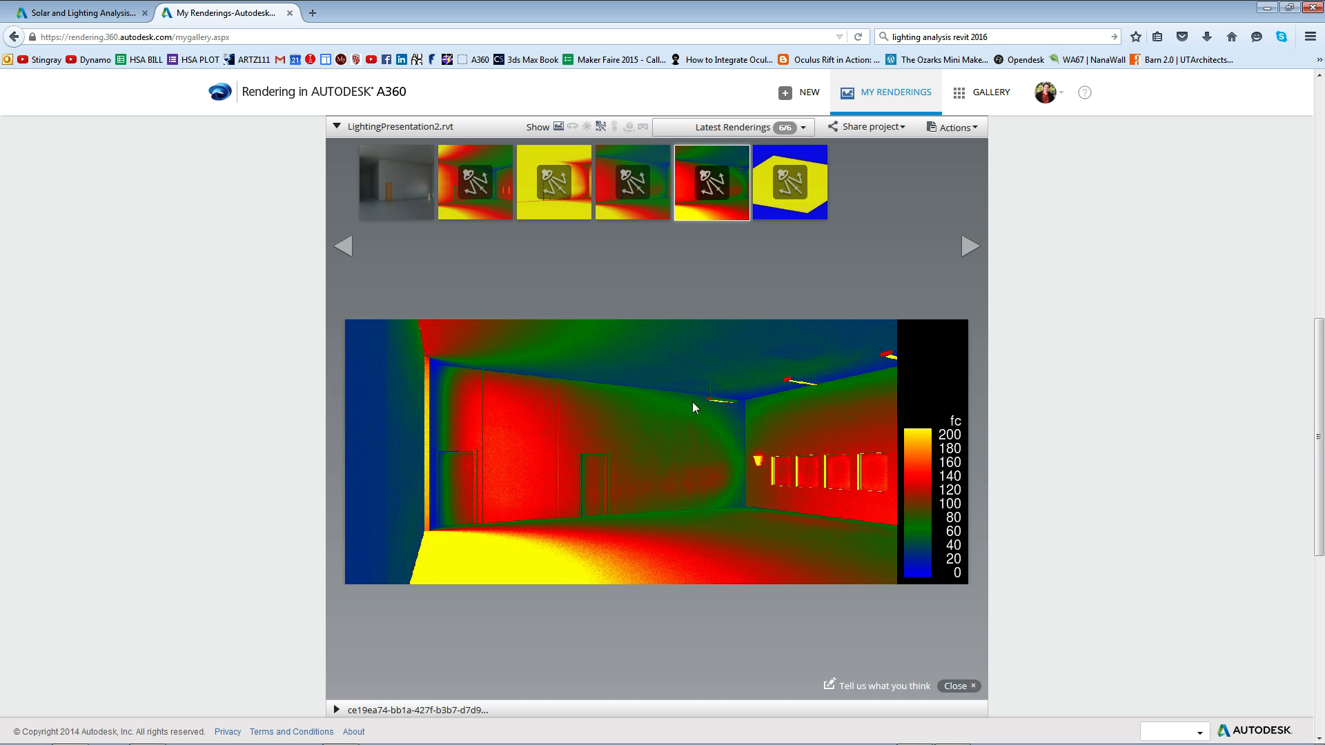
mouse_move(742, 371)
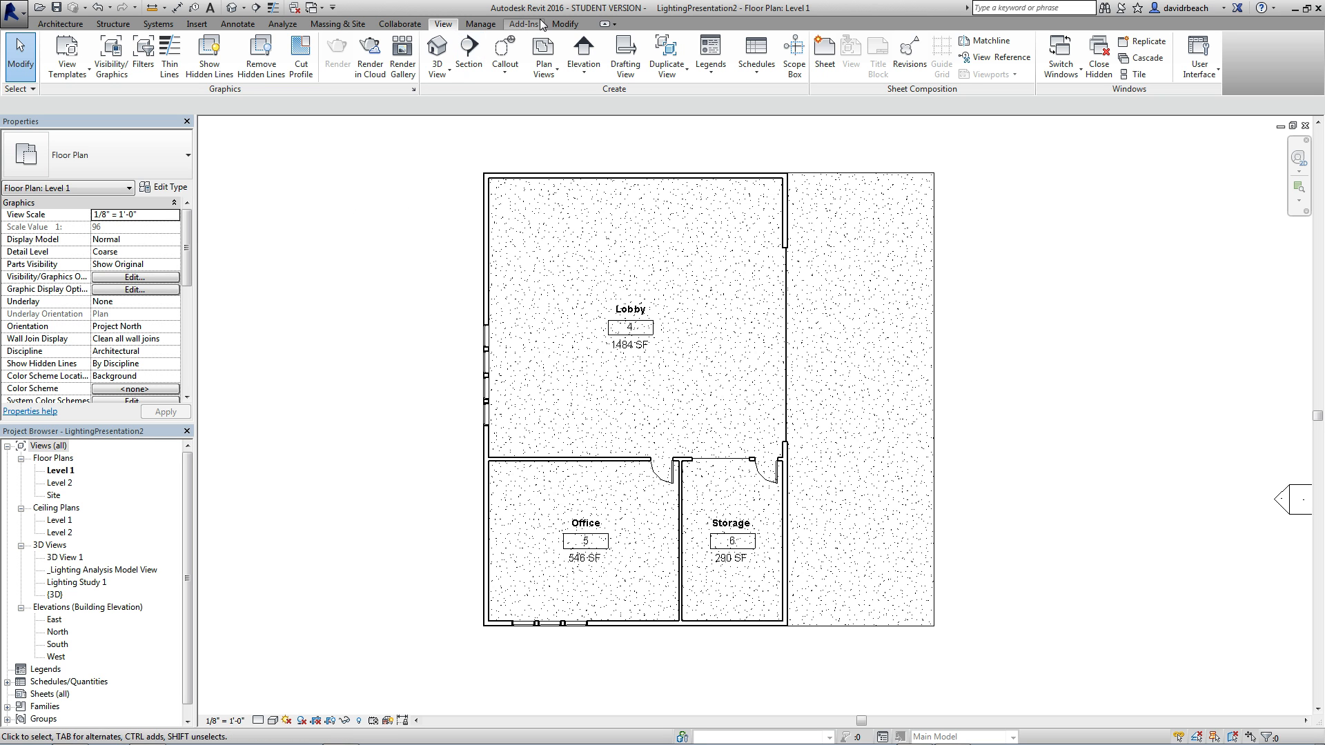
mouse_move(530, 29)
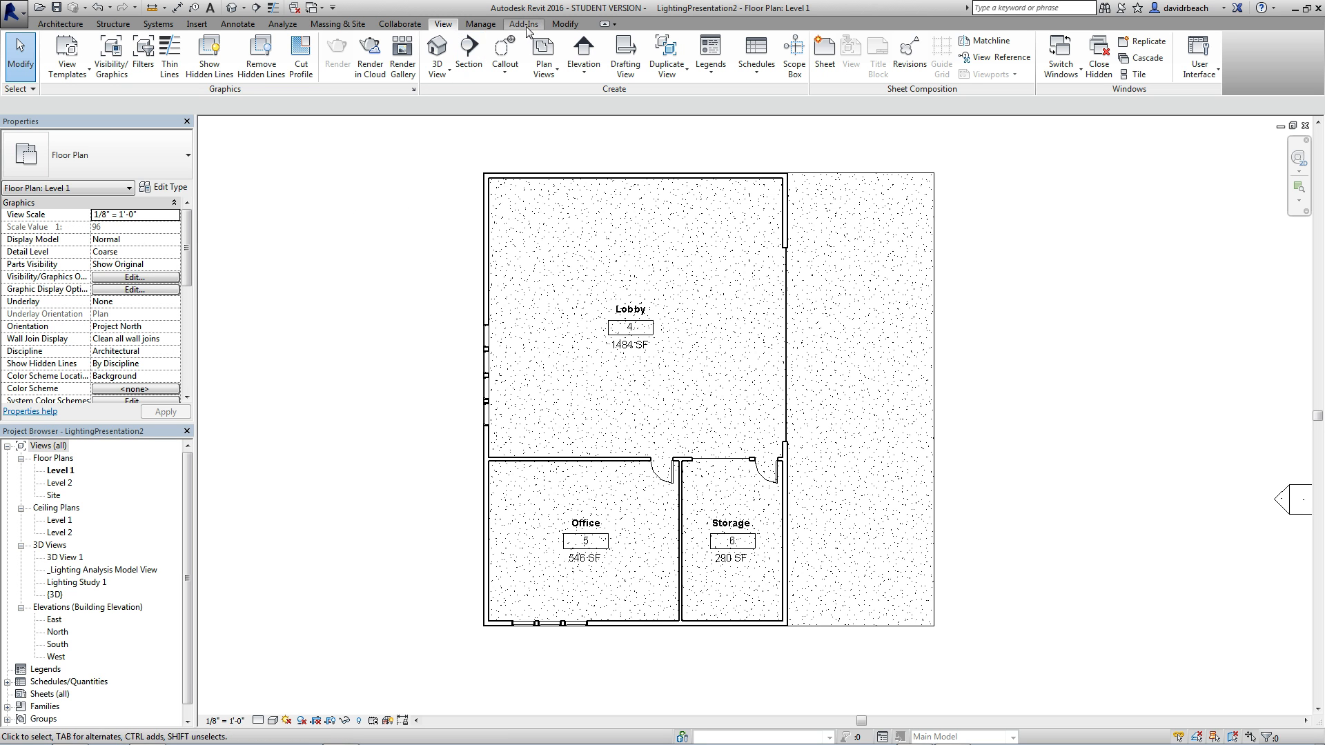
Check the cloud analysis status via Run Analysis and choose to wait for it to finish.
click(281, 24)
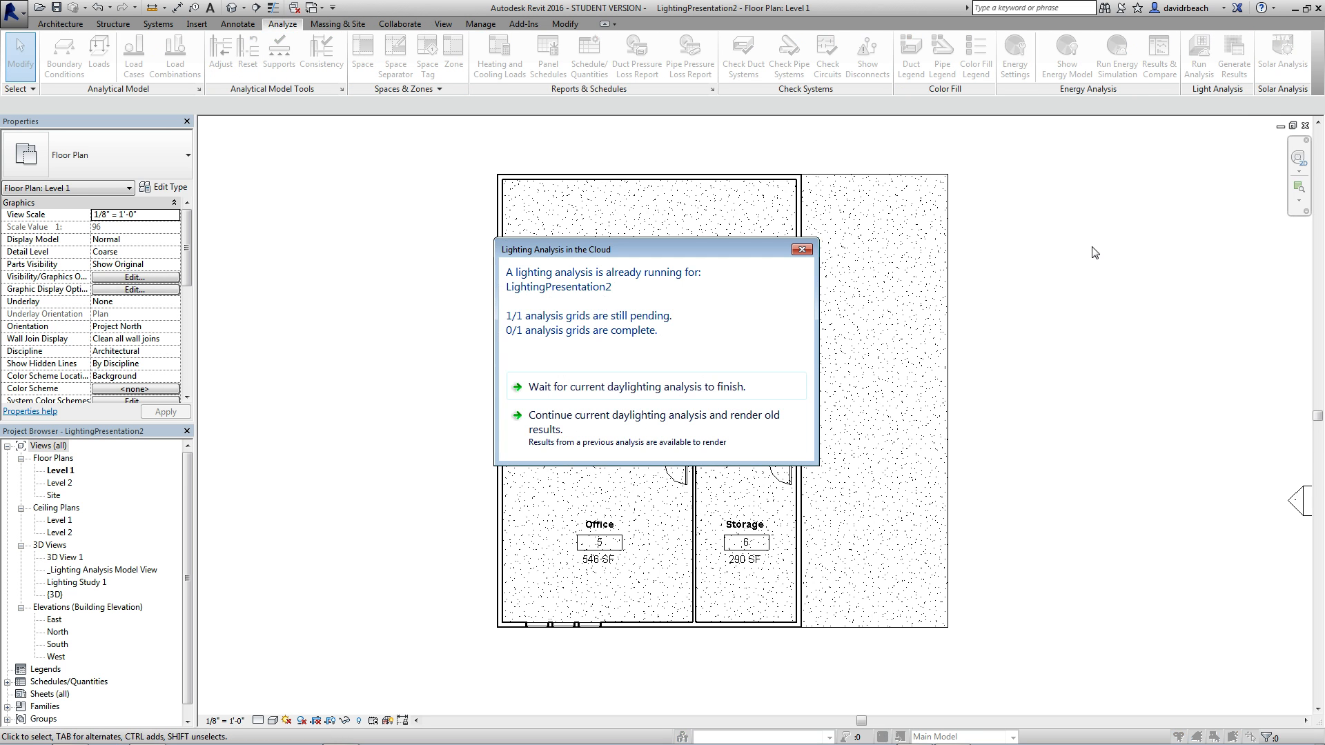
mouse_move(694, 339)
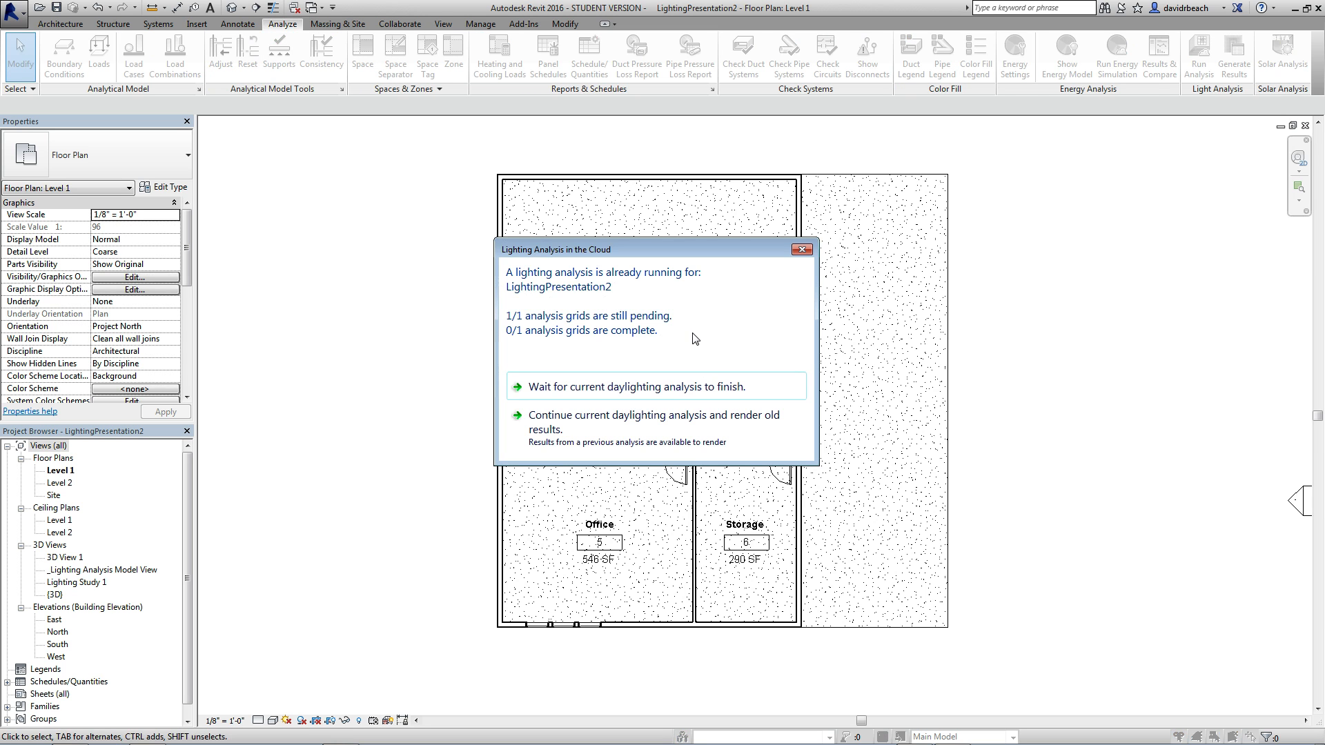
mouse_move(634, 387)
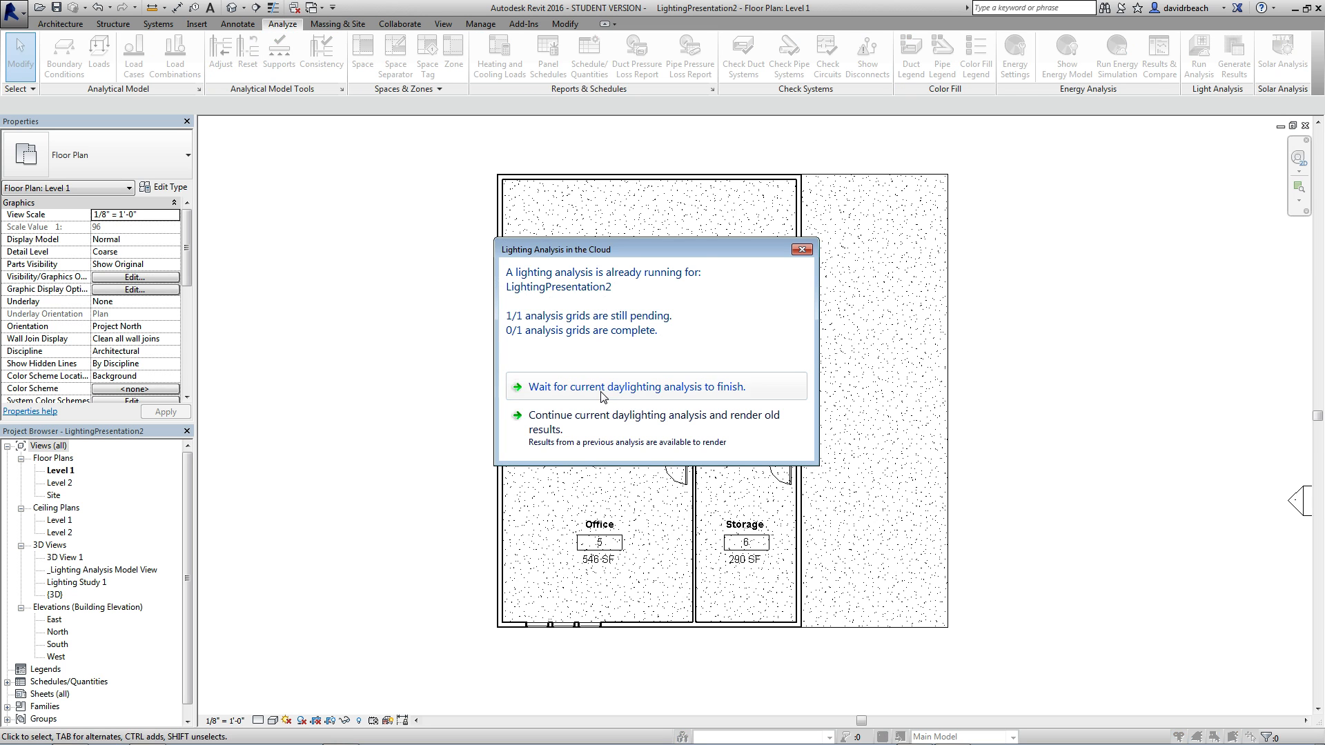
click(635, 386)
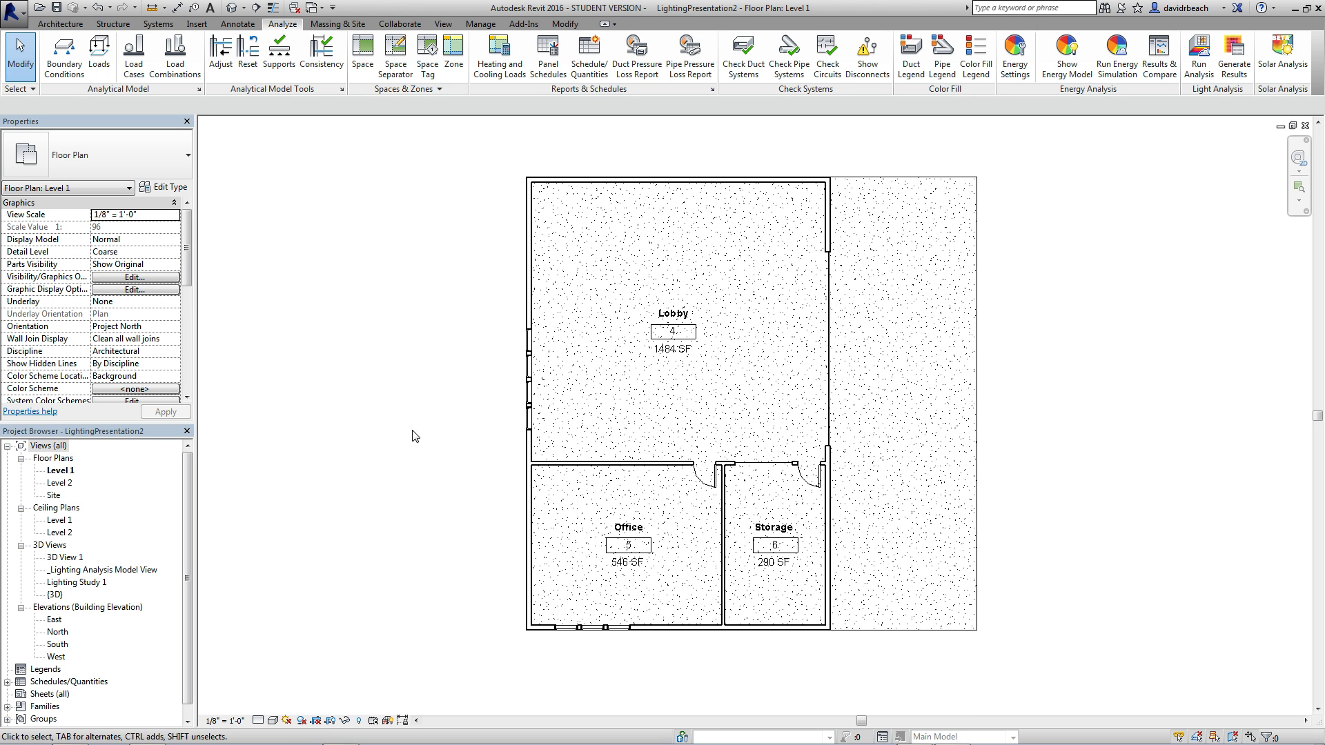
mouse_move(280, 499)
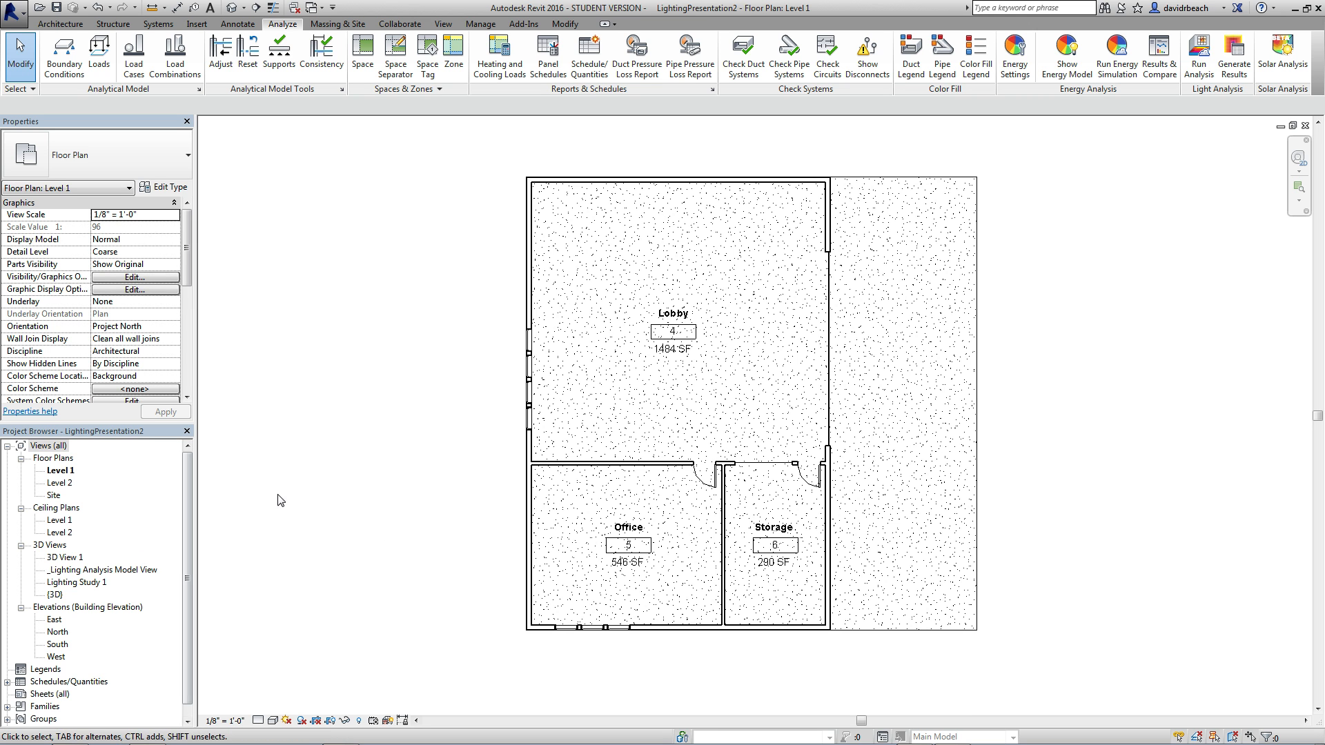
mouse_move(97, 582)
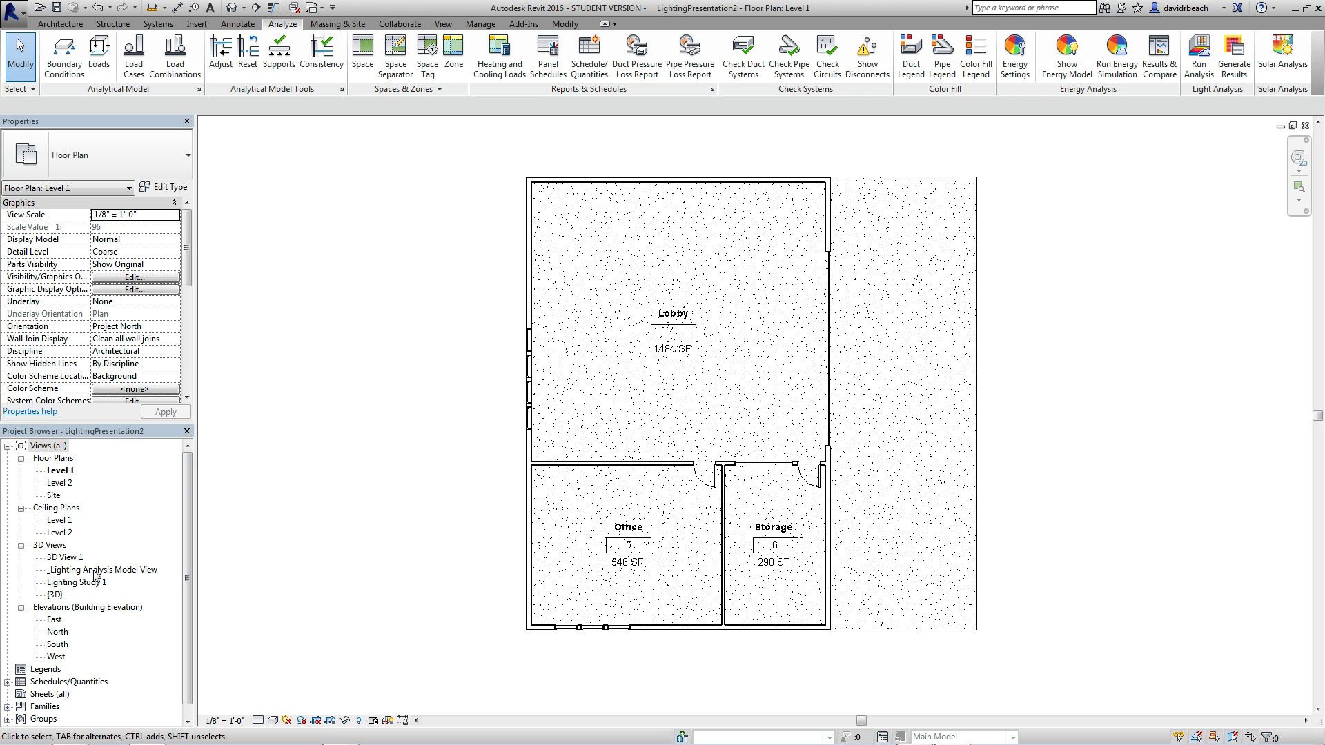
Show the _Lighting Analysis Model View 3D view with Shaded visual style.
double_click(106, 569)
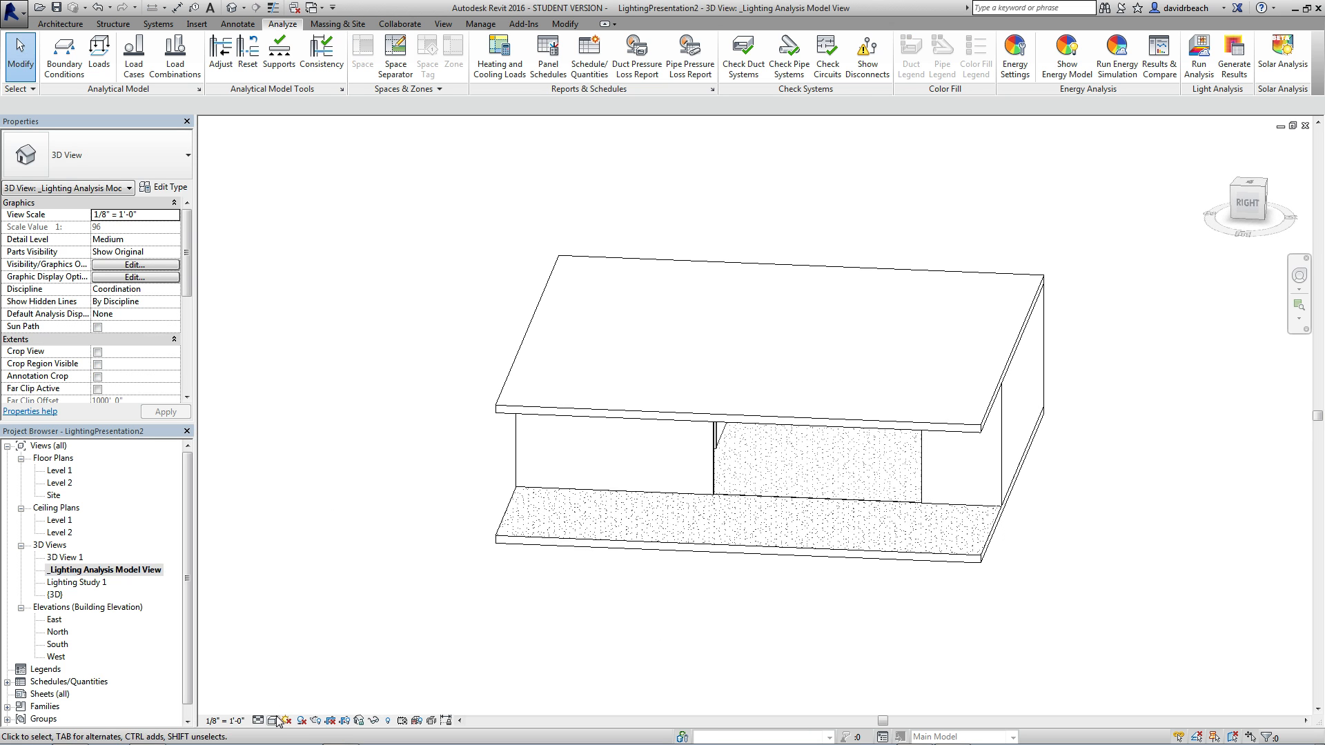
click(272, 720)
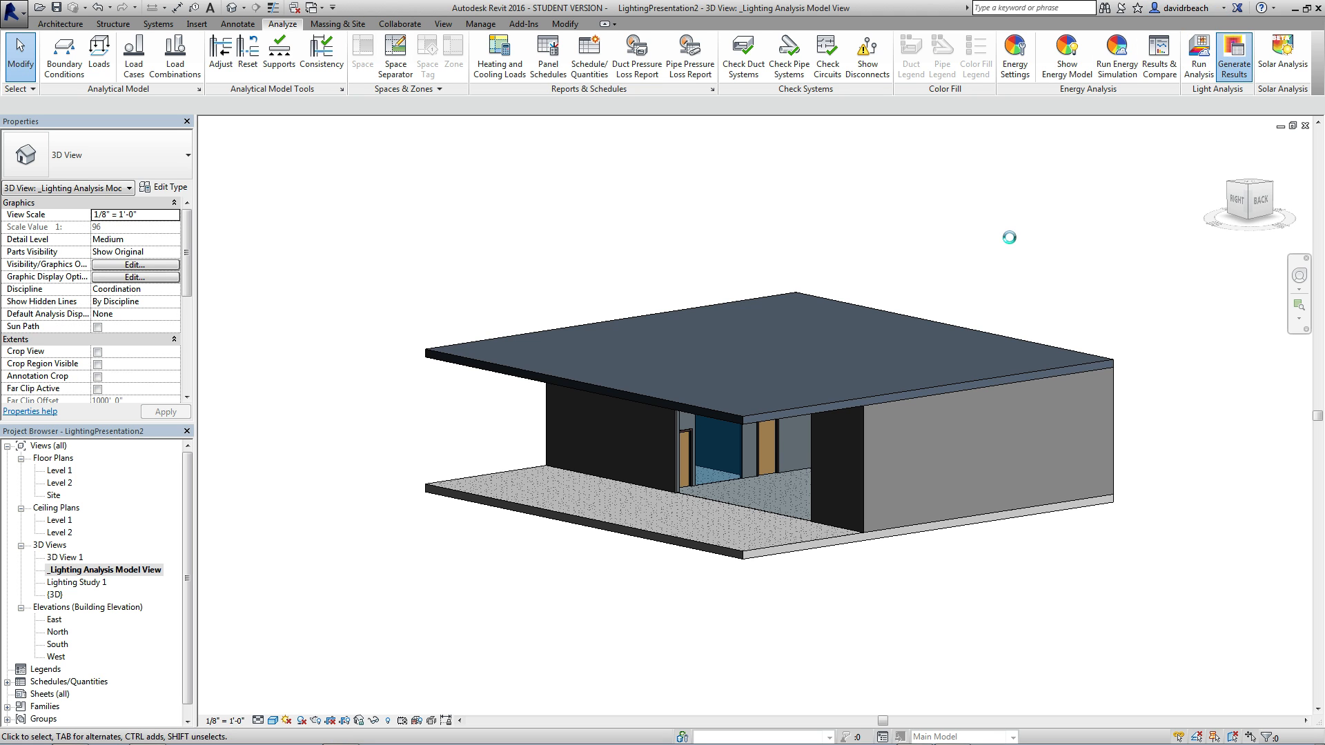
Accept the finished cloud lighting analysis so its new results download into the project.
click(1233, 55)
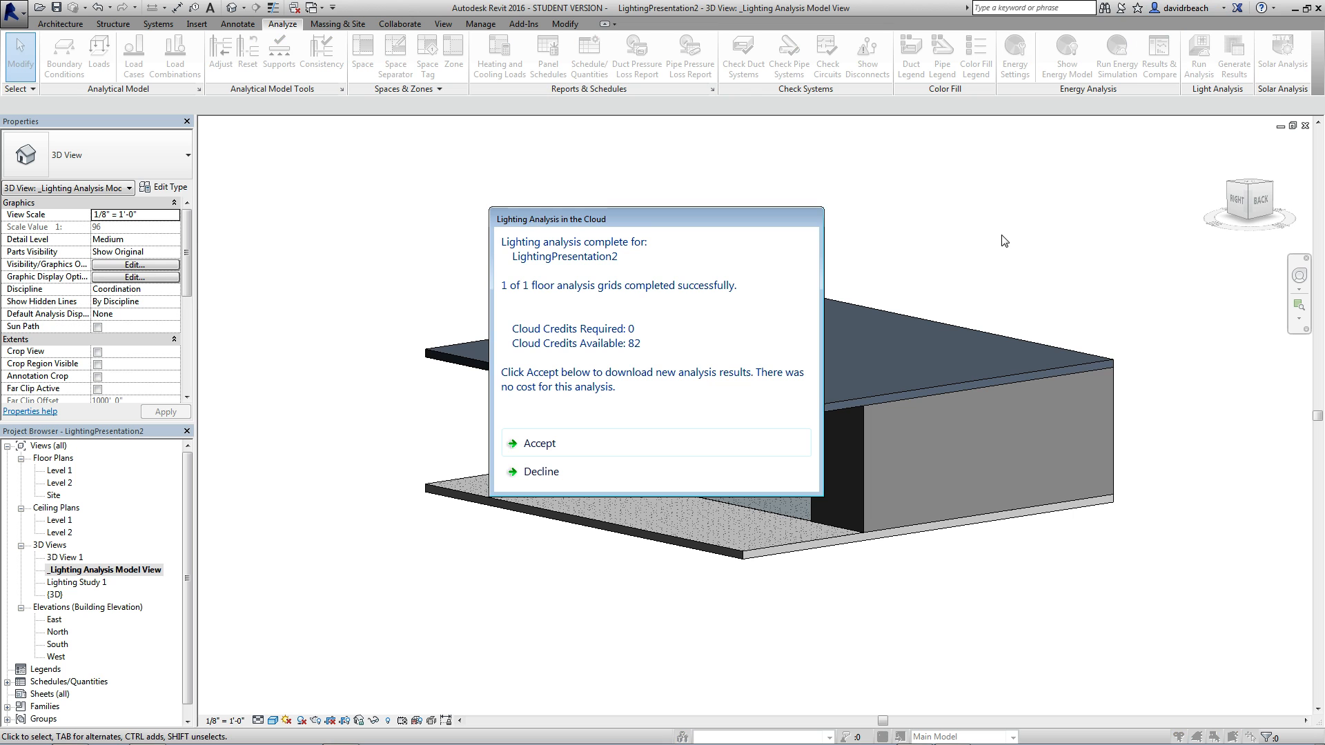
mouse_move(1032, 249)
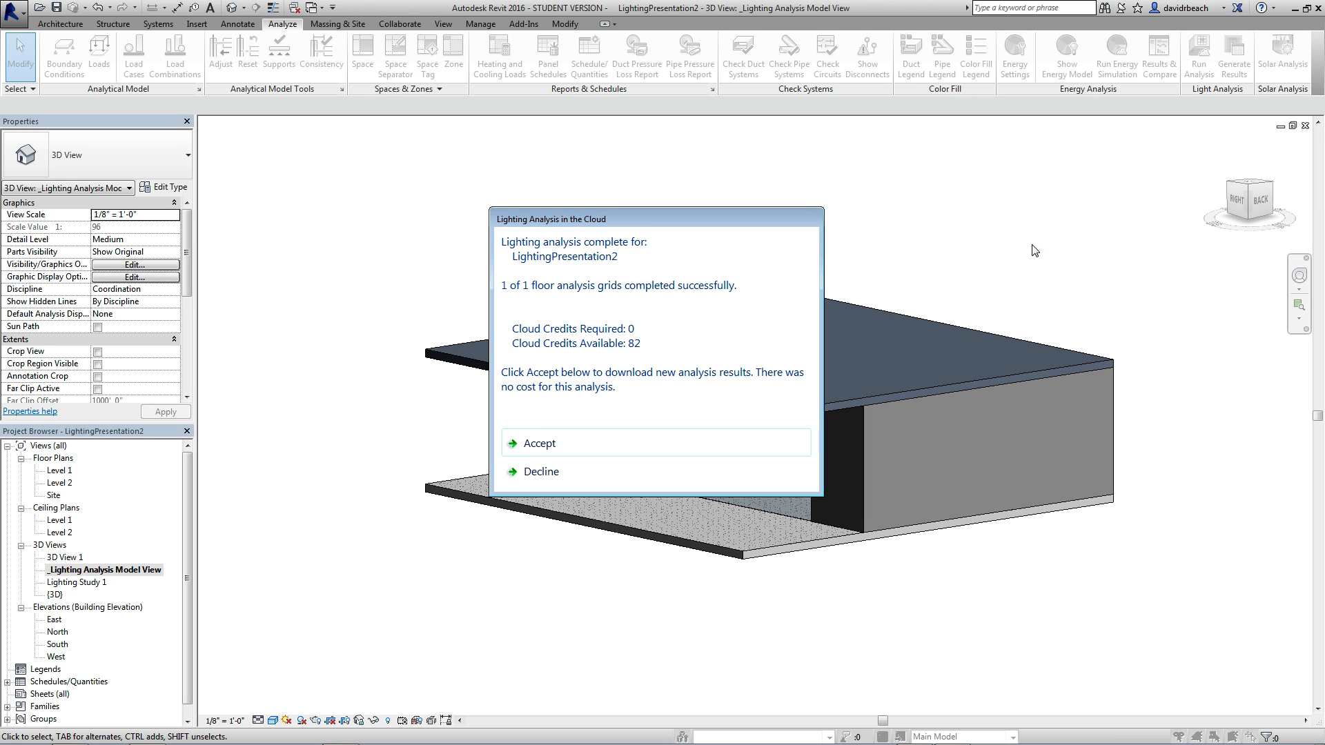
mouse_move(600, 271)
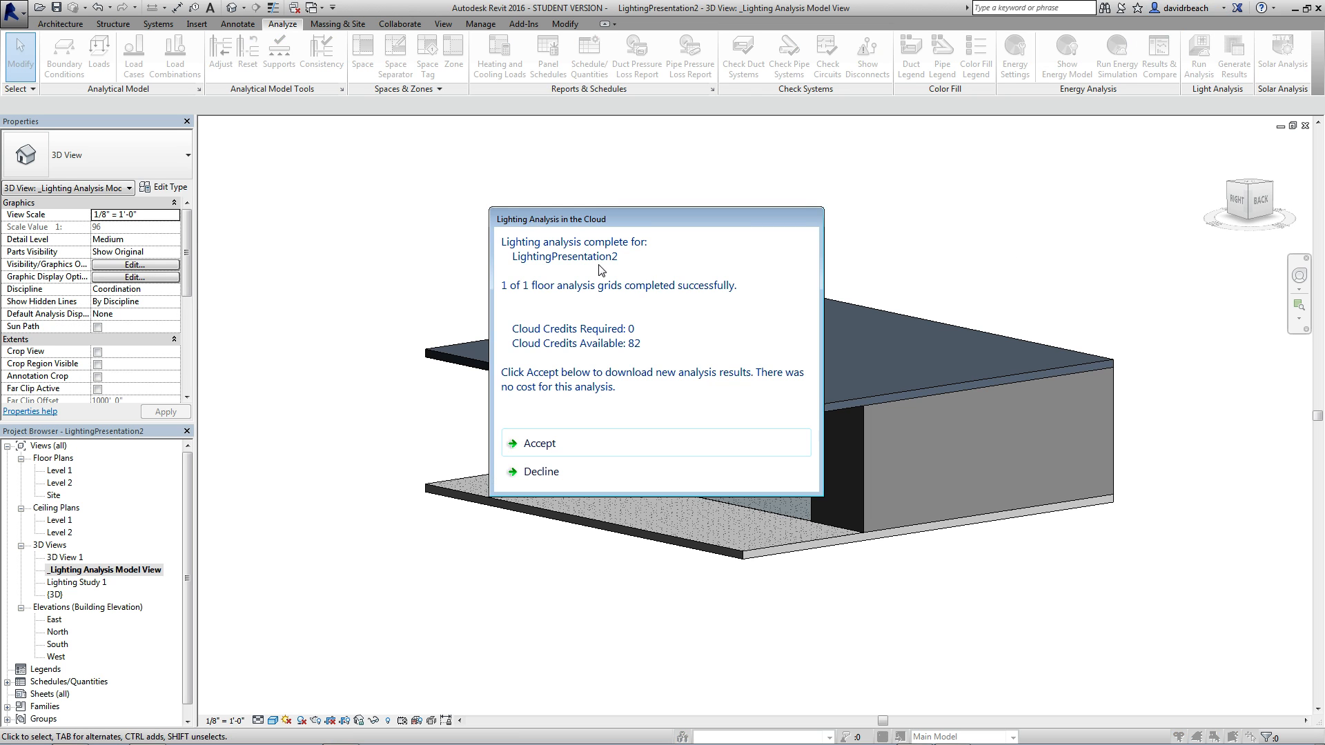
mouse_move(611, 328)
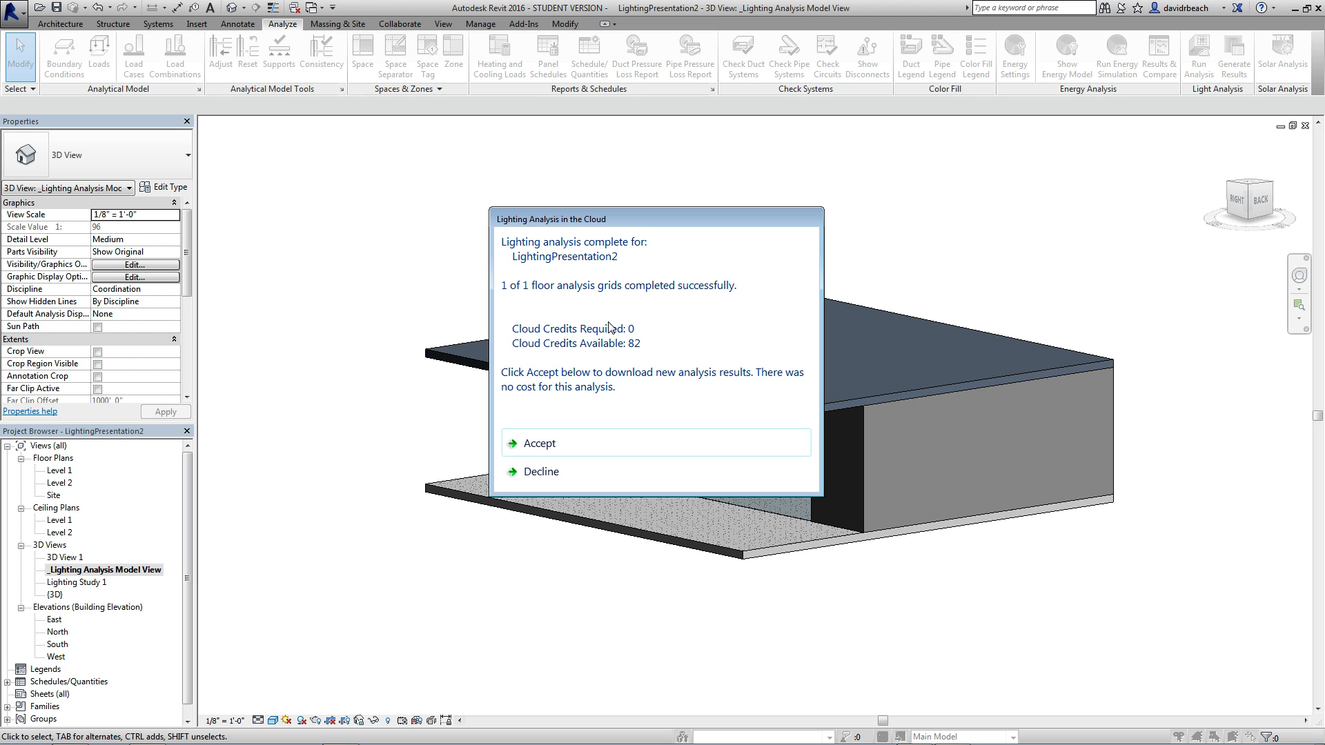
mouse_move(603, 382)
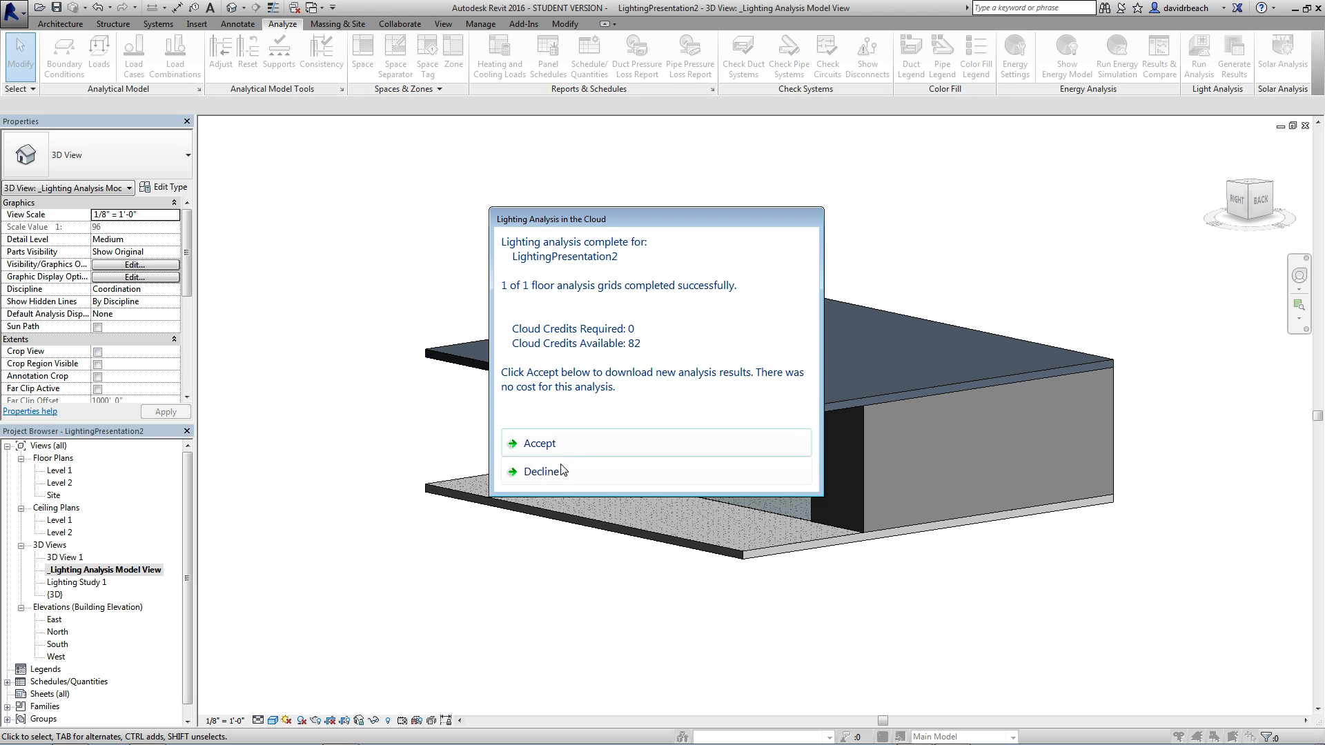
mouse_move(538, 442)
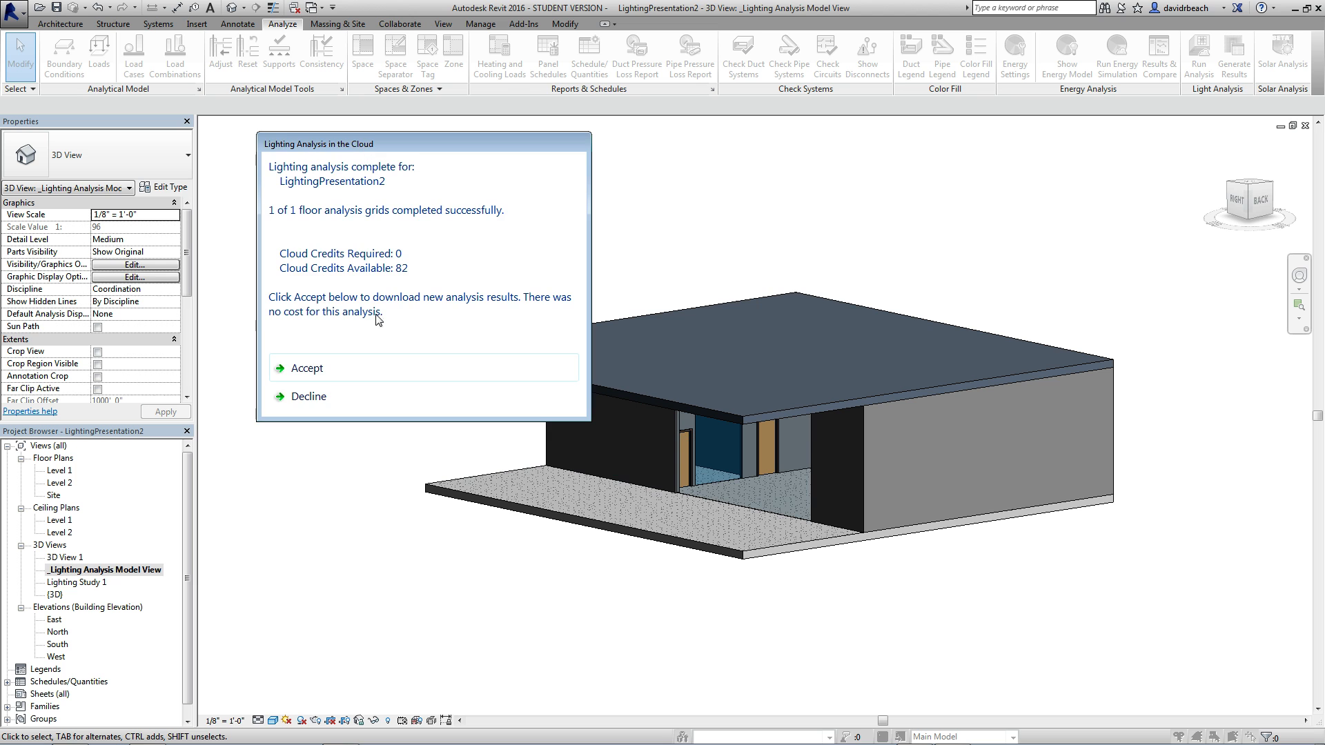
click(306, 367)
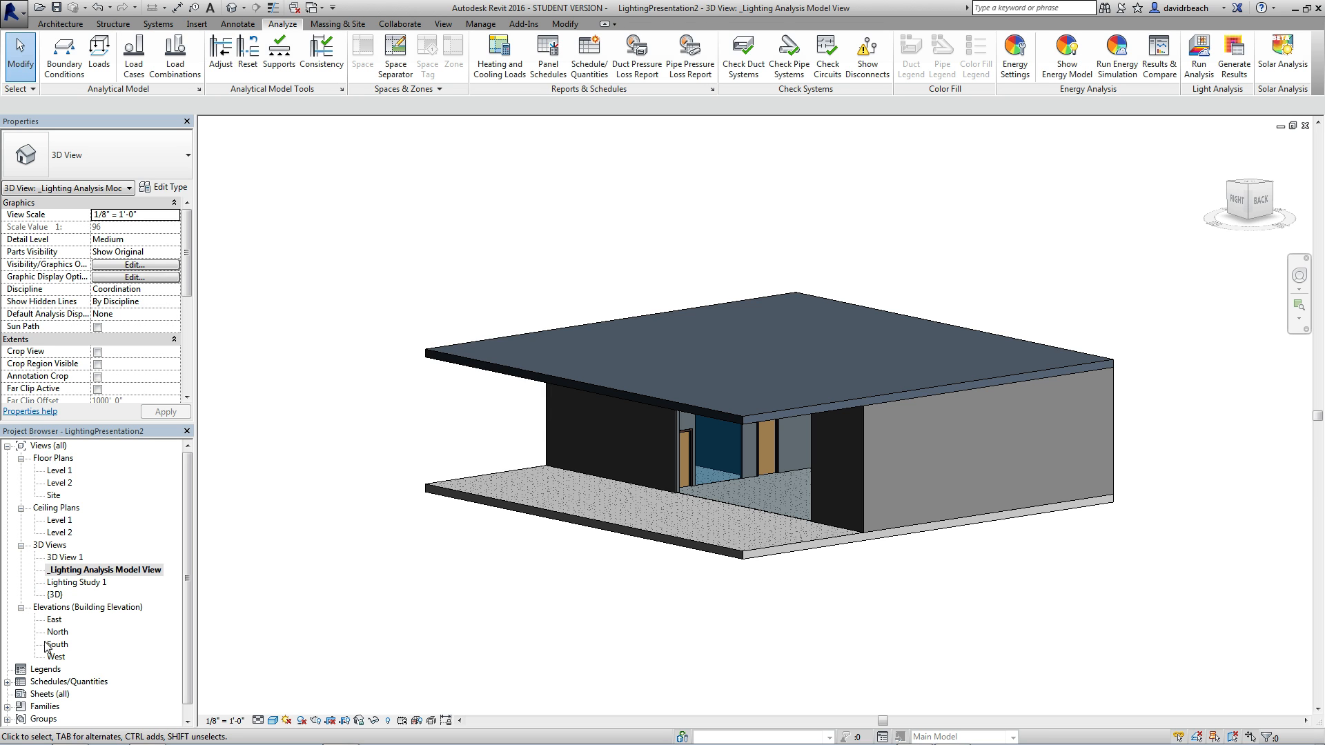
mouse_move(179, 545)
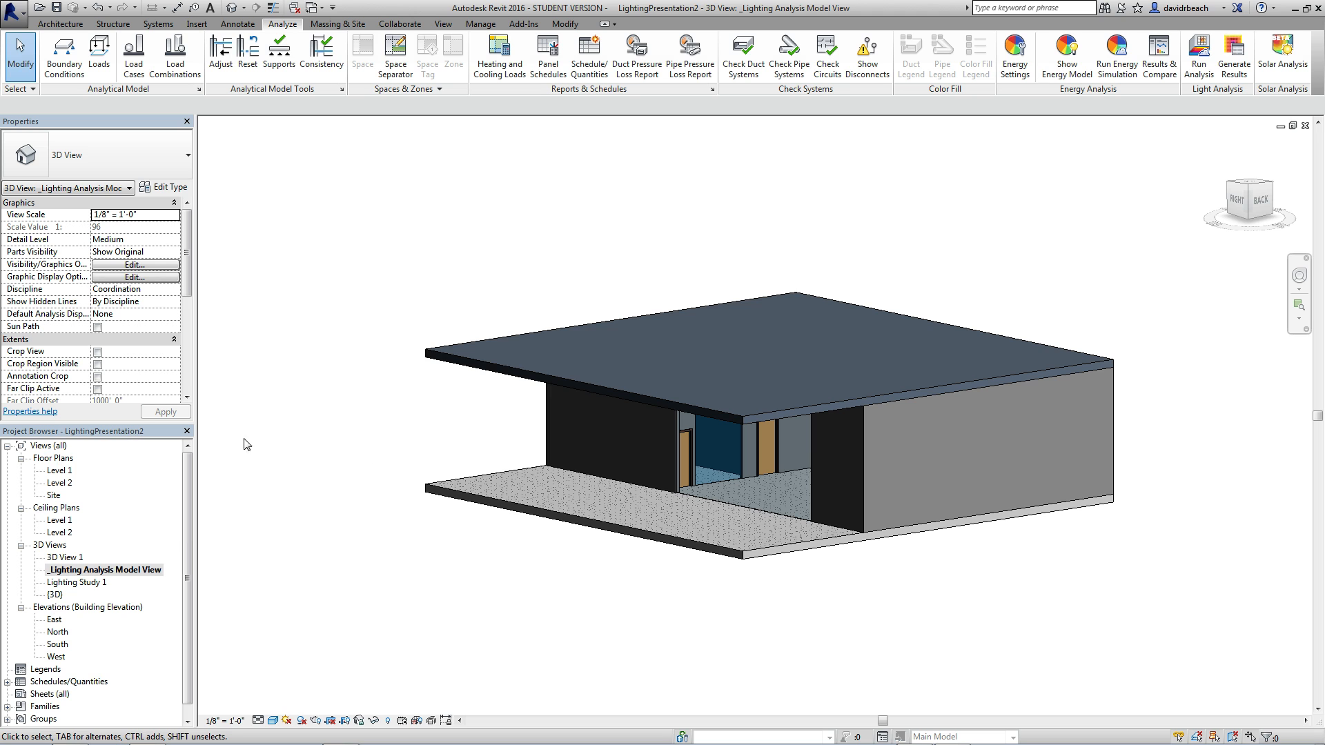
mouse_move(82, 495)
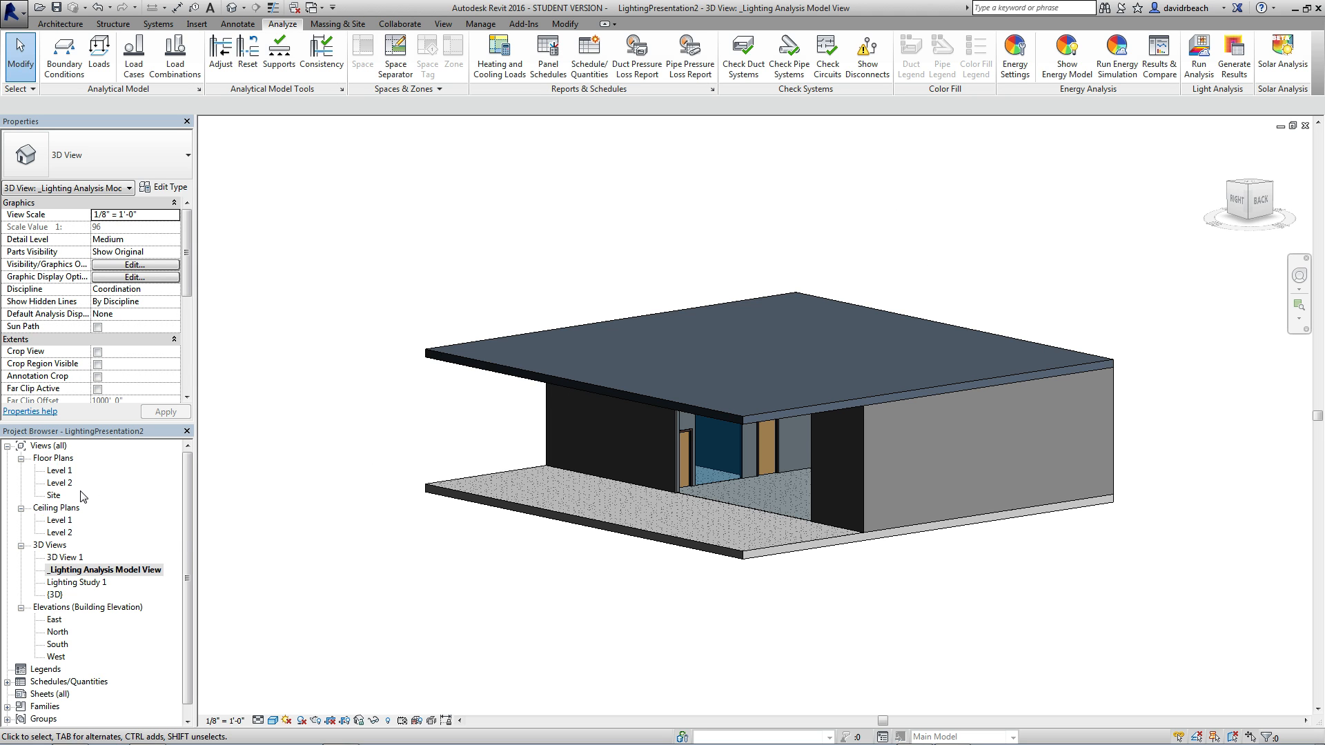
mouse_move(189, 507)
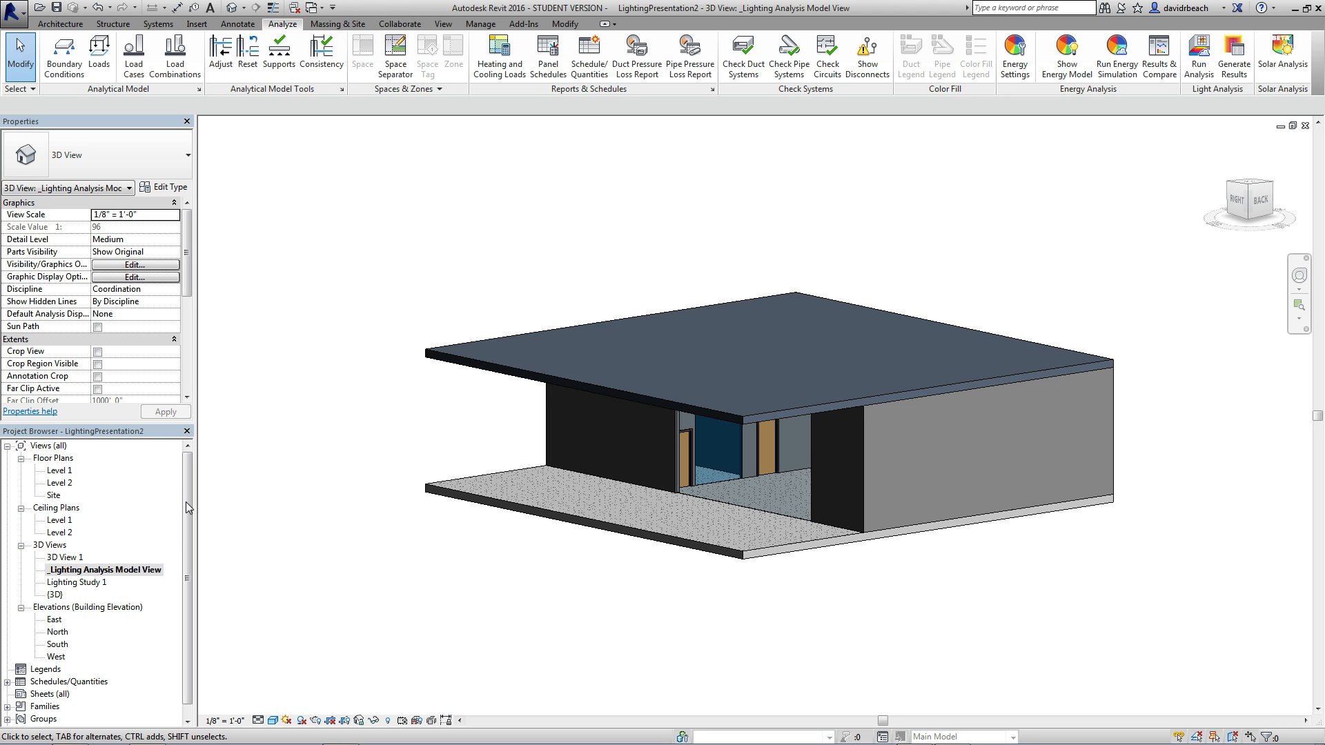
mouse_move(247, 494)
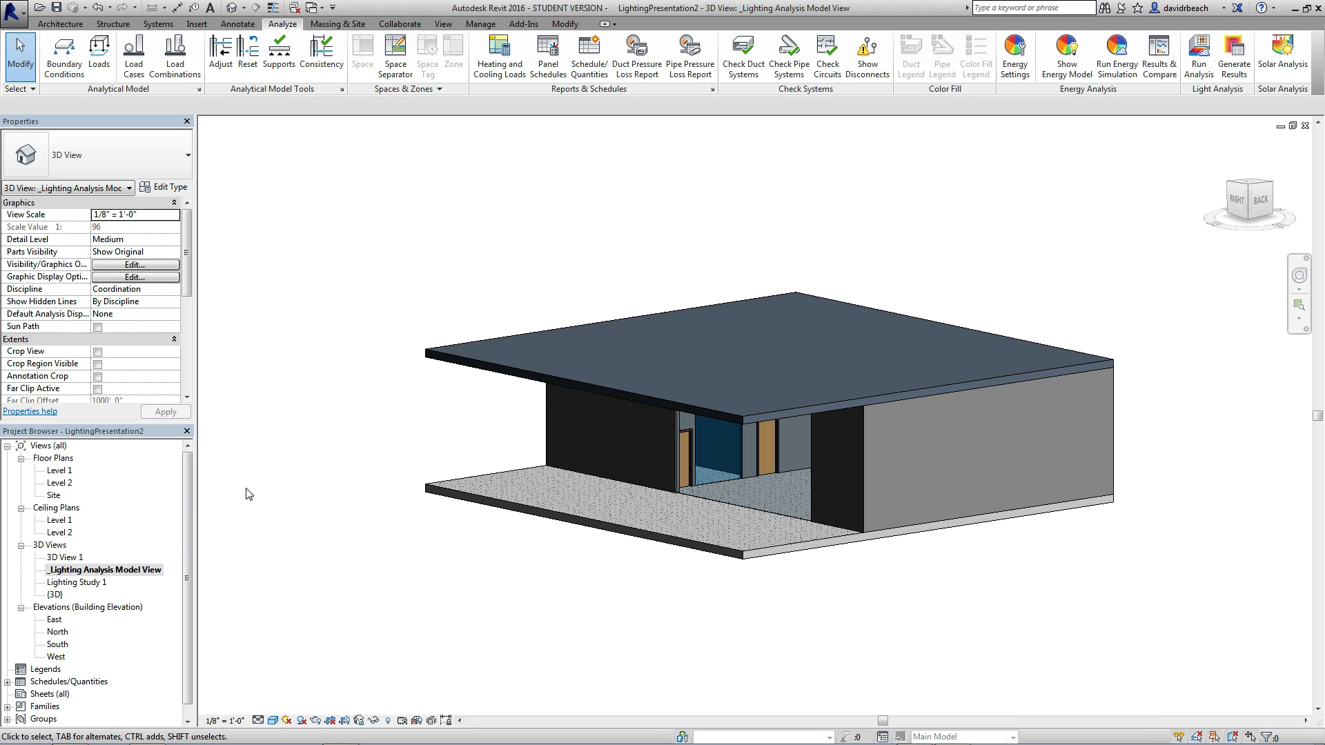
mouse_move(60, 598)
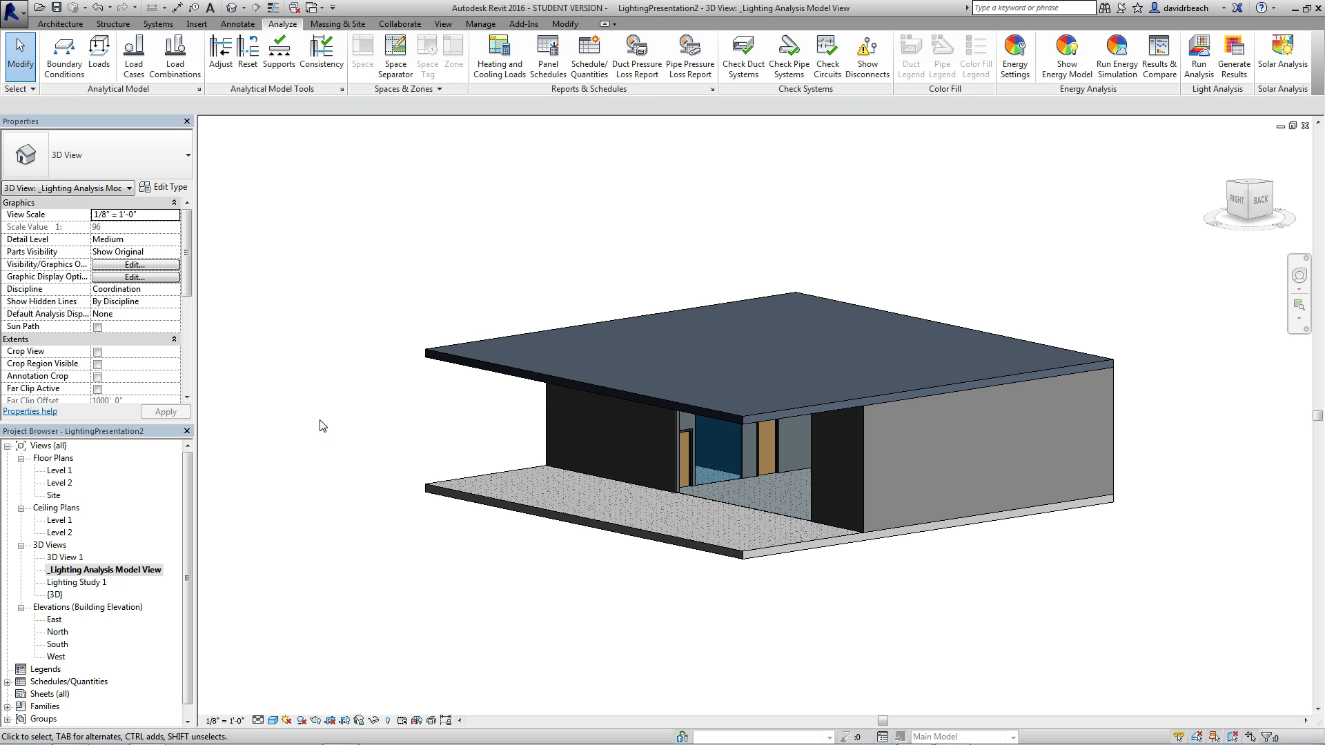
mouse_move(1173, 146)
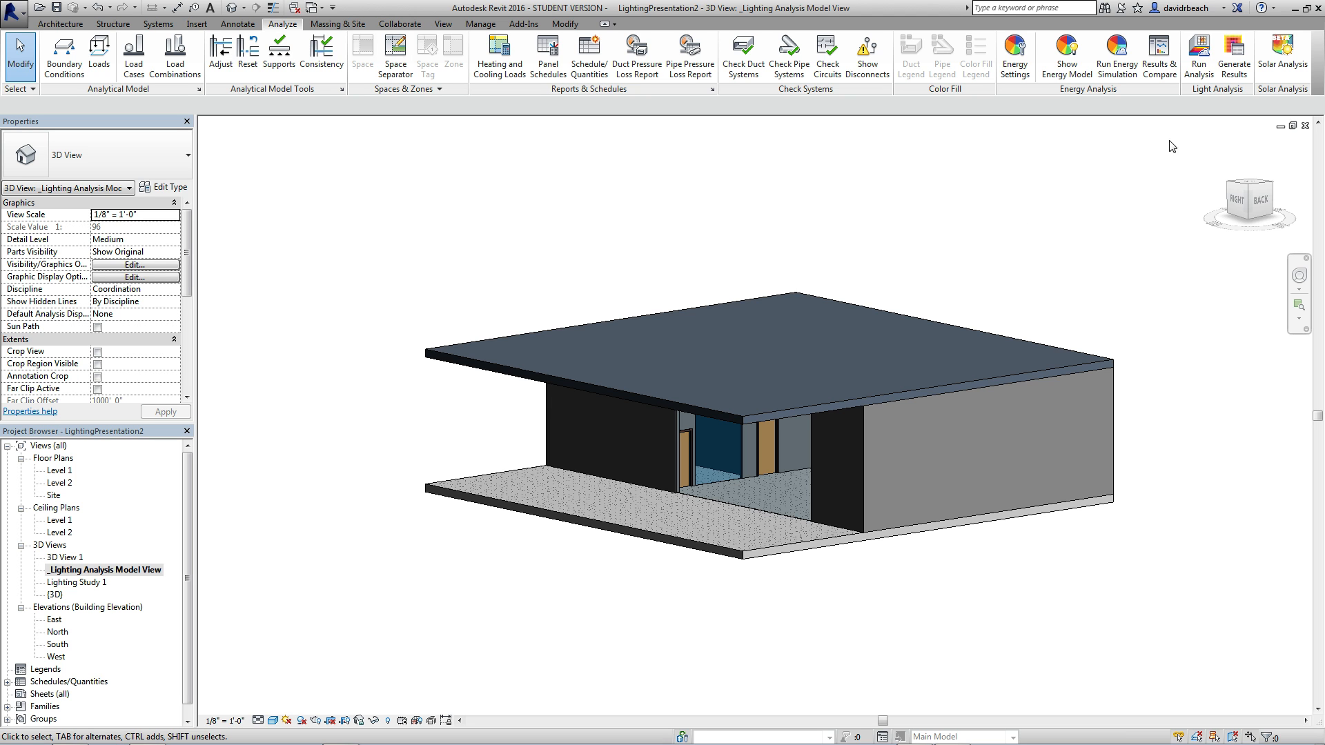
mouse_move(65, 487)
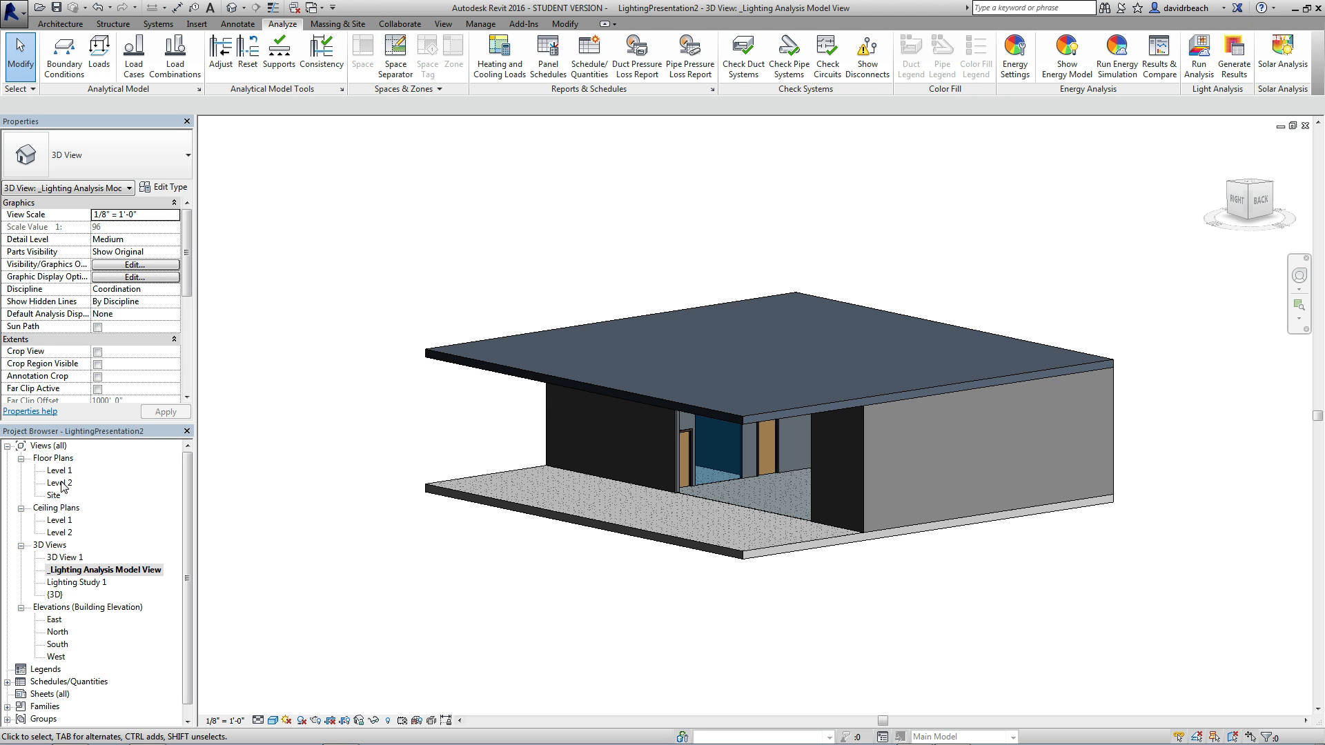
mouse_move(217, 541)
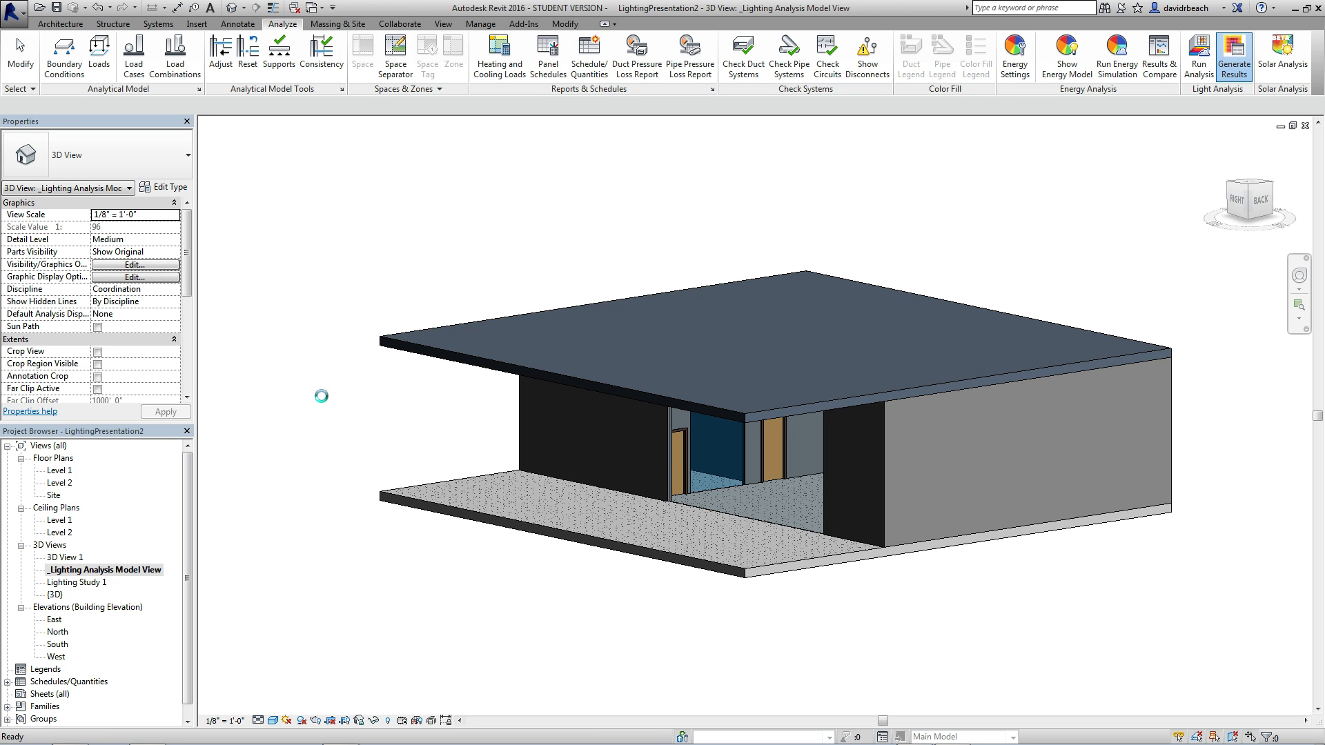
Generate the lighting results into the model and dismiss the LEED summary showing 65%/69% FAIL.
click(1232, 54)
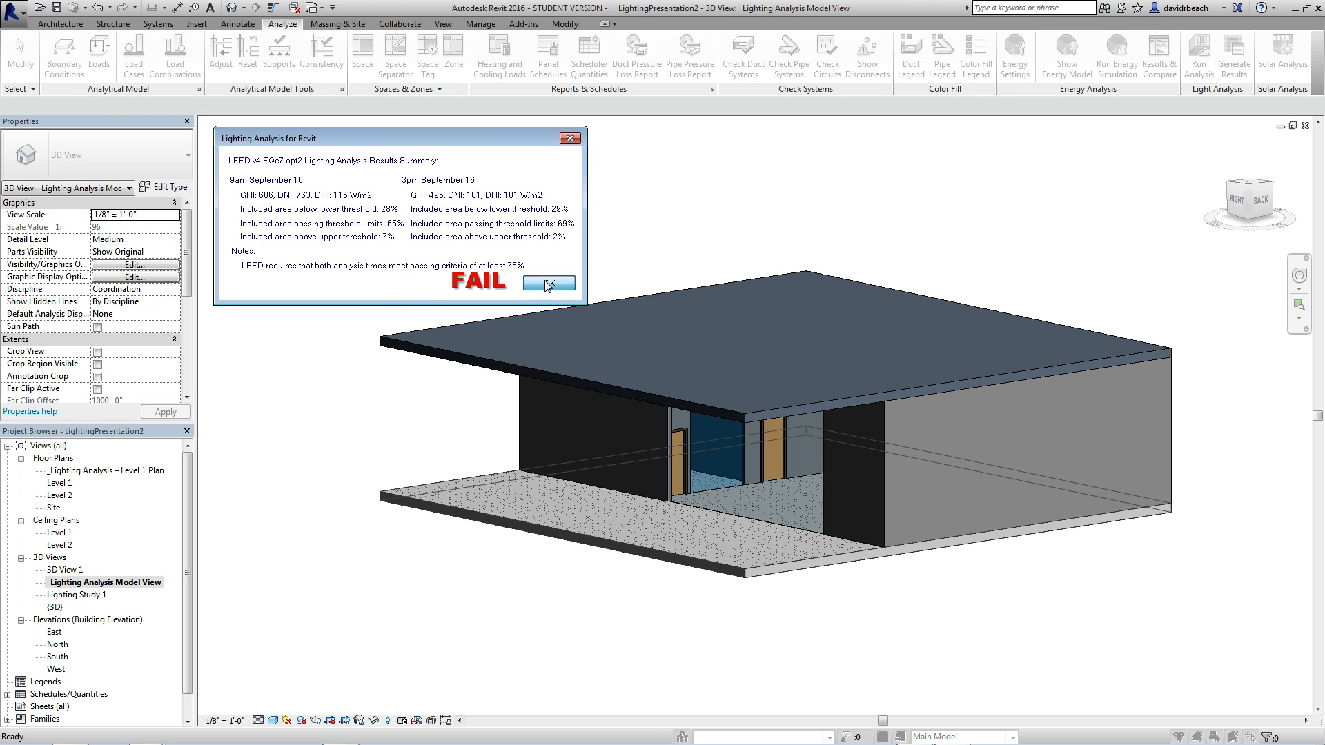
click(548, 281)
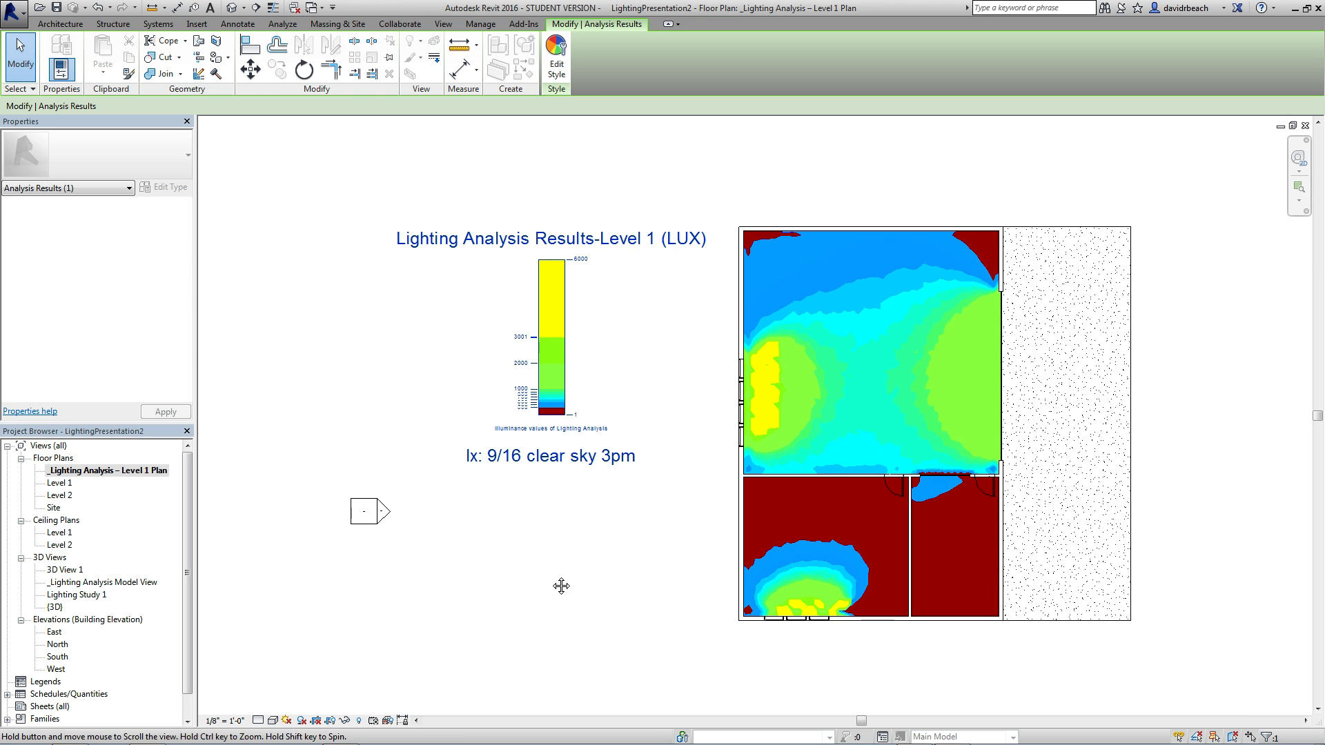
mouse_move(545, 515)
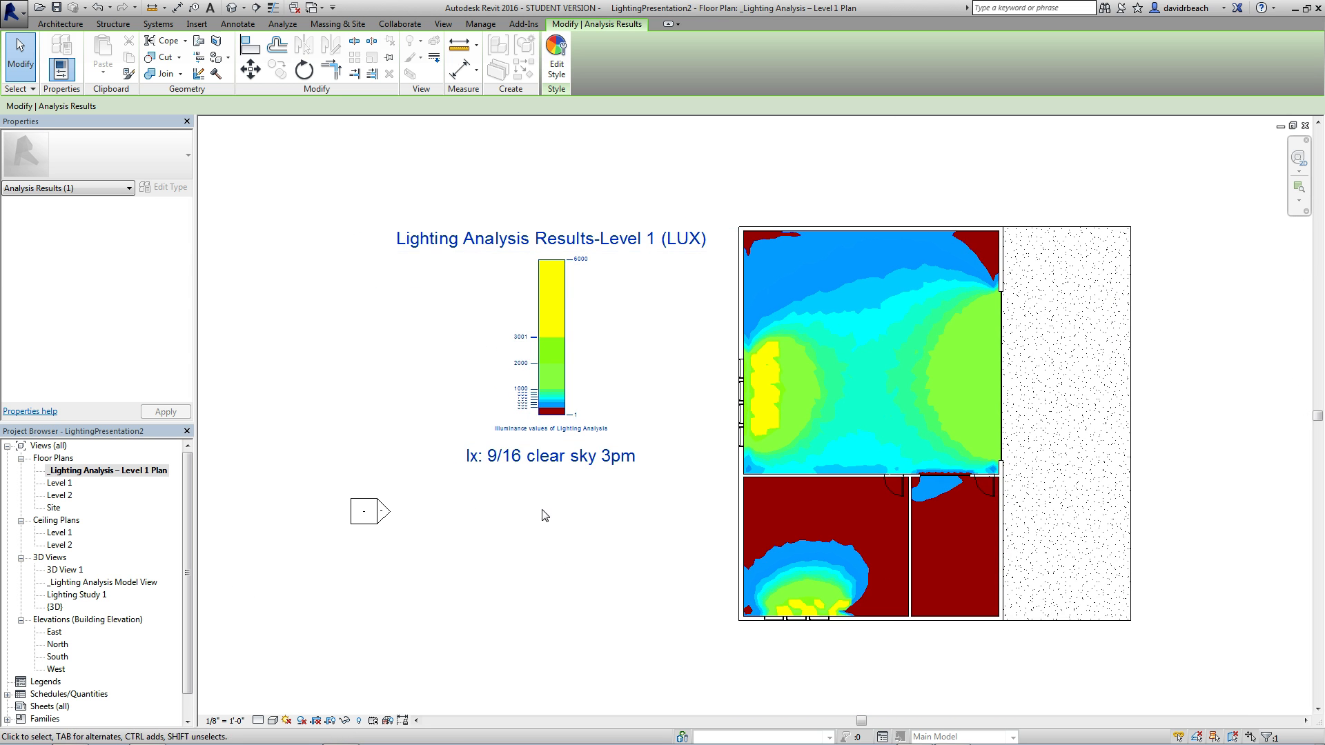
mouse_move(607, 505)
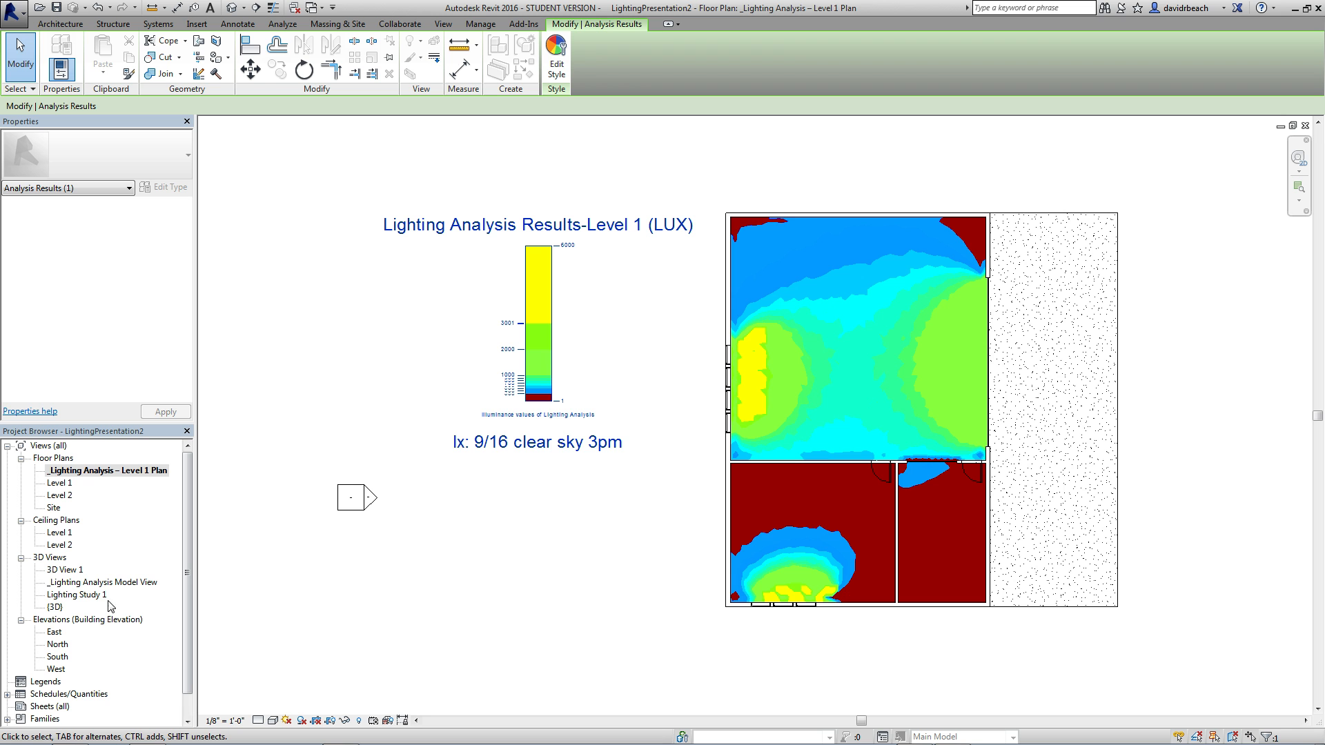
mouse_move(91, 587)
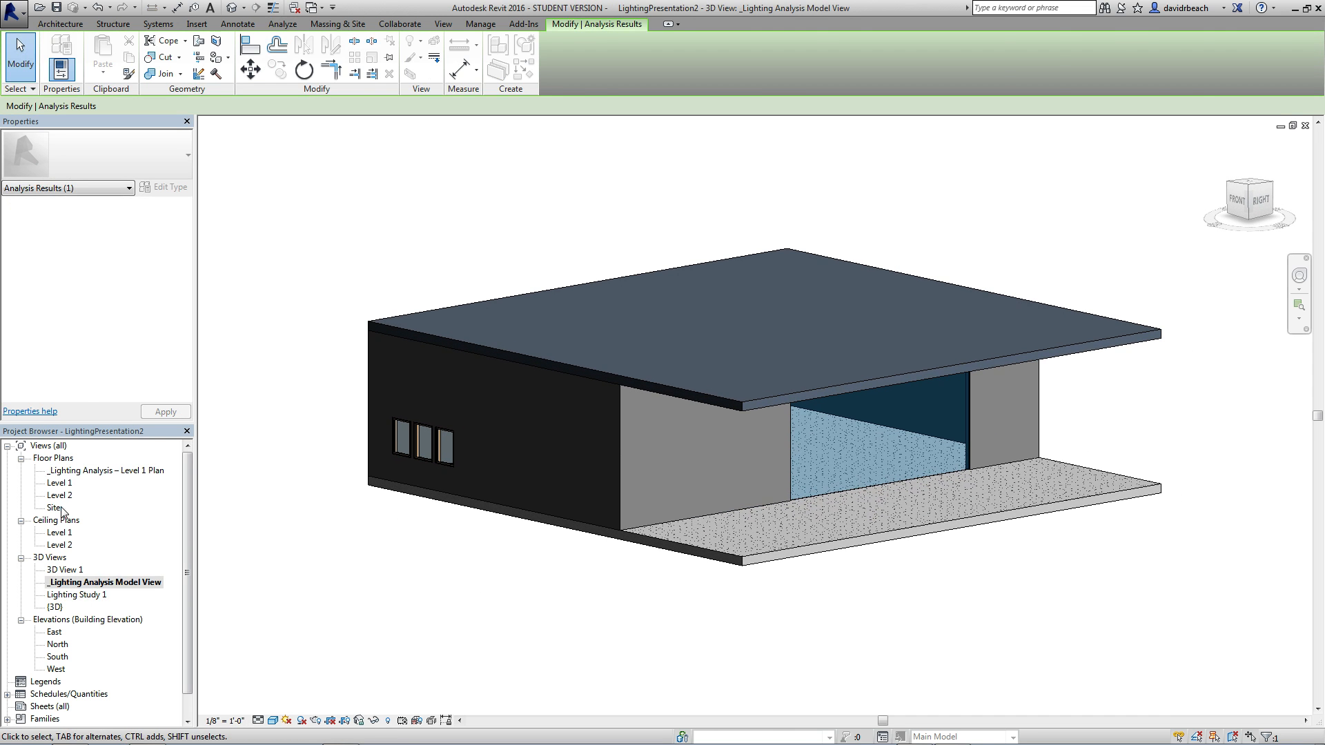
Reopen the Lighting Analysis Level 1 plan, deselect the results, and expand Schedules/Quantities.
double_click(104, 469)
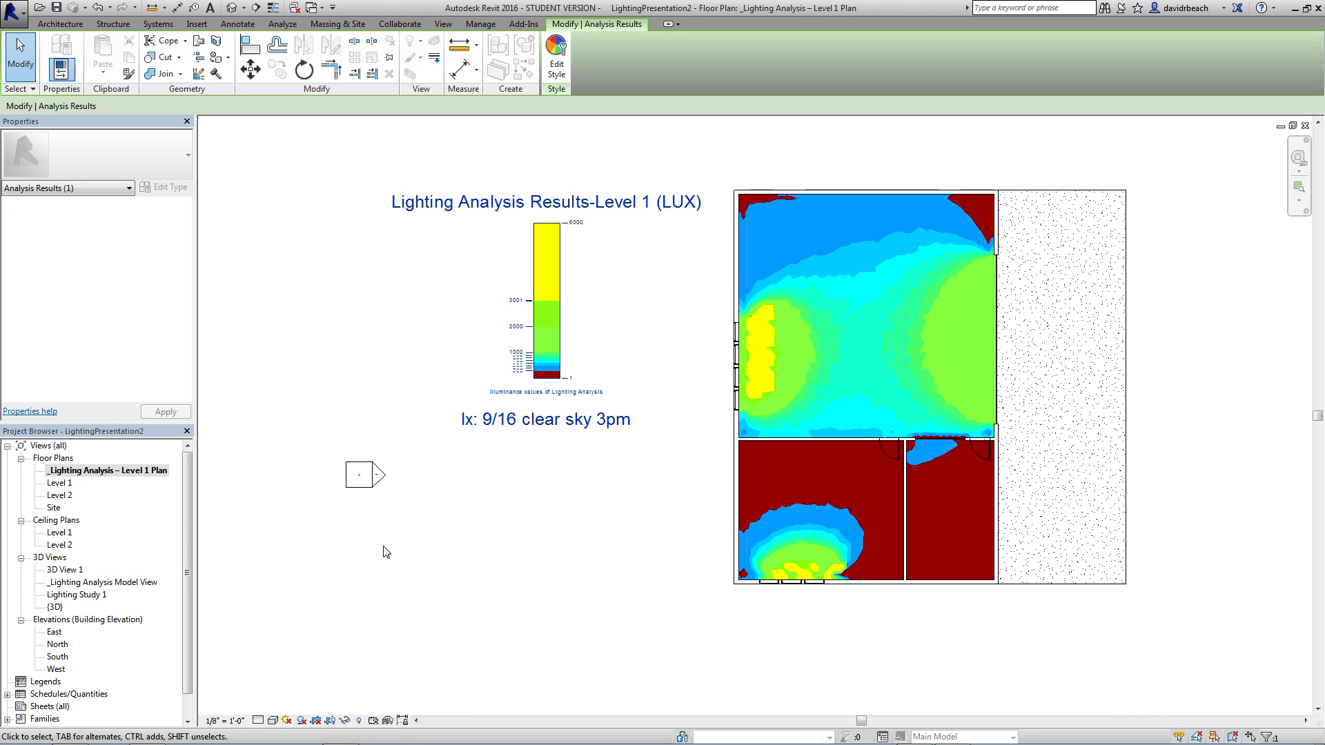
click(281, 23)
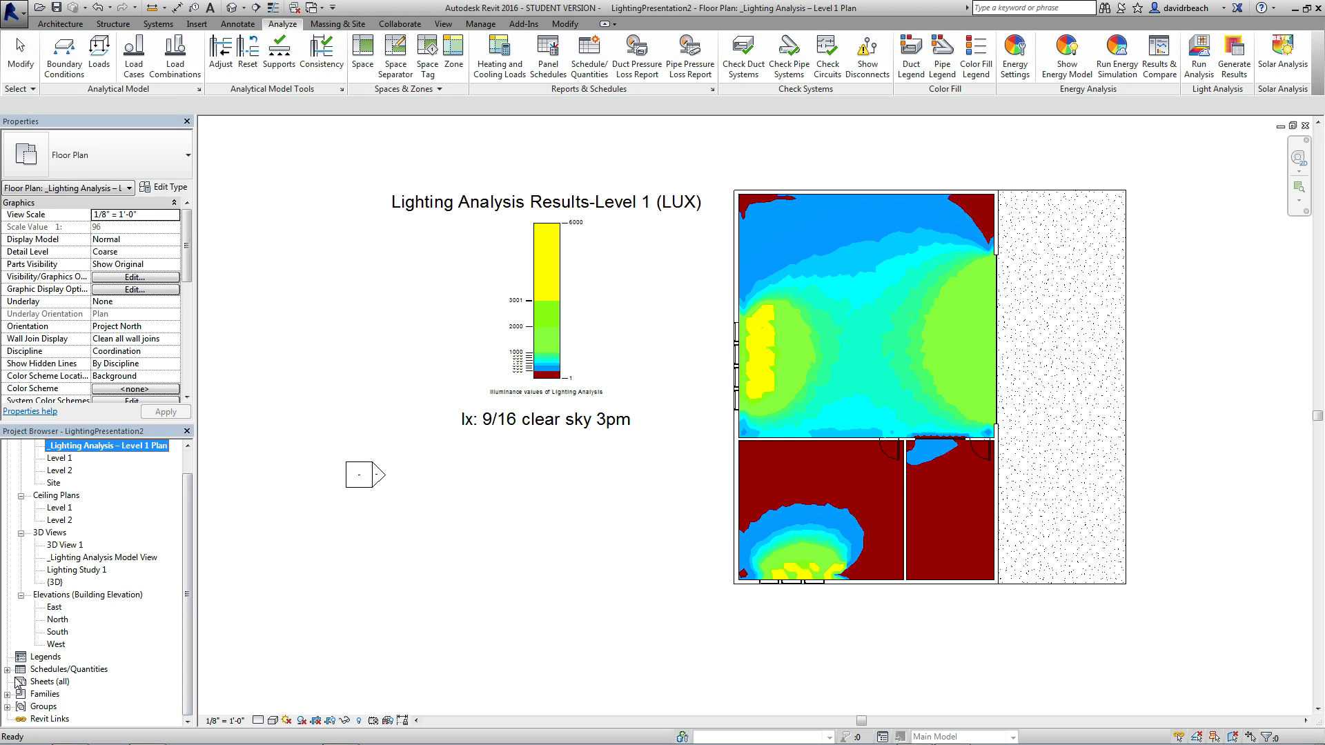
click(8, 669)
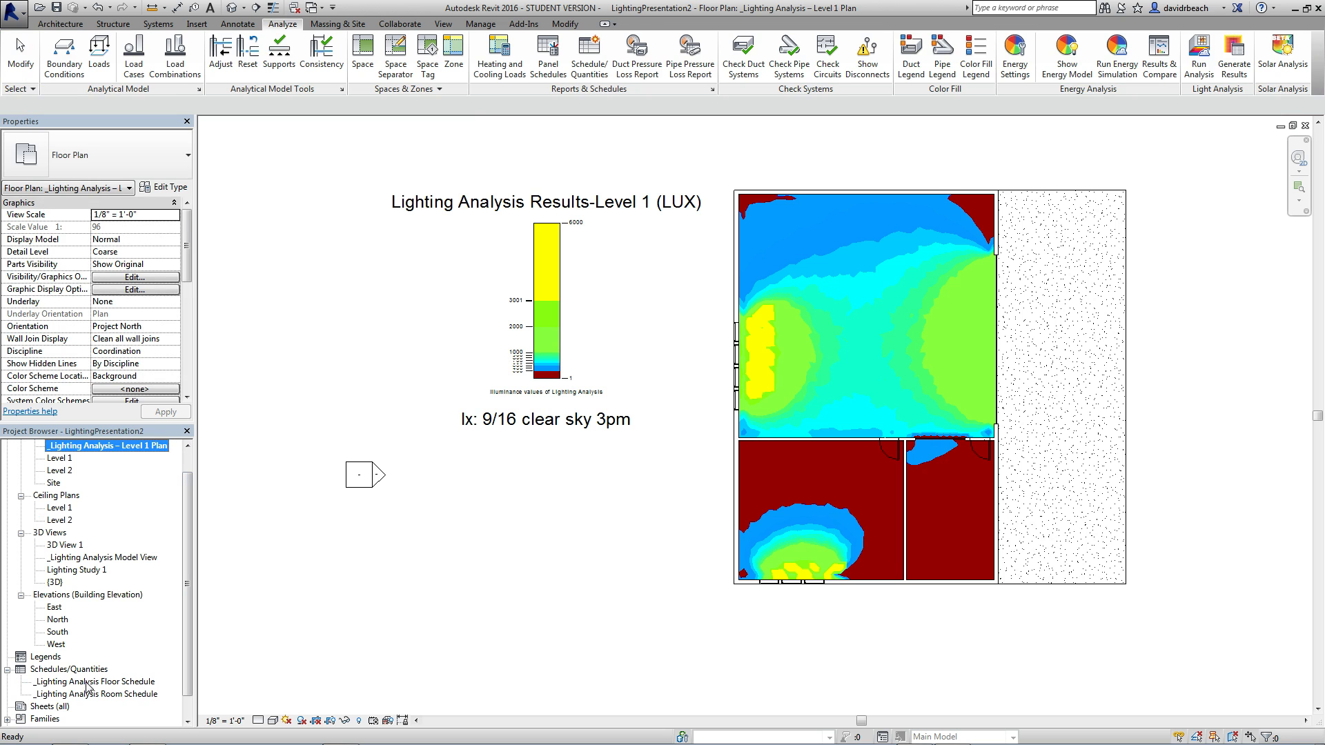
View the Lighting Analysis Floor Schedule with Level 1's 65%/69% within-threshold results.
double_click(97, 680)
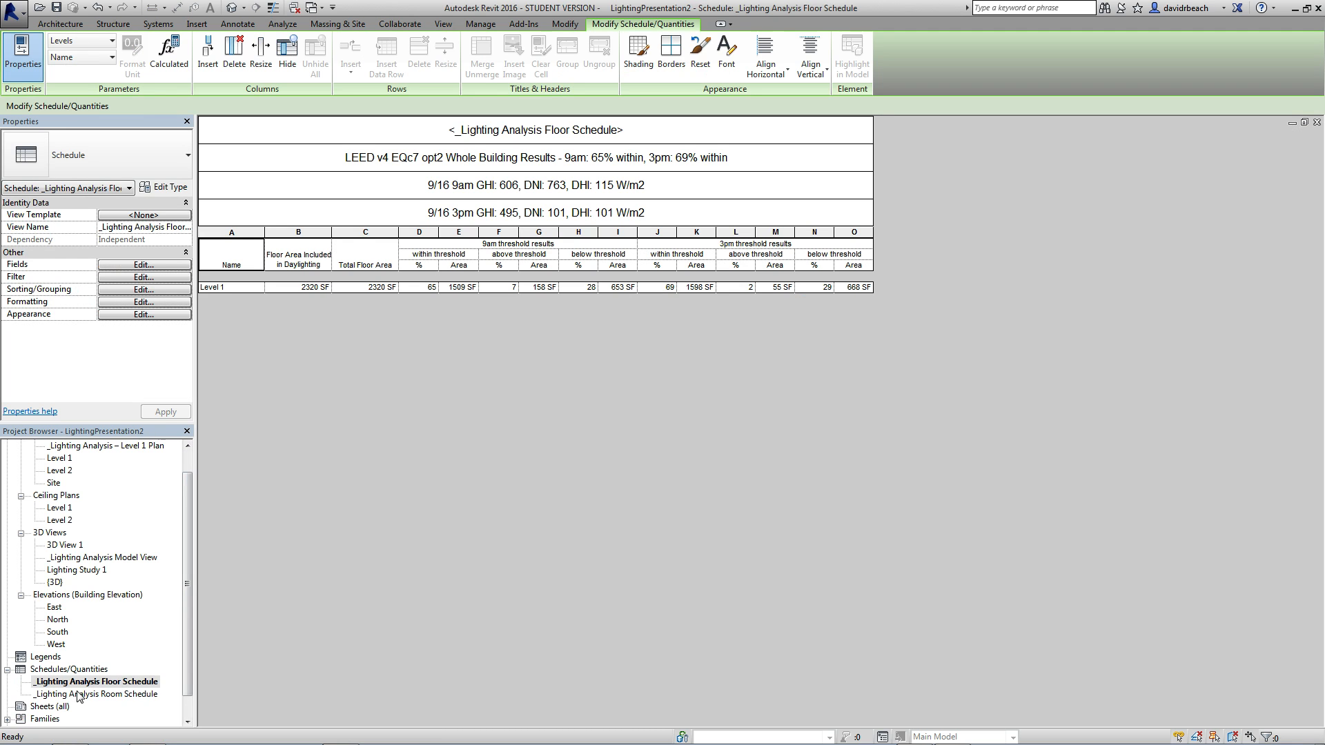
click(96, 694)
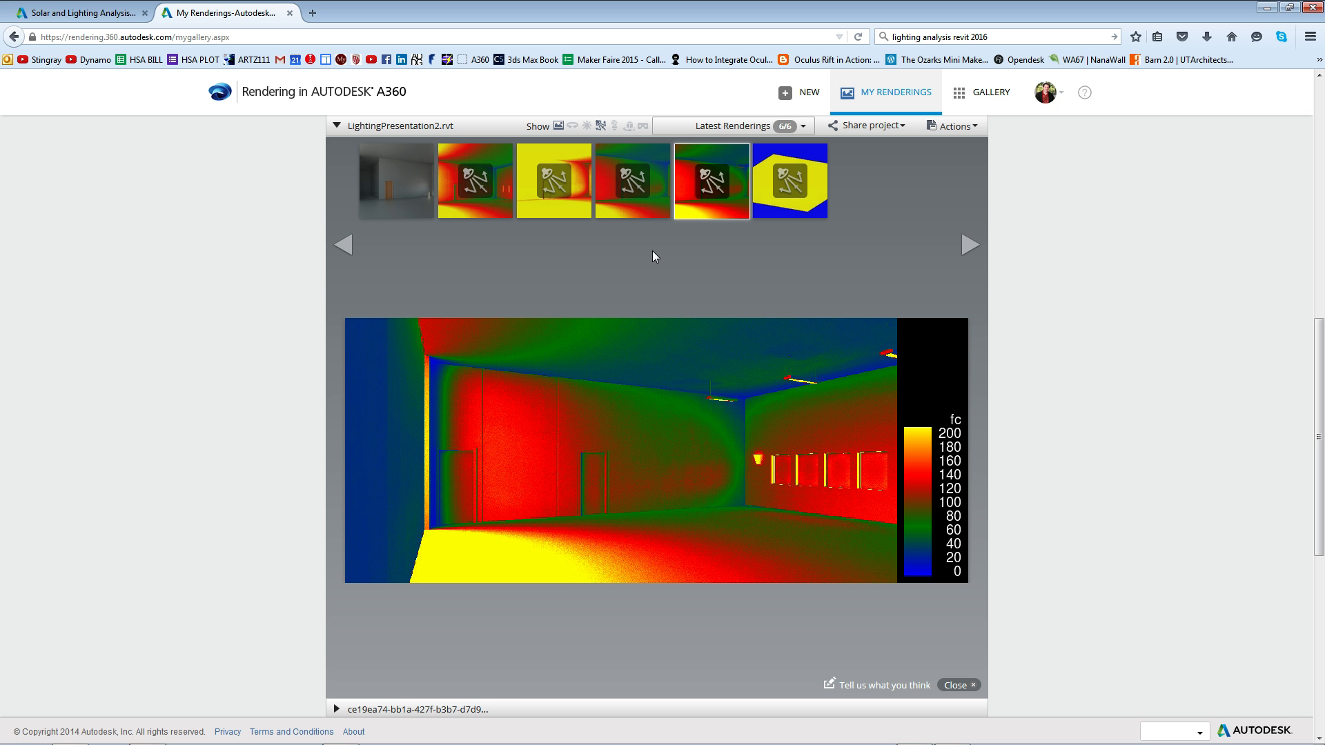
mouse_move(1222, 404)
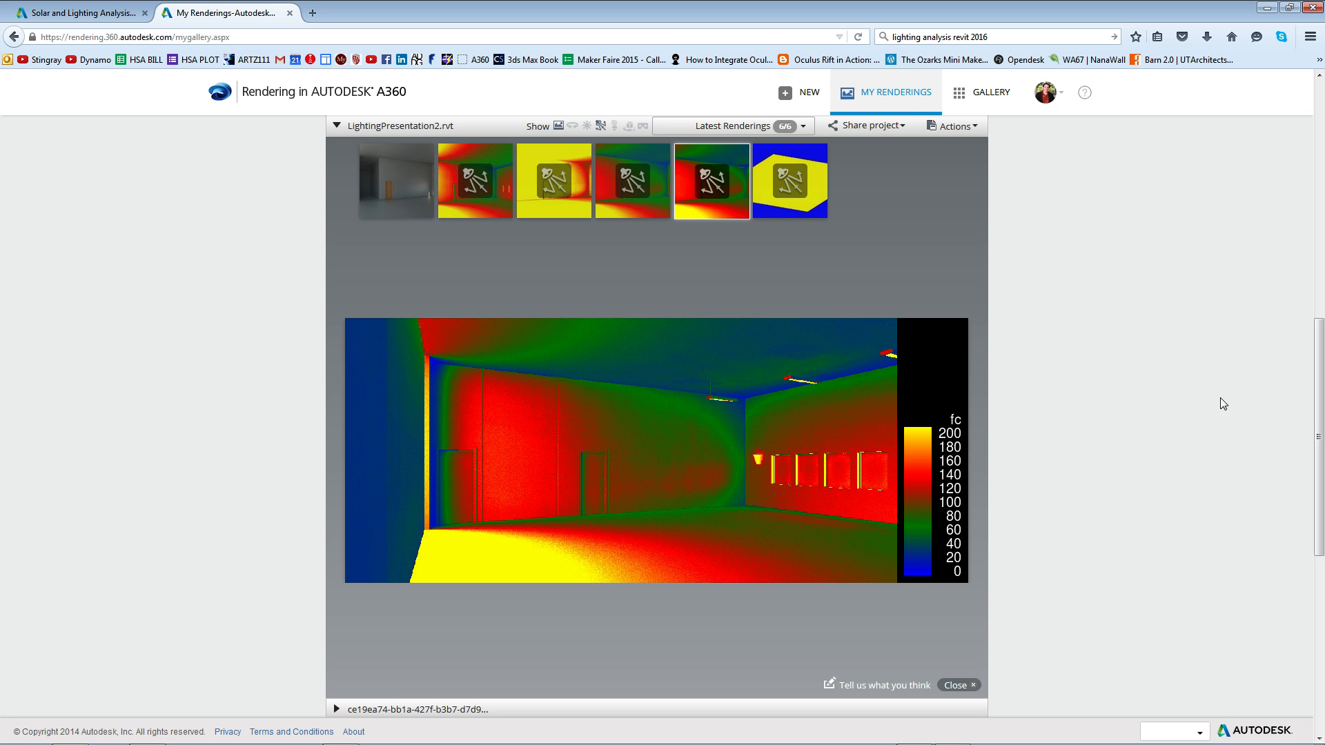
Scroll the A360 My Renderings gallery to the lux-coloured floor plan rendering of LightingPresentation2.rvt.
scroll(down, 3)
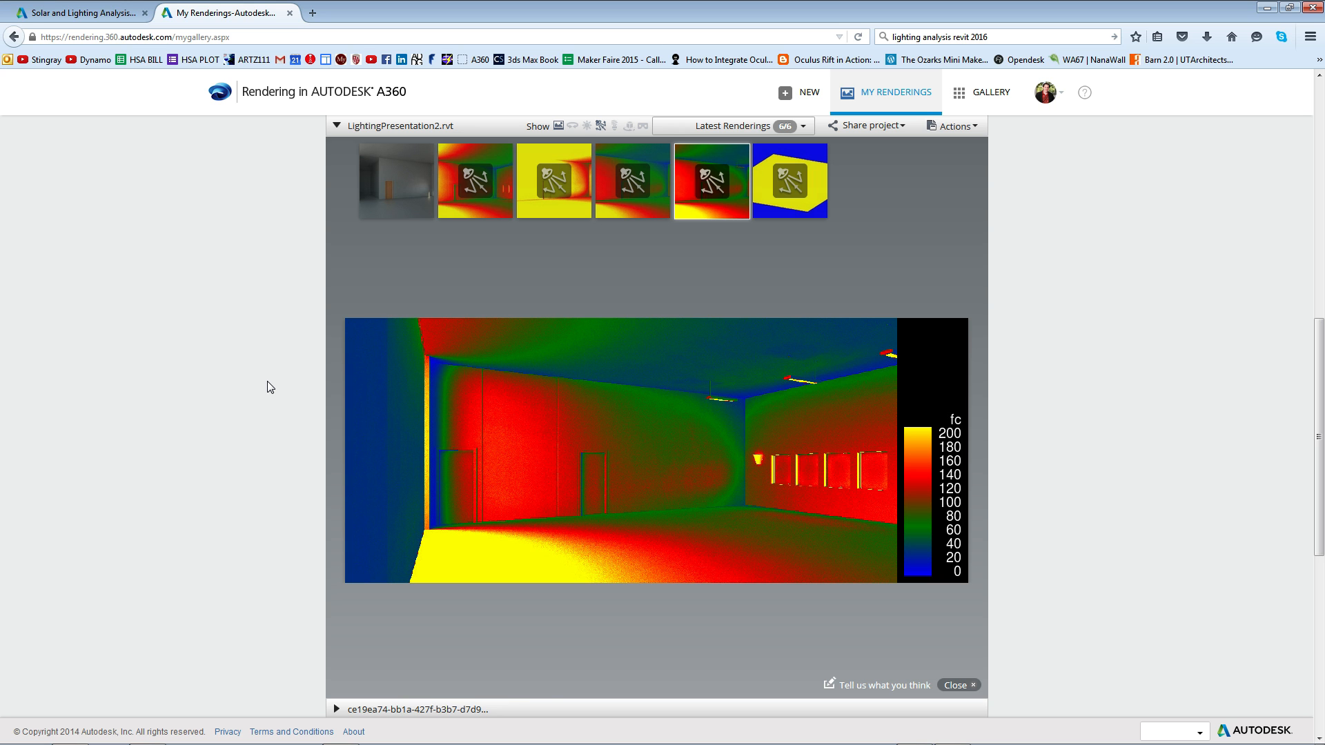
mouse_move(1100, 371)
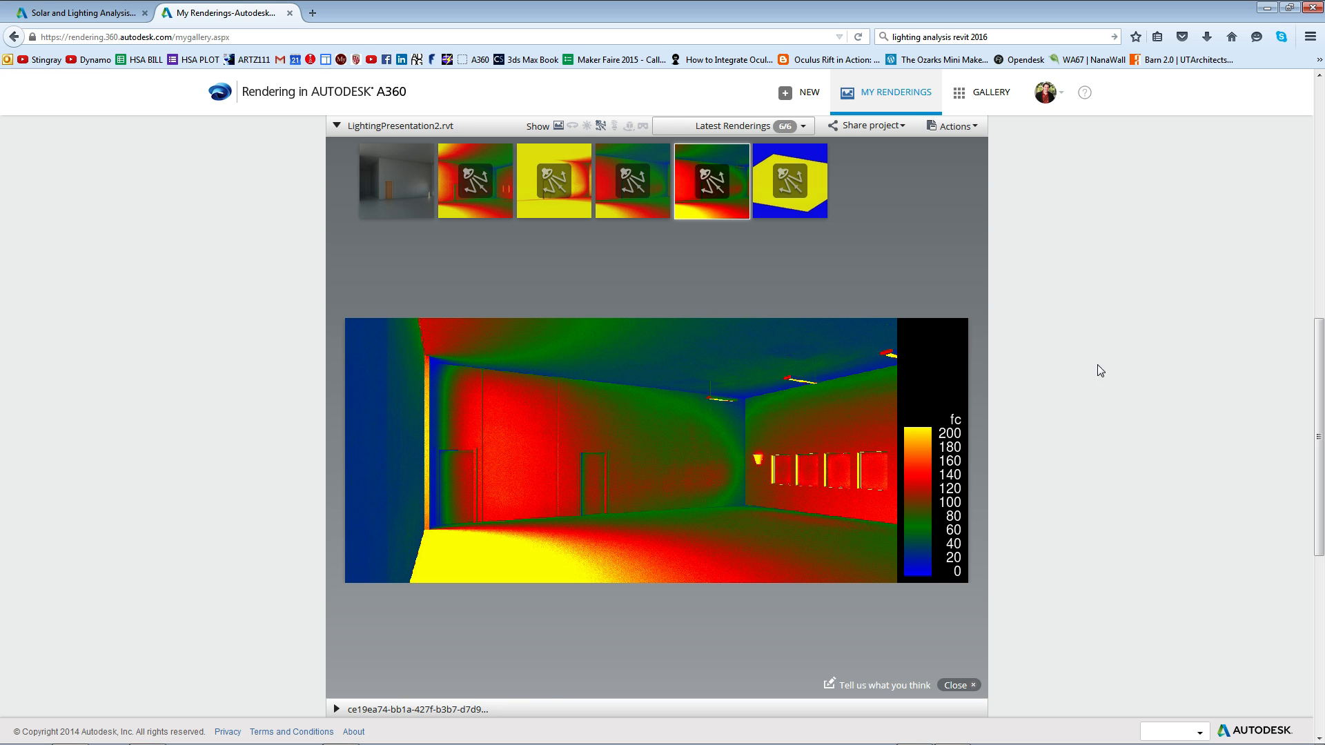
scroll(down, 3)
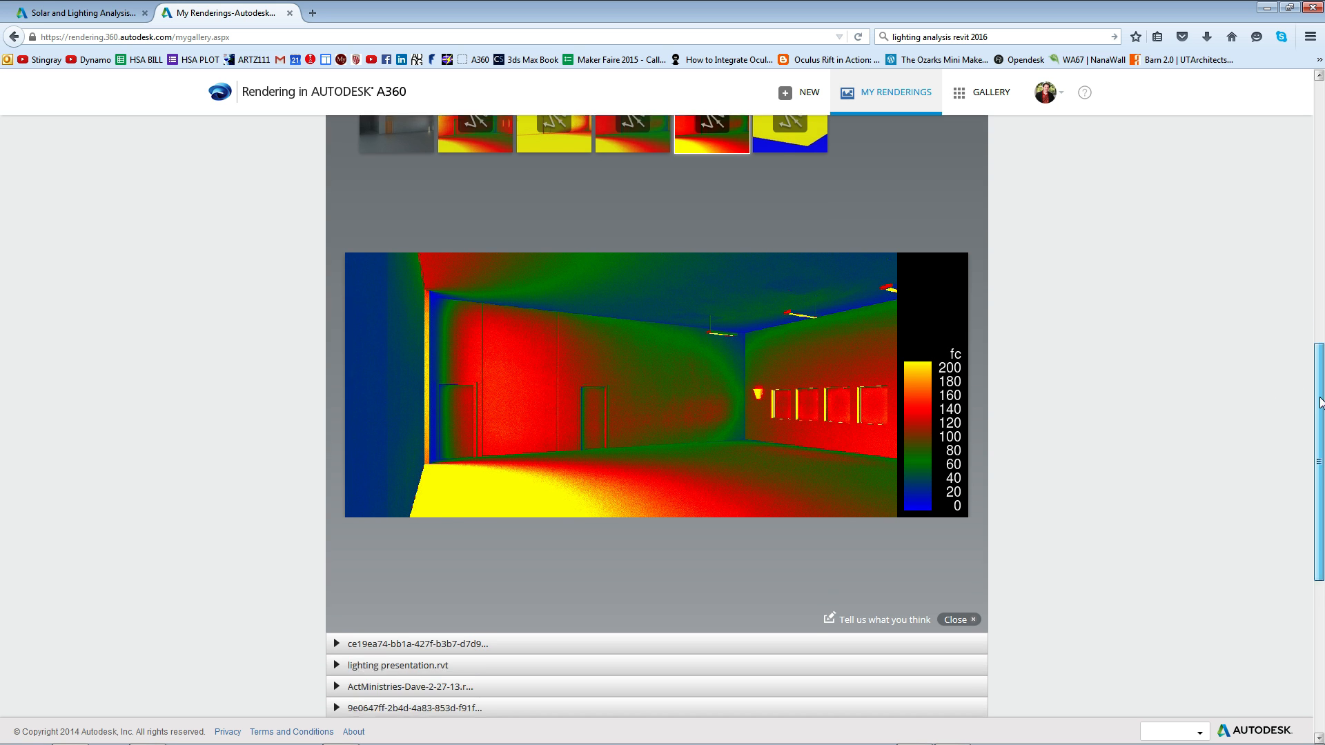
scroll(down, 3)
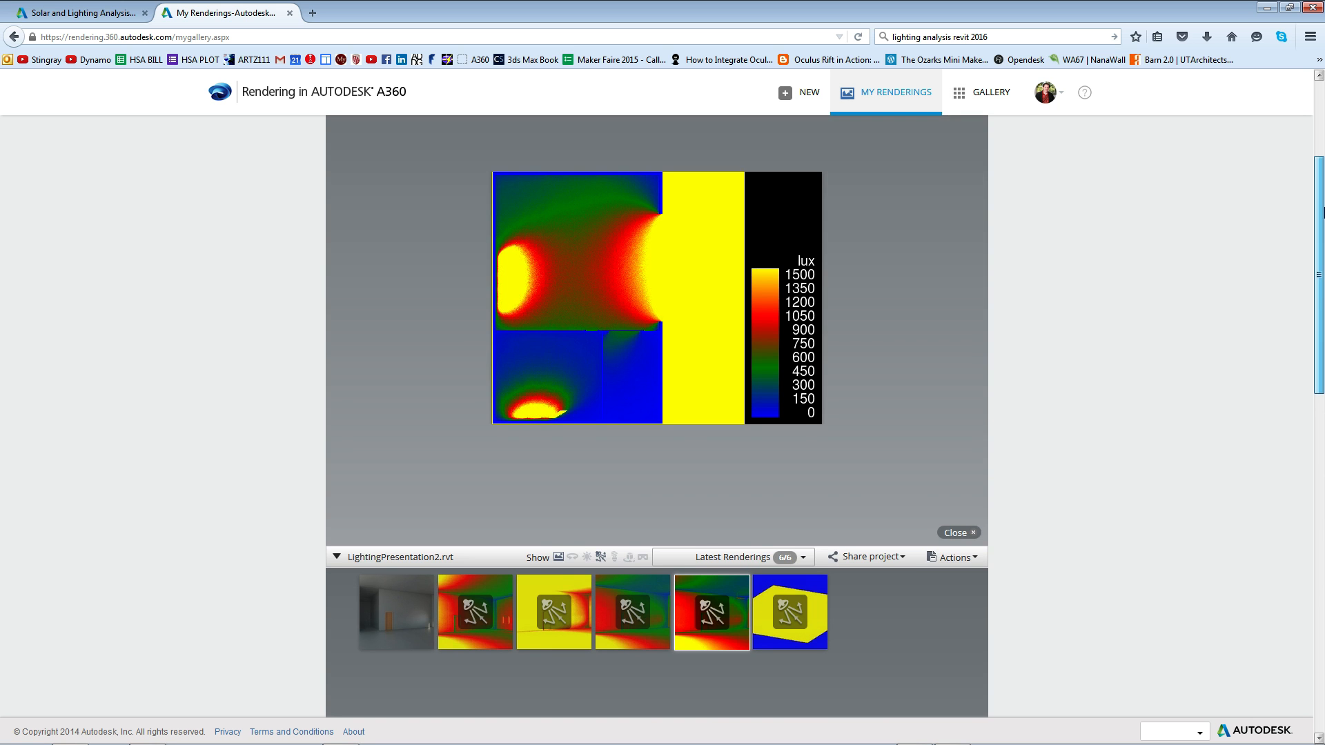
scroll(down, 3)
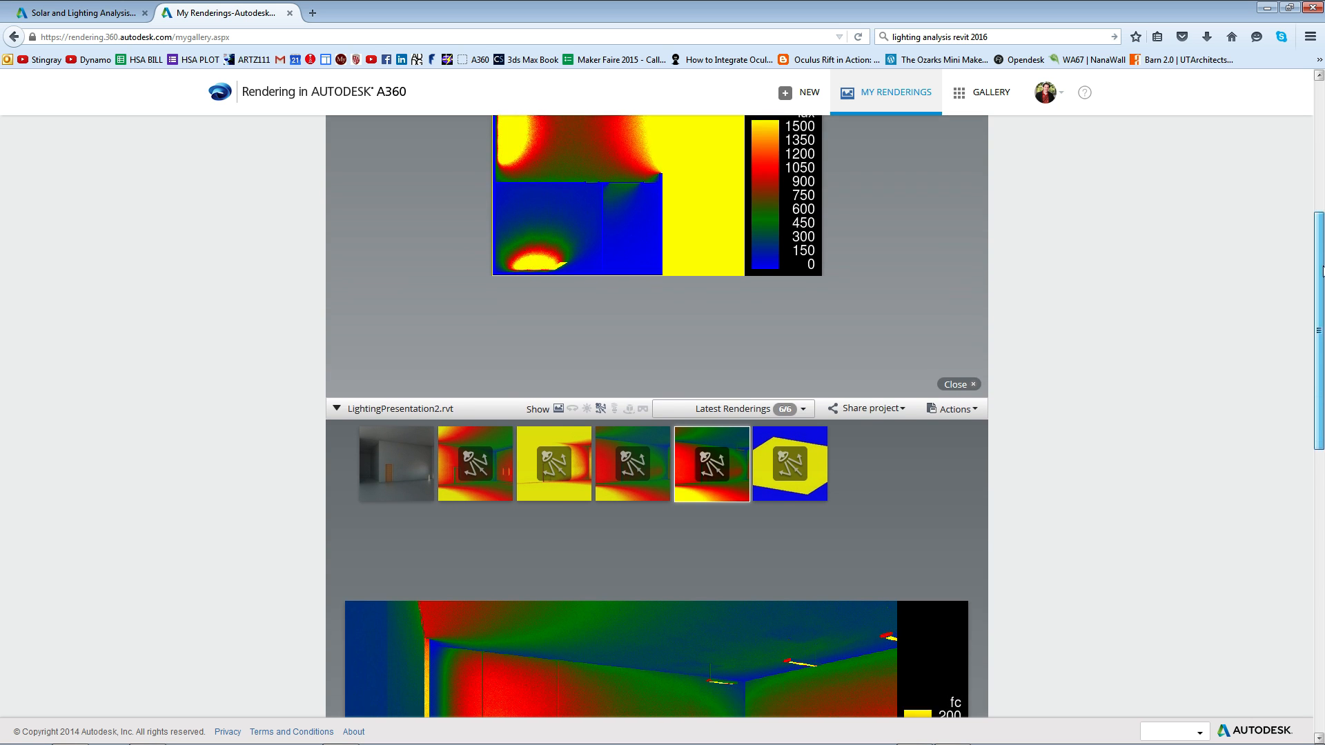